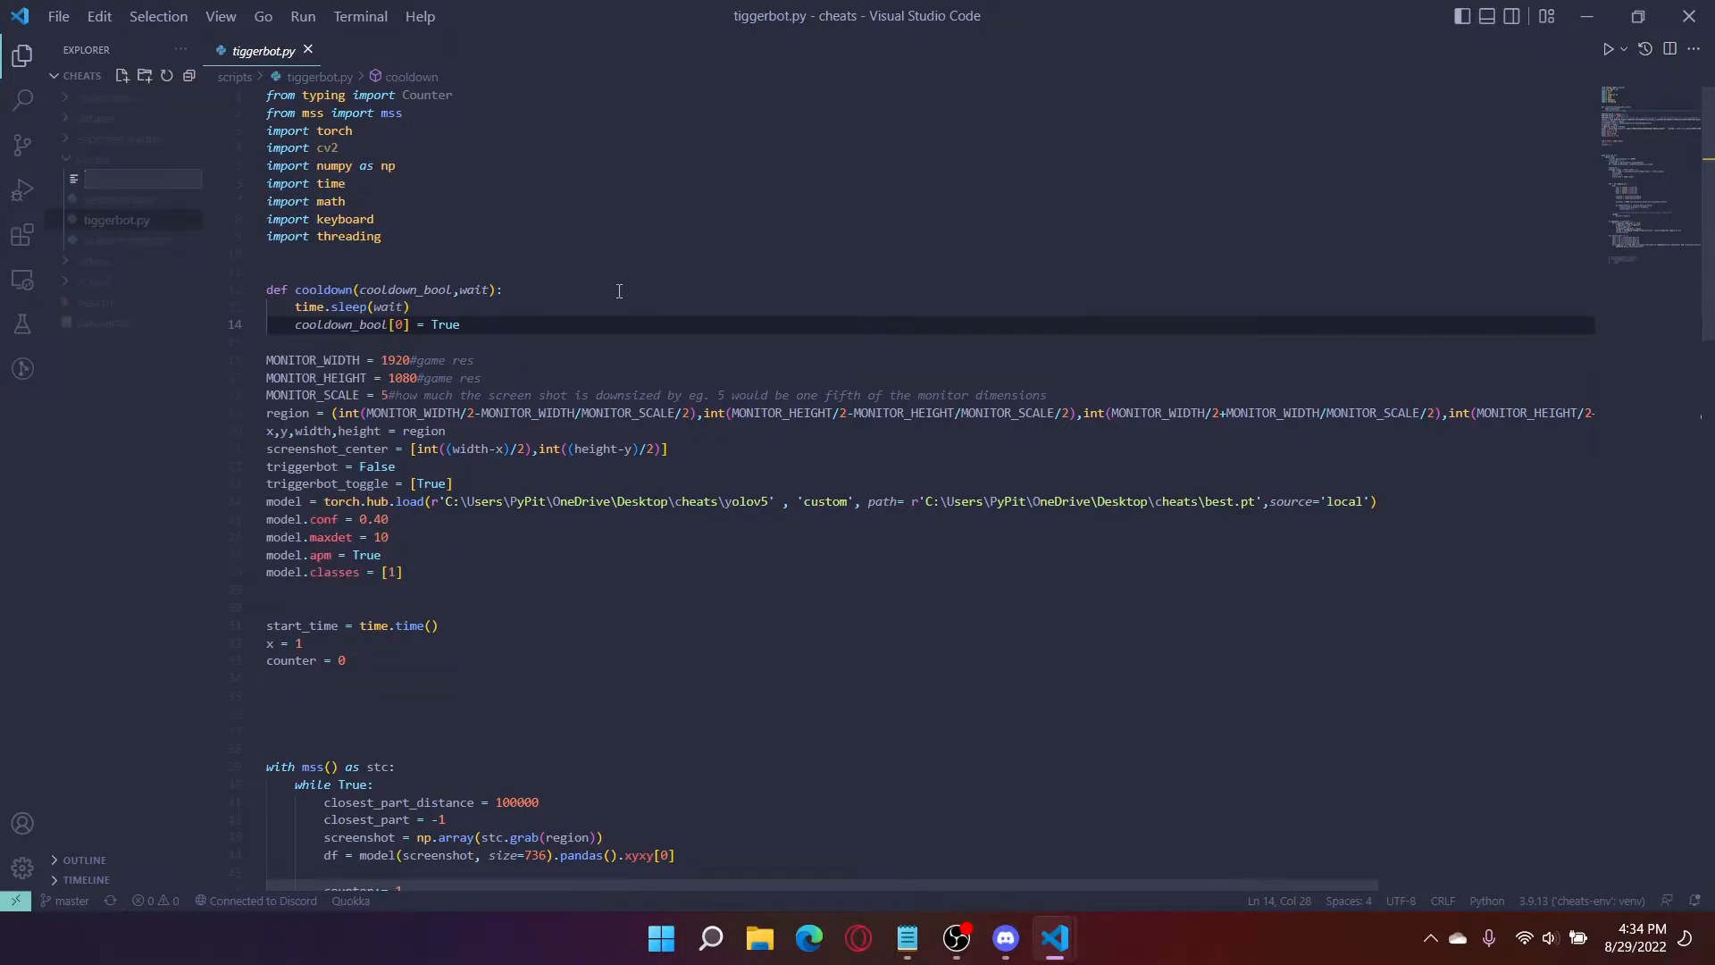
Step: Create aimbot.py and fill it with a copy of the tiggerbot.py code
type("aimbot")
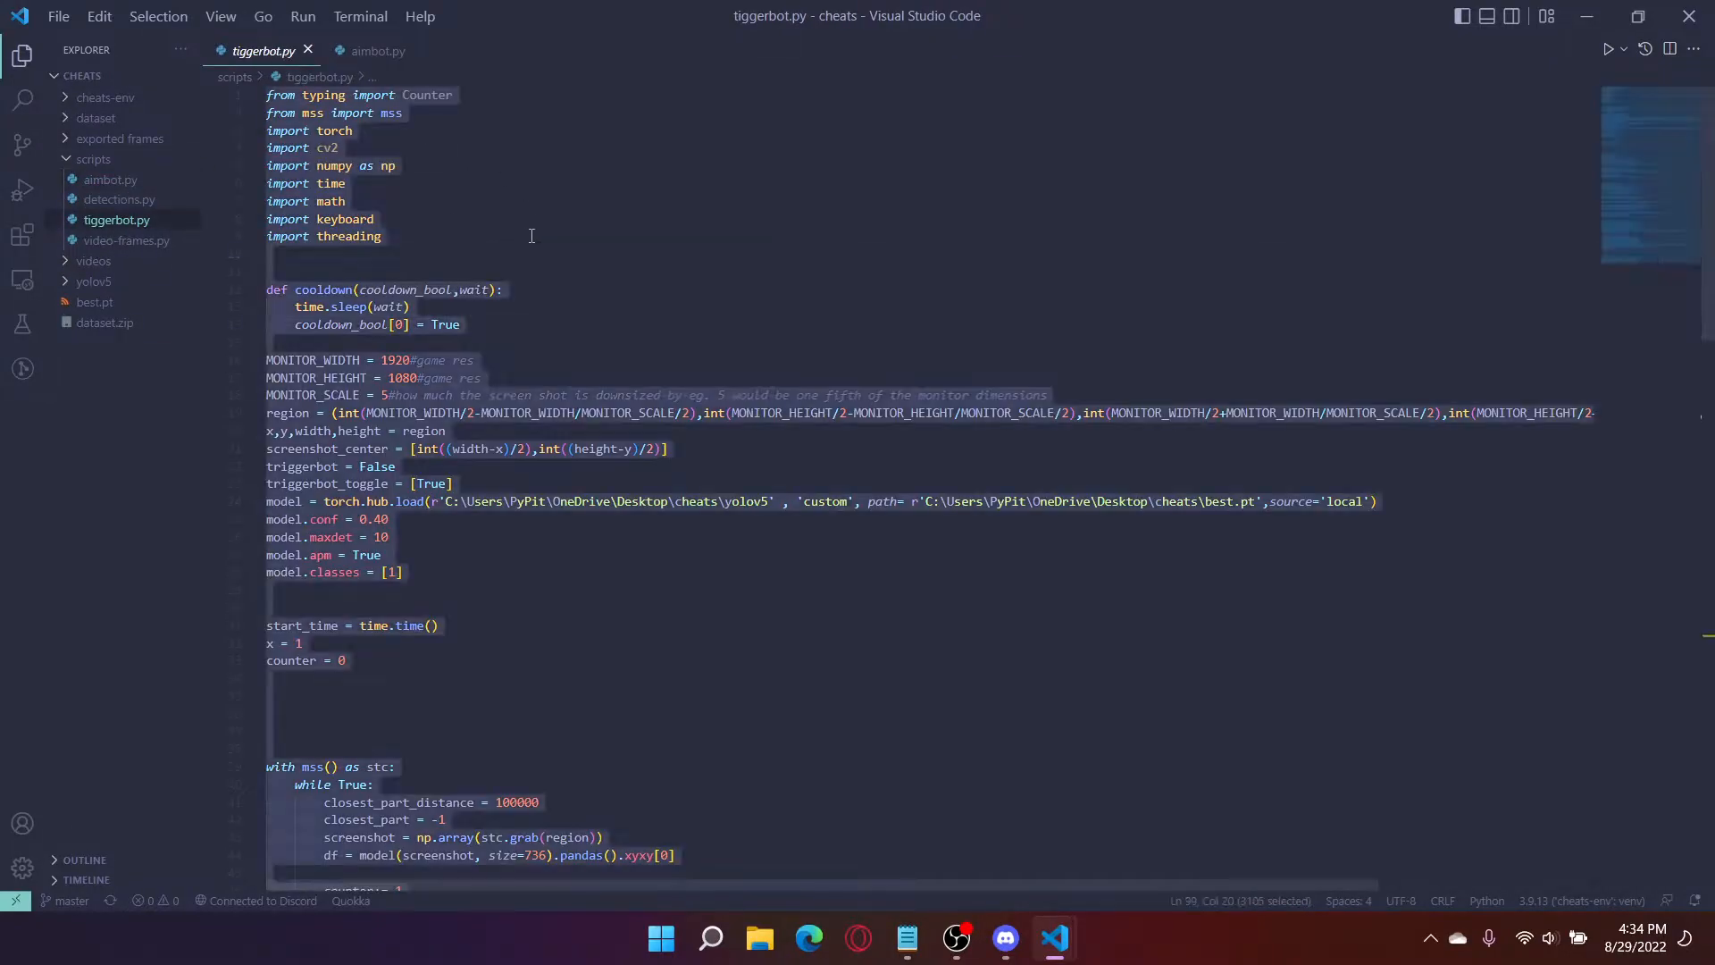
left_click(377, 50)
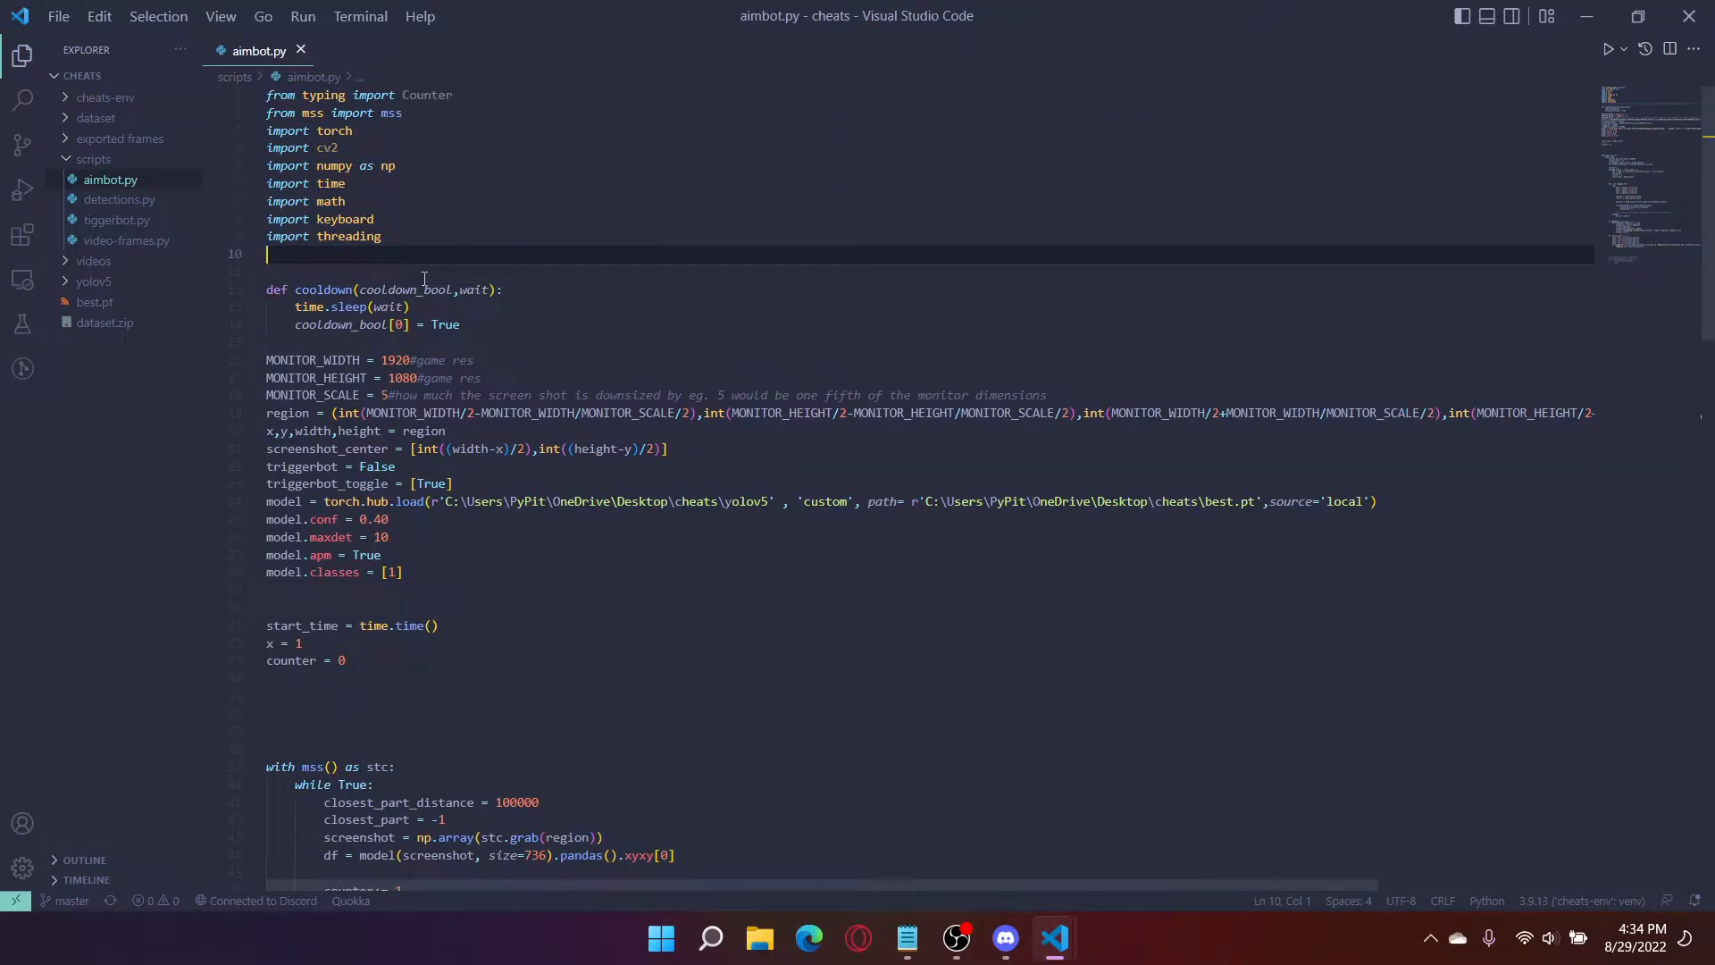
Step: Add 'import serial' on line 10 and open empty lines below the cooldown function
type("import")
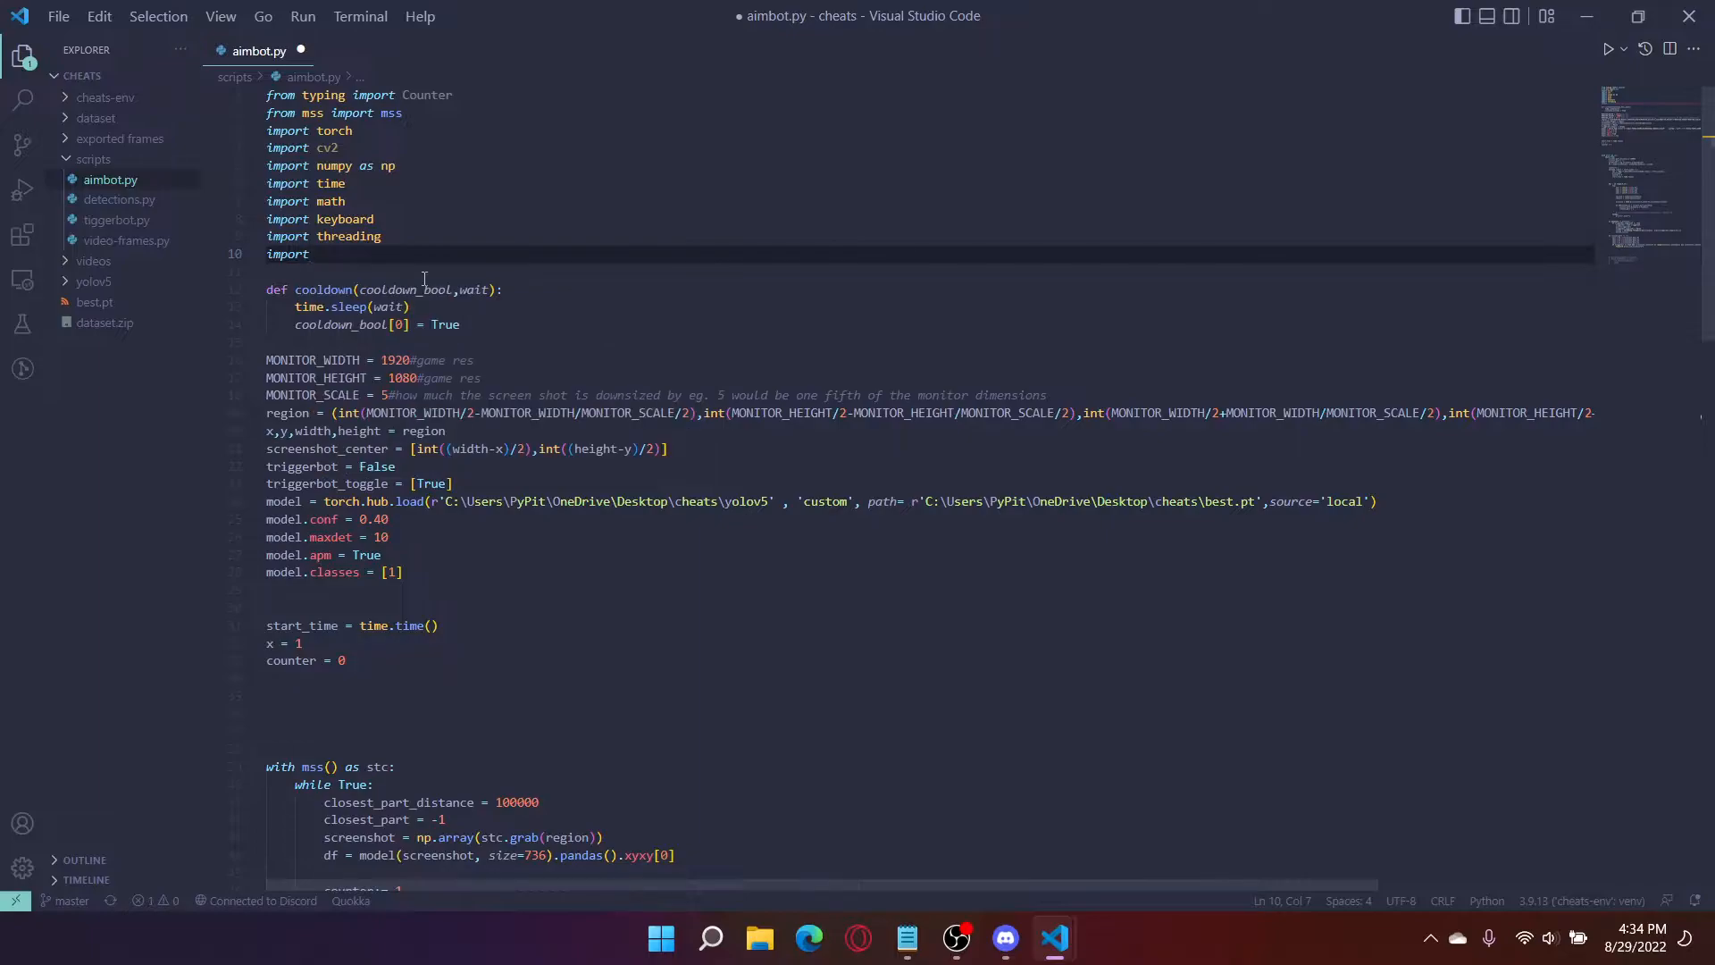
type("serial")
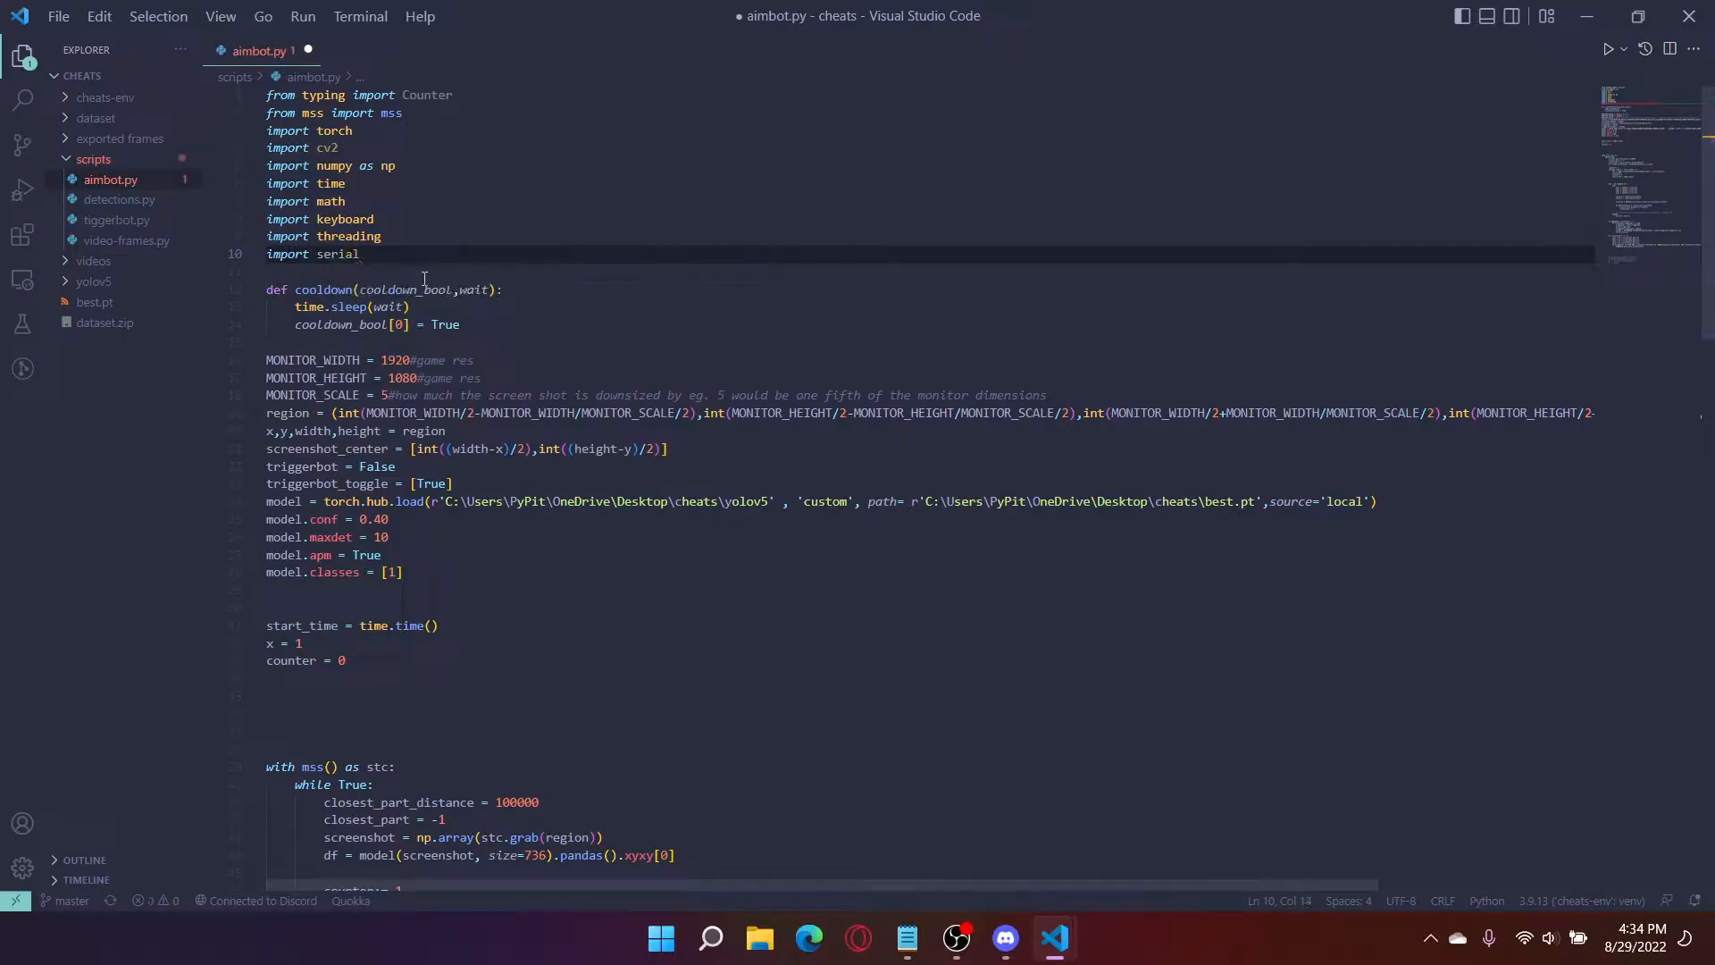
double_click(340, 254)
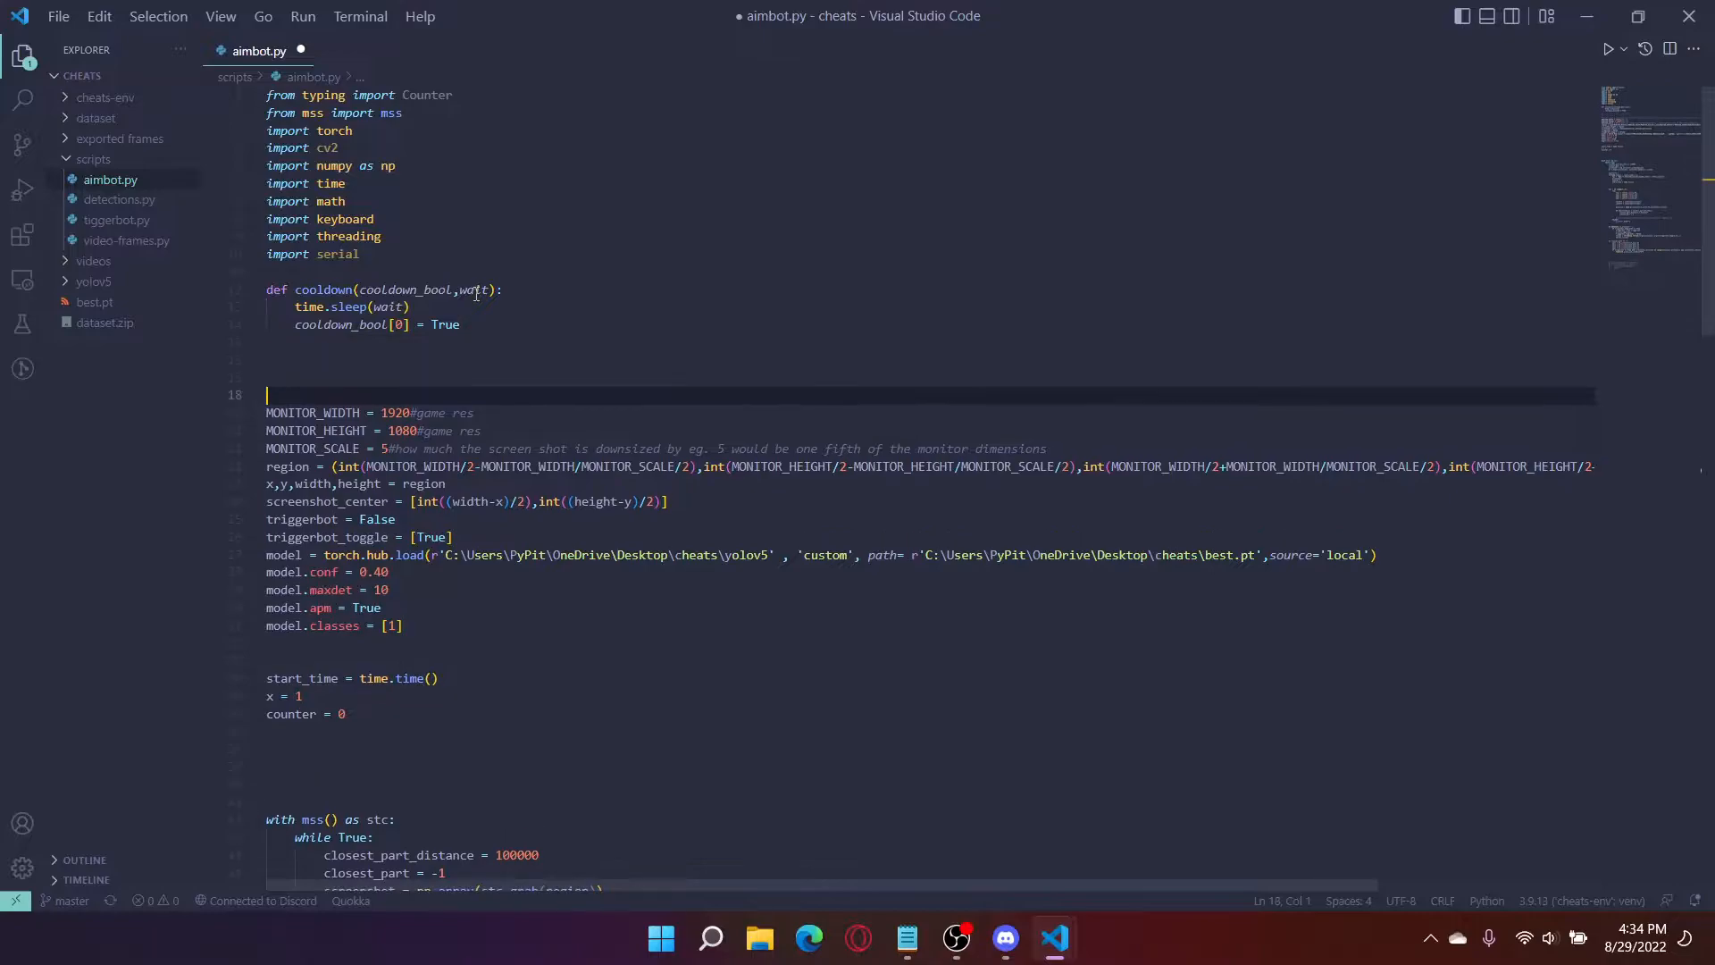
Step: Type the variable names SENS, AIM_SPEED and target_multiply below the cooldown function
type("S")
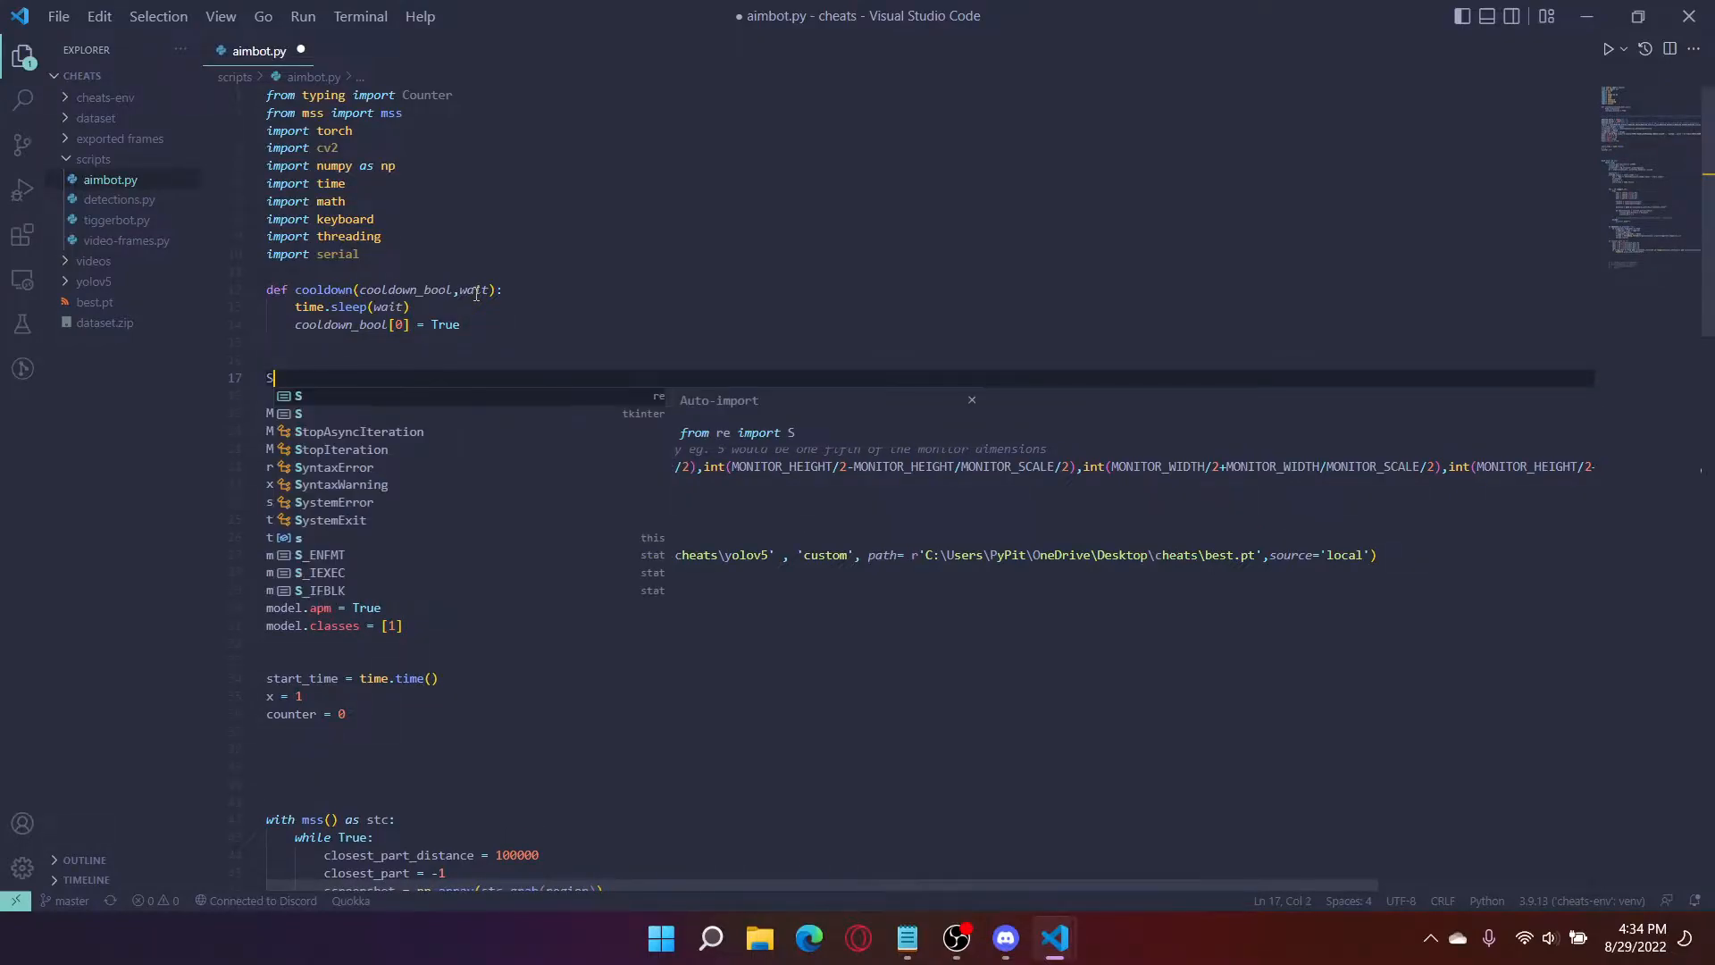
type("ENS")
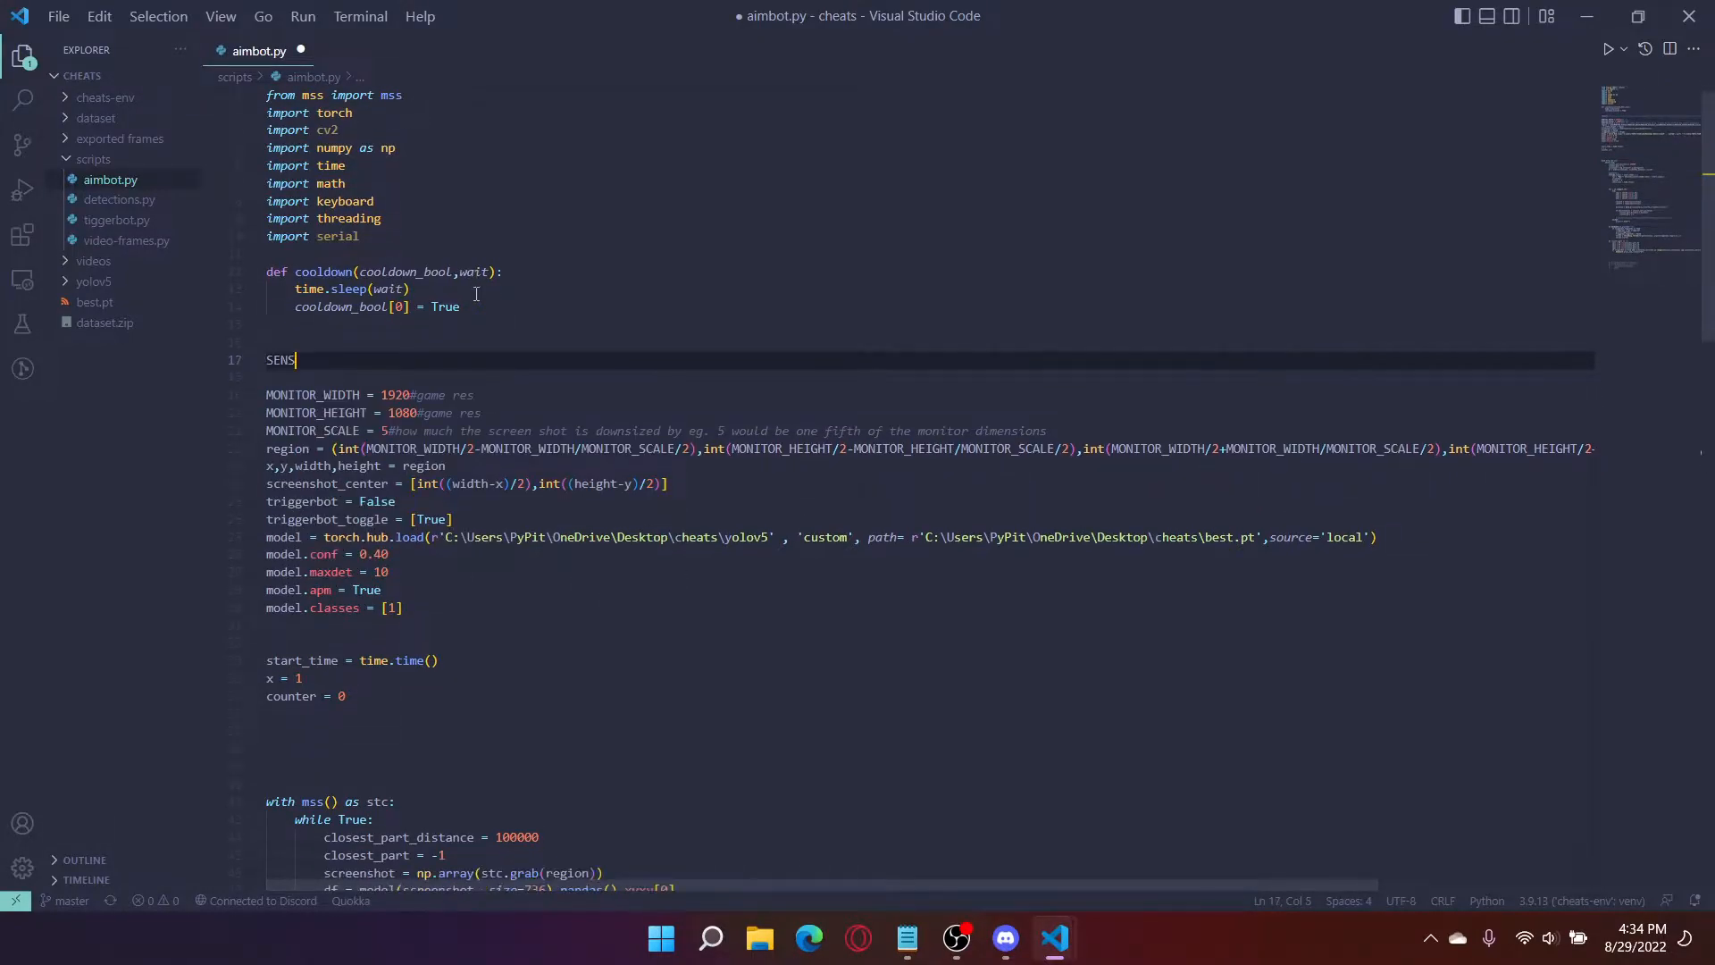
type("AIM")
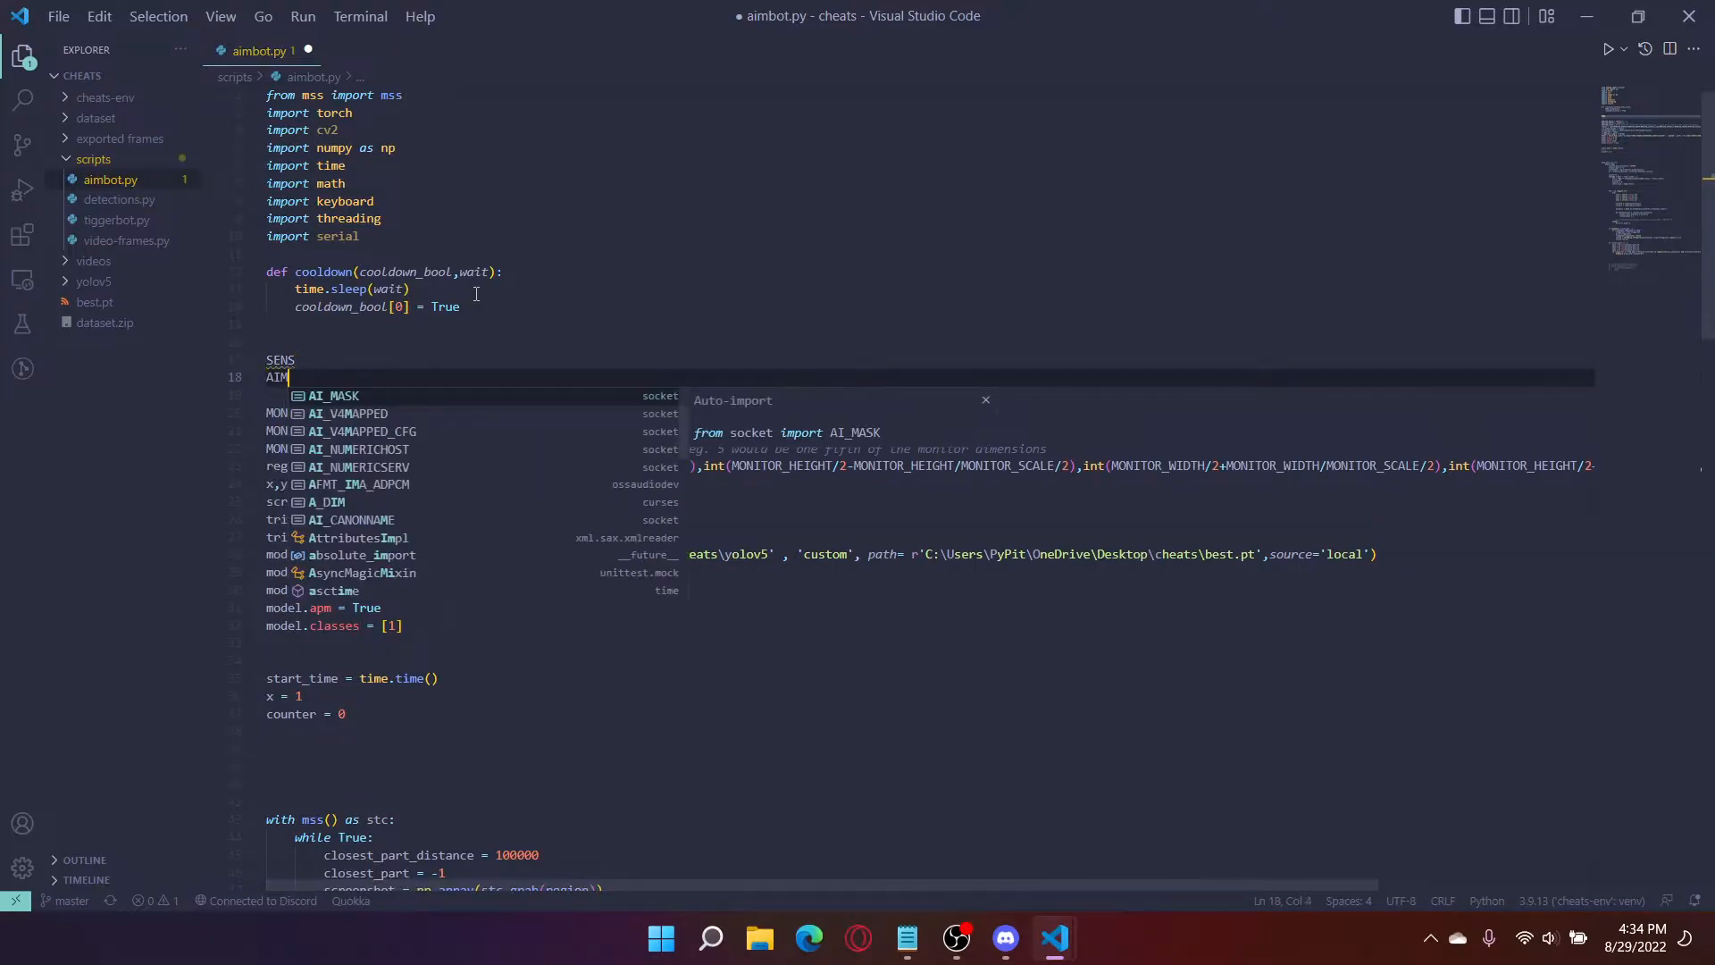
type("_SPEED")
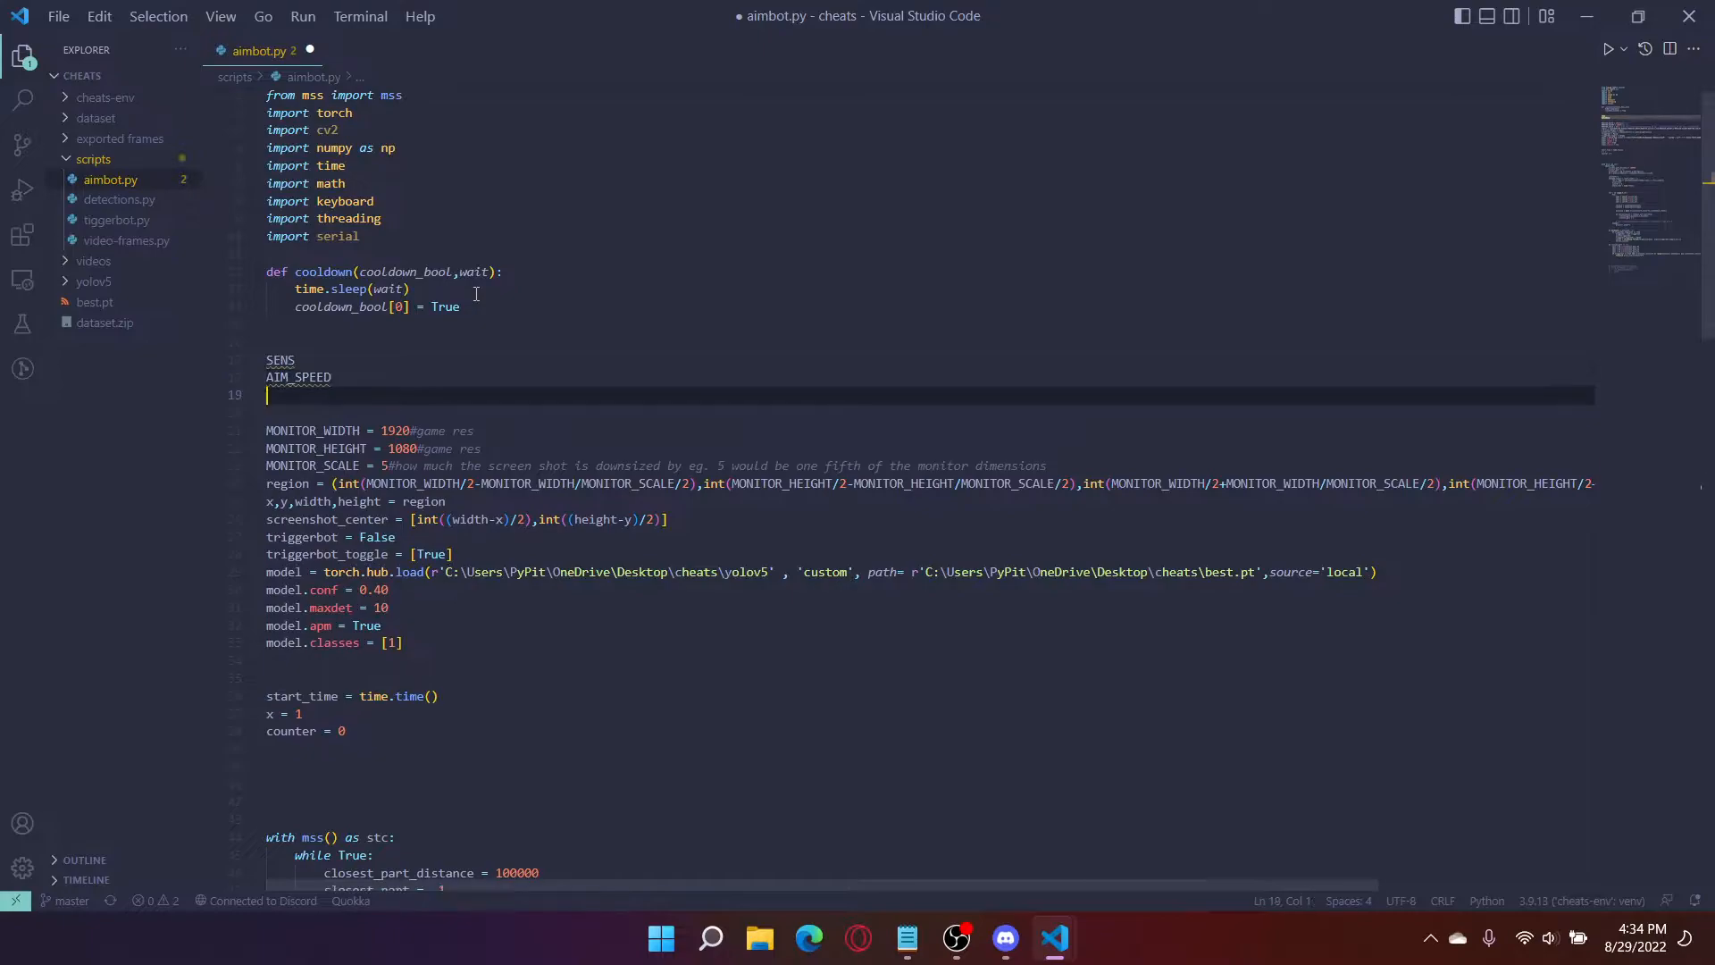
type("tar")
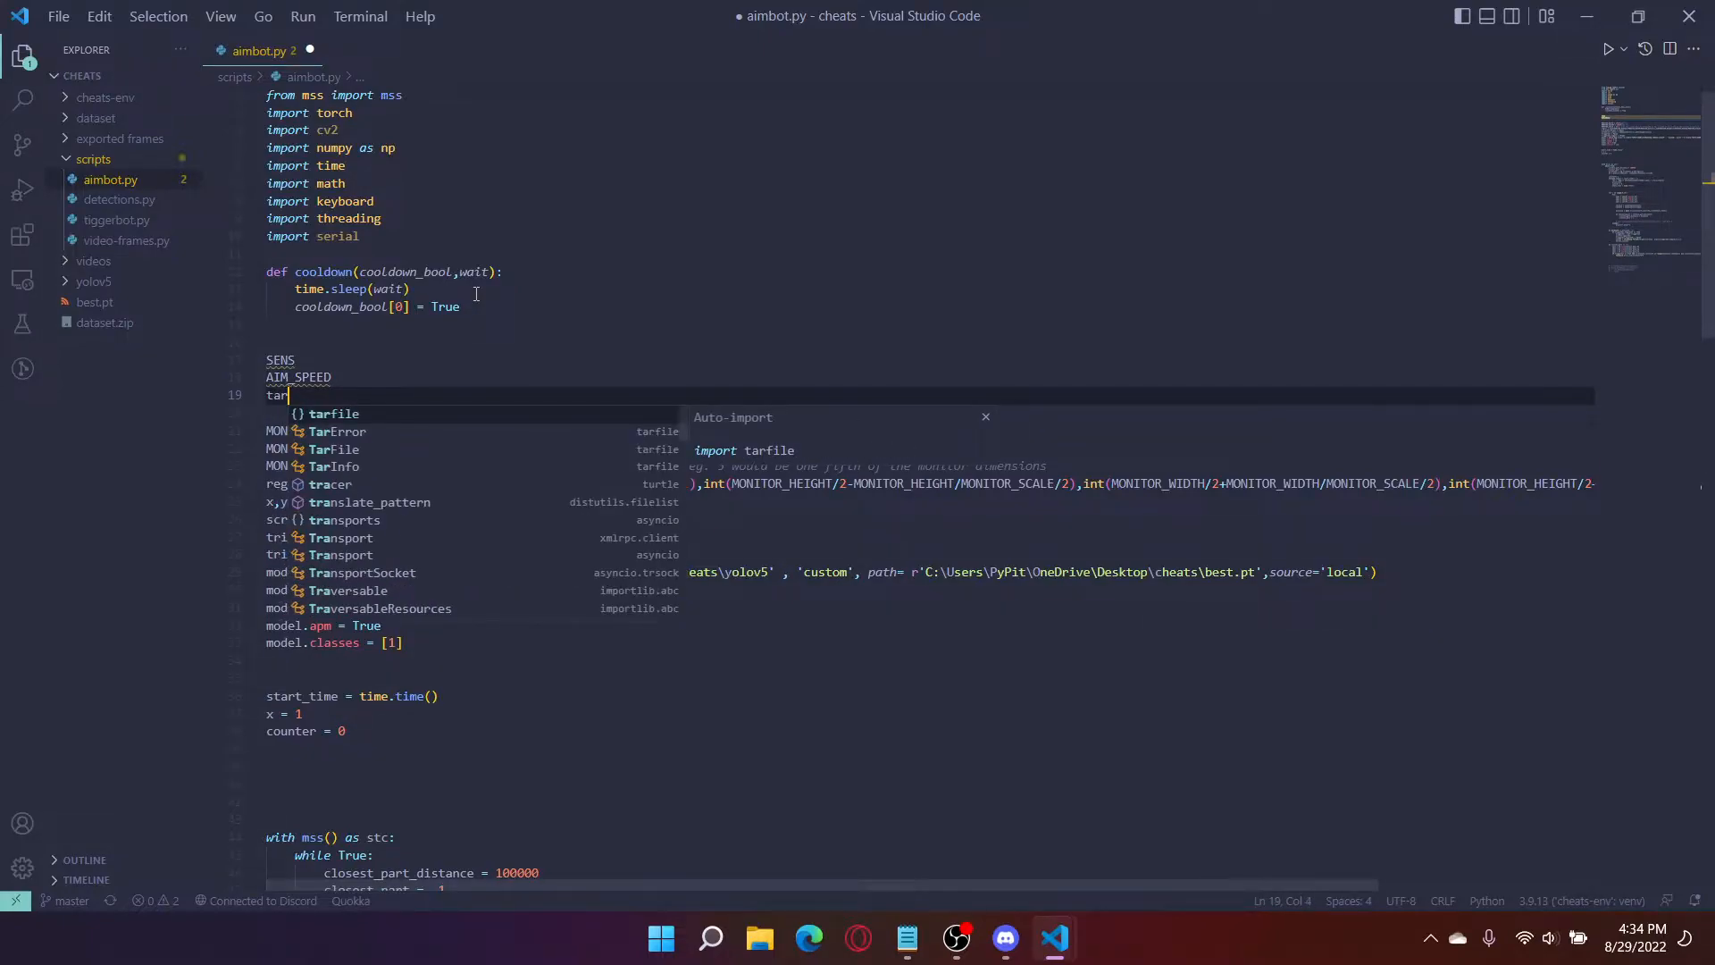
type("get")
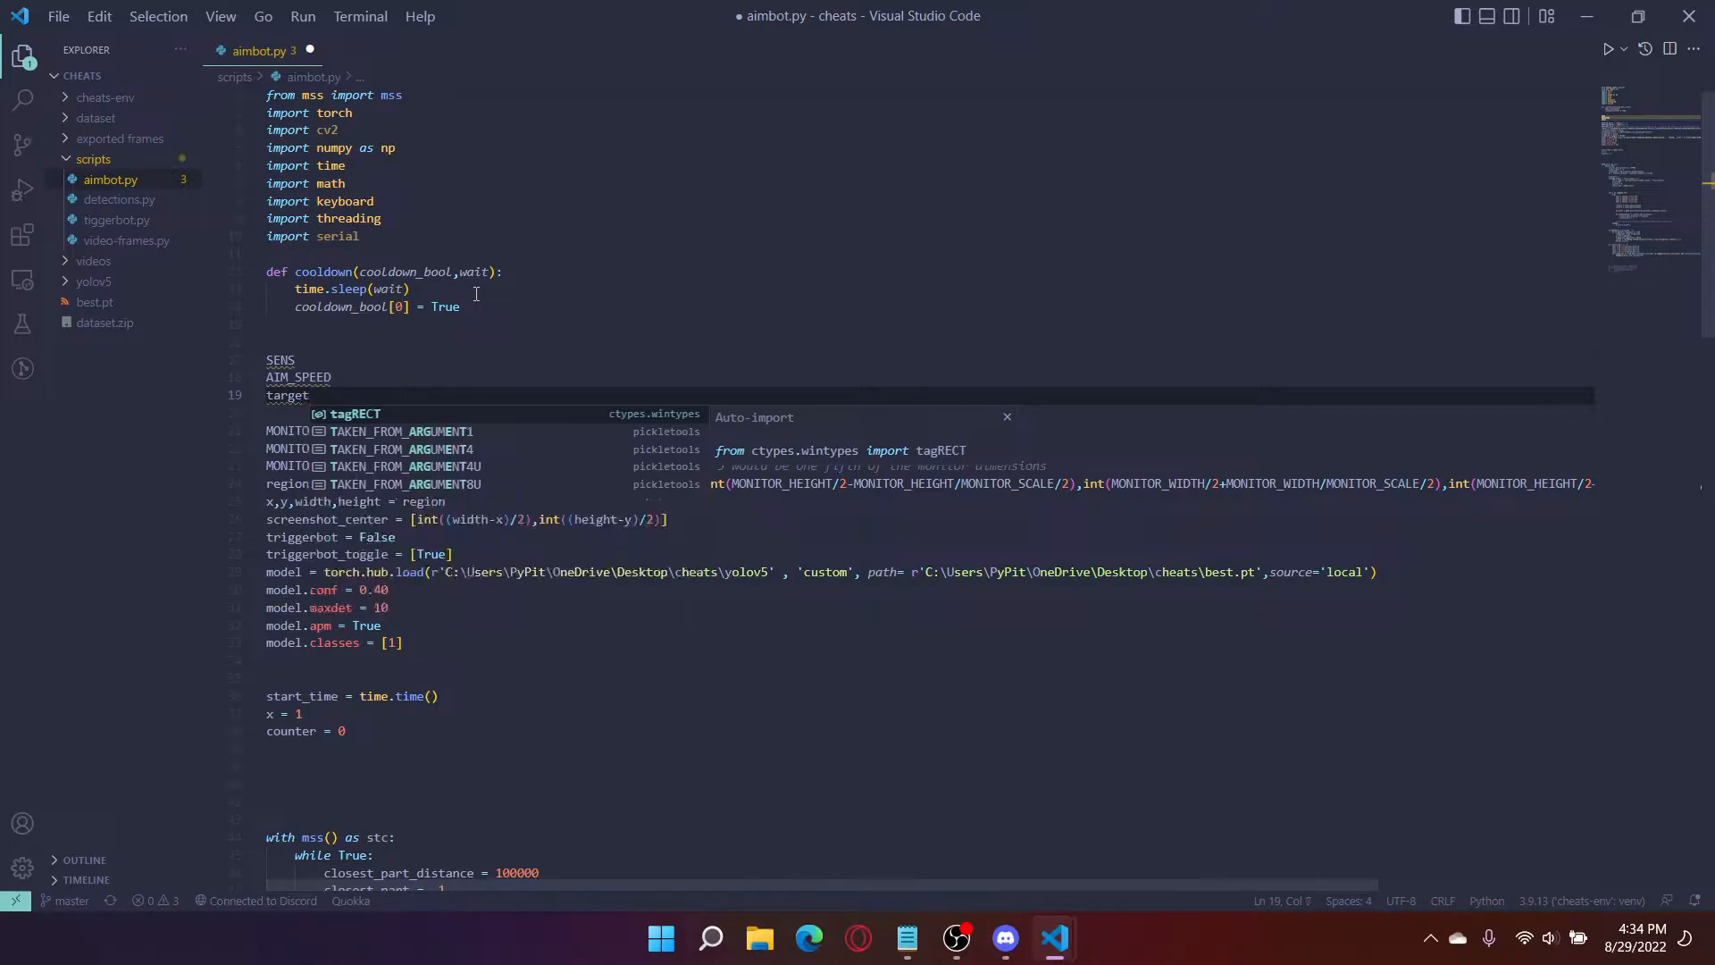
type("_multiply")
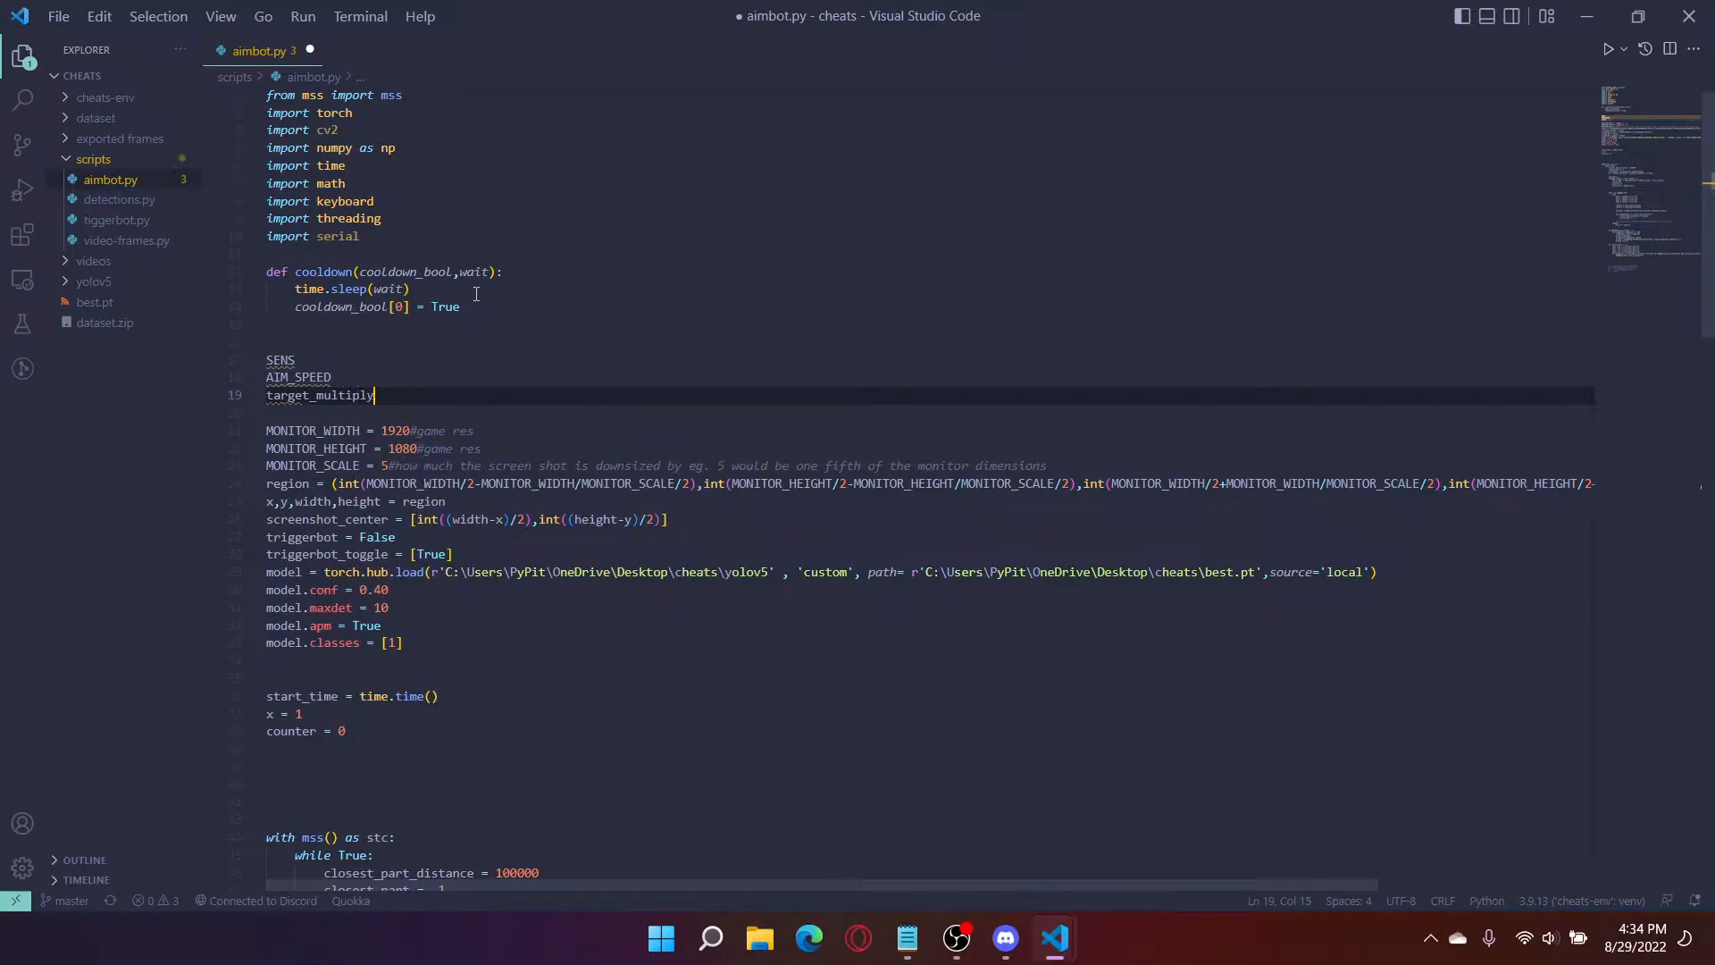
Step: Add the serialcomm and activation_range variable names on the following lines
key("enter")
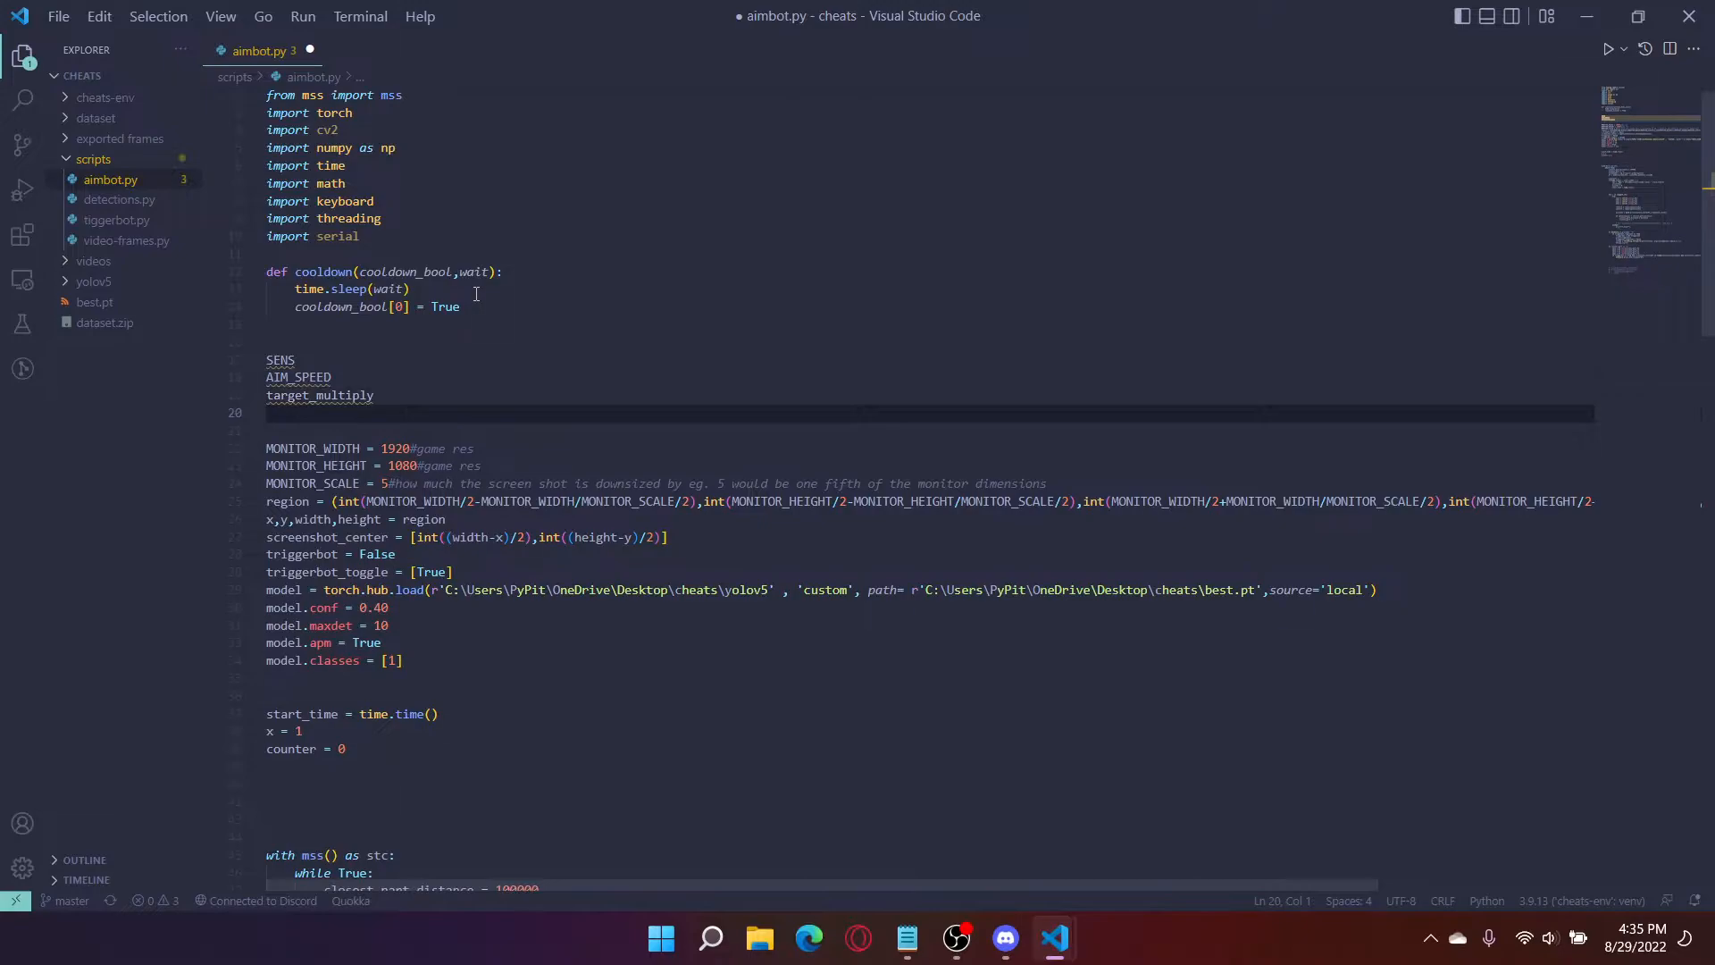
type("serial")
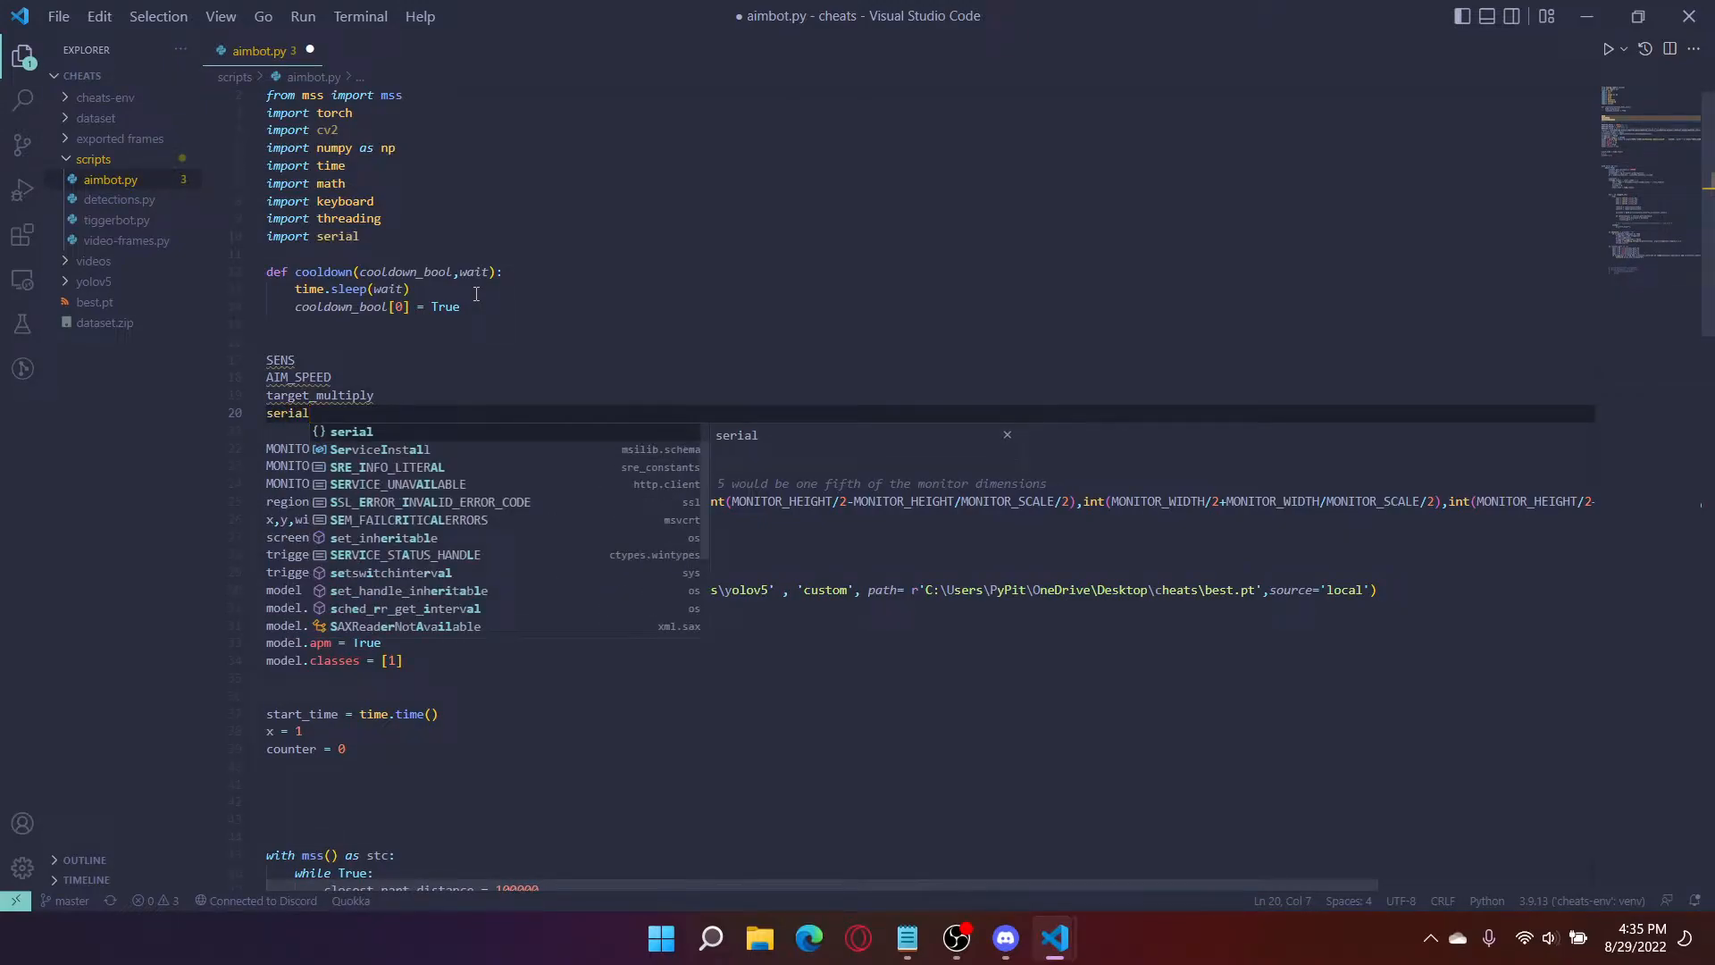
type("com")
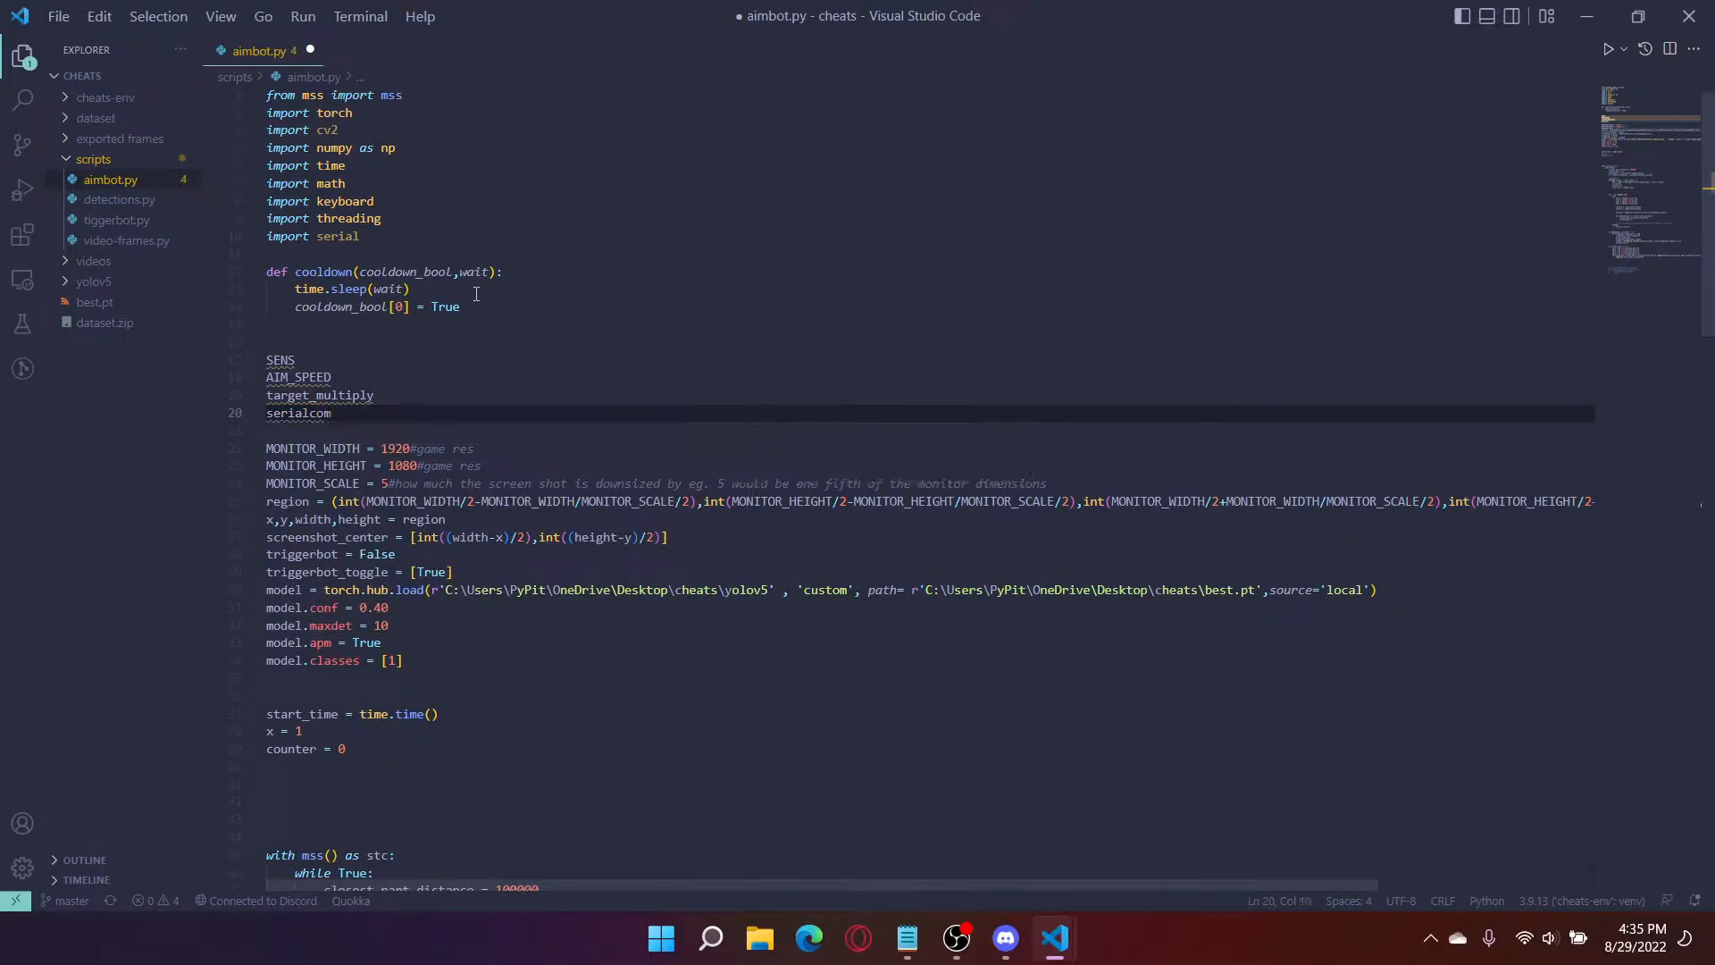
type("m")
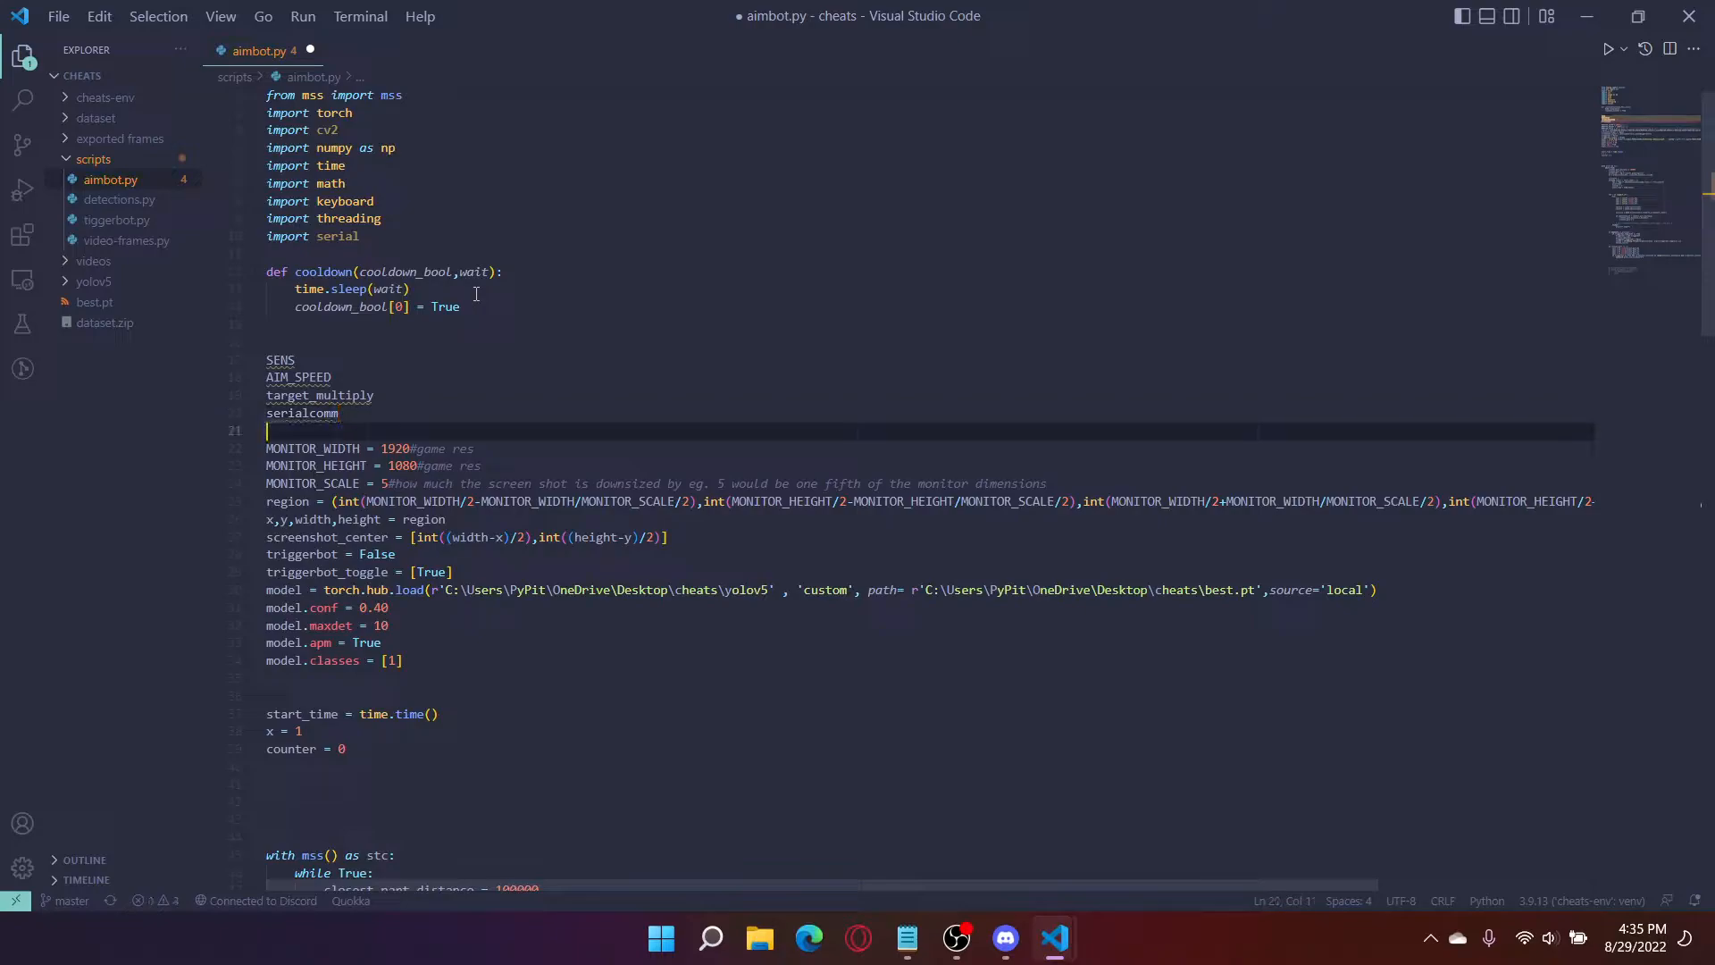
type("activation")
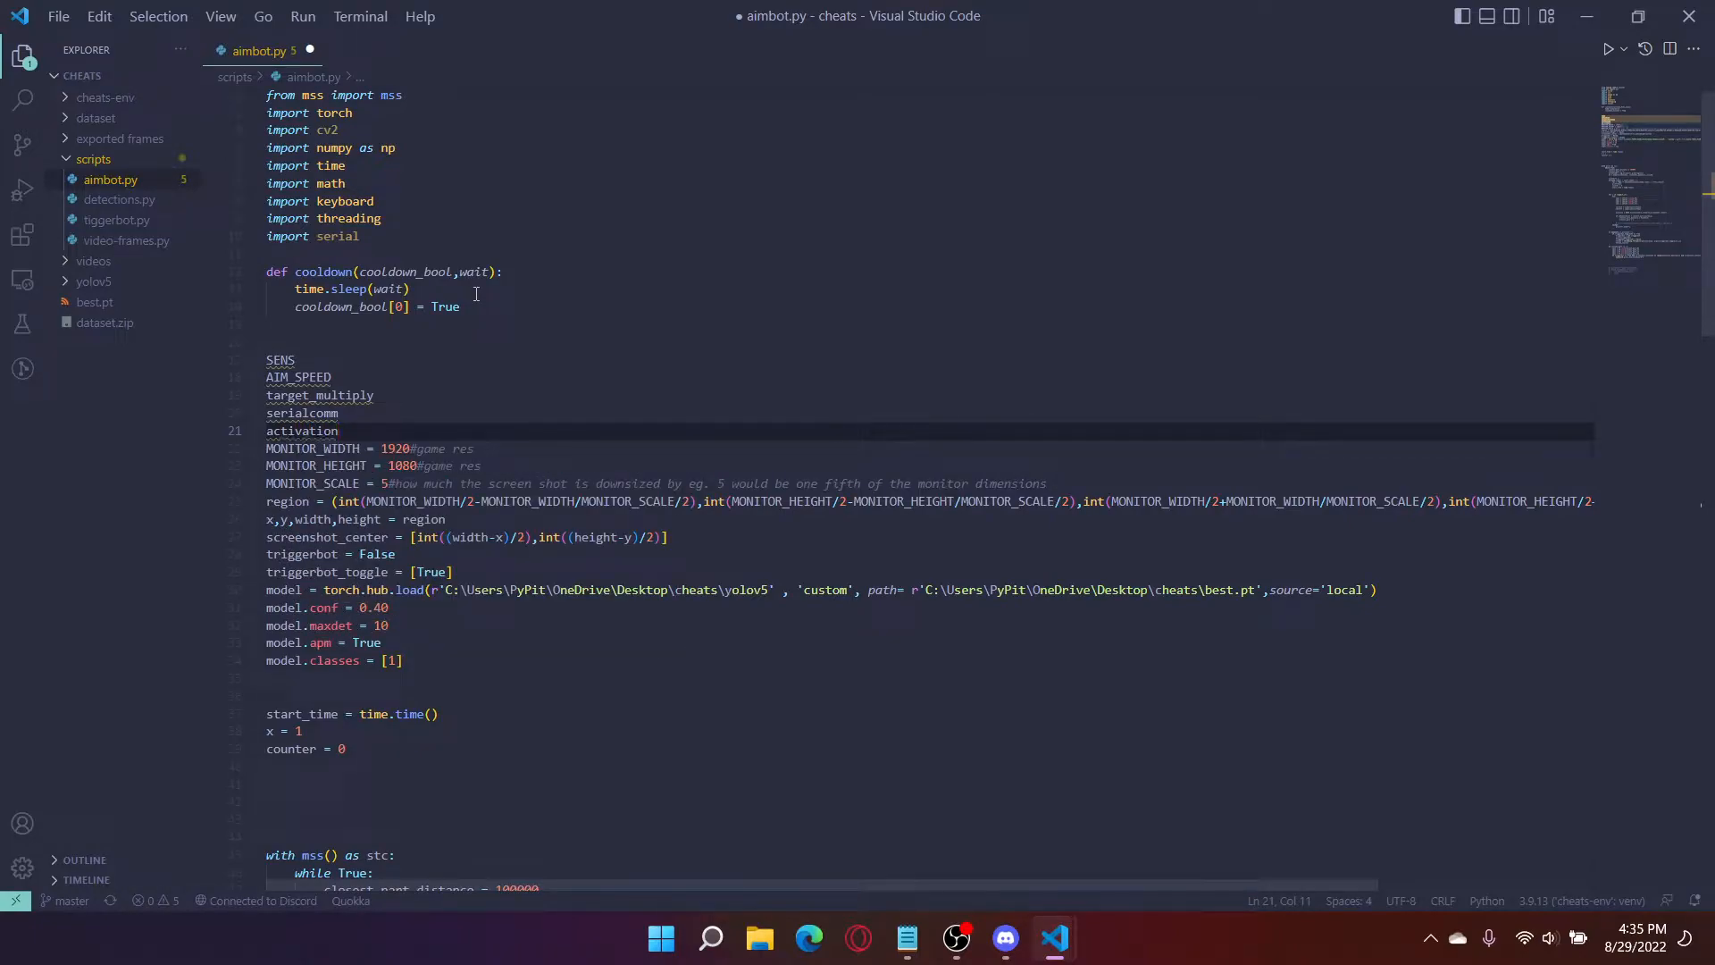
type("_range")
left_click(930, 359)
type(" =")
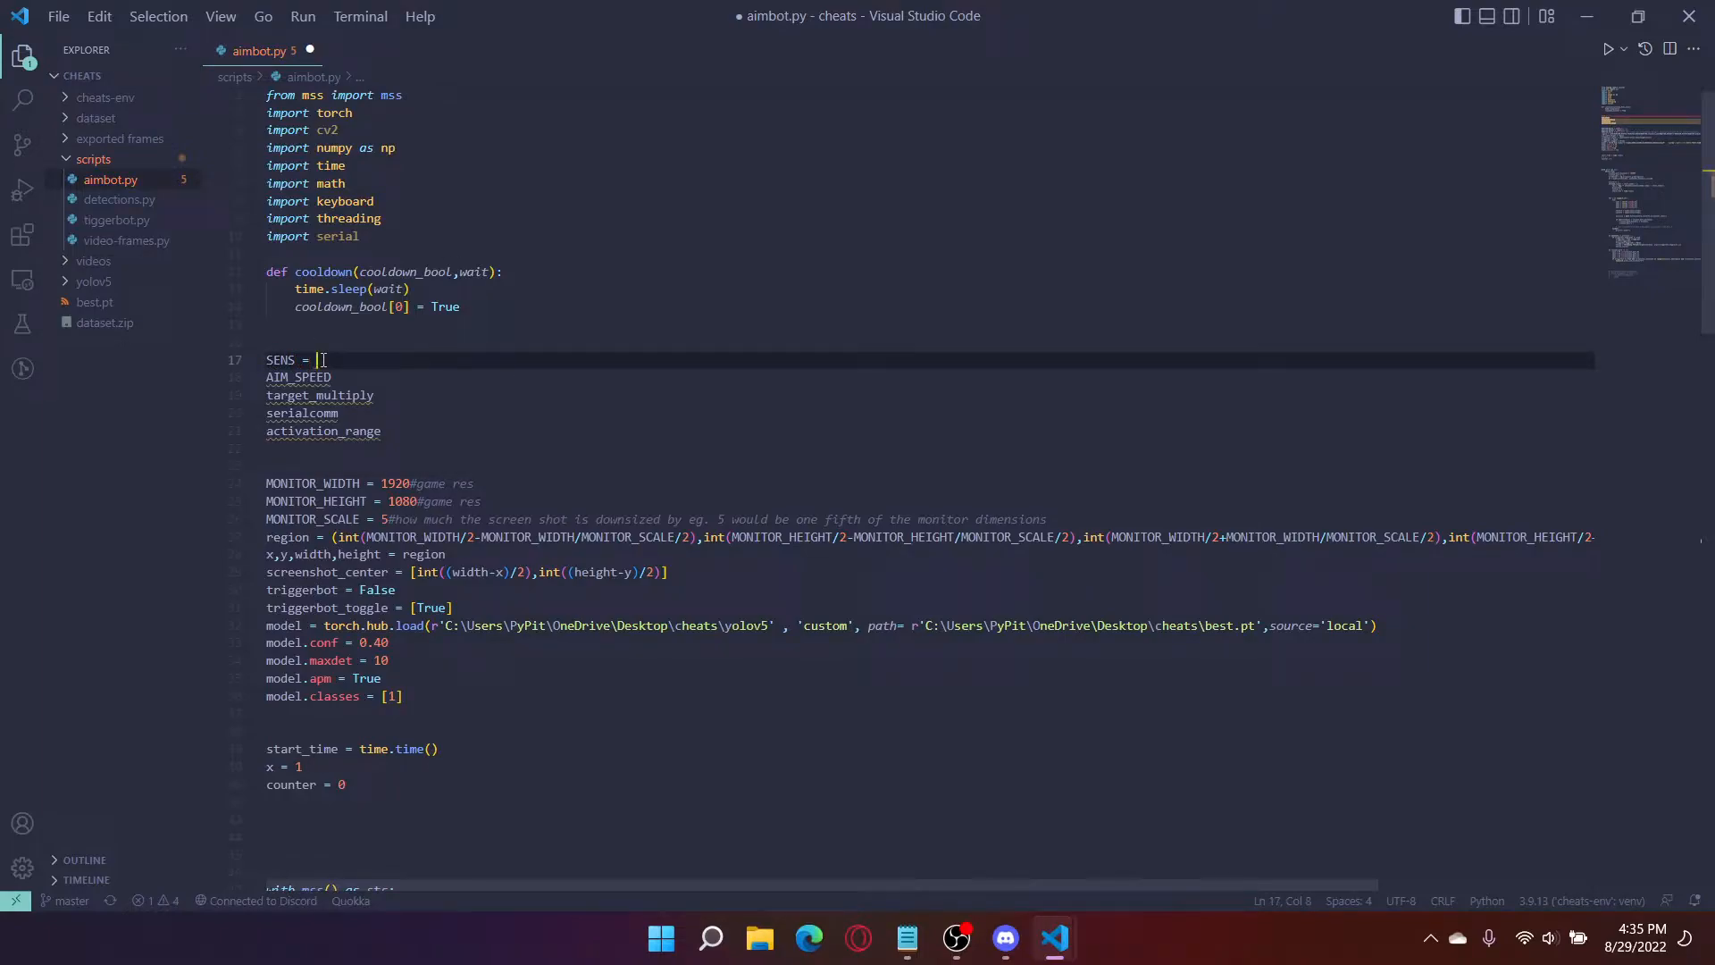
Step: Assign SENS = 0.313 and AIM_SPEED = 1*(1/SENS)
type("0.")
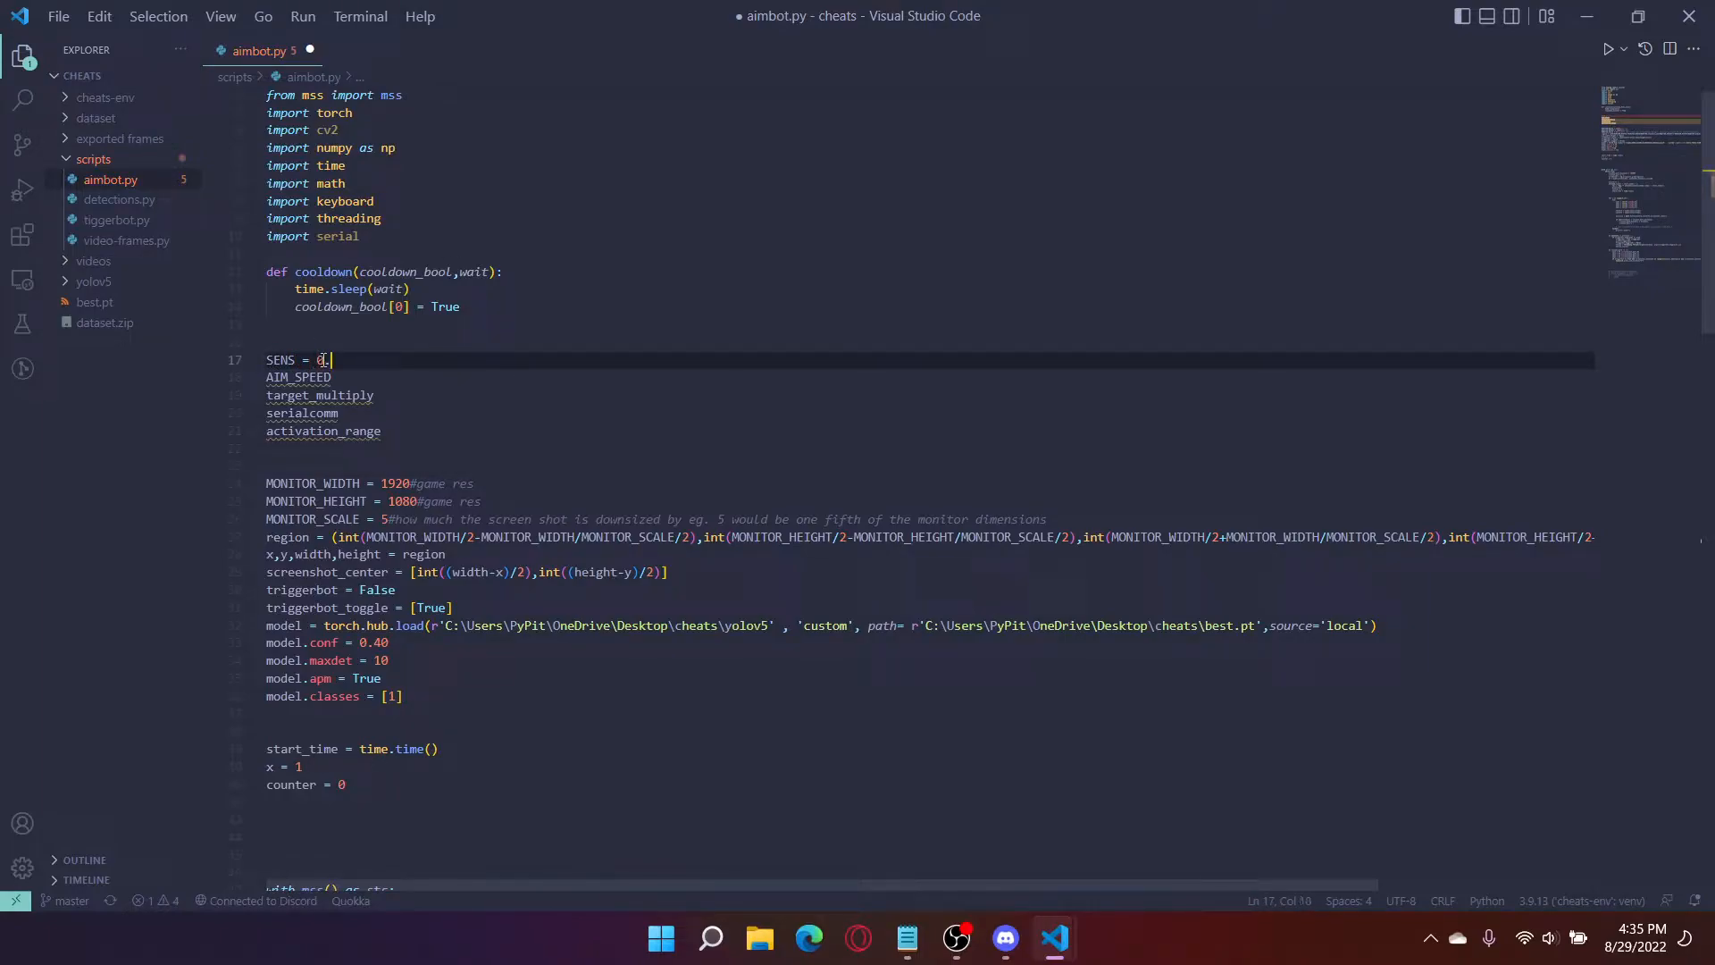
type("313")
left_click(930, 377)
type(" =")
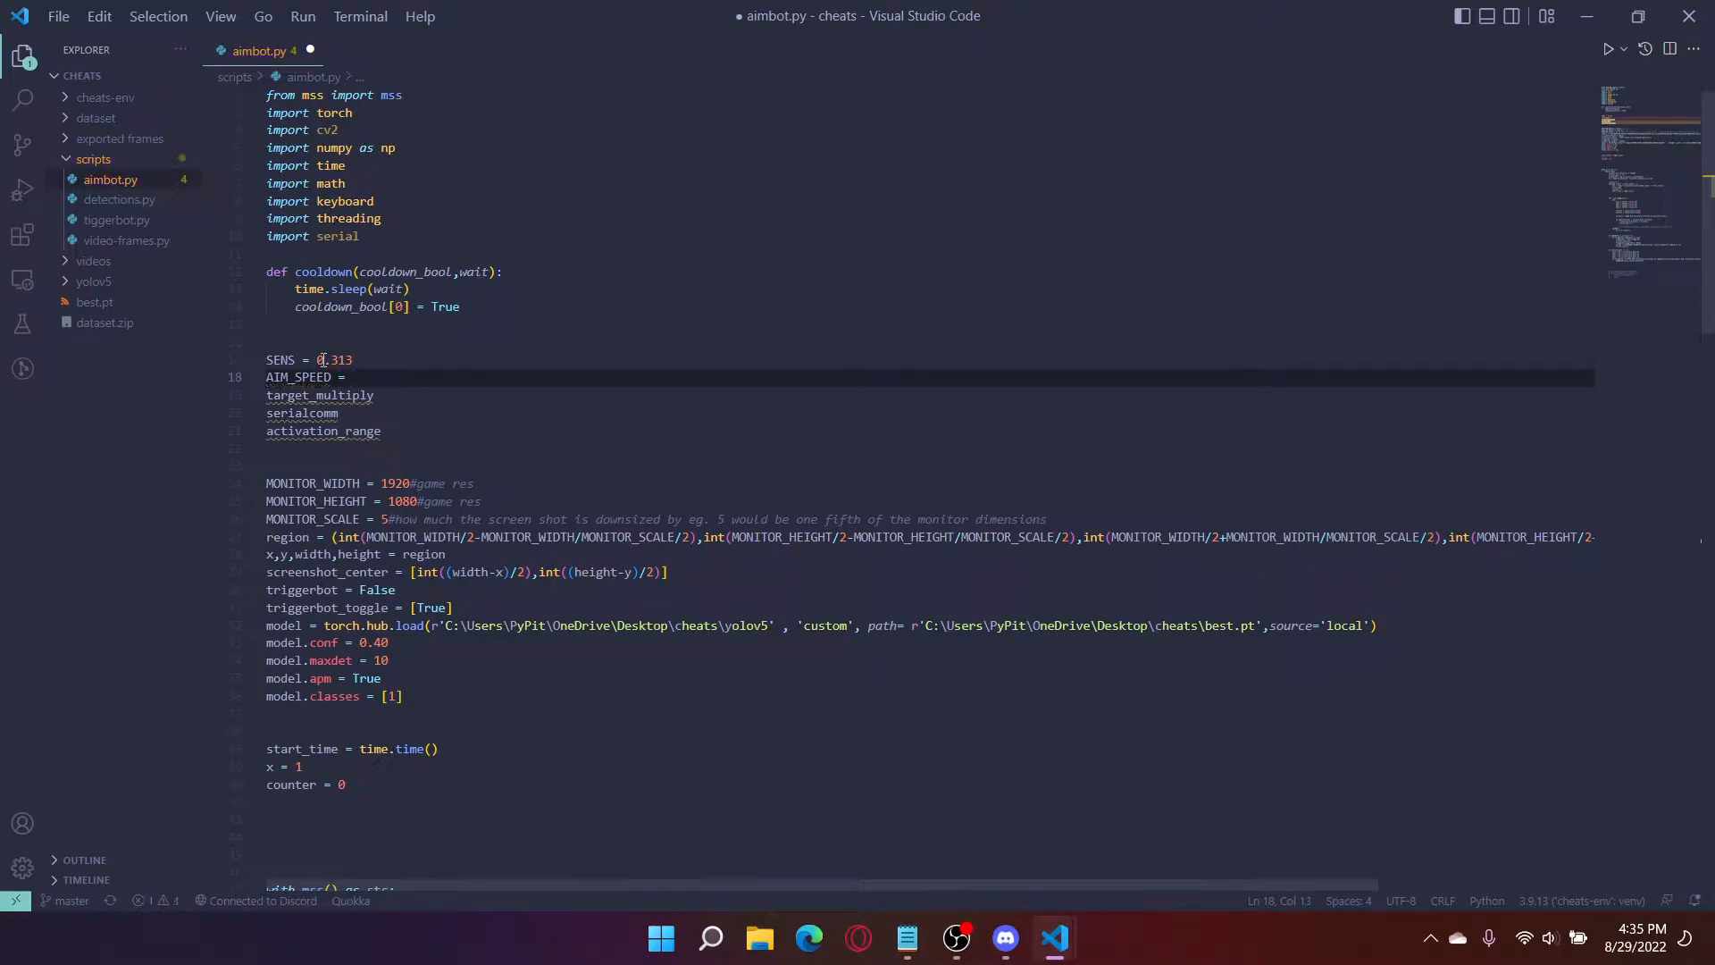
type("1")
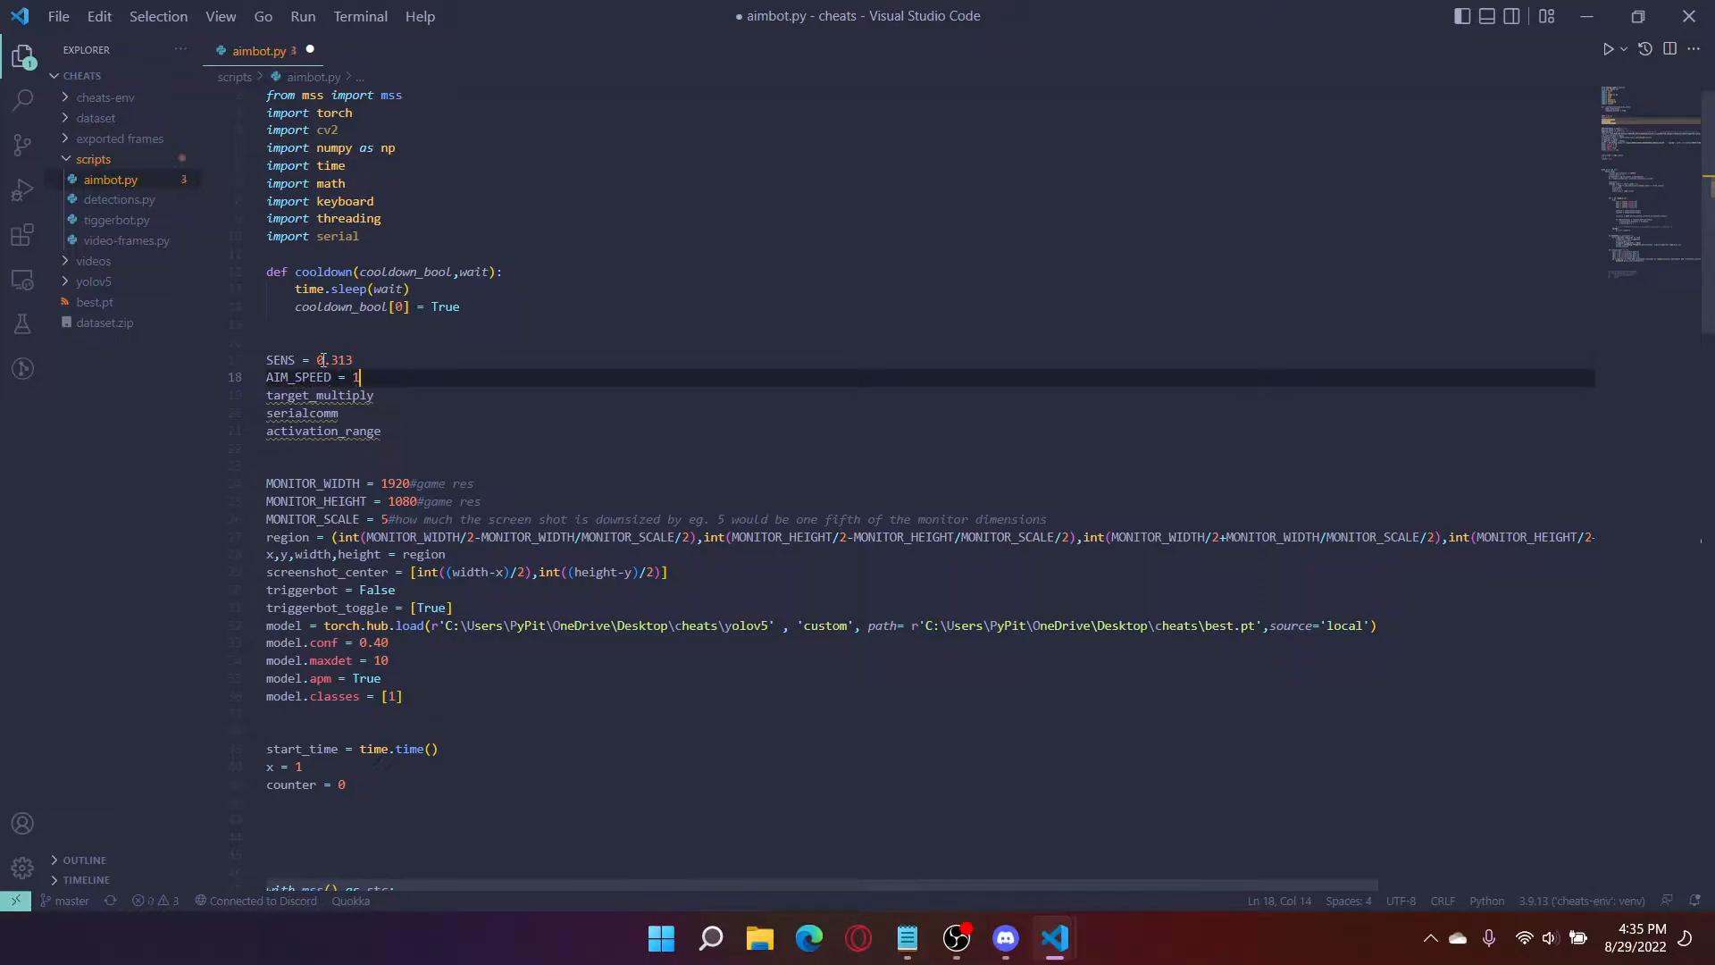
type("*")
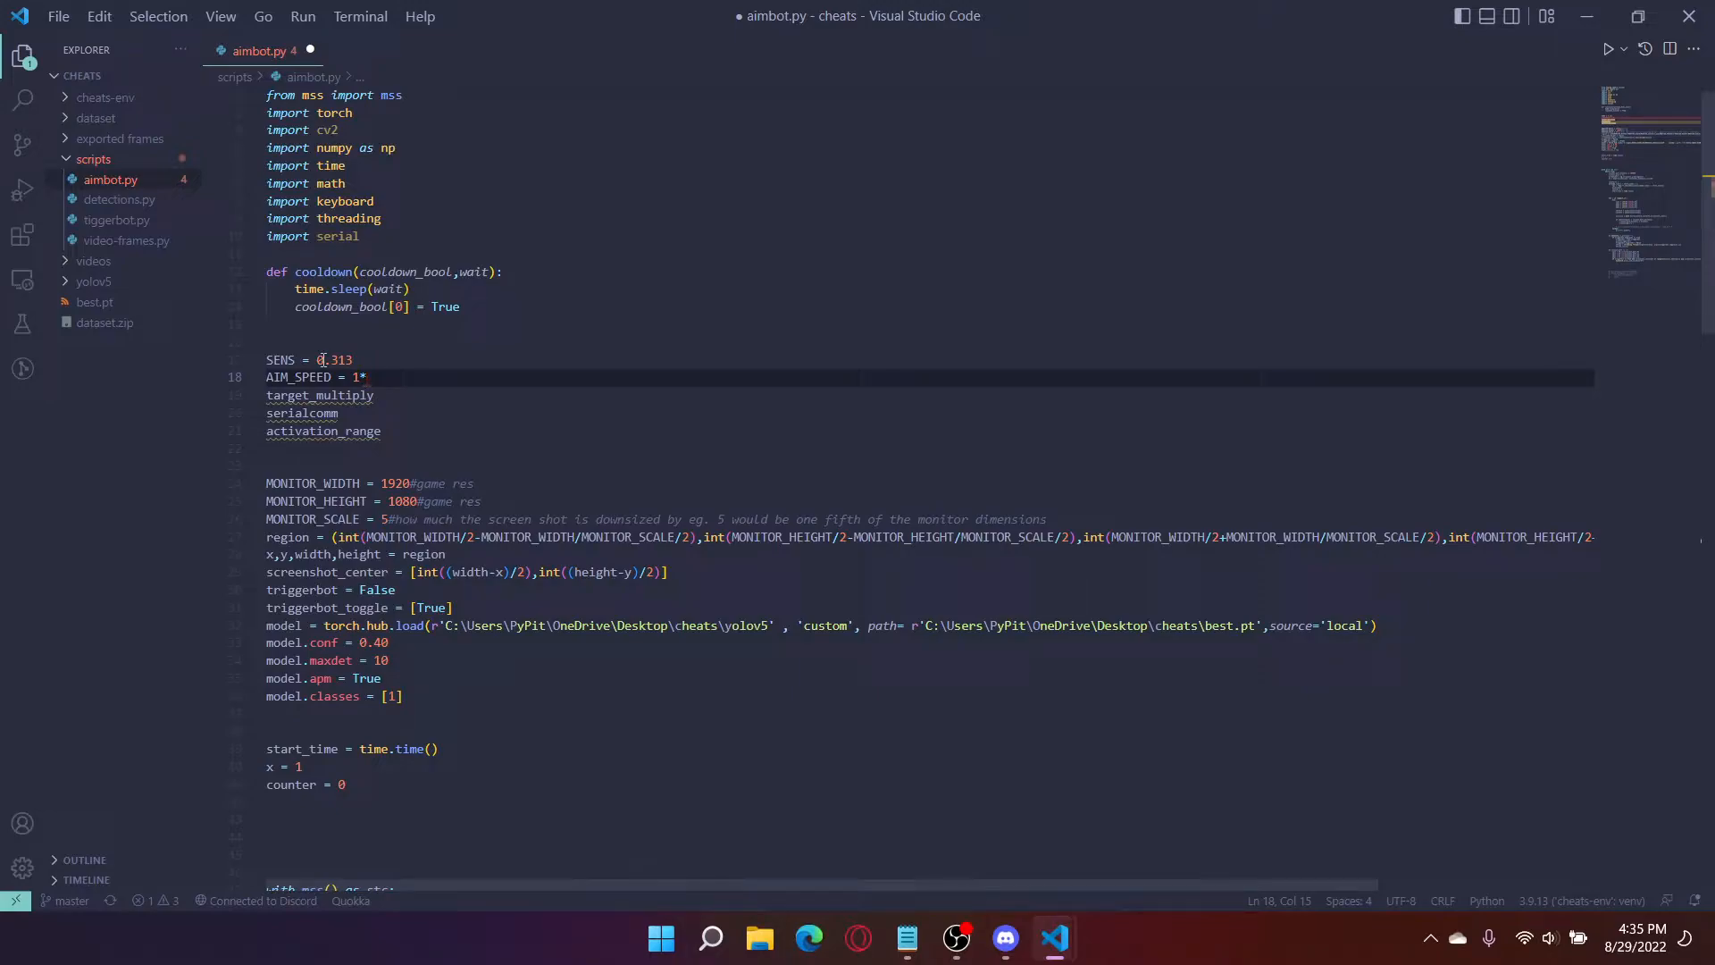
type("()")
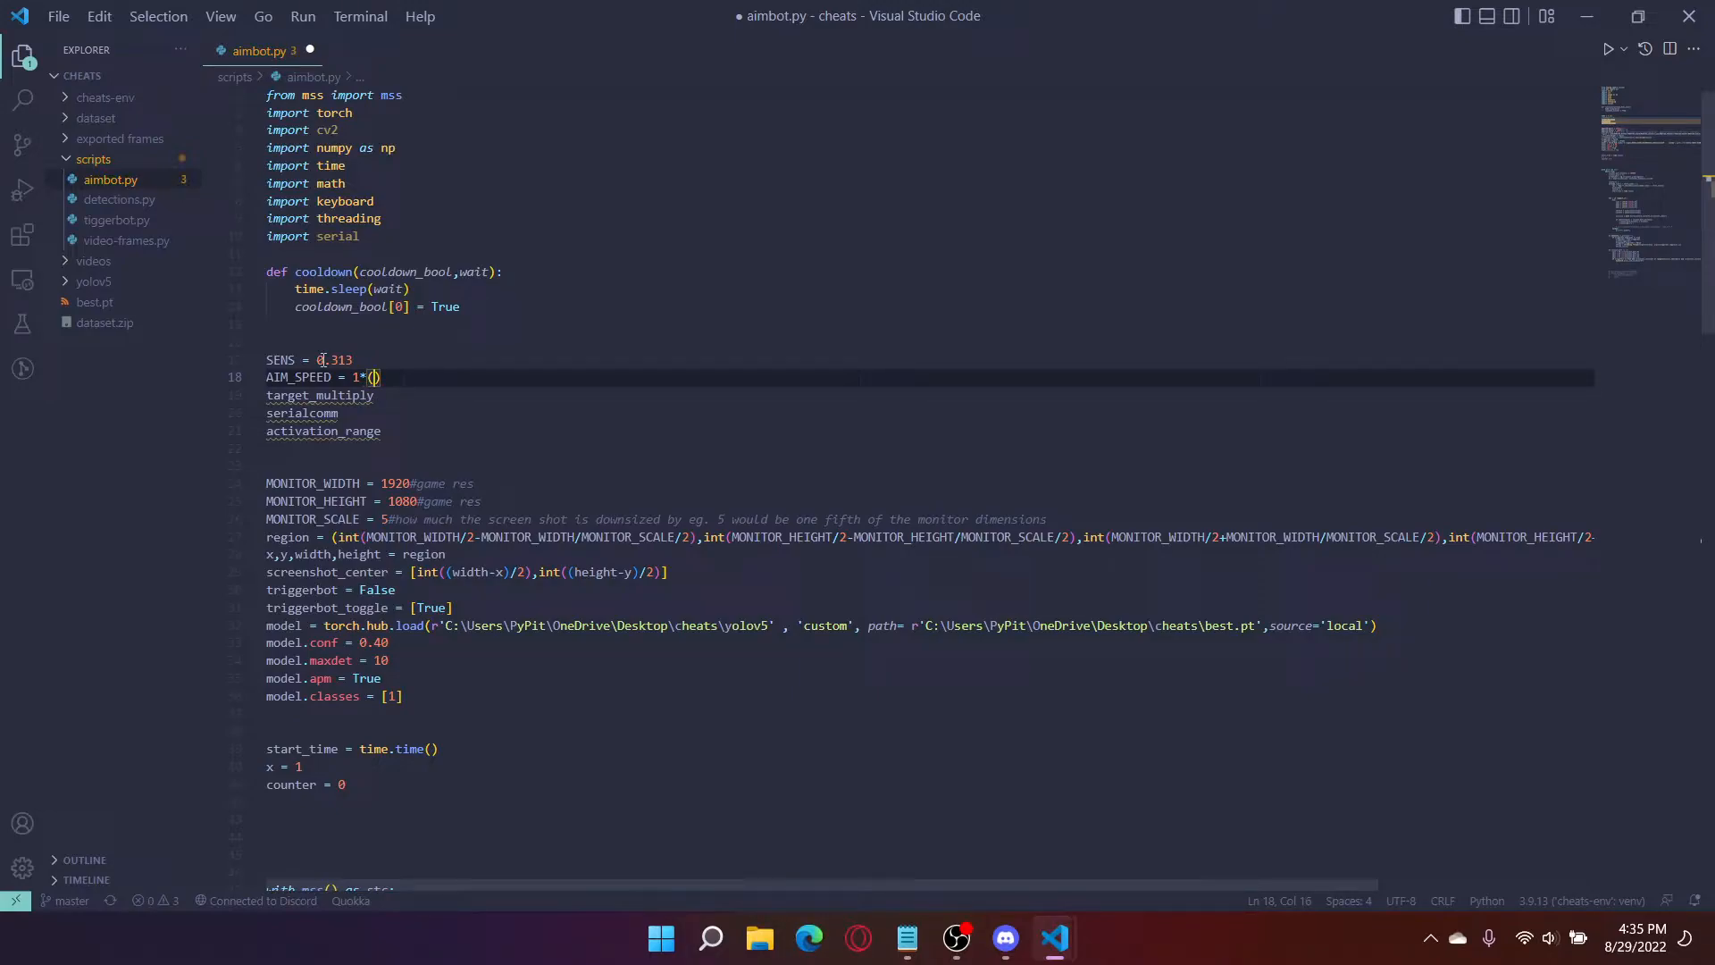
type("1/S")
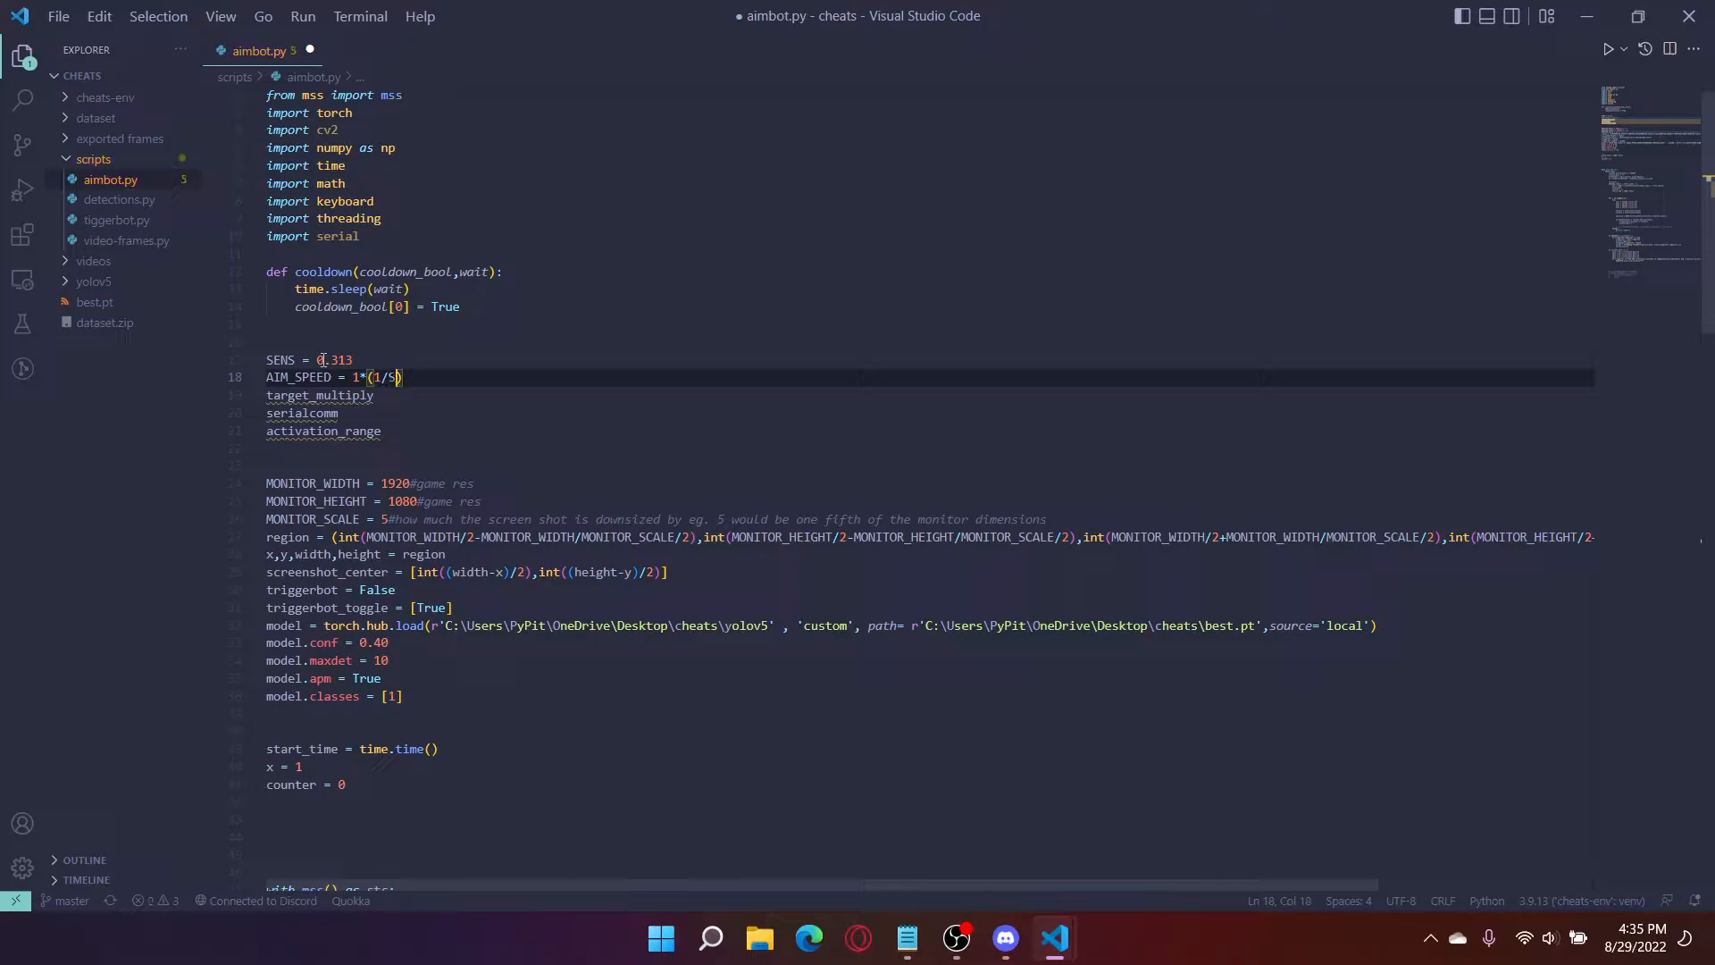
type("ENS")
left_click(930, 396)
type(" =")
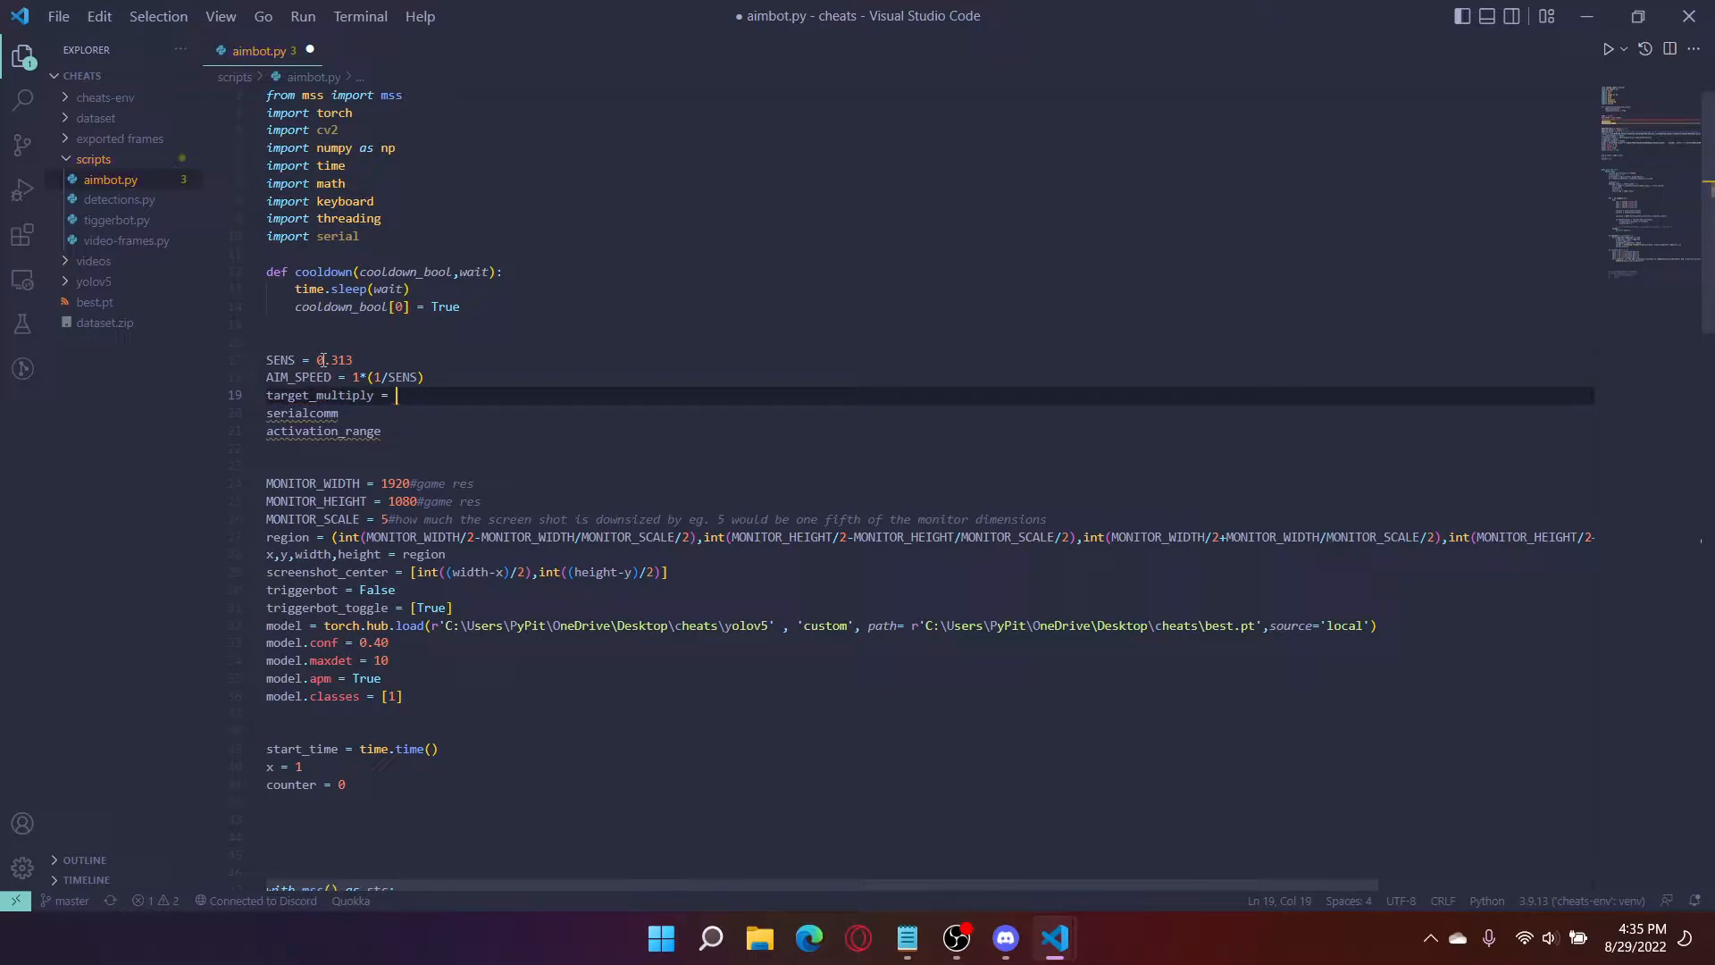
Step: Fill target_multiply with the list [0, 1.01, 1.025, 1.05, ..., 1.05]
type("[")
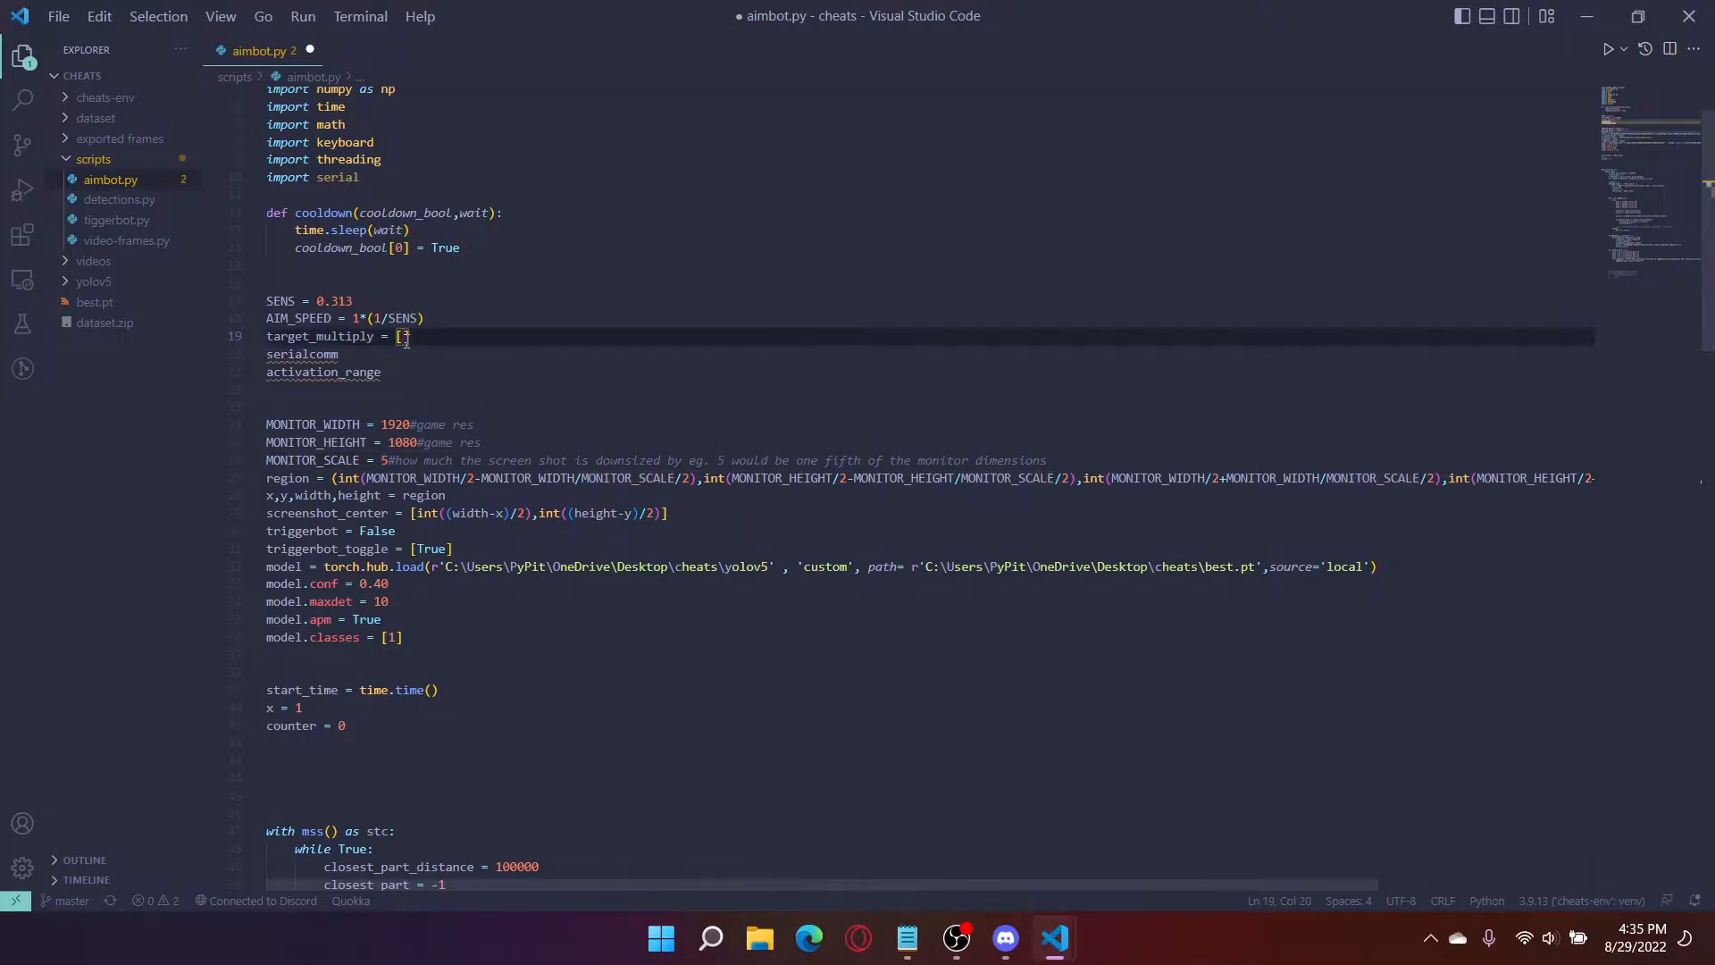
left_click(316, 336)
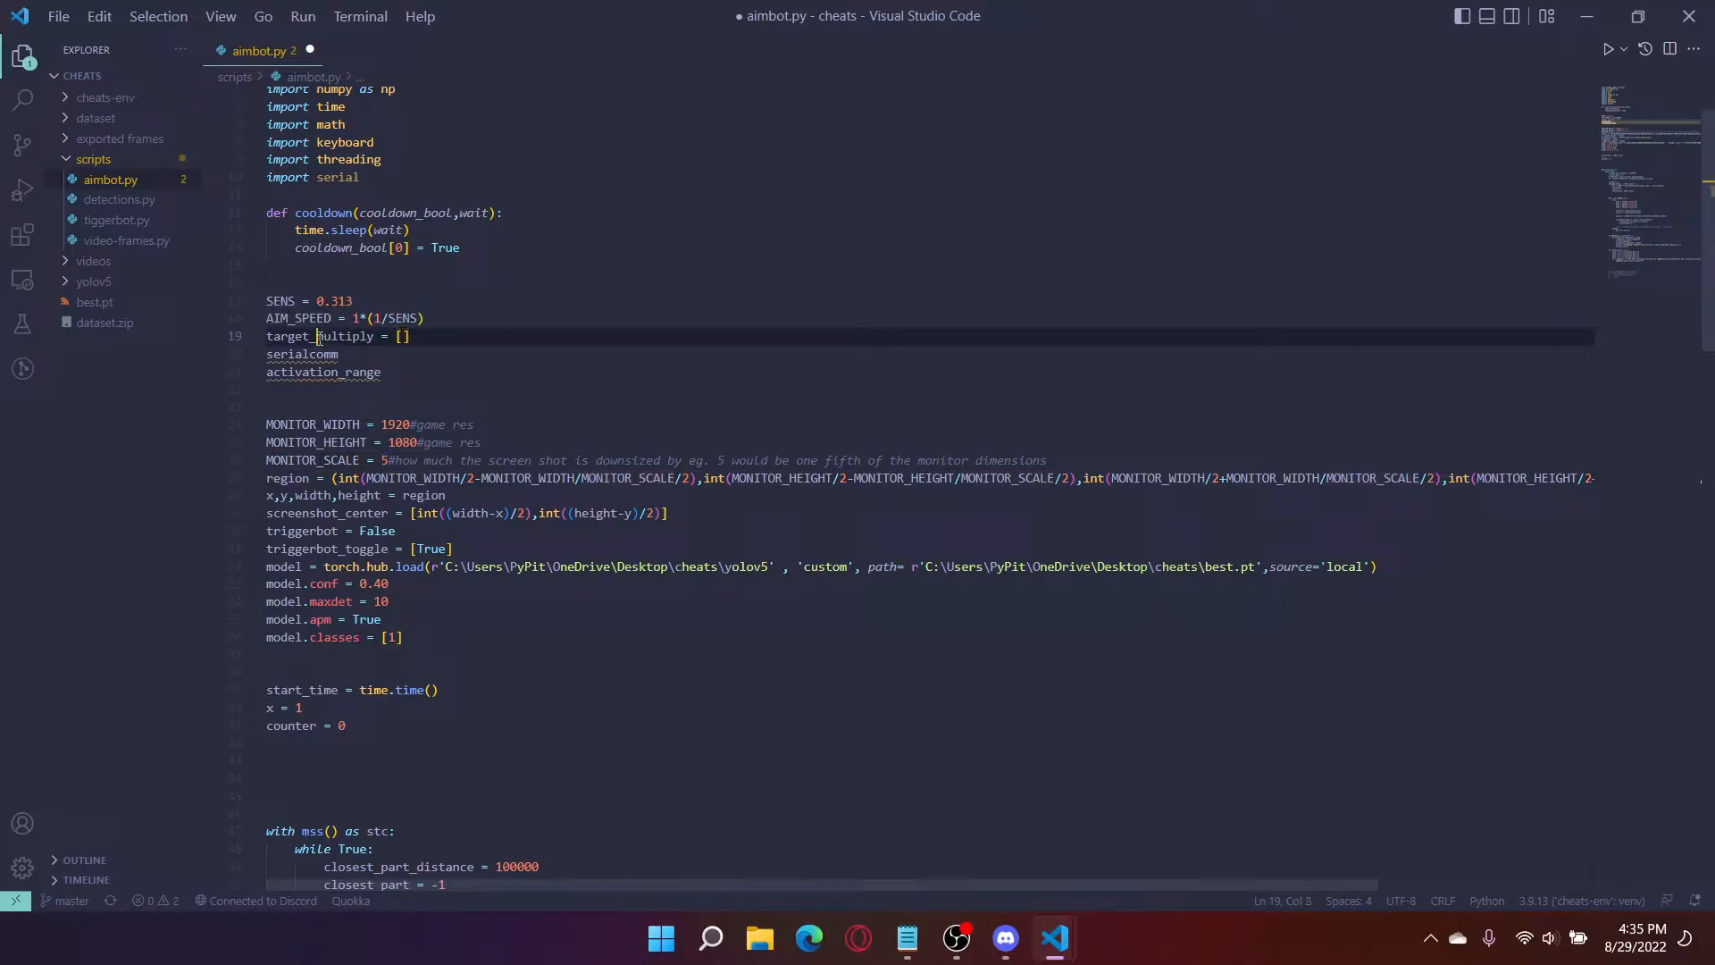
double_click(317, 336)
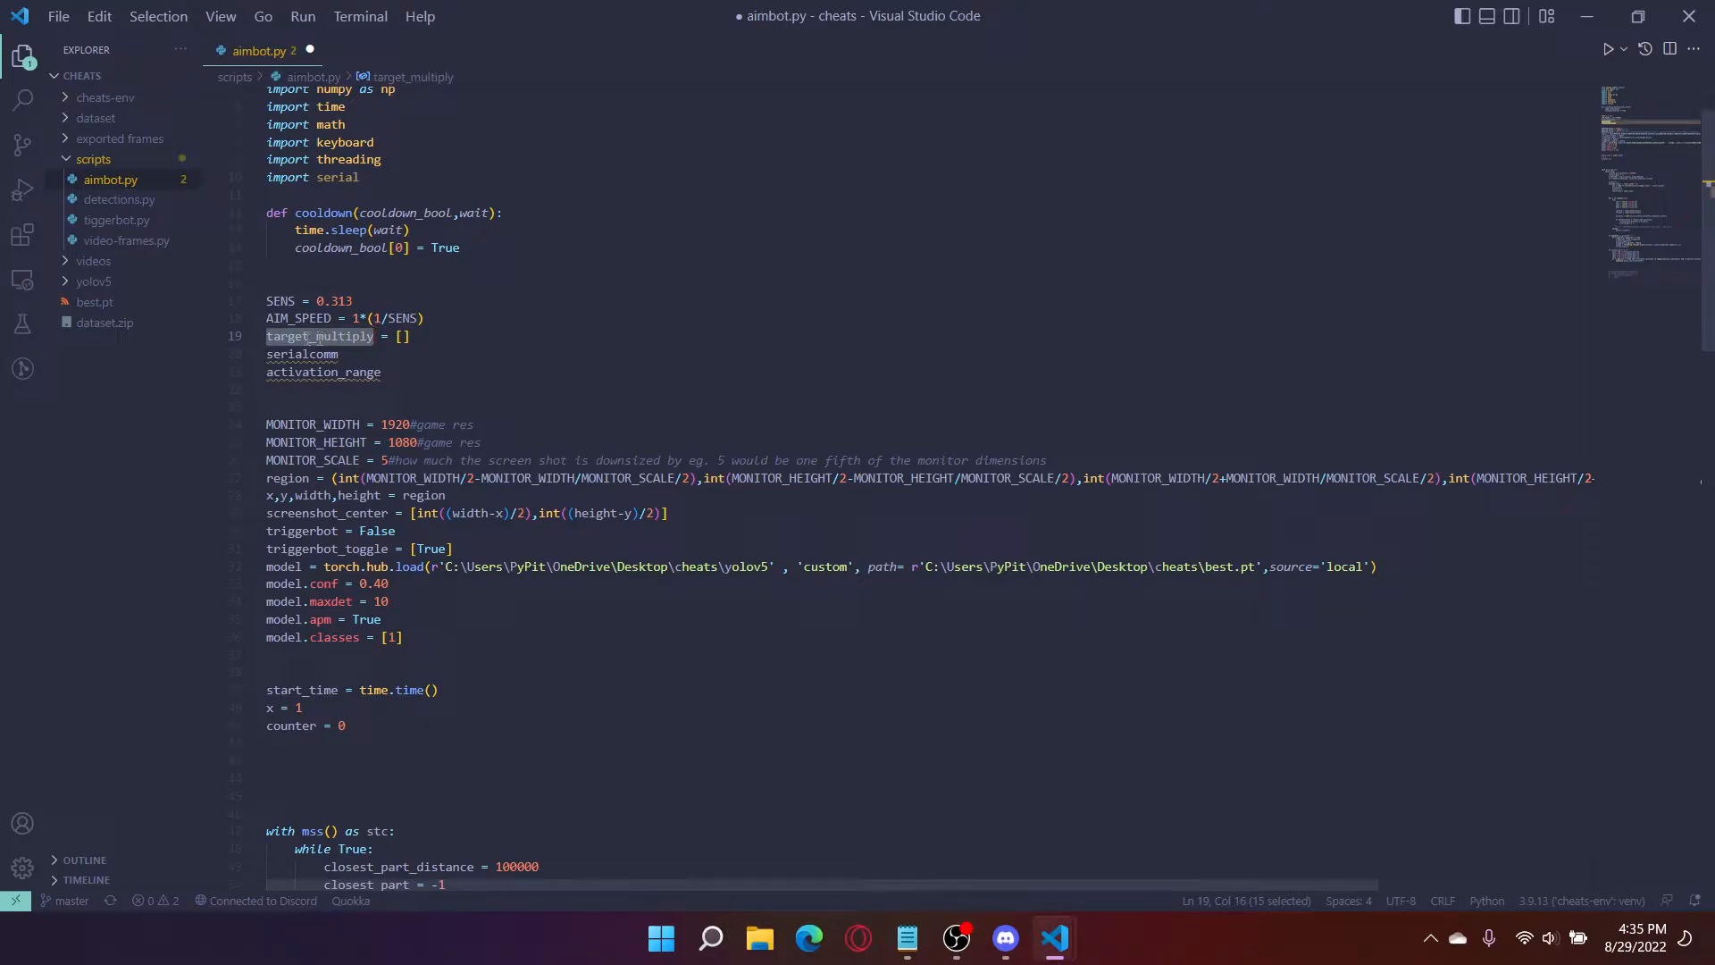
mouse_move(494, 344)
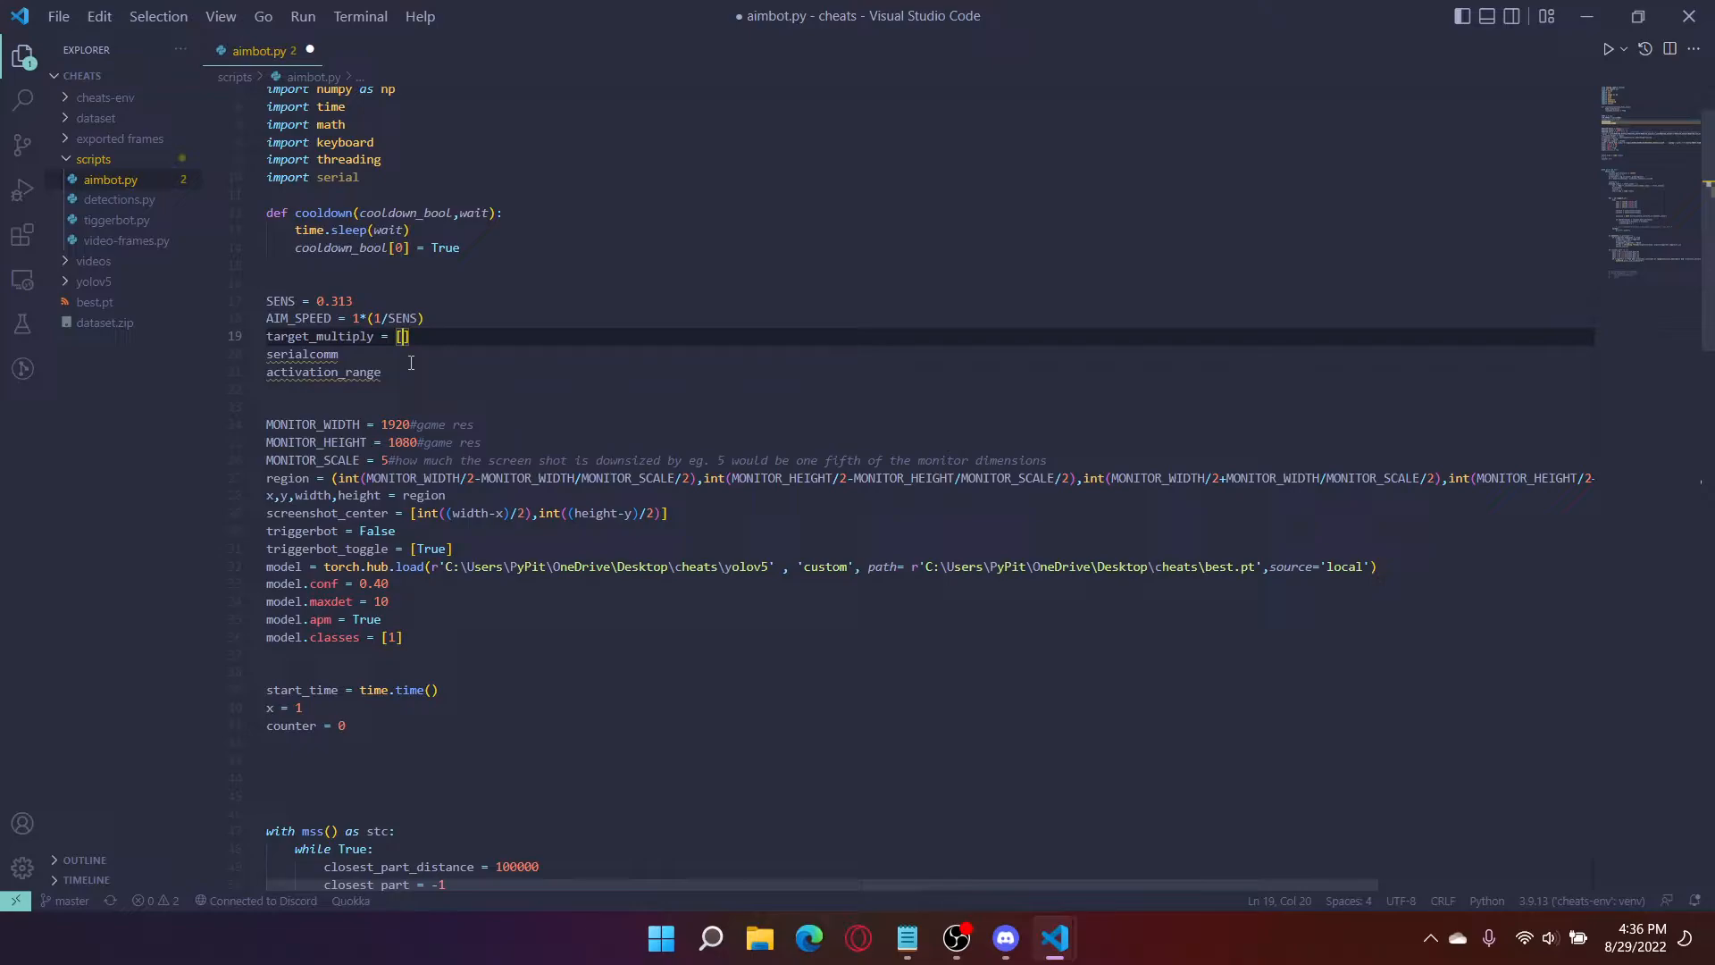
type("0")
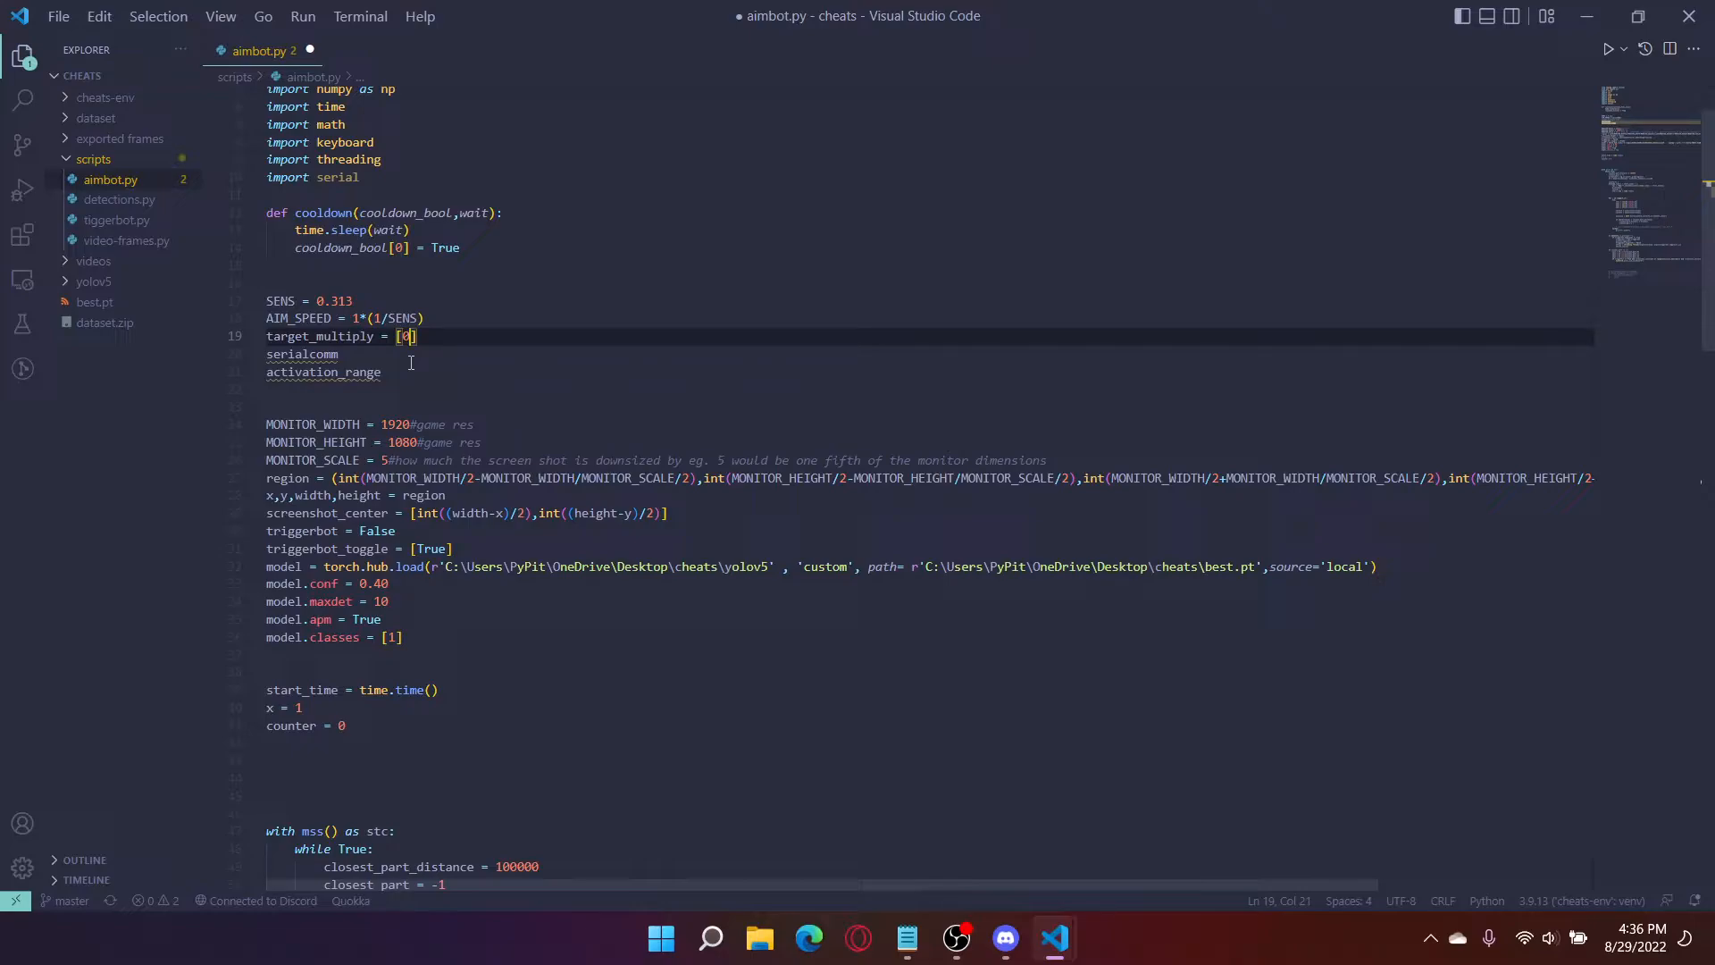
type(",")
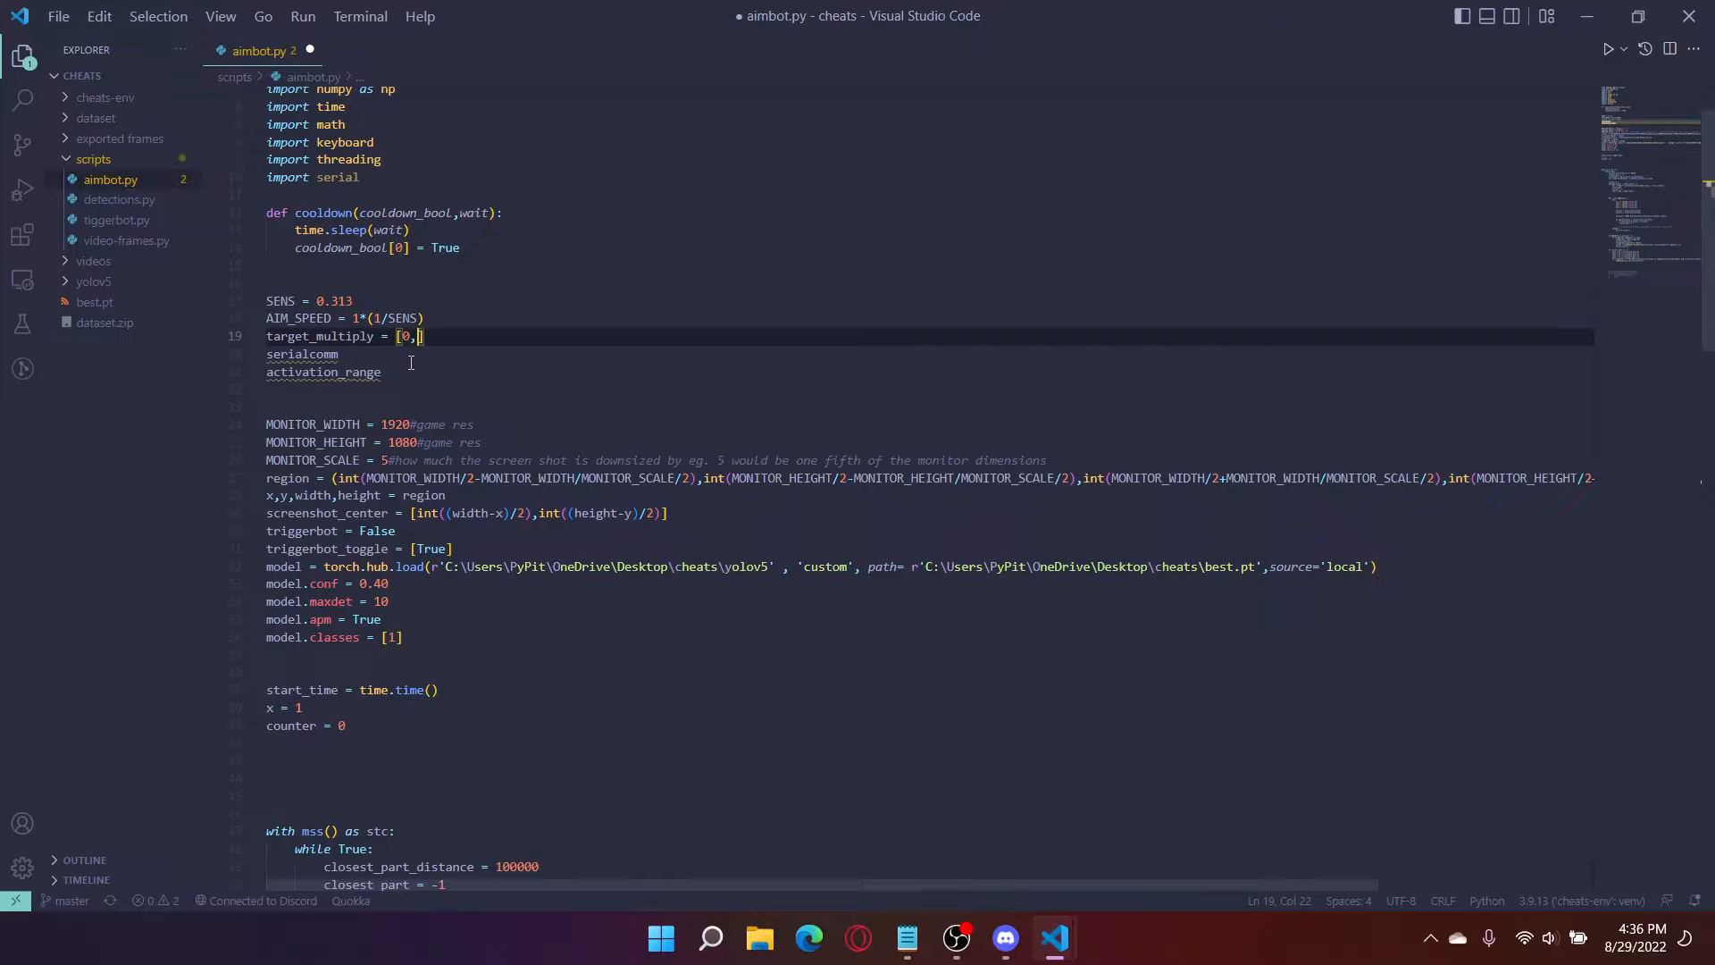
type("1.")
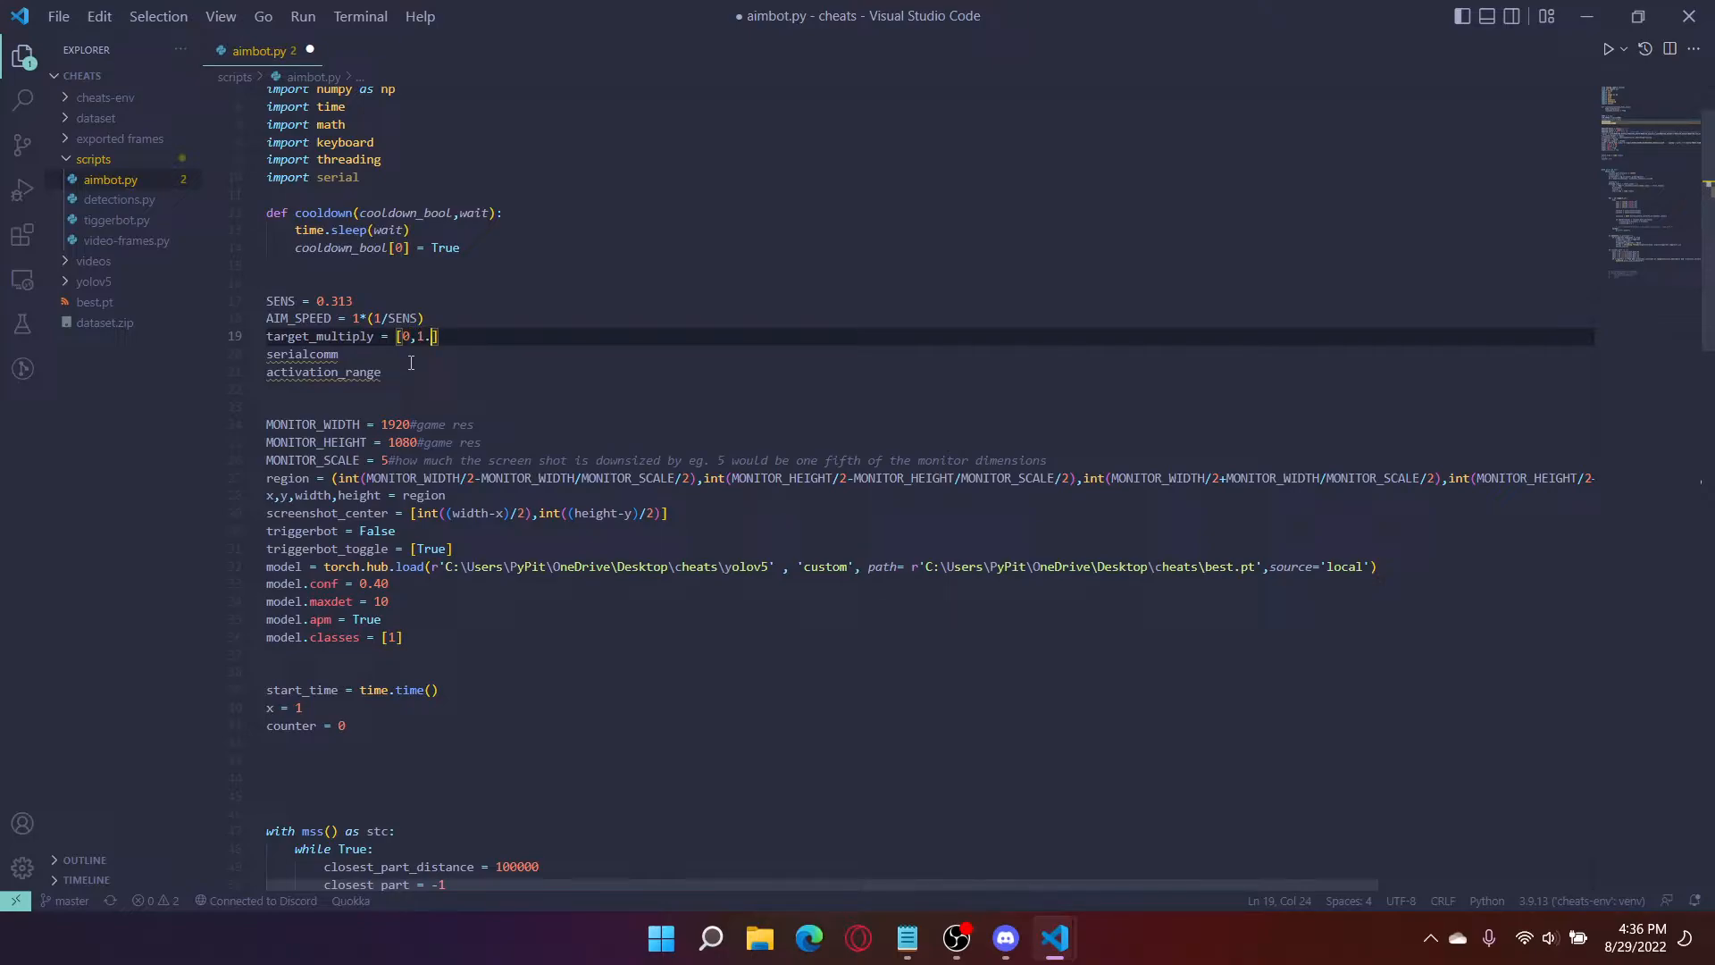
type("1,")
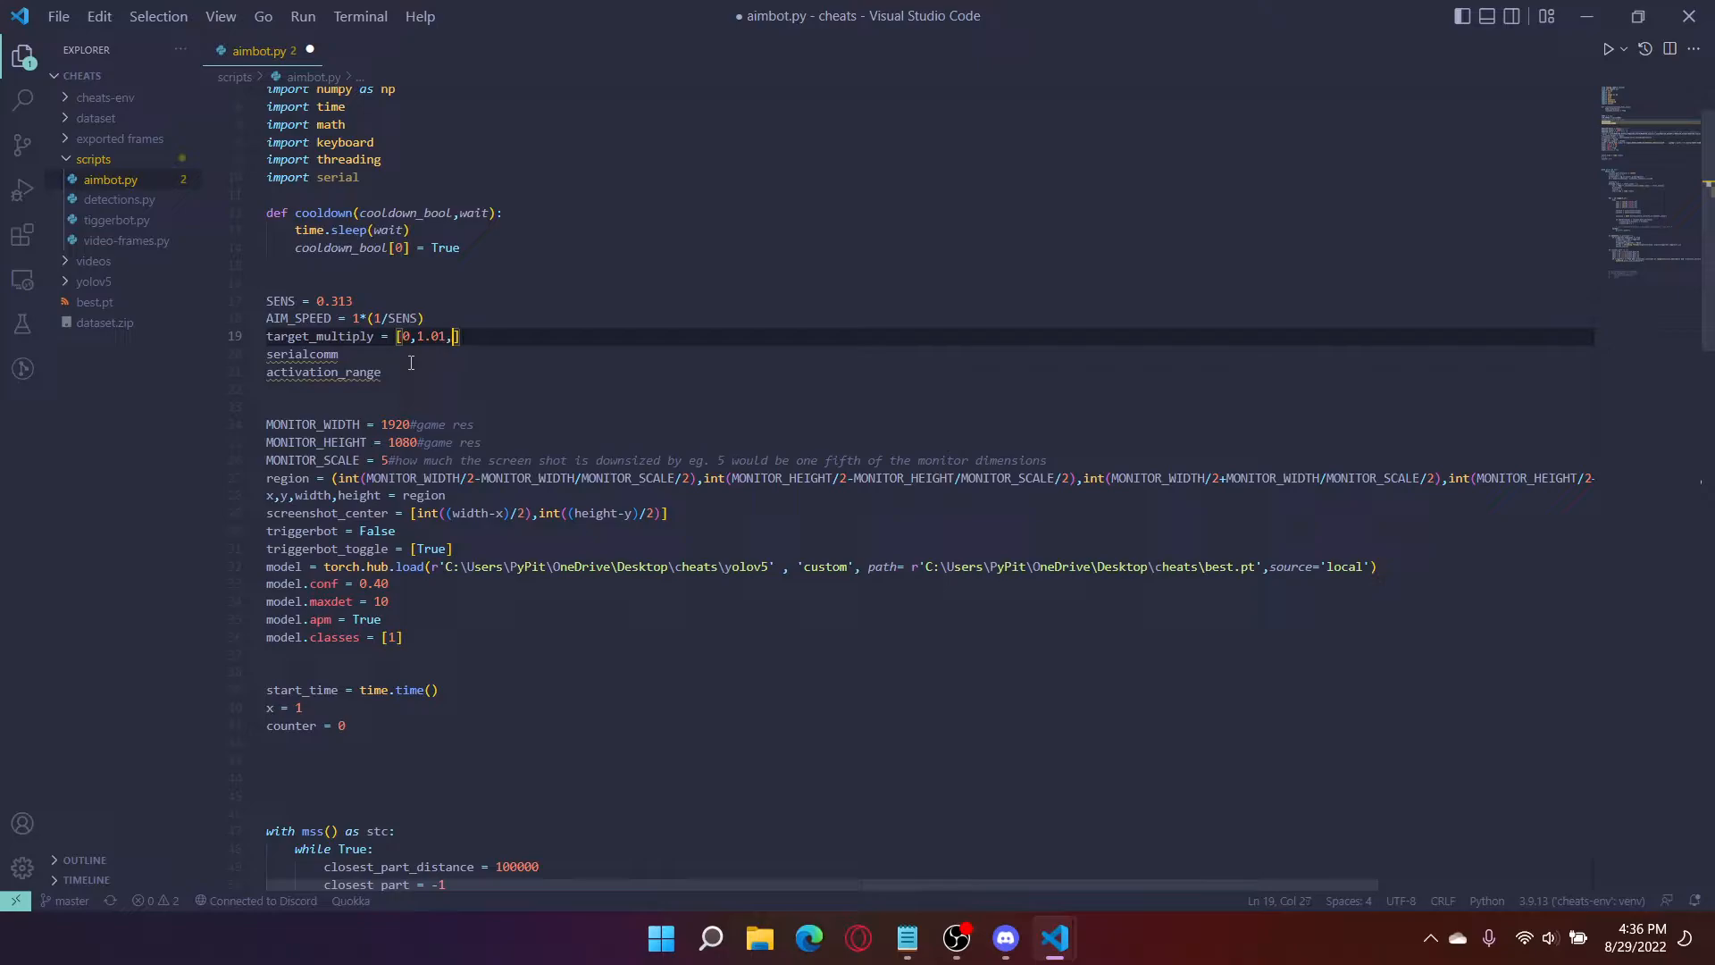
type("1.02")
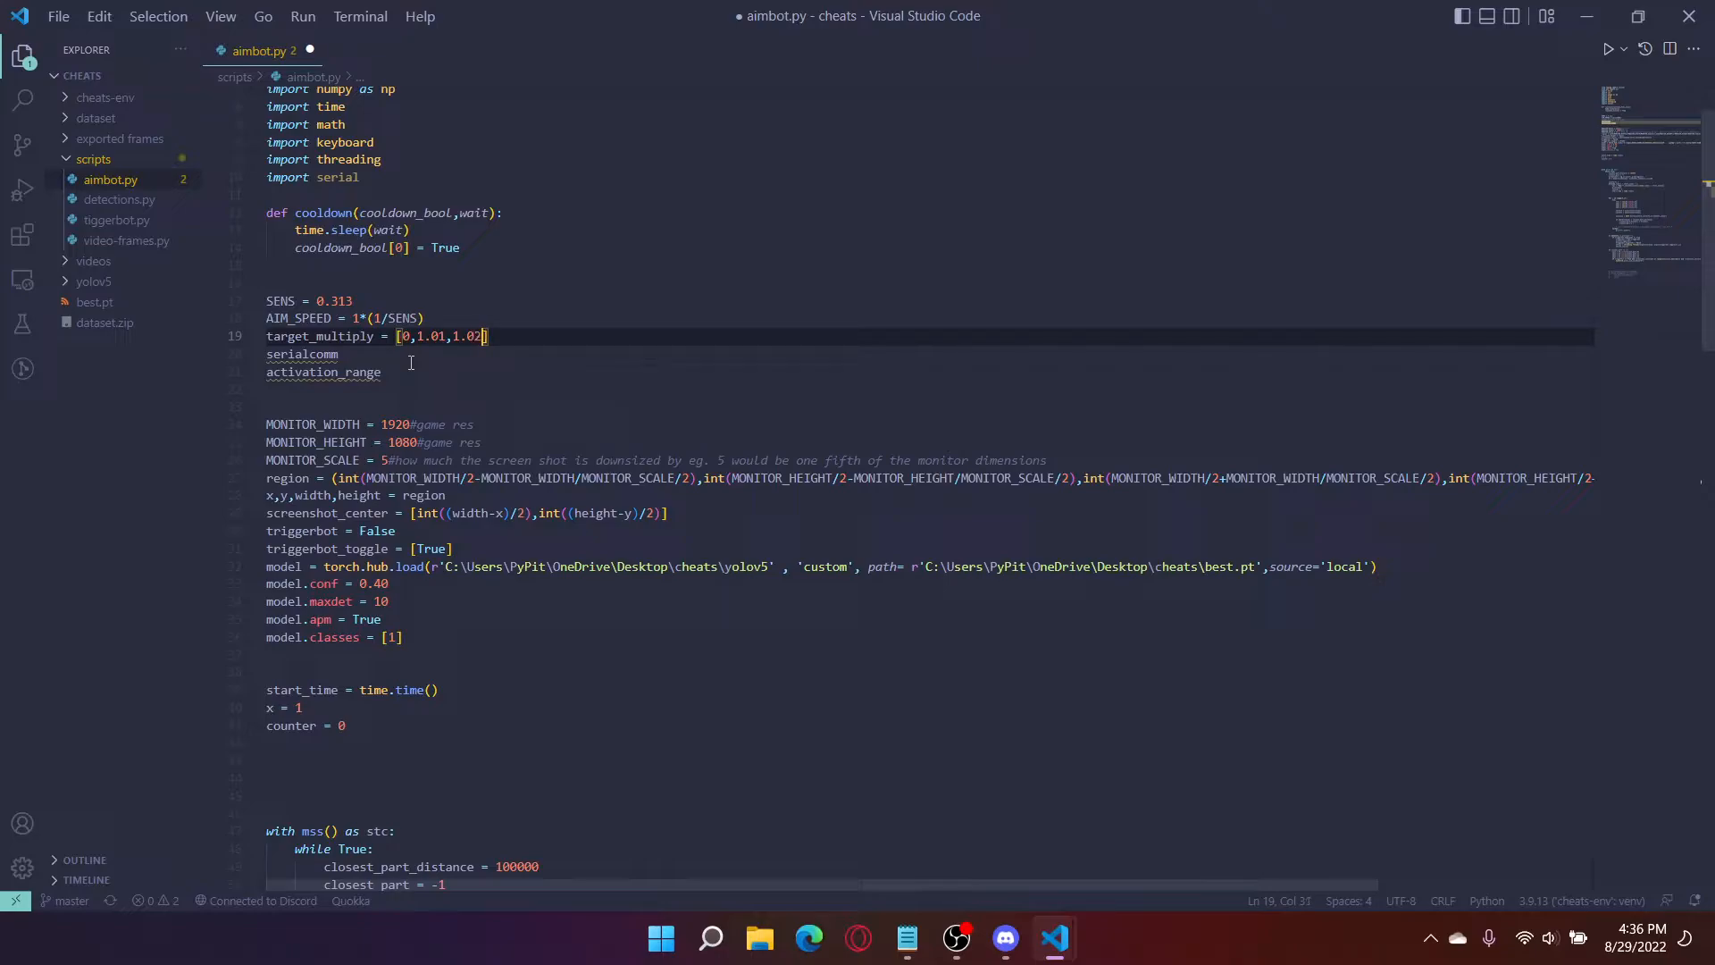
type("5,")
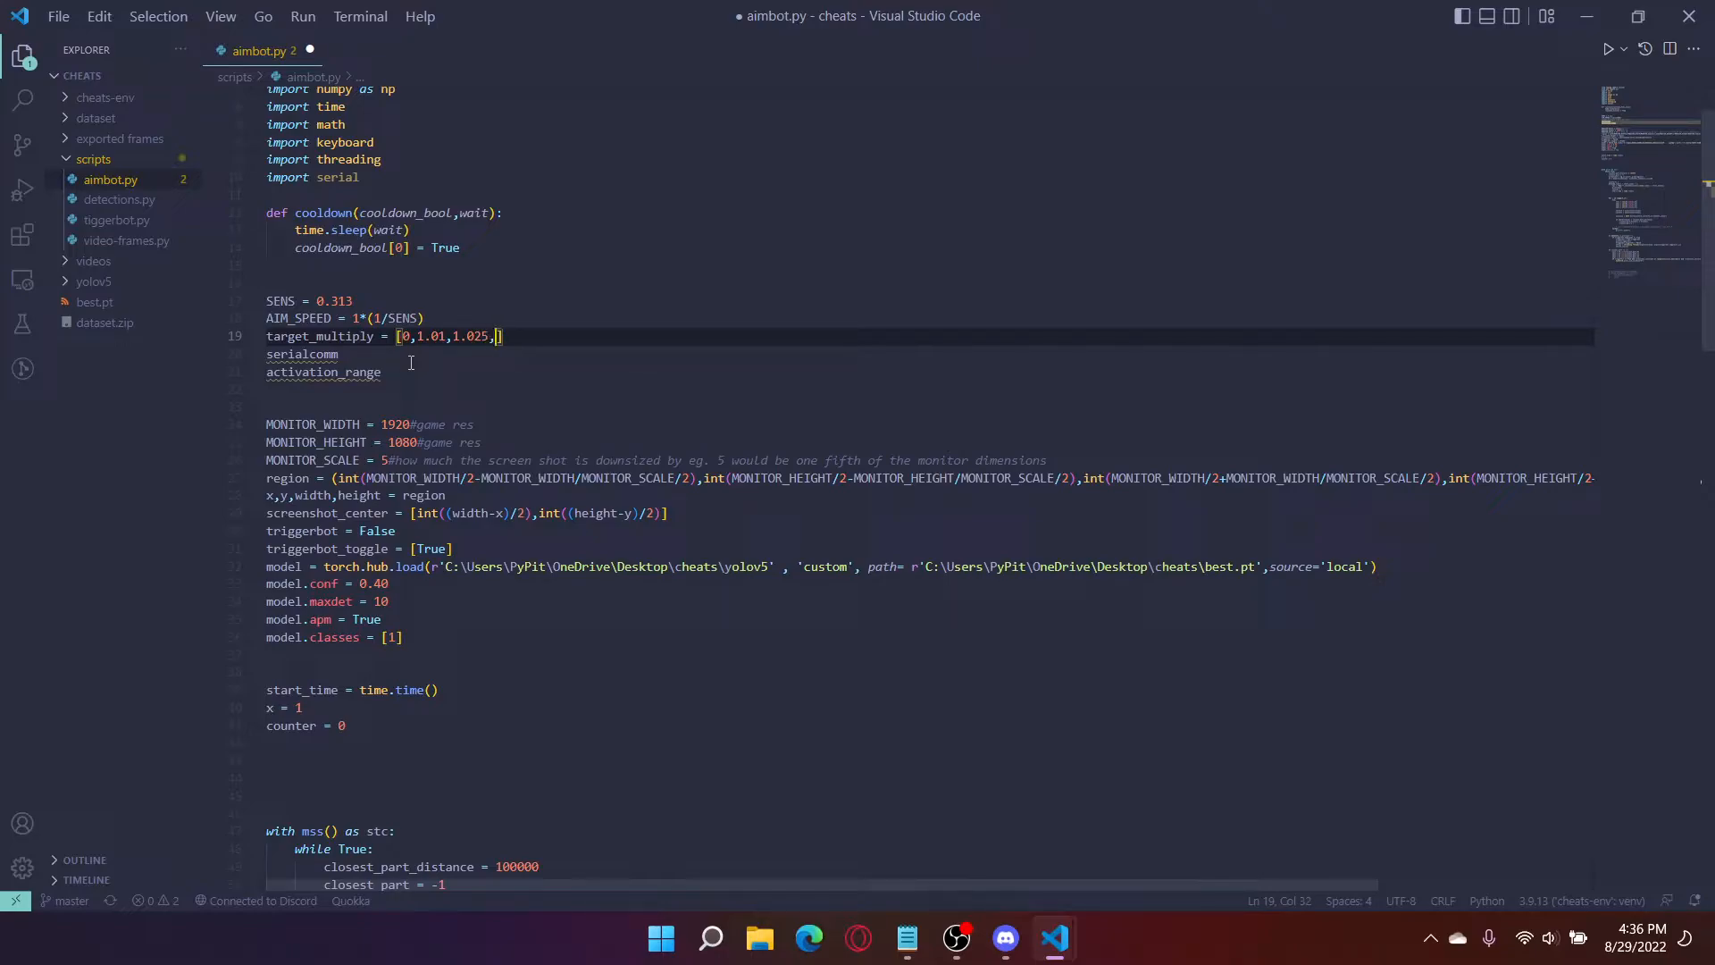
type("1.05,1.05,1.05,1.05,1.05,1.05,1.05,1.05")
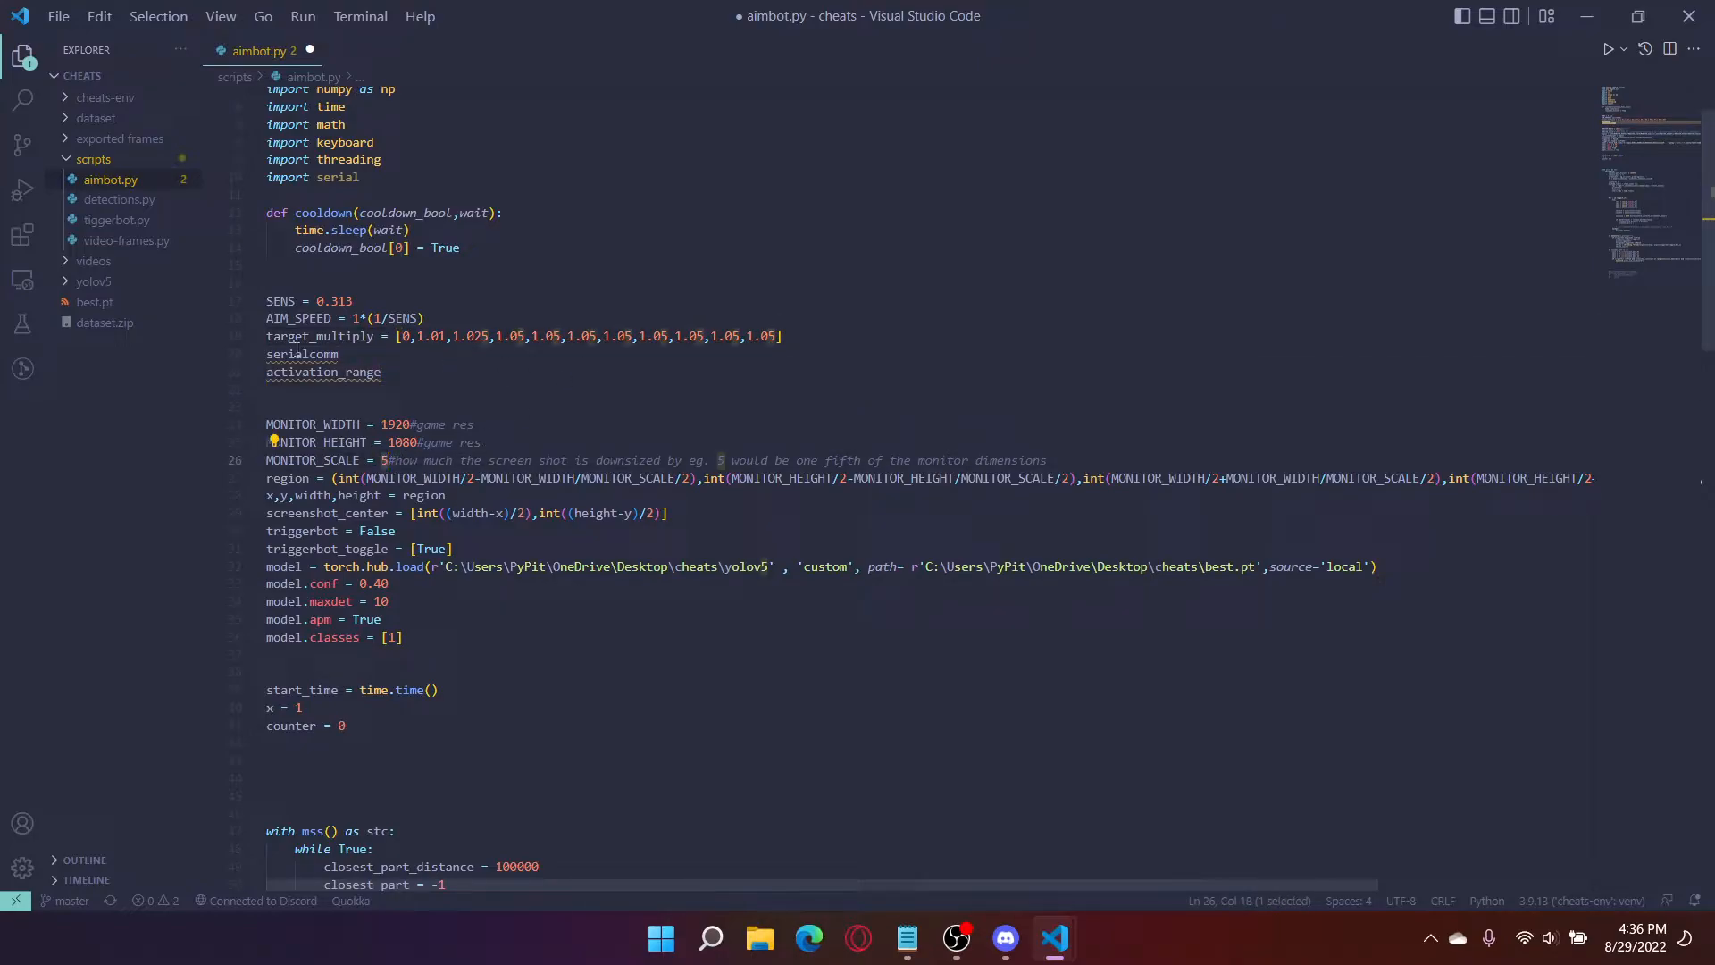
left_click(310, 336)
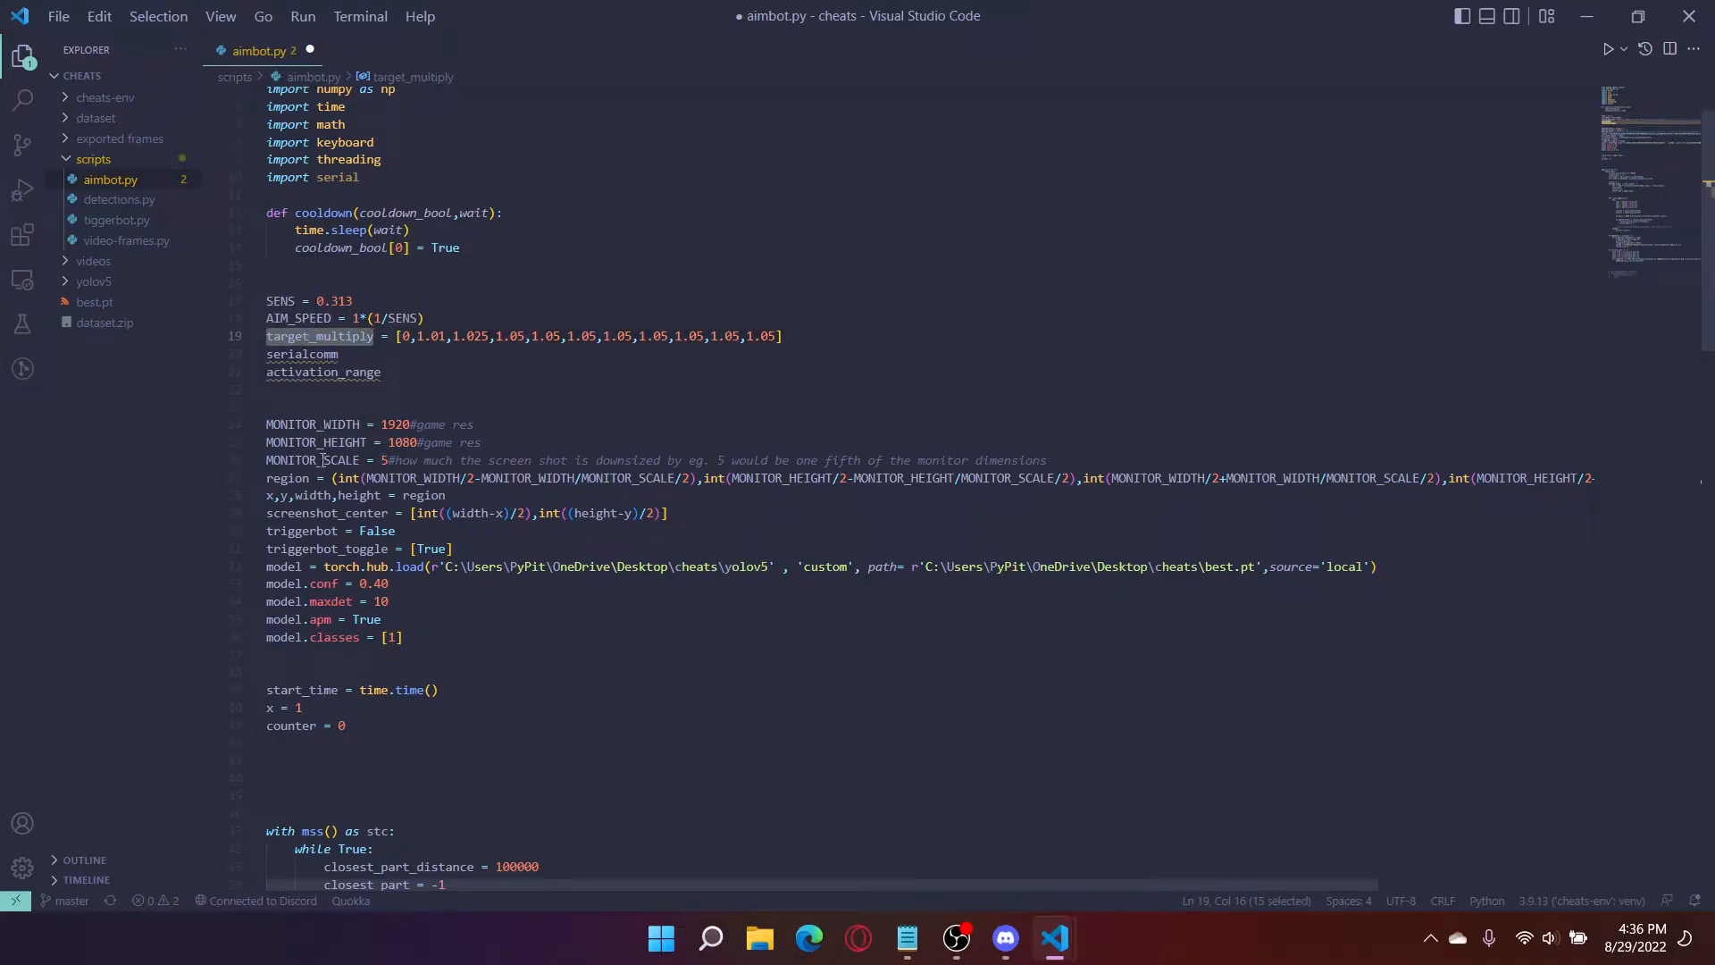
double_click(317, 460)
type(" =")
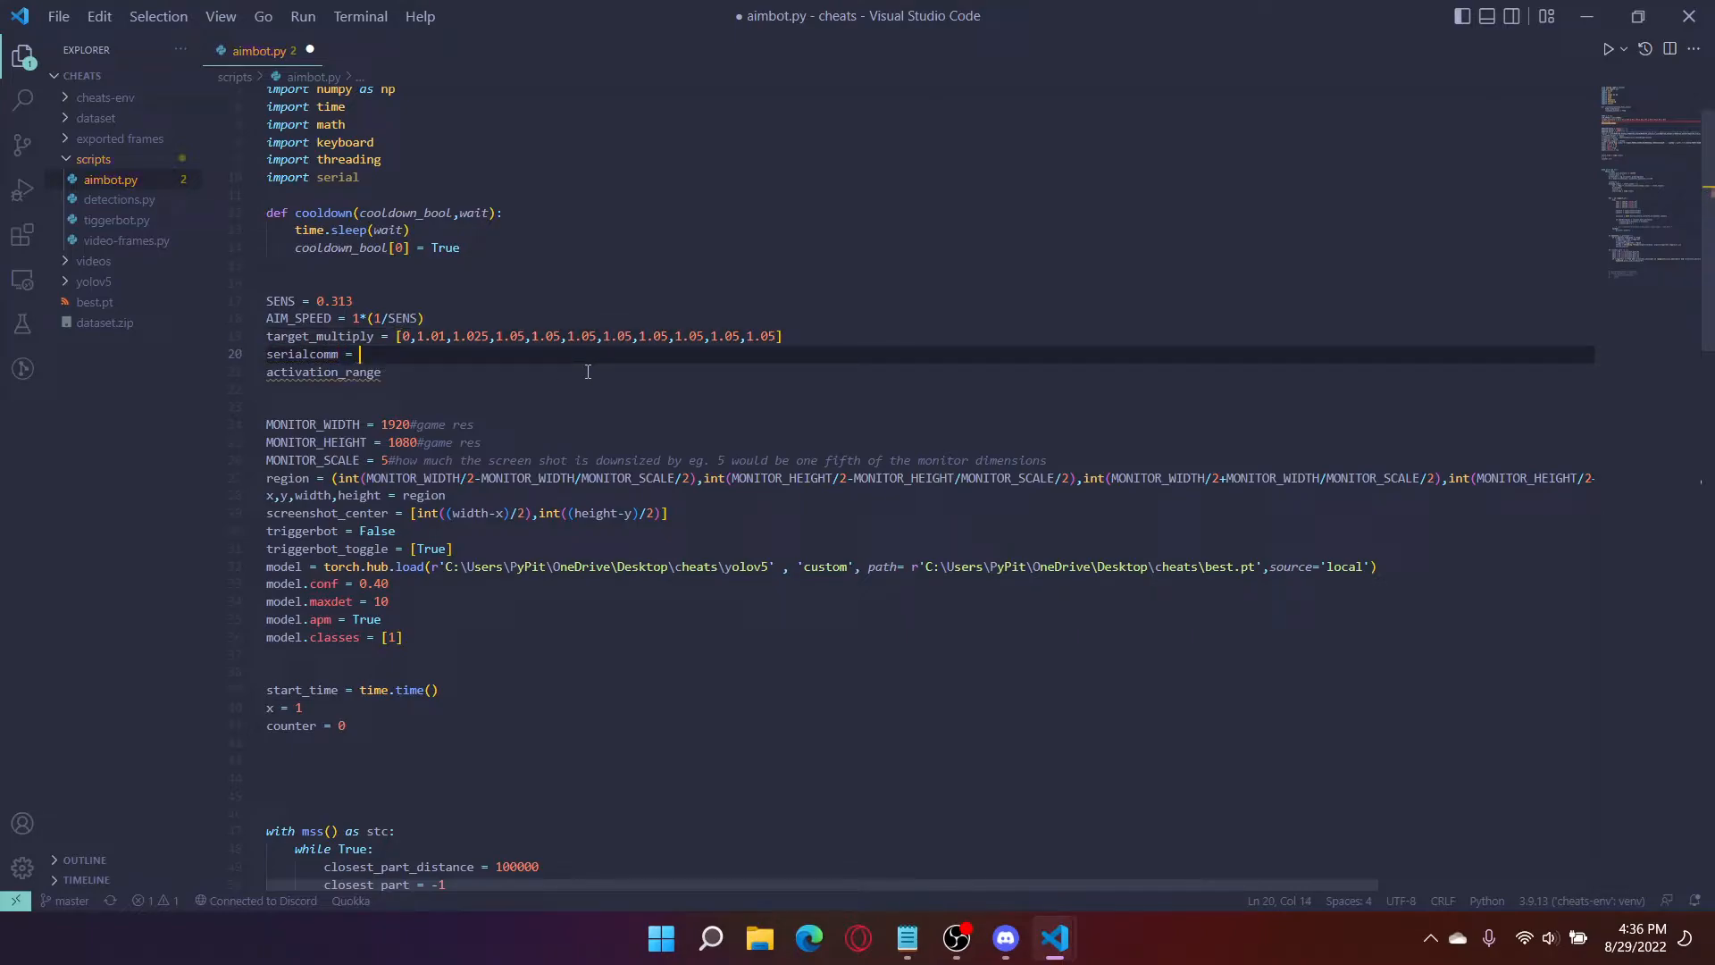
Step: Assign serialcomm = serial.Serial("COM3", 115200, timeout = 0) on line 20
type("serial")
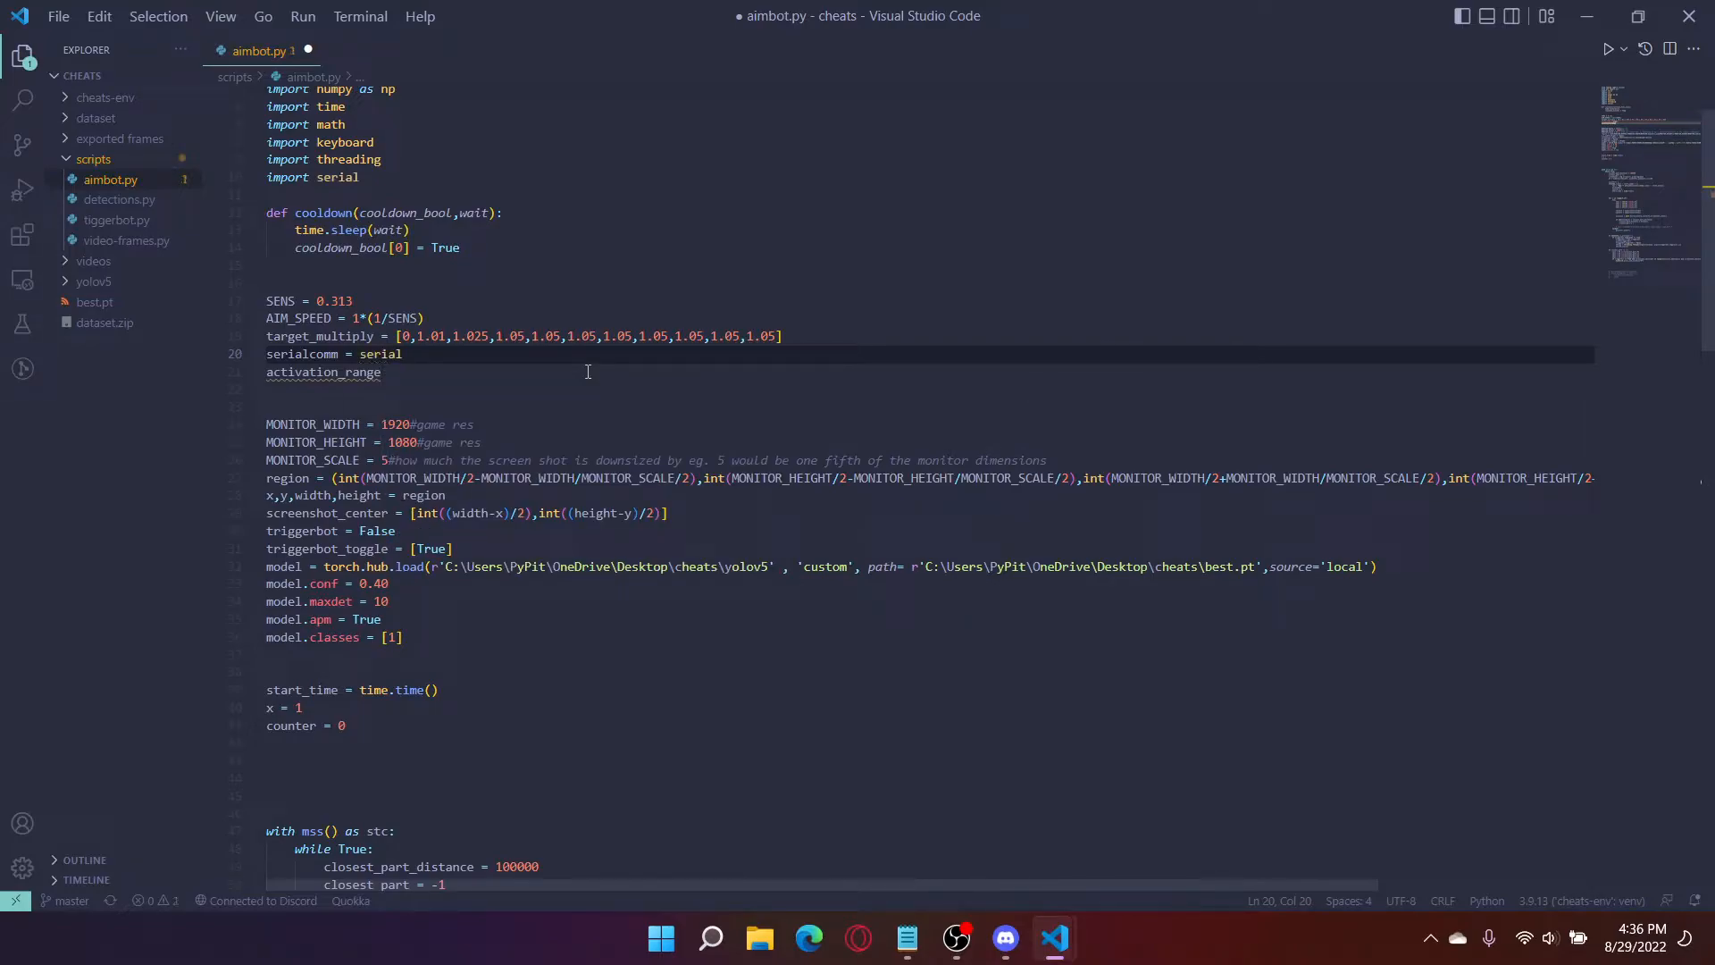
type(".Serial")
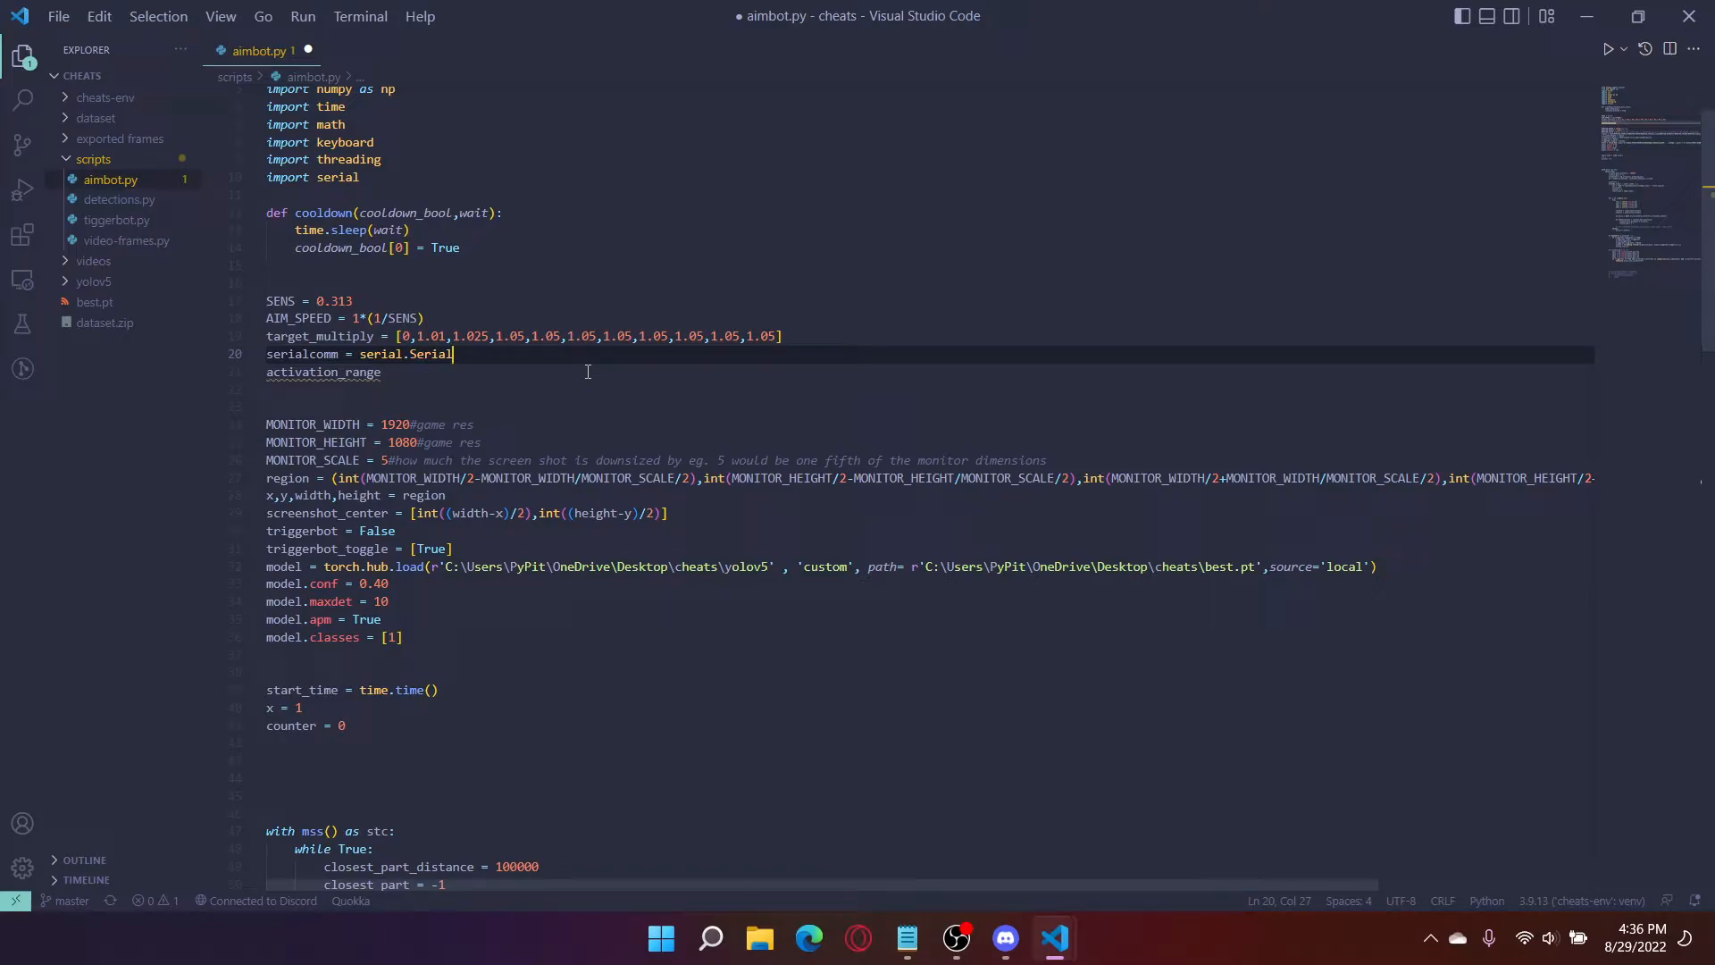
type("(\"\")")
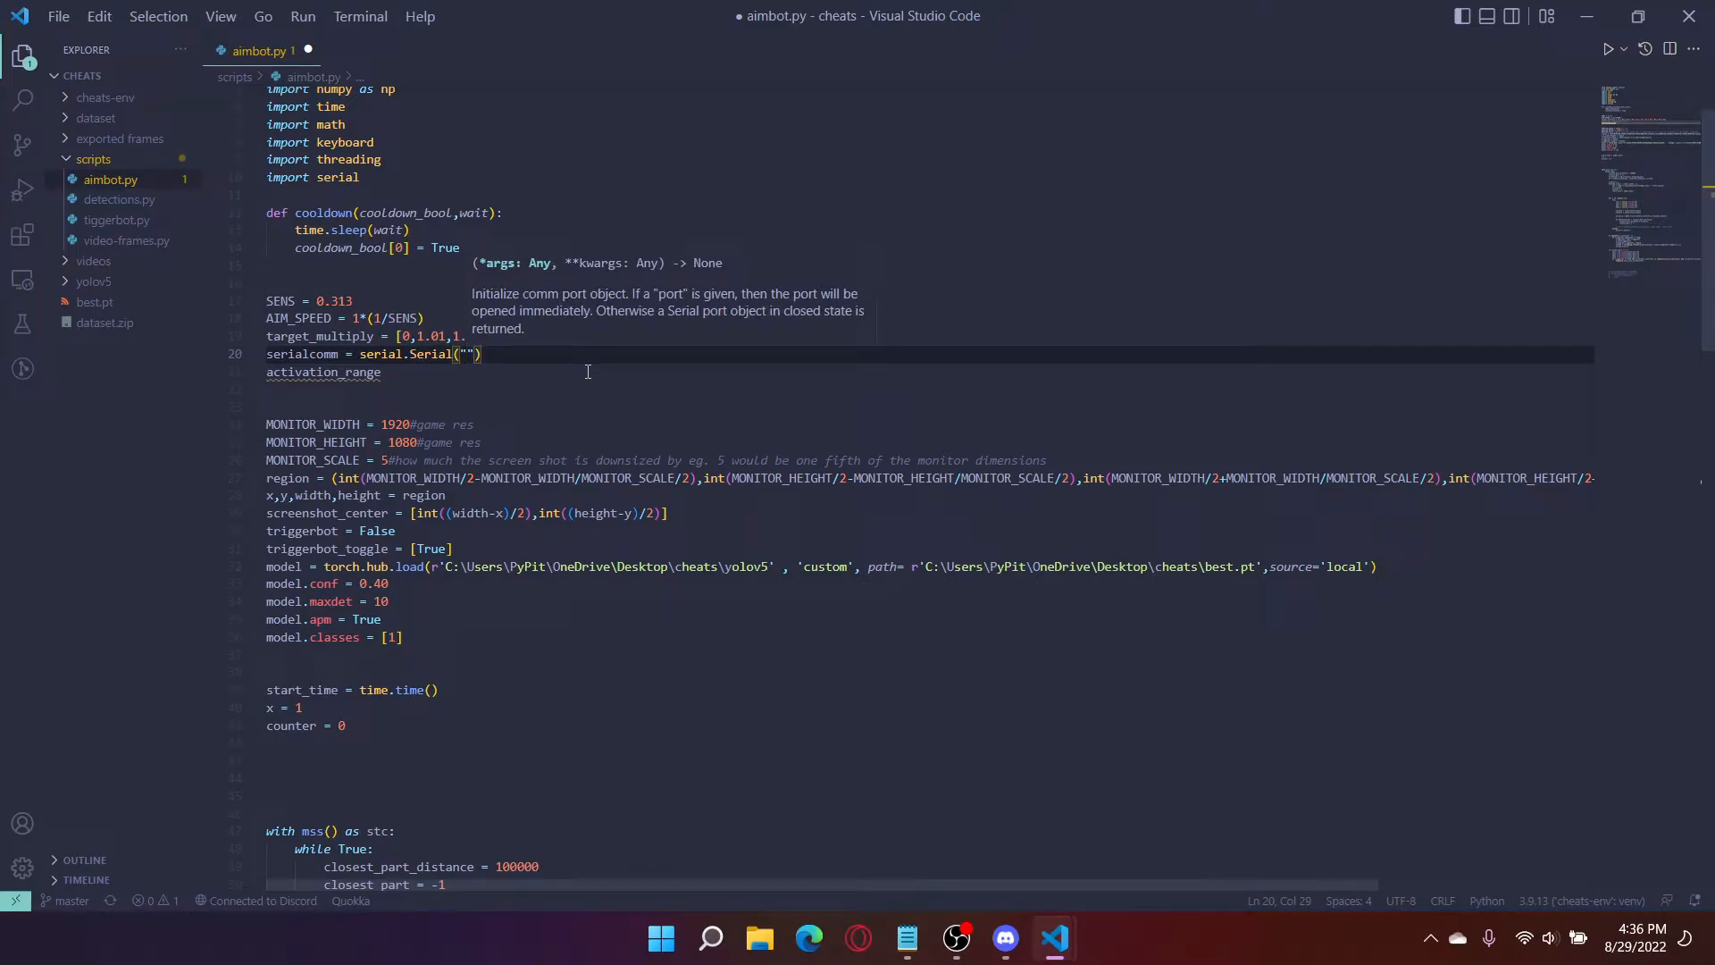
type(",")
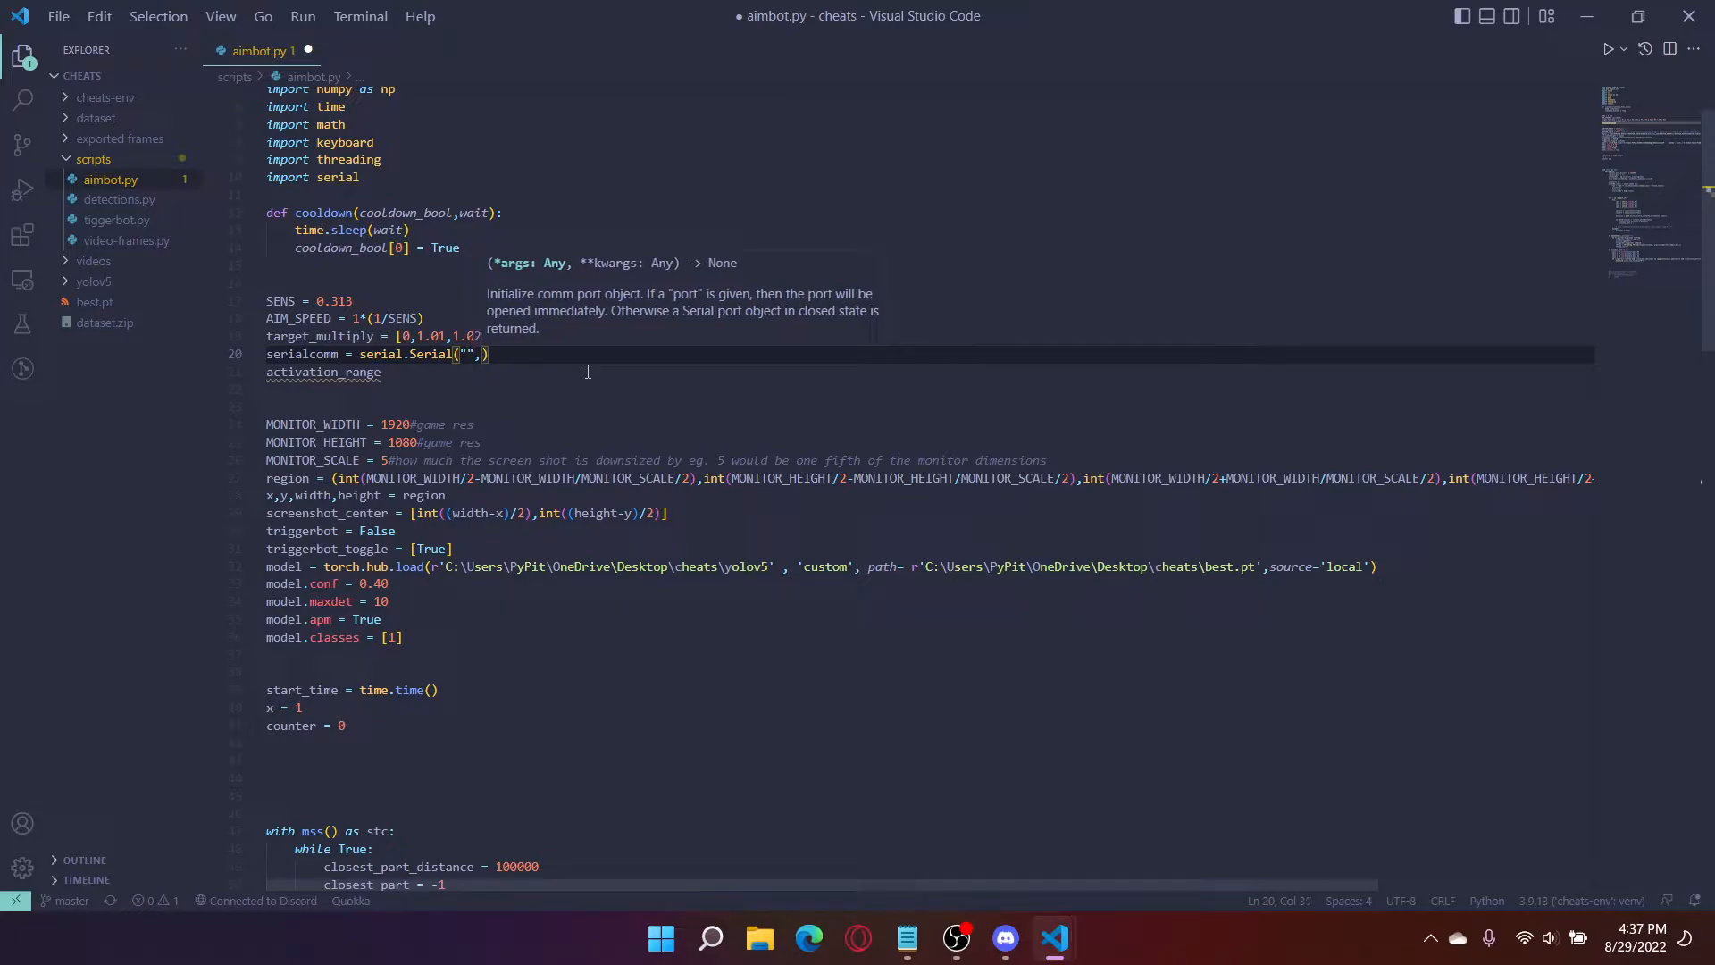
type("115200")
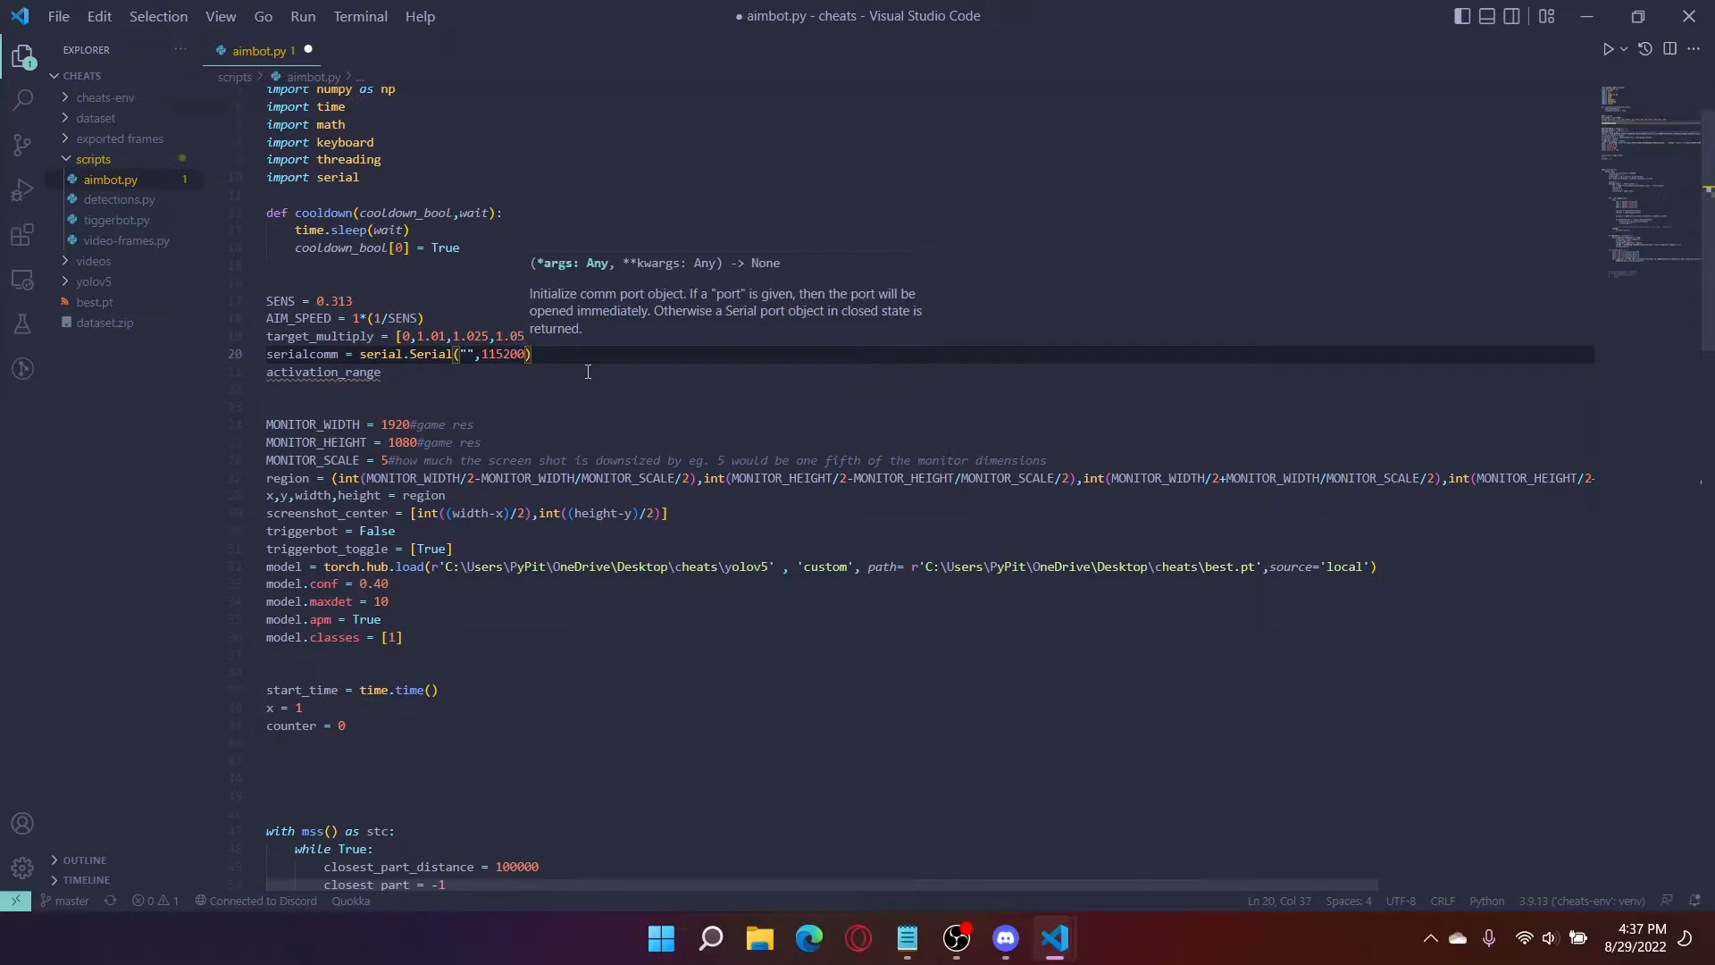
type(",")
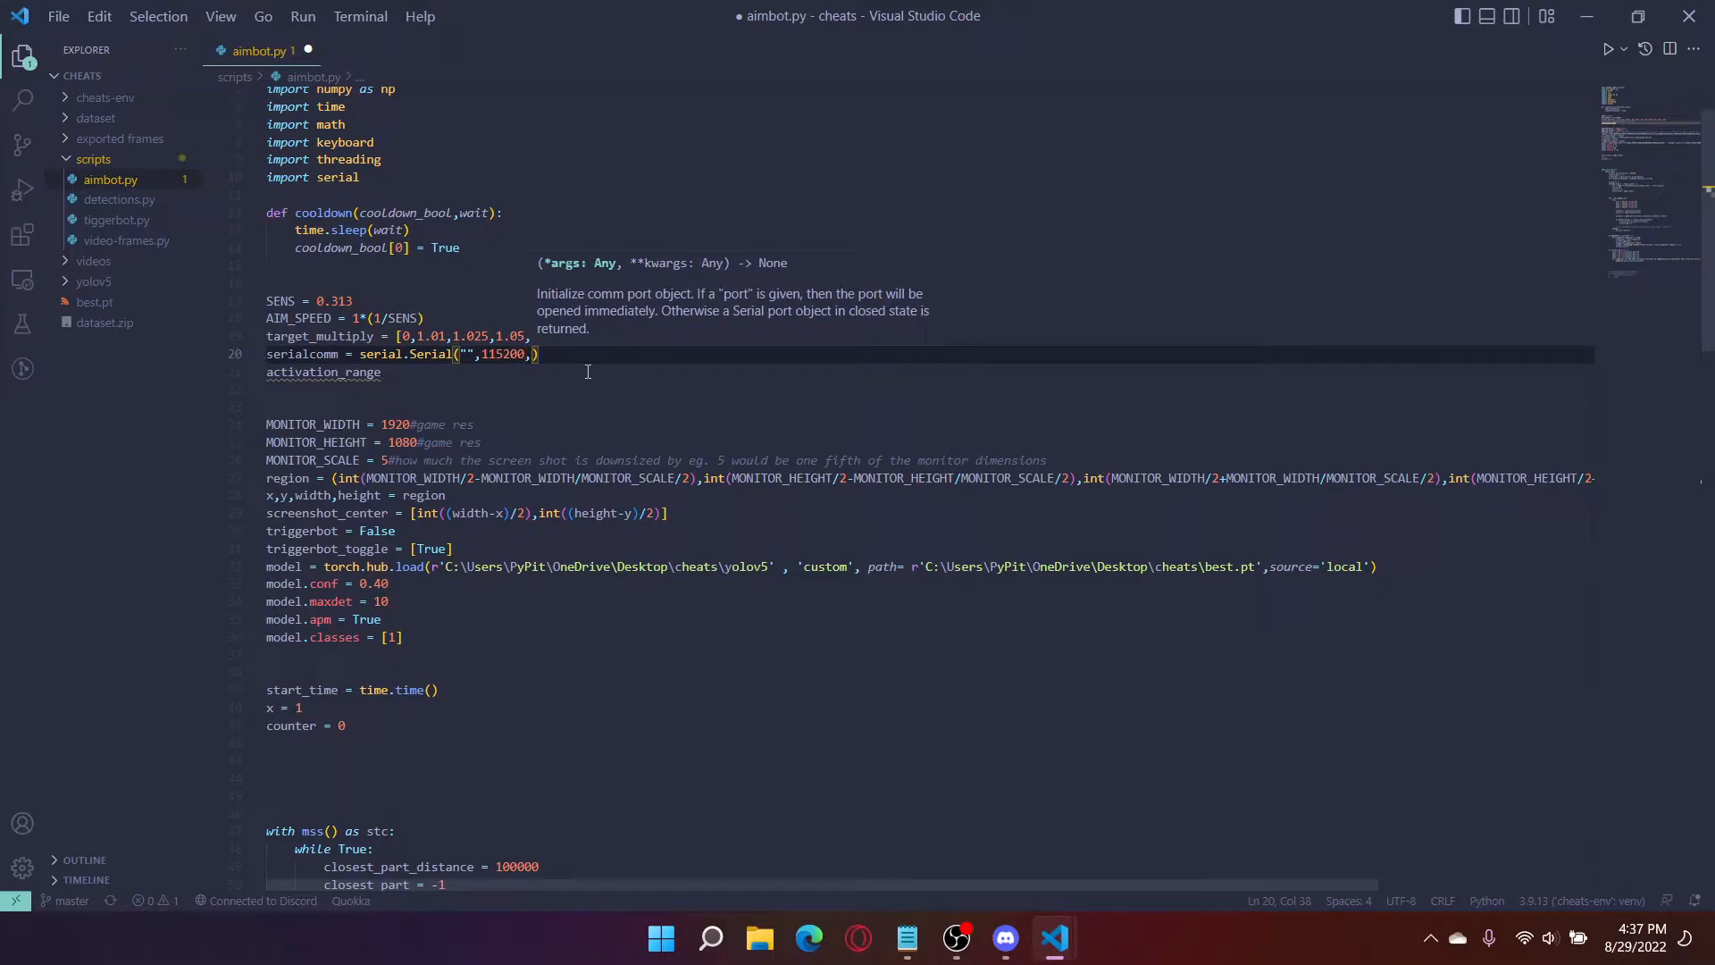
type("timeout = 0")
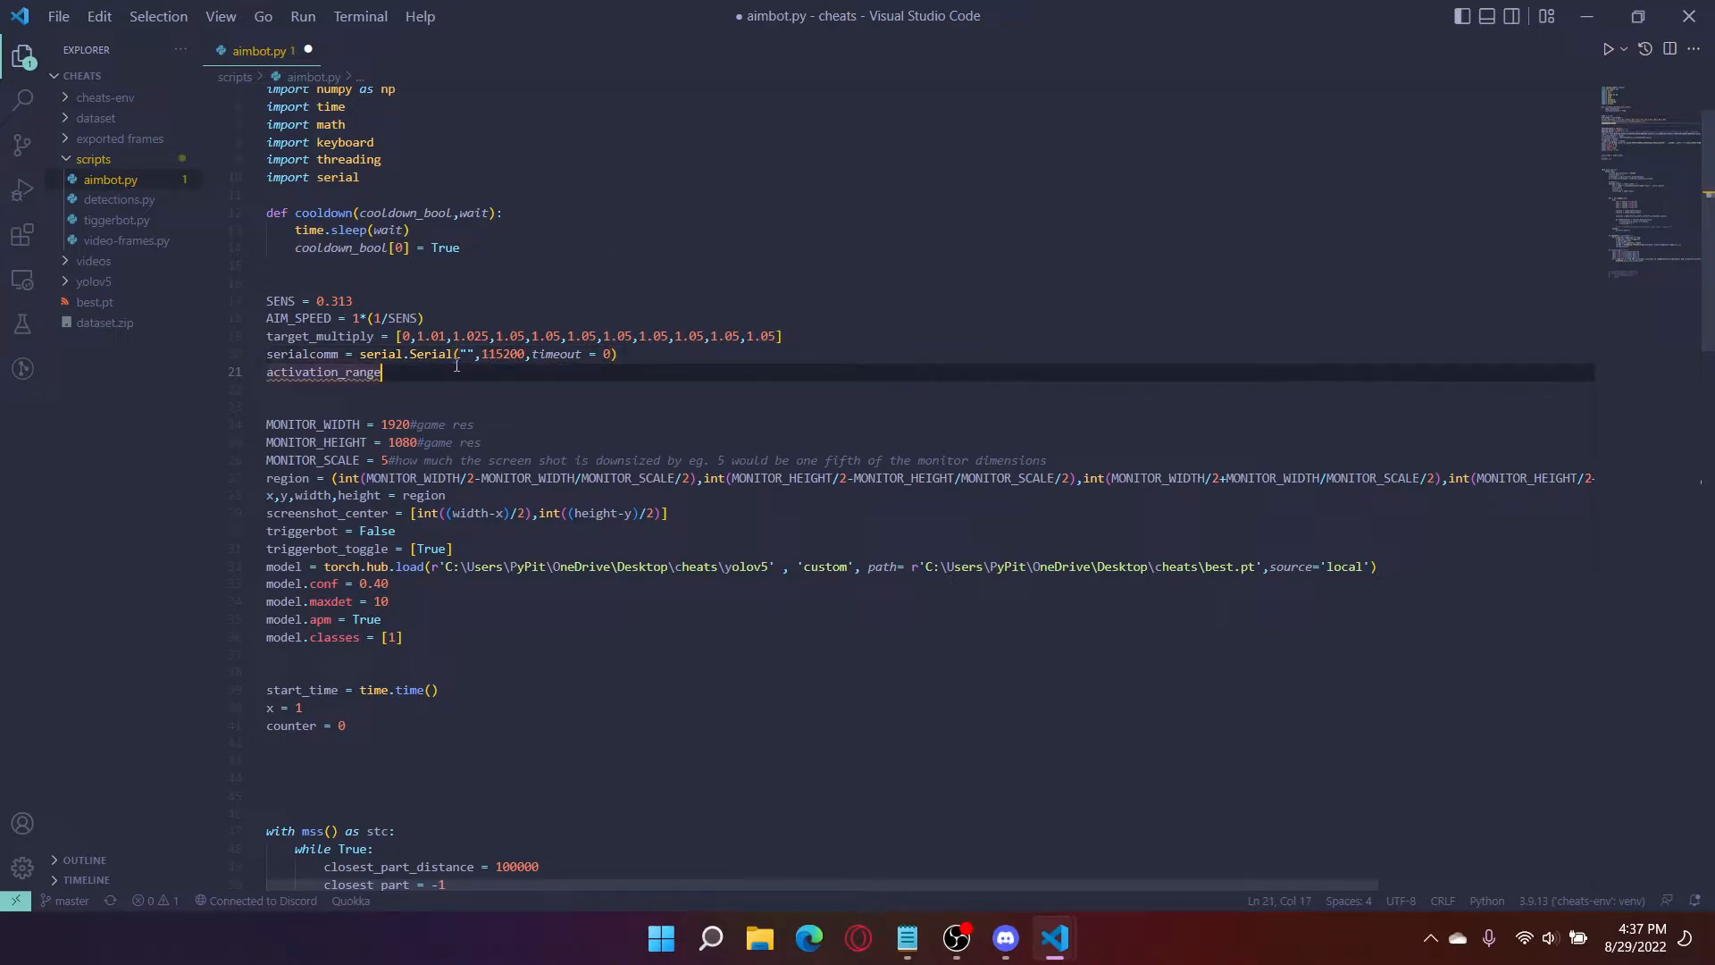
left_click(465, 354)
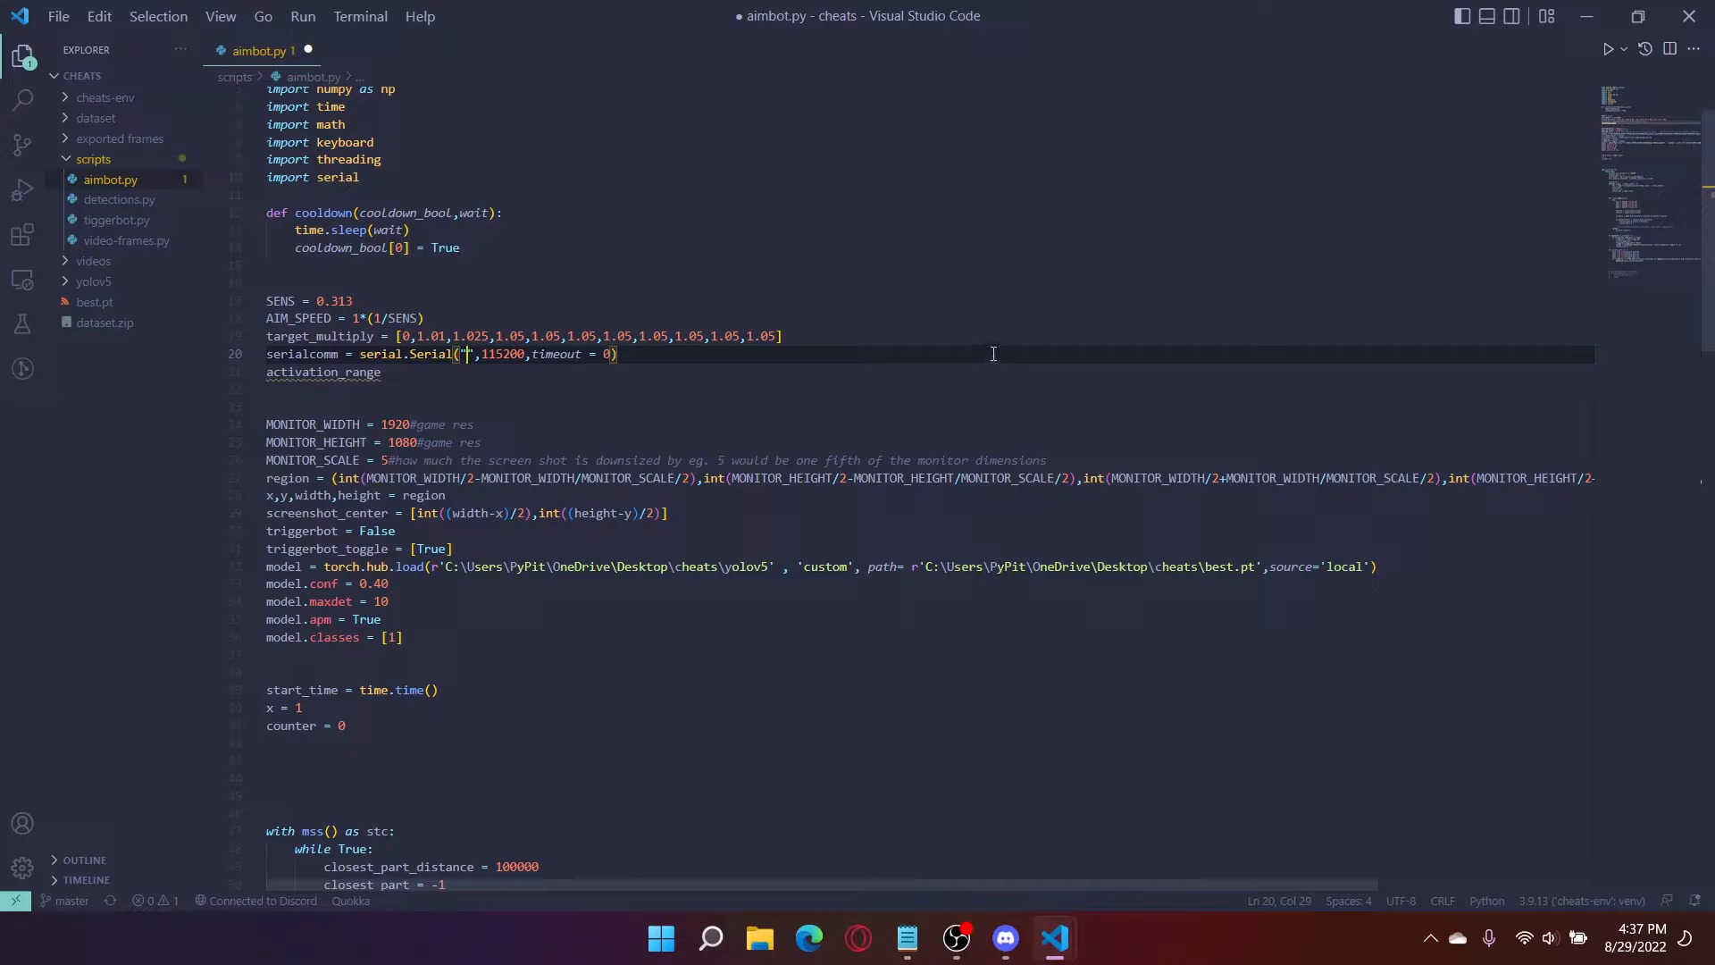
type("C")
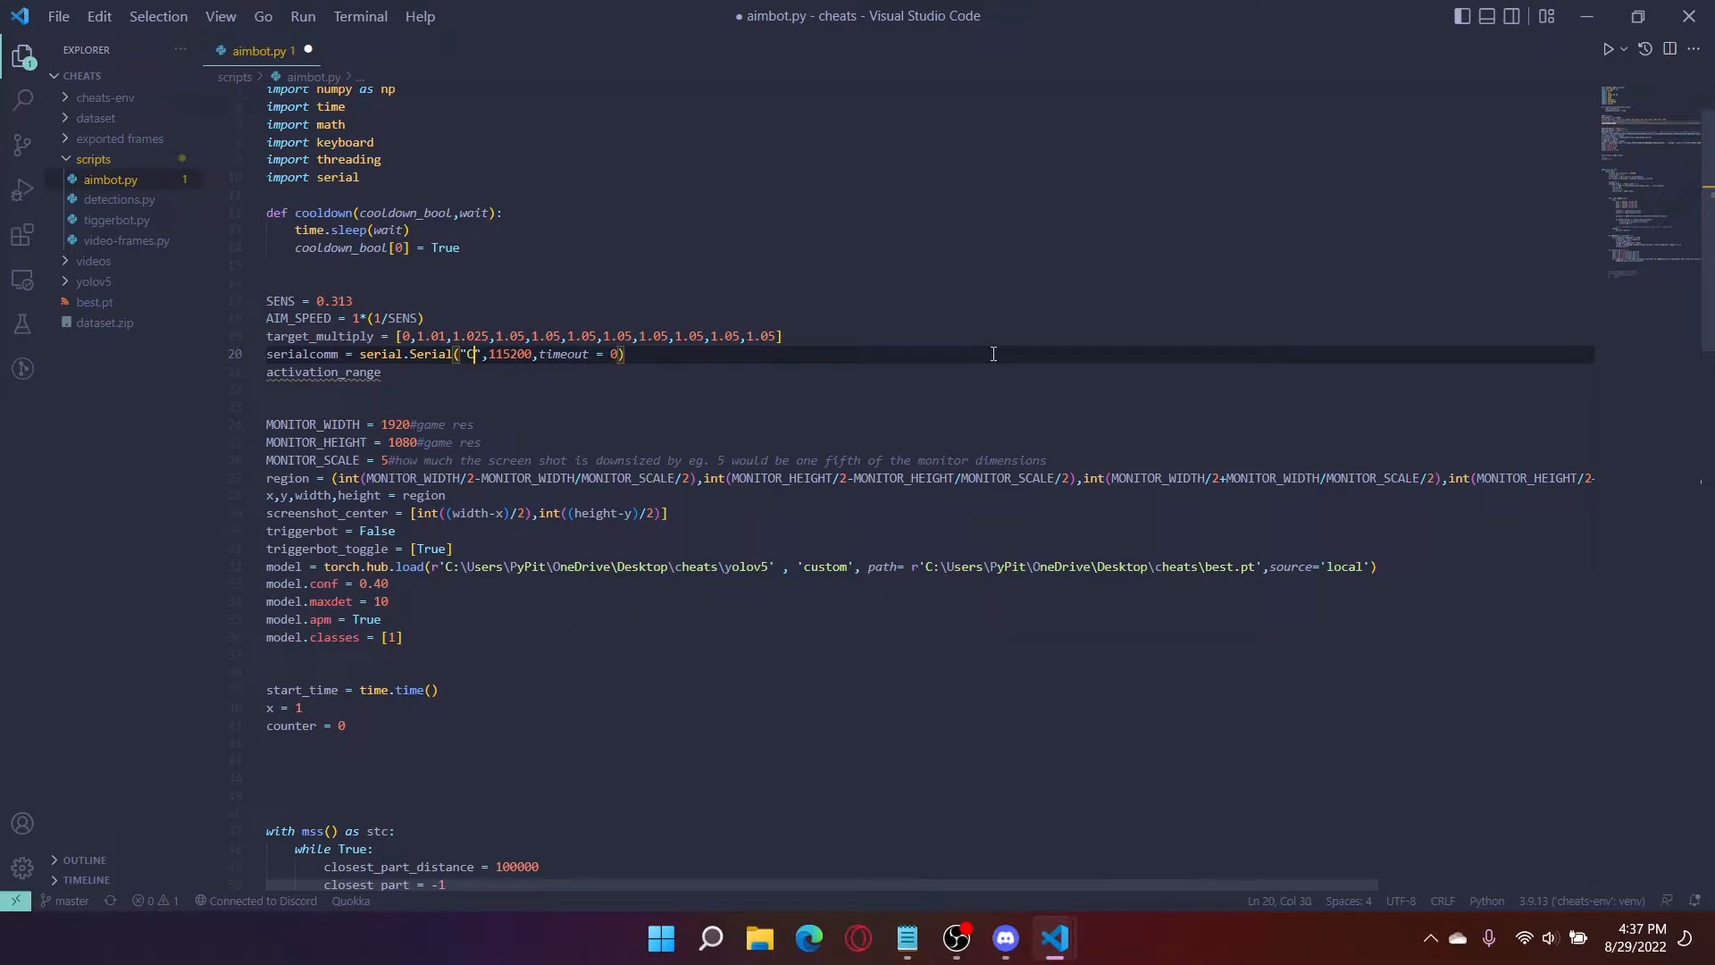
type("OM3")
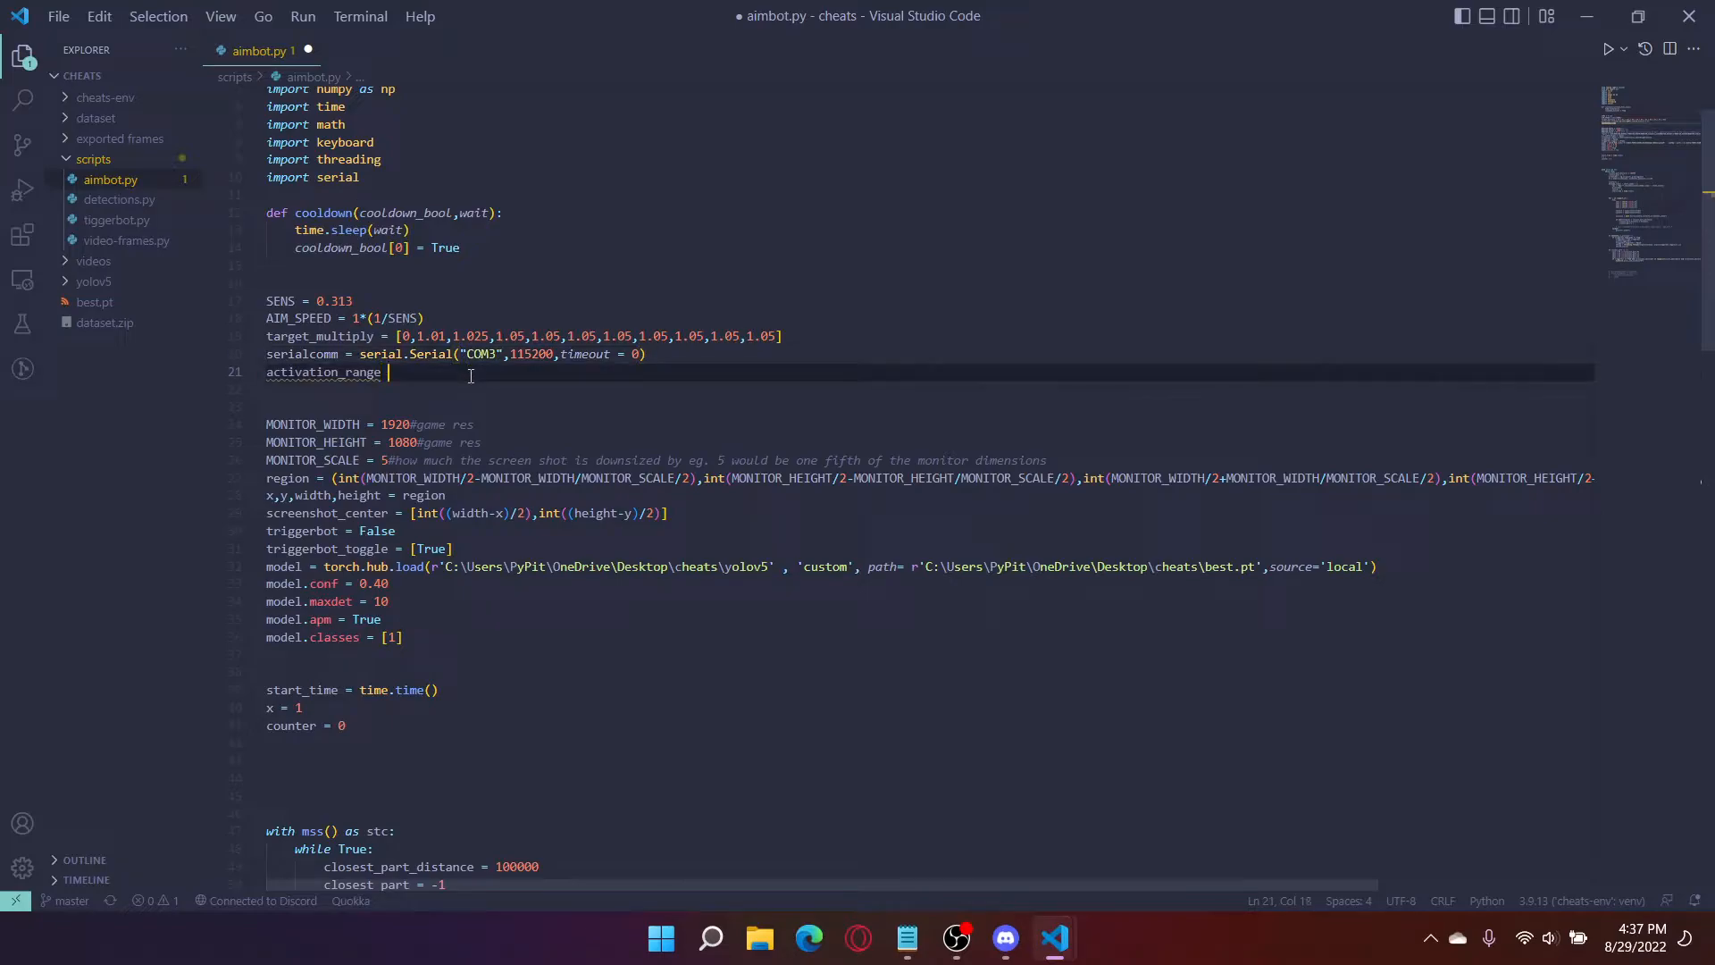
Step: Set activation_range = 10 on line 21 and save aimbot.py
type("=")
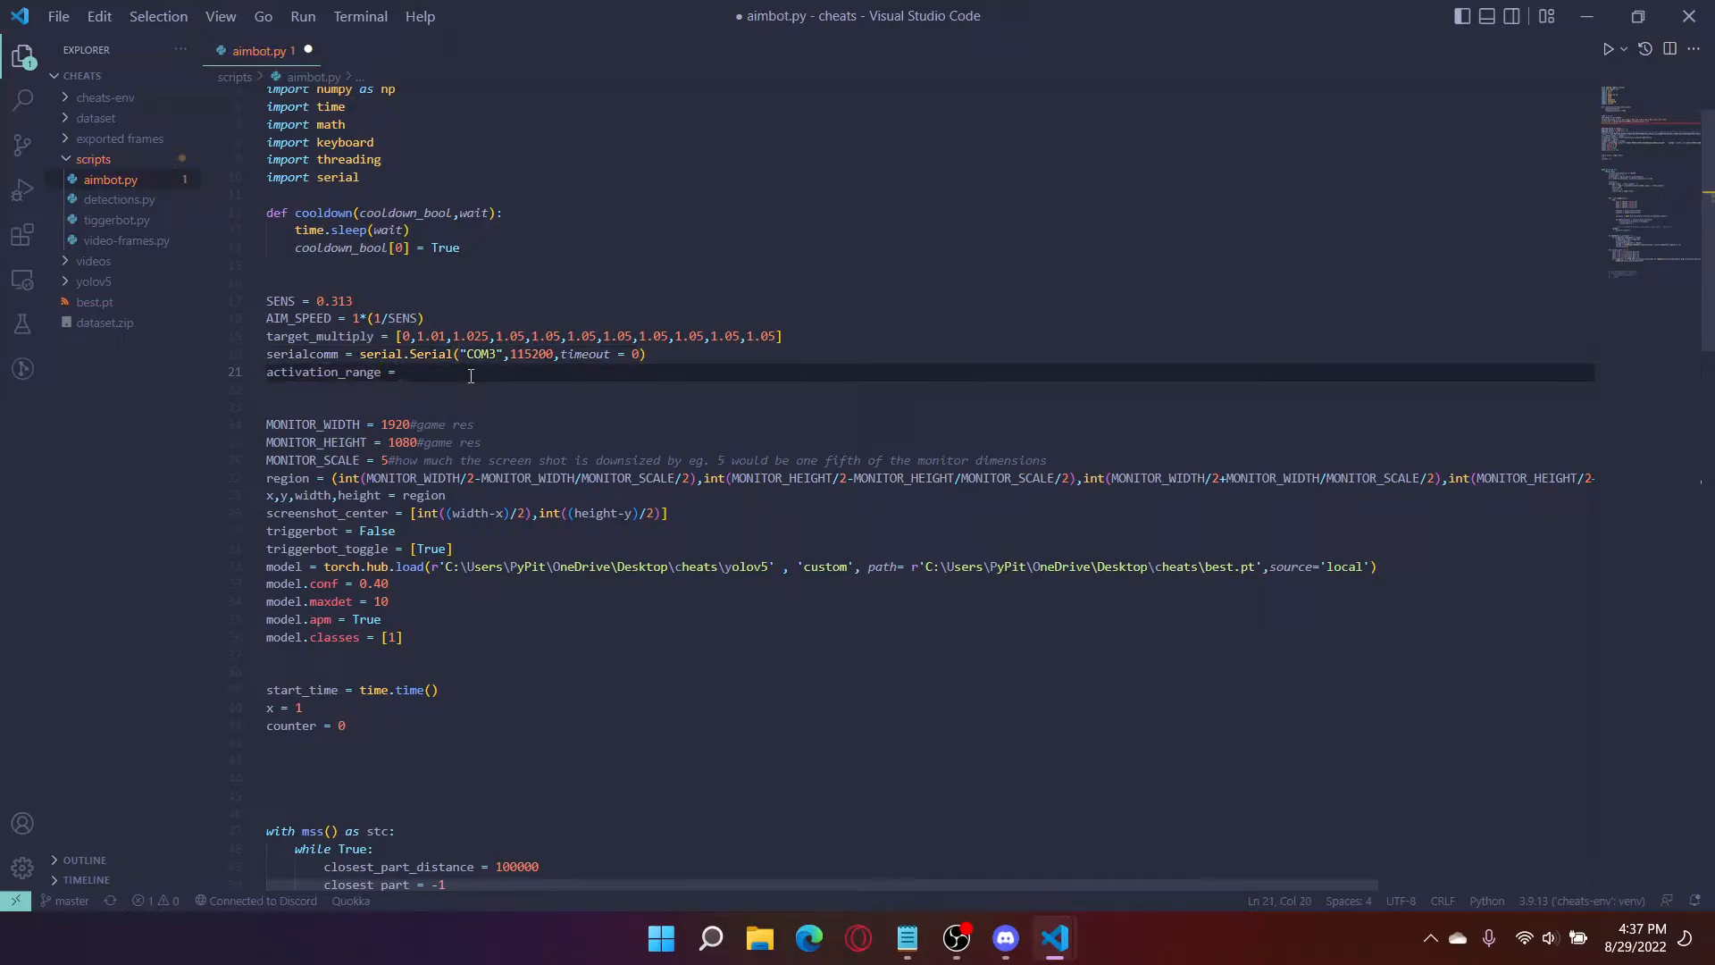
mouse_move(620, 381)
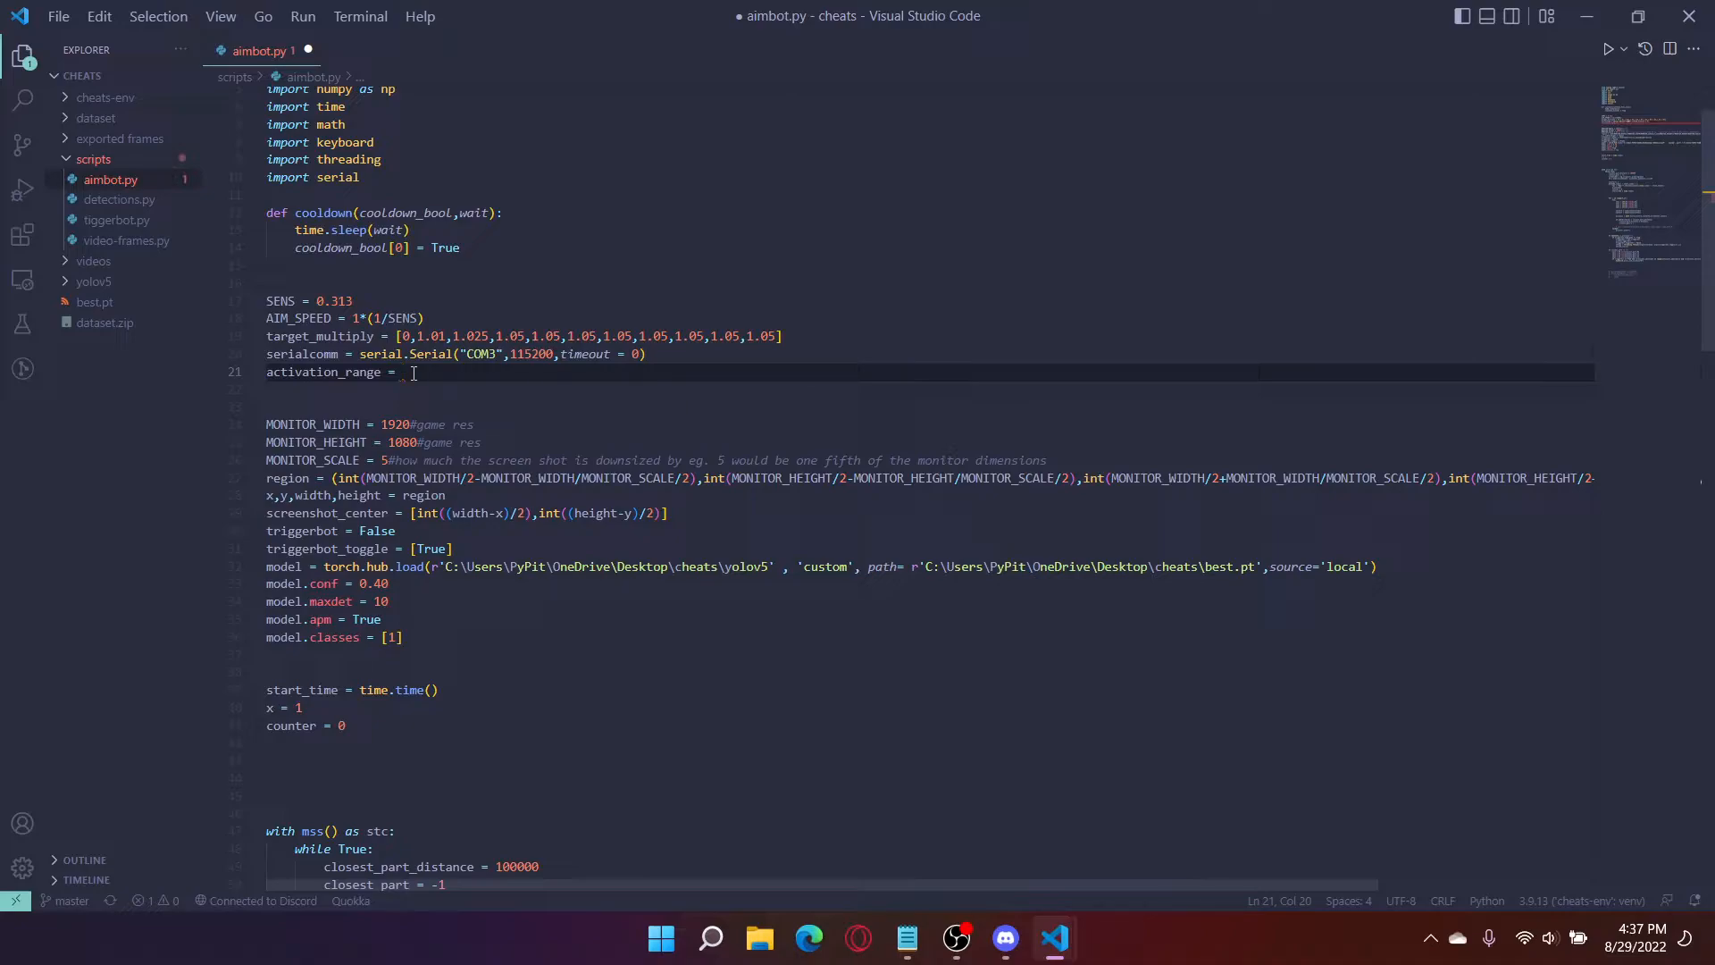
type("10")
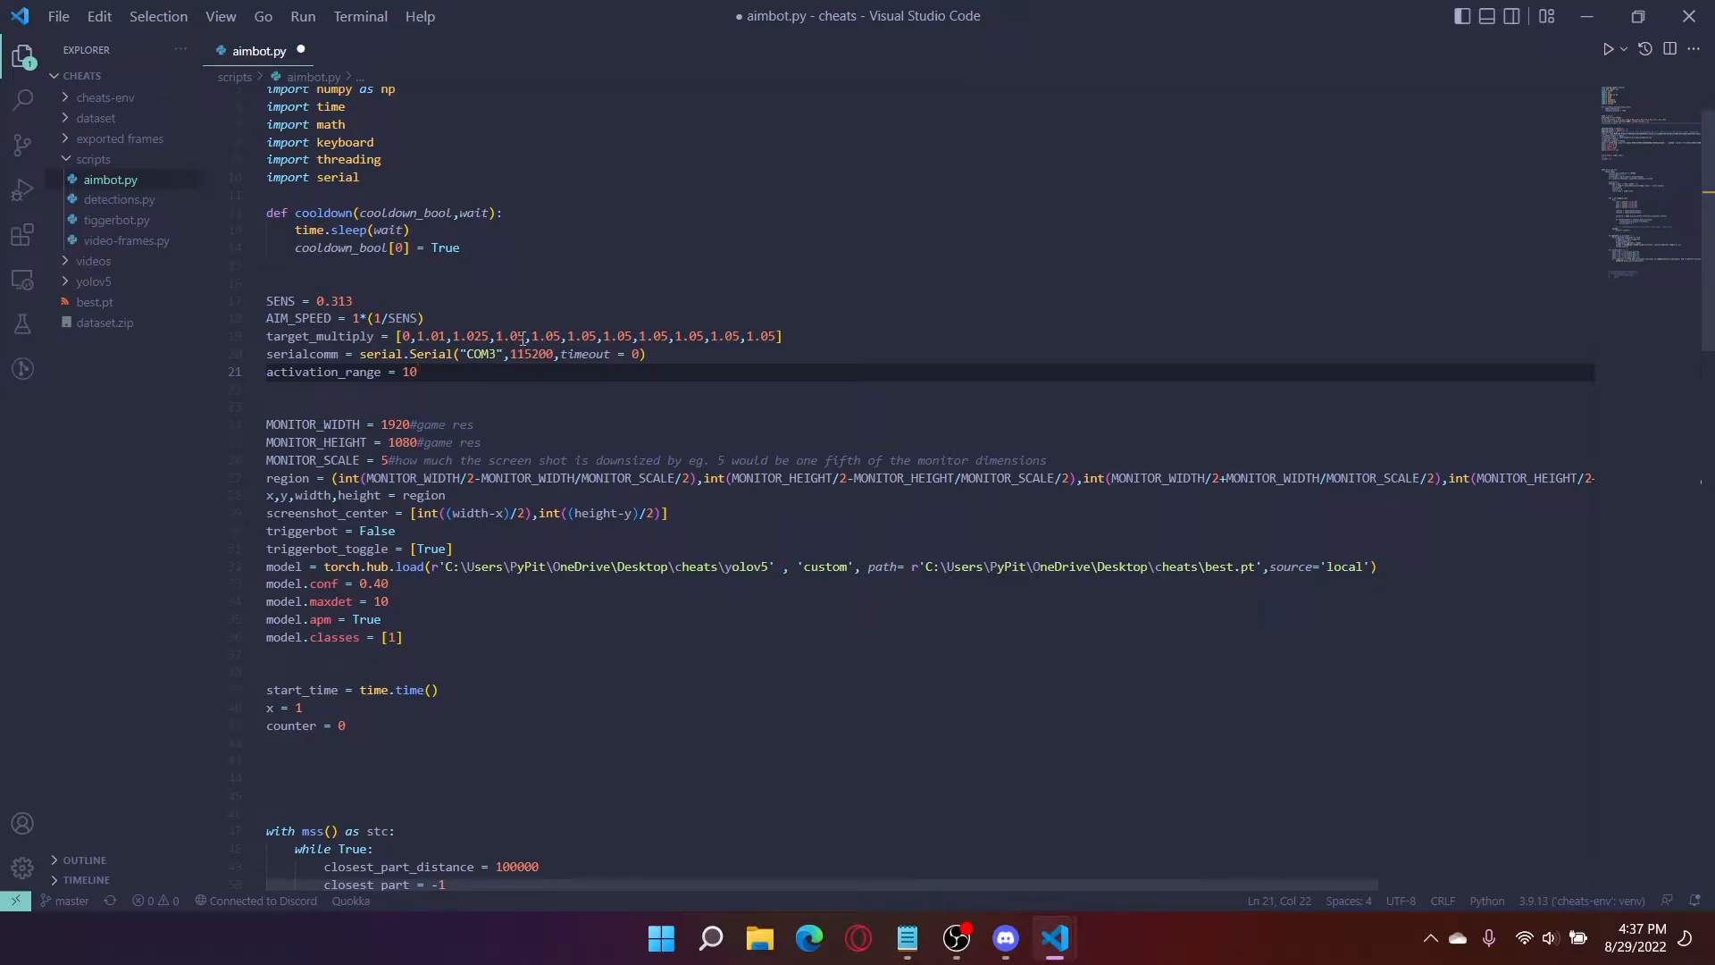
mouse_move(586, 445)
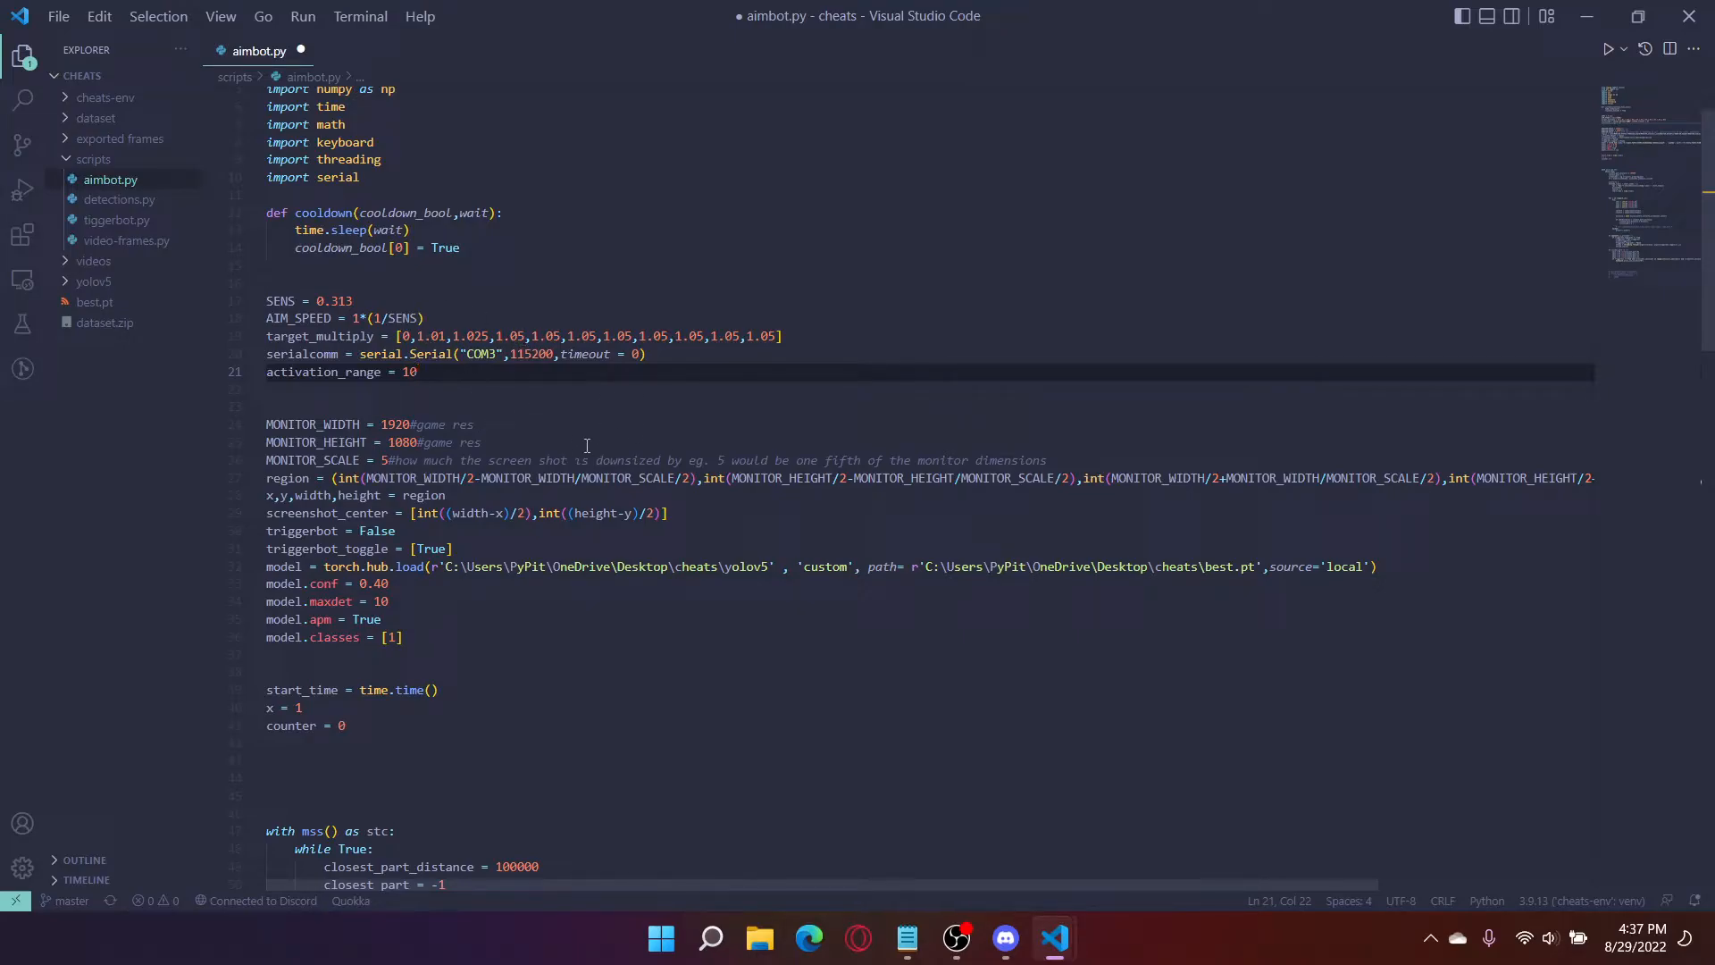
scroll("down", 3)
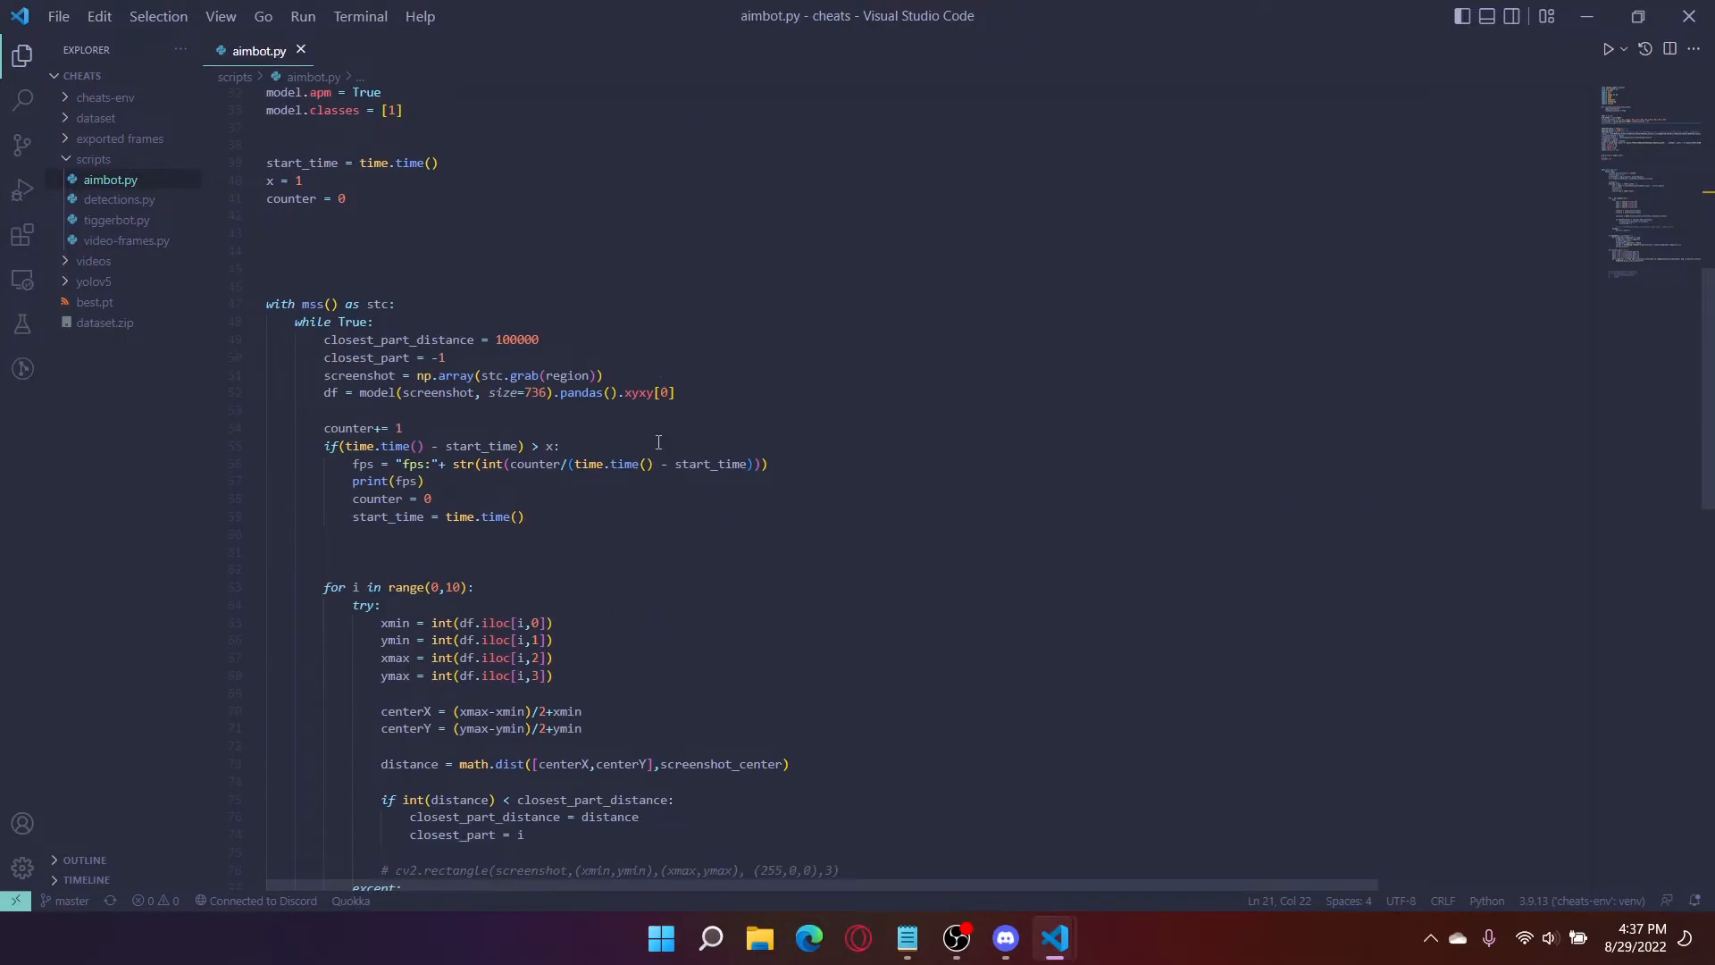
Step: Add aim_assist = False on a new line below triggerbot_toggle
scroll("down", 3)
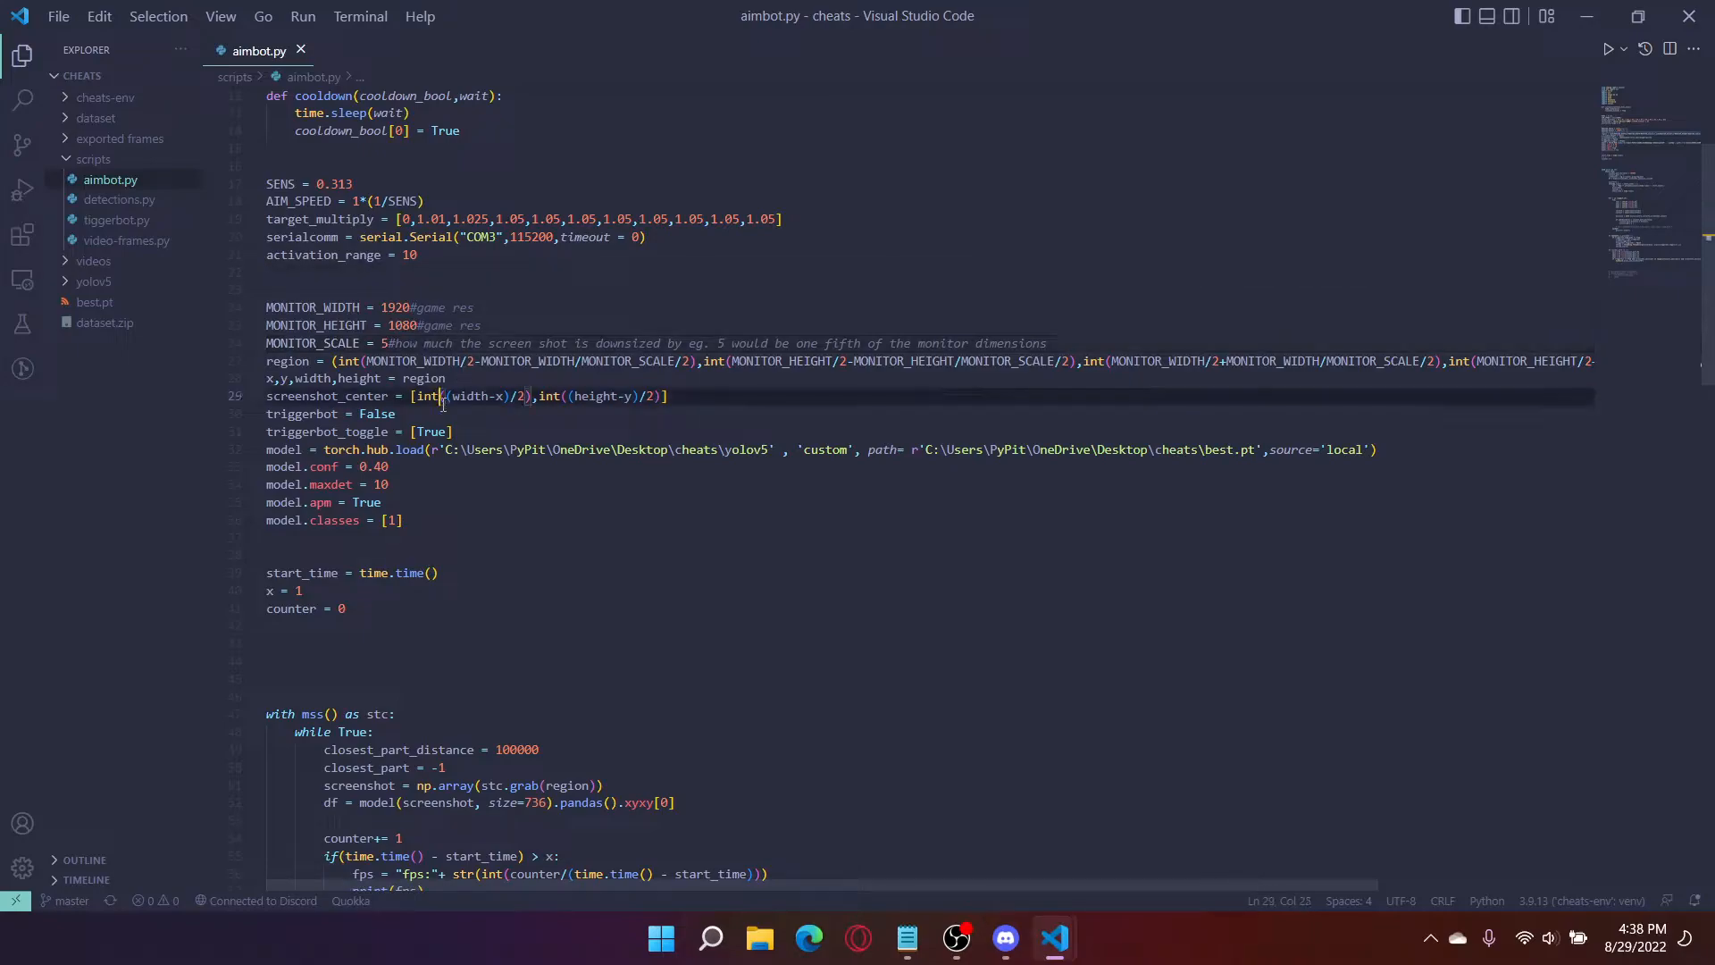
key("Enter")
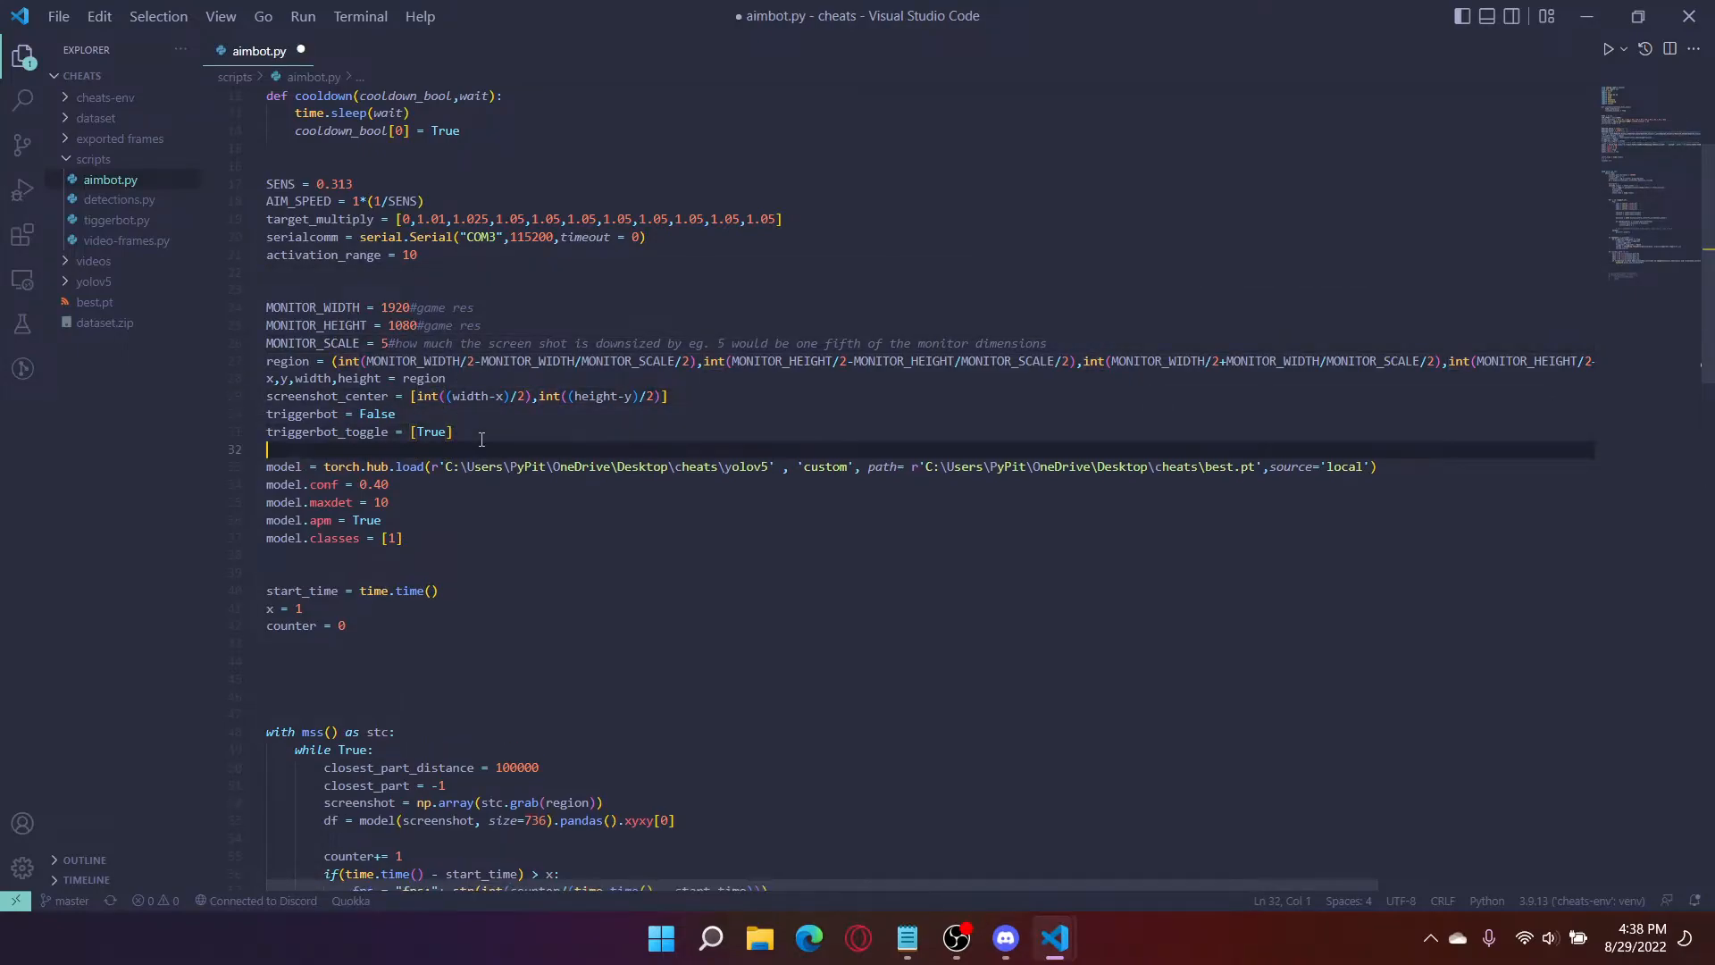
type("aim_assist")
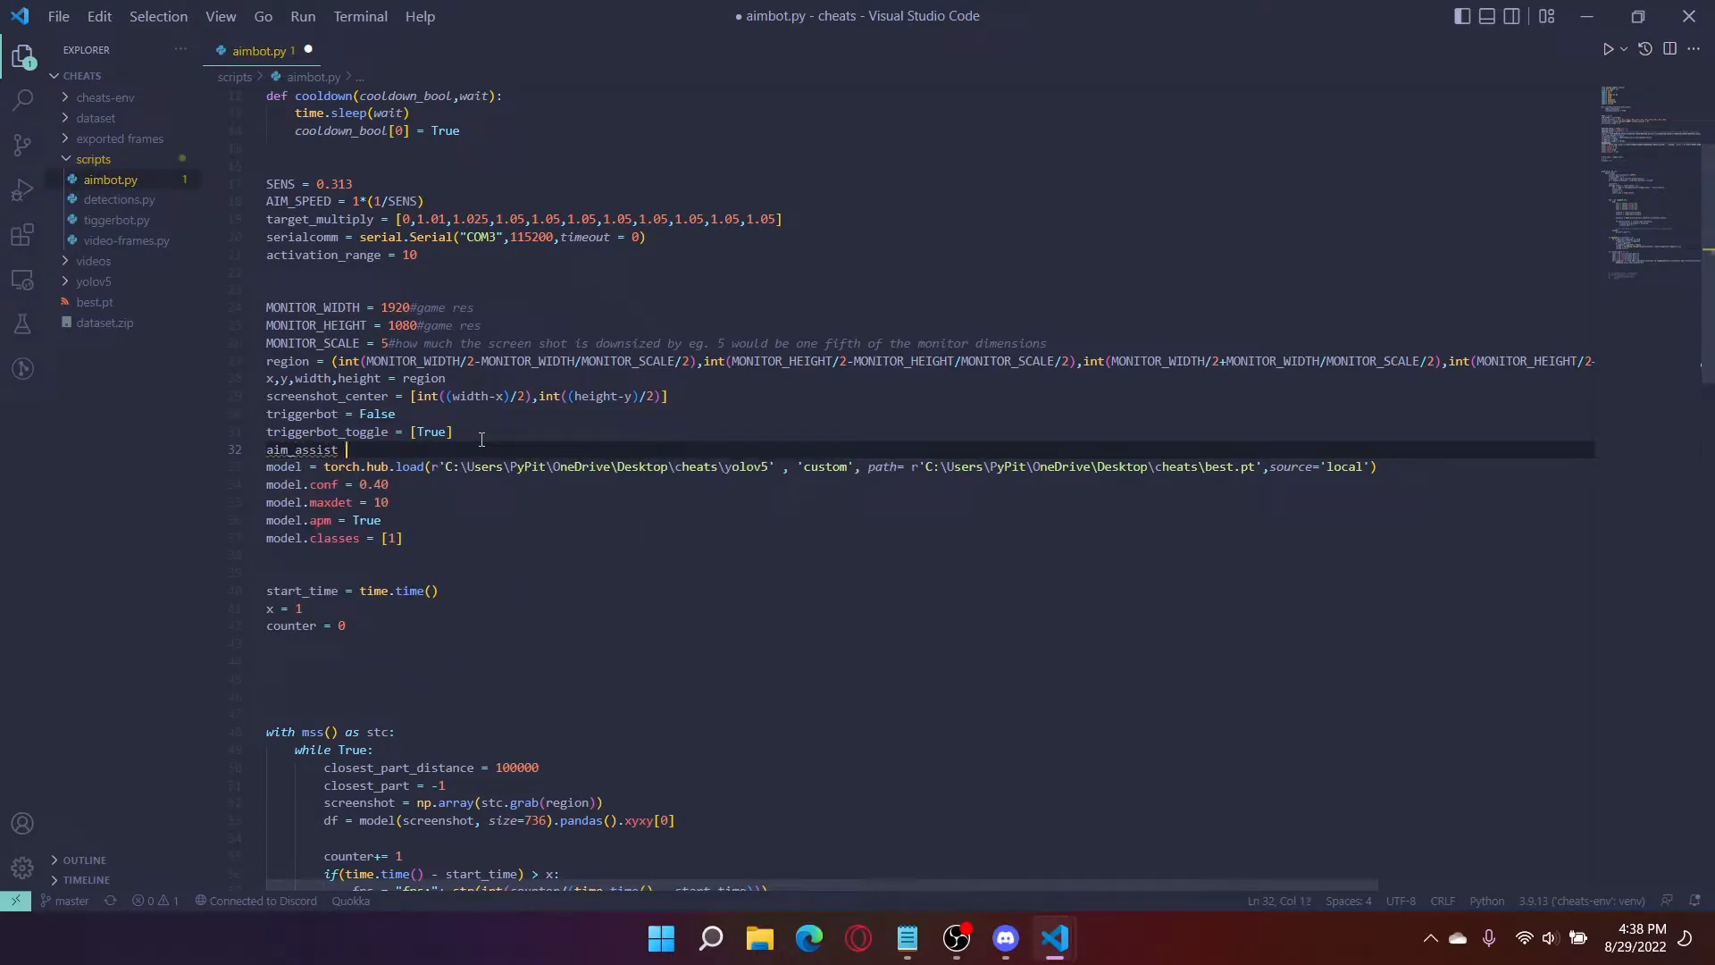
type("= False")
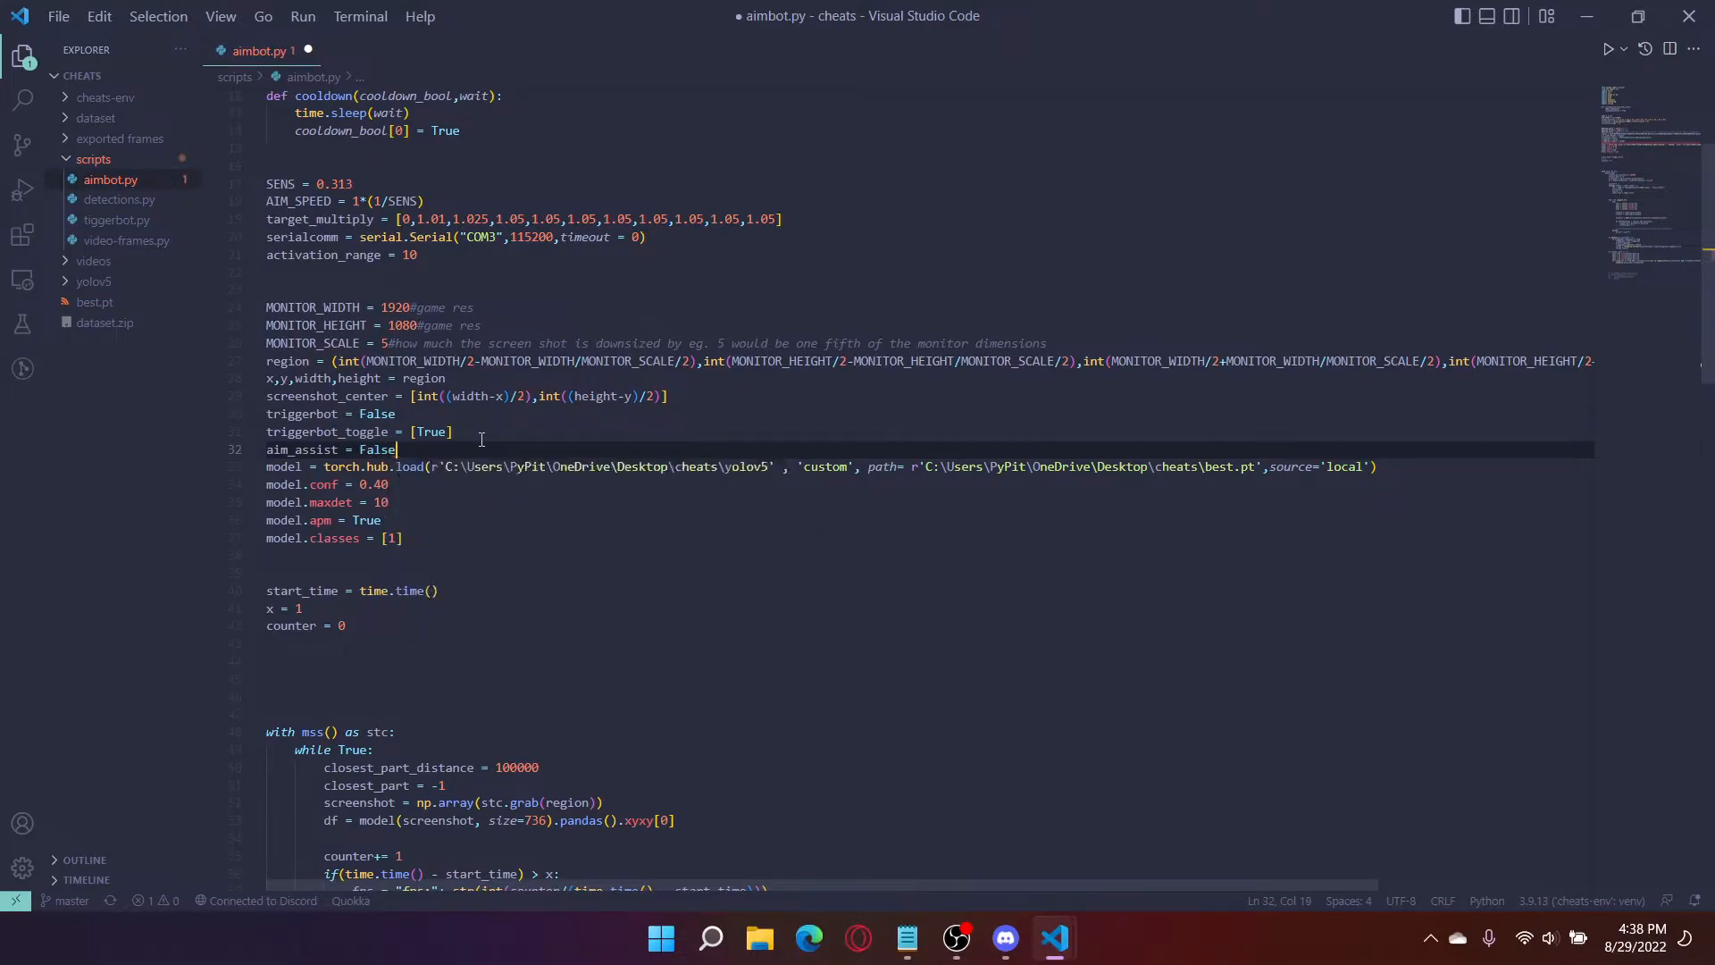
key("Enter")
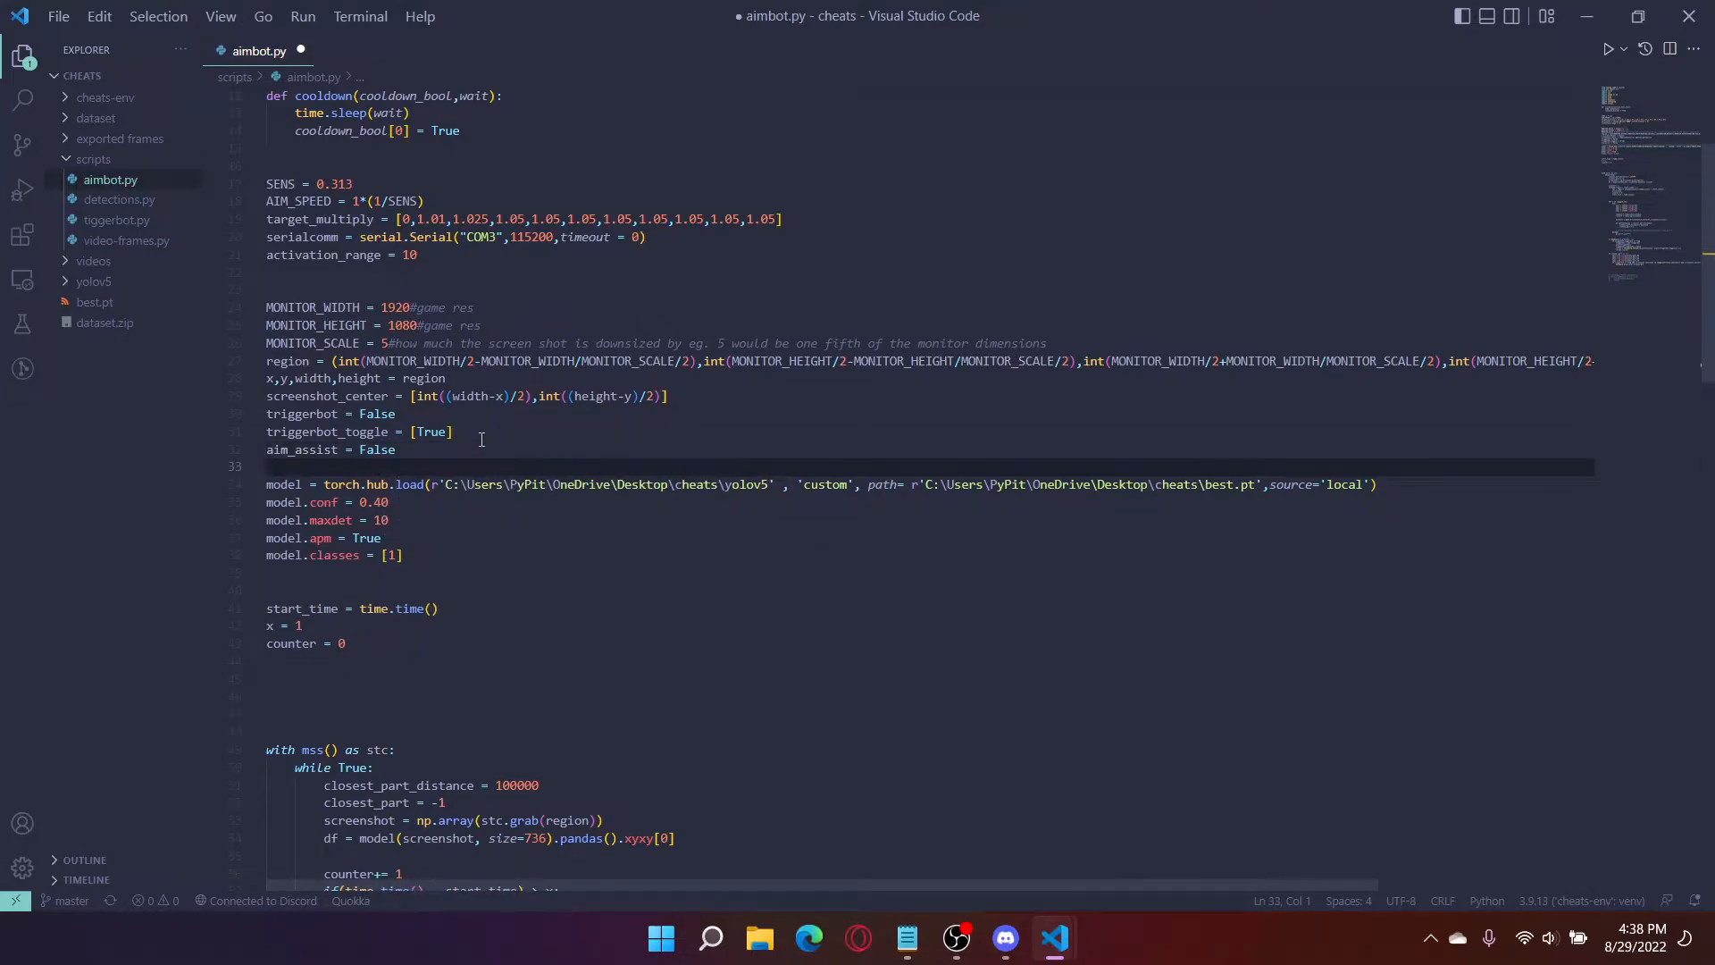
Step: Add aim_assist_toggle = [True] and send_next = [True] beneath aim_assist
double_click(303, 449)
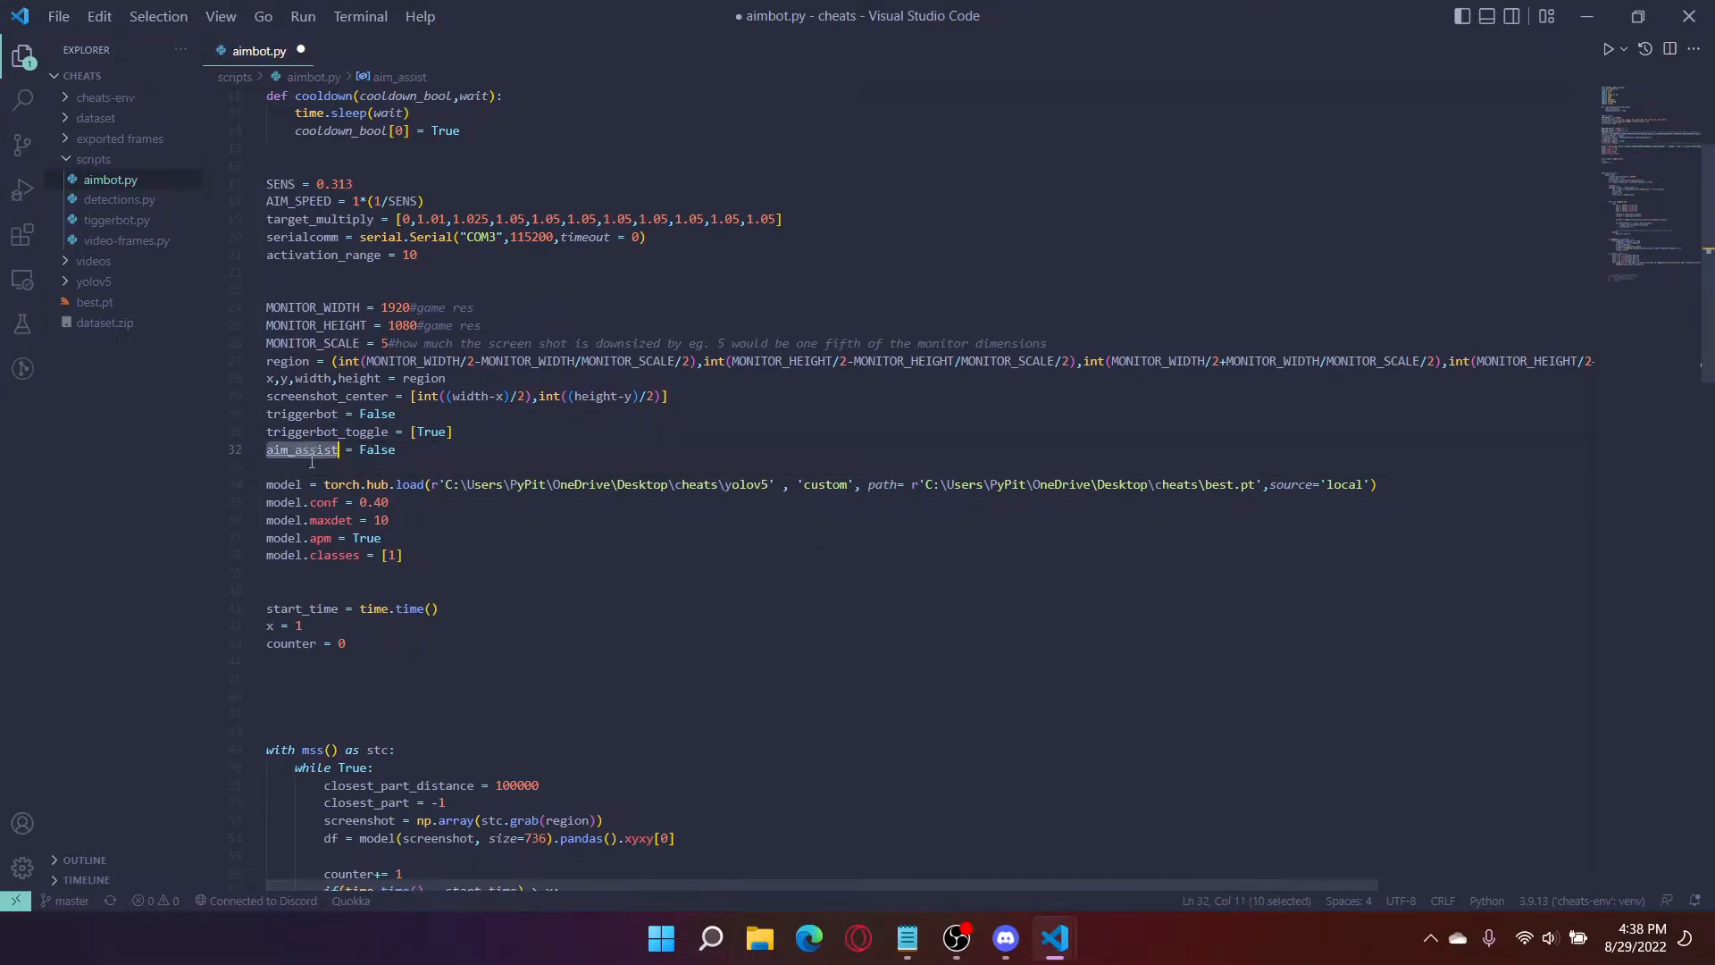
type("aim_assist")
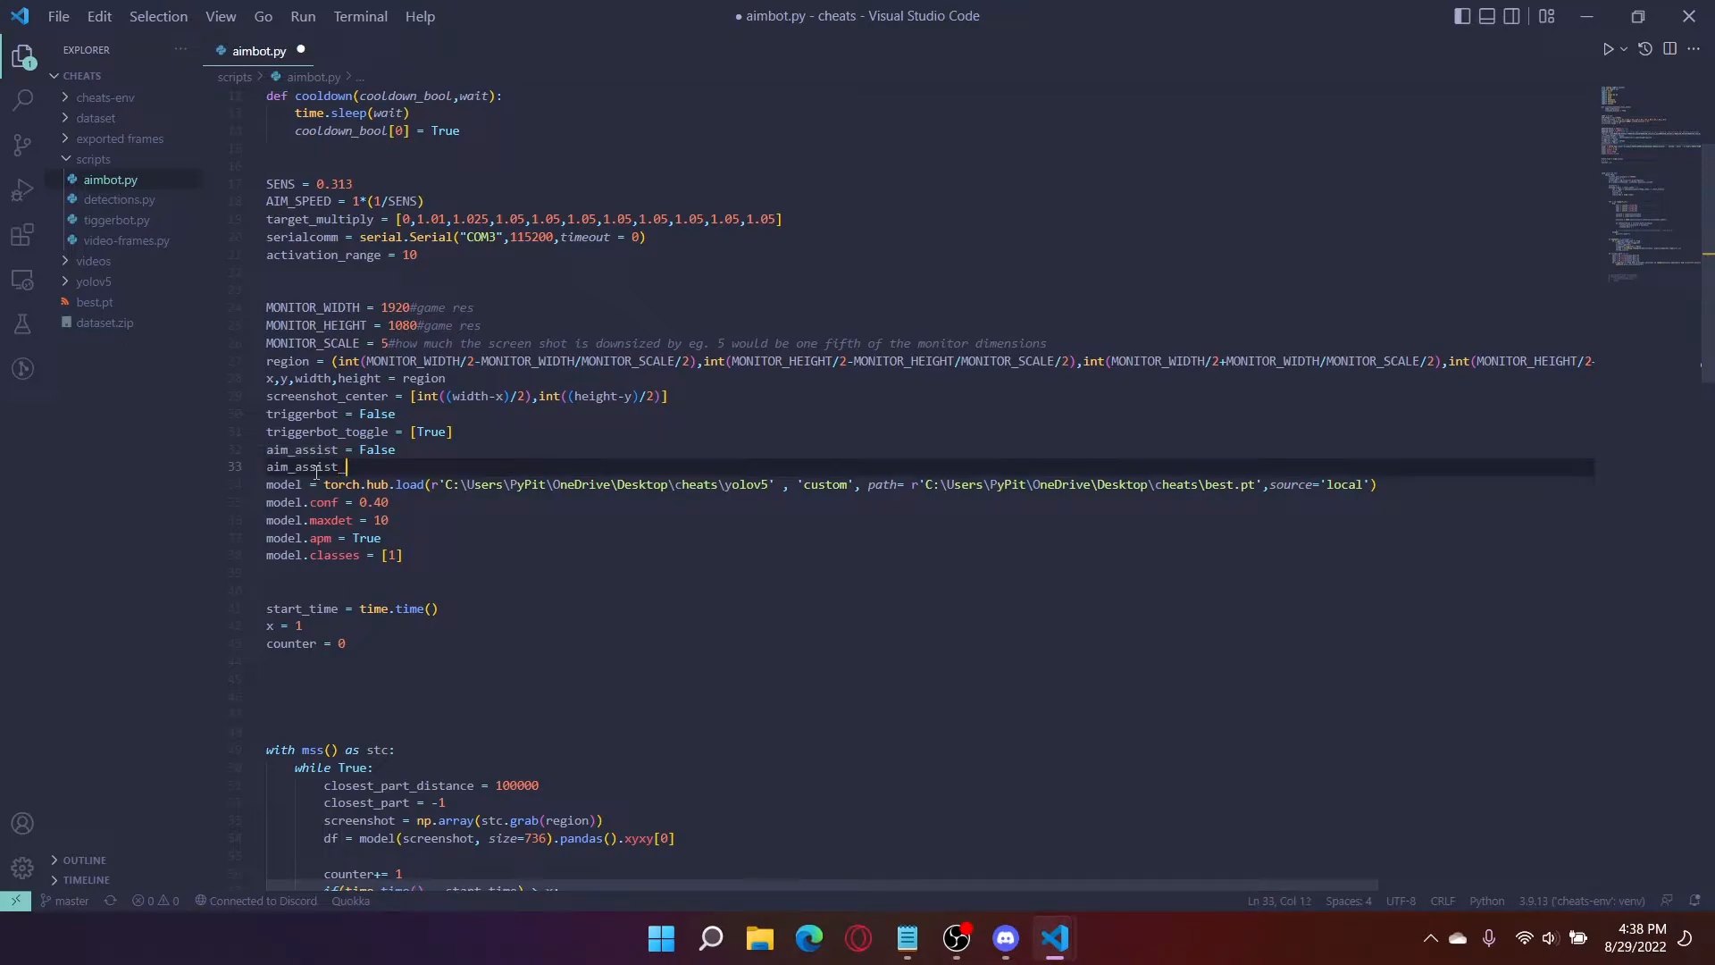
type("_toggle = [")
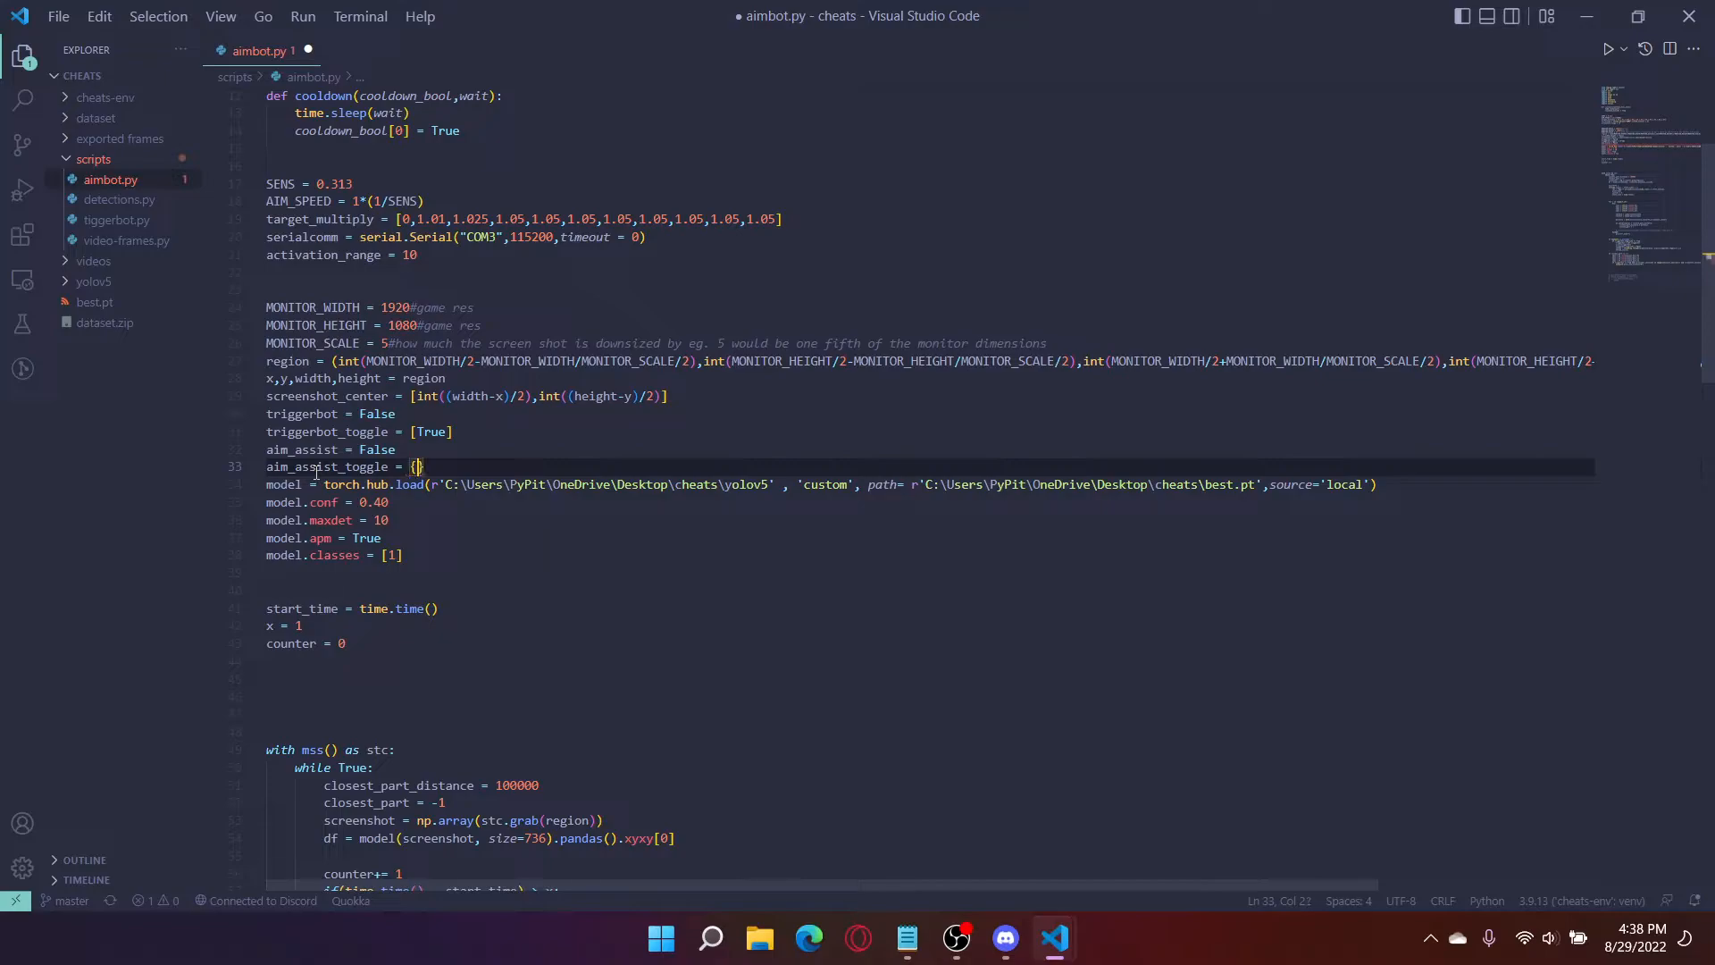
type("1")
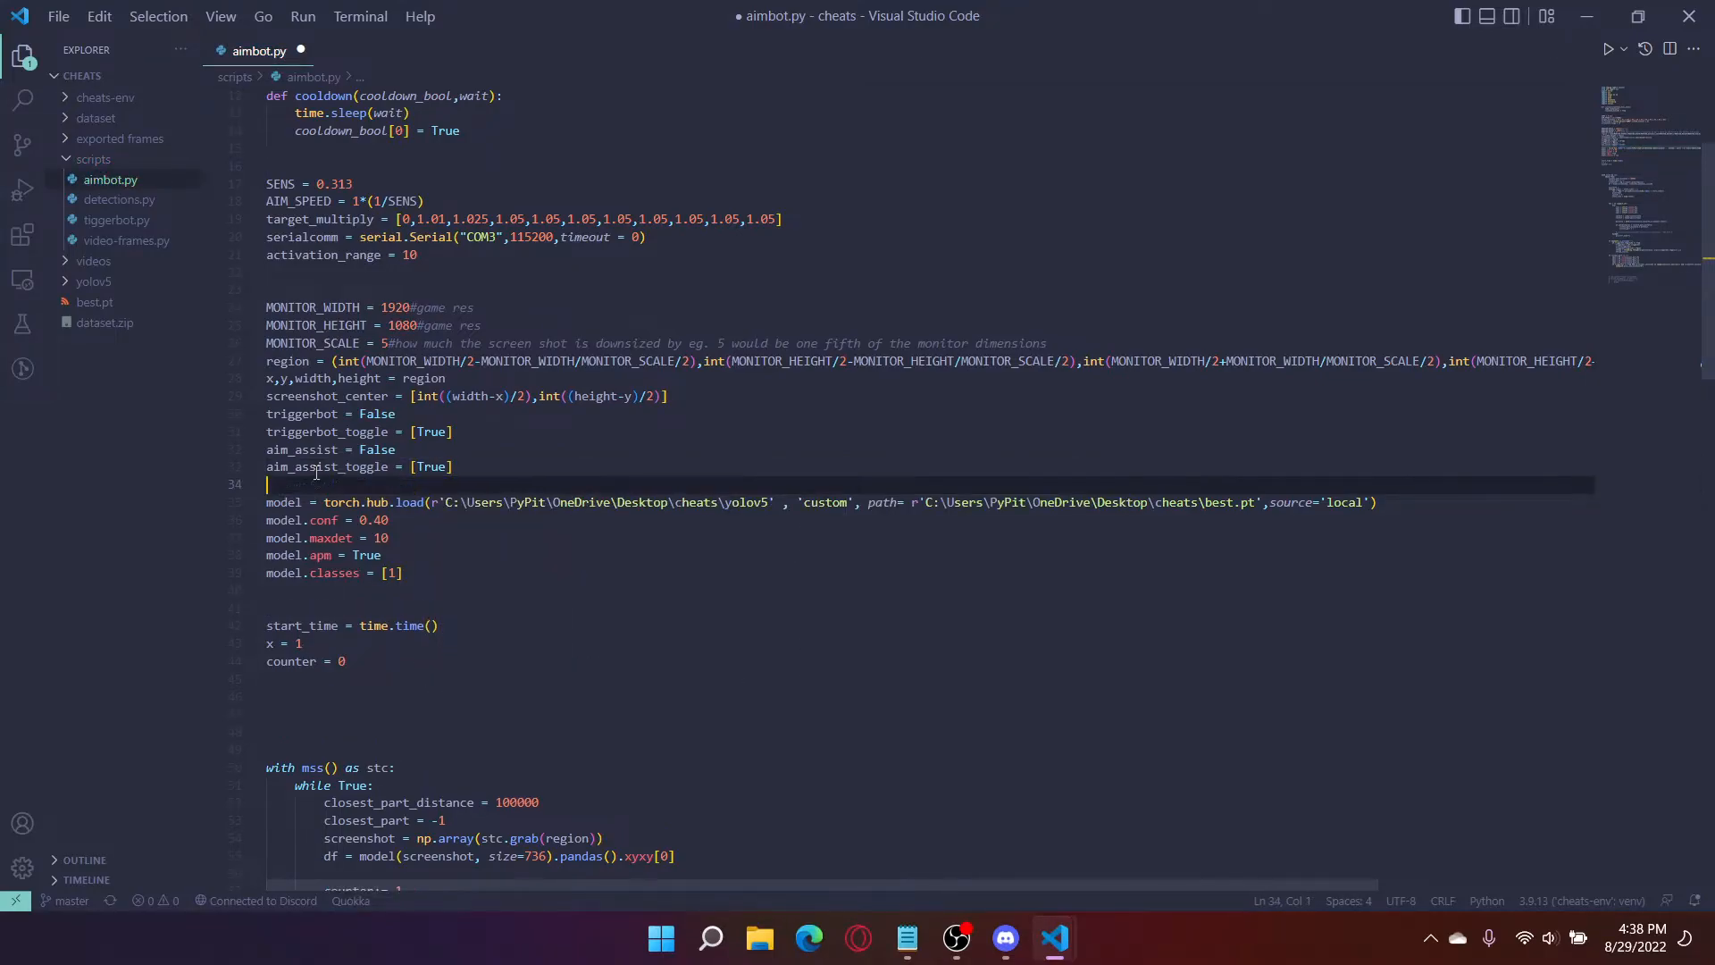
type("send_next")
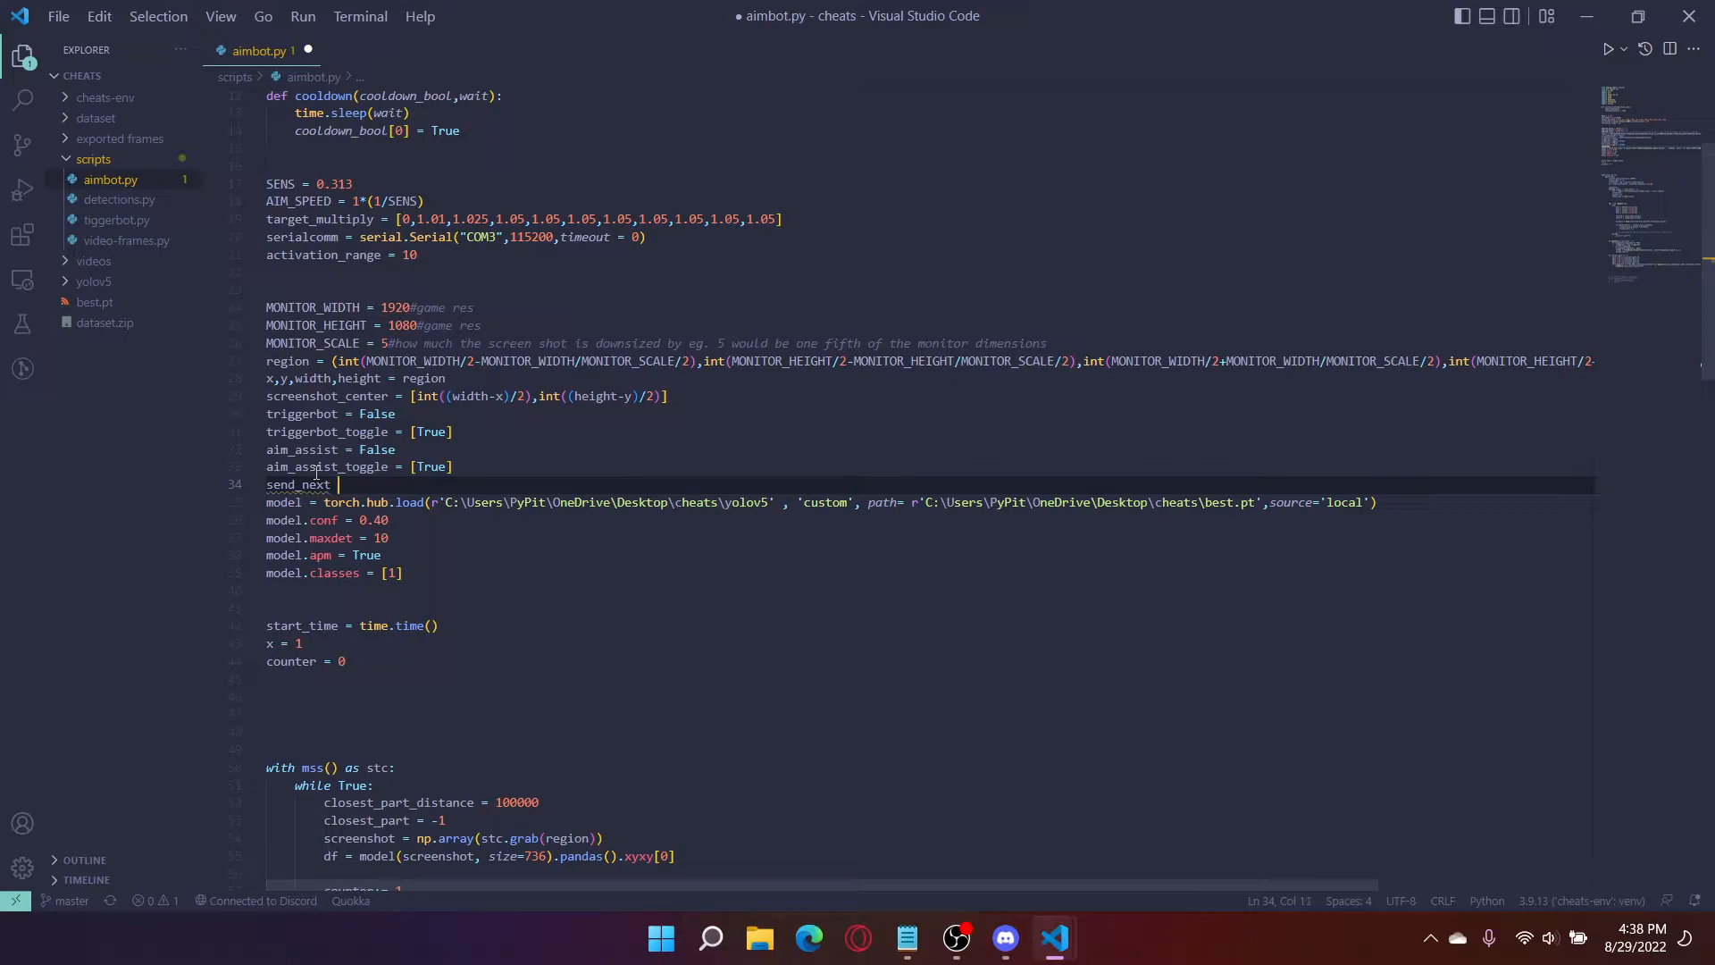
type("[]")
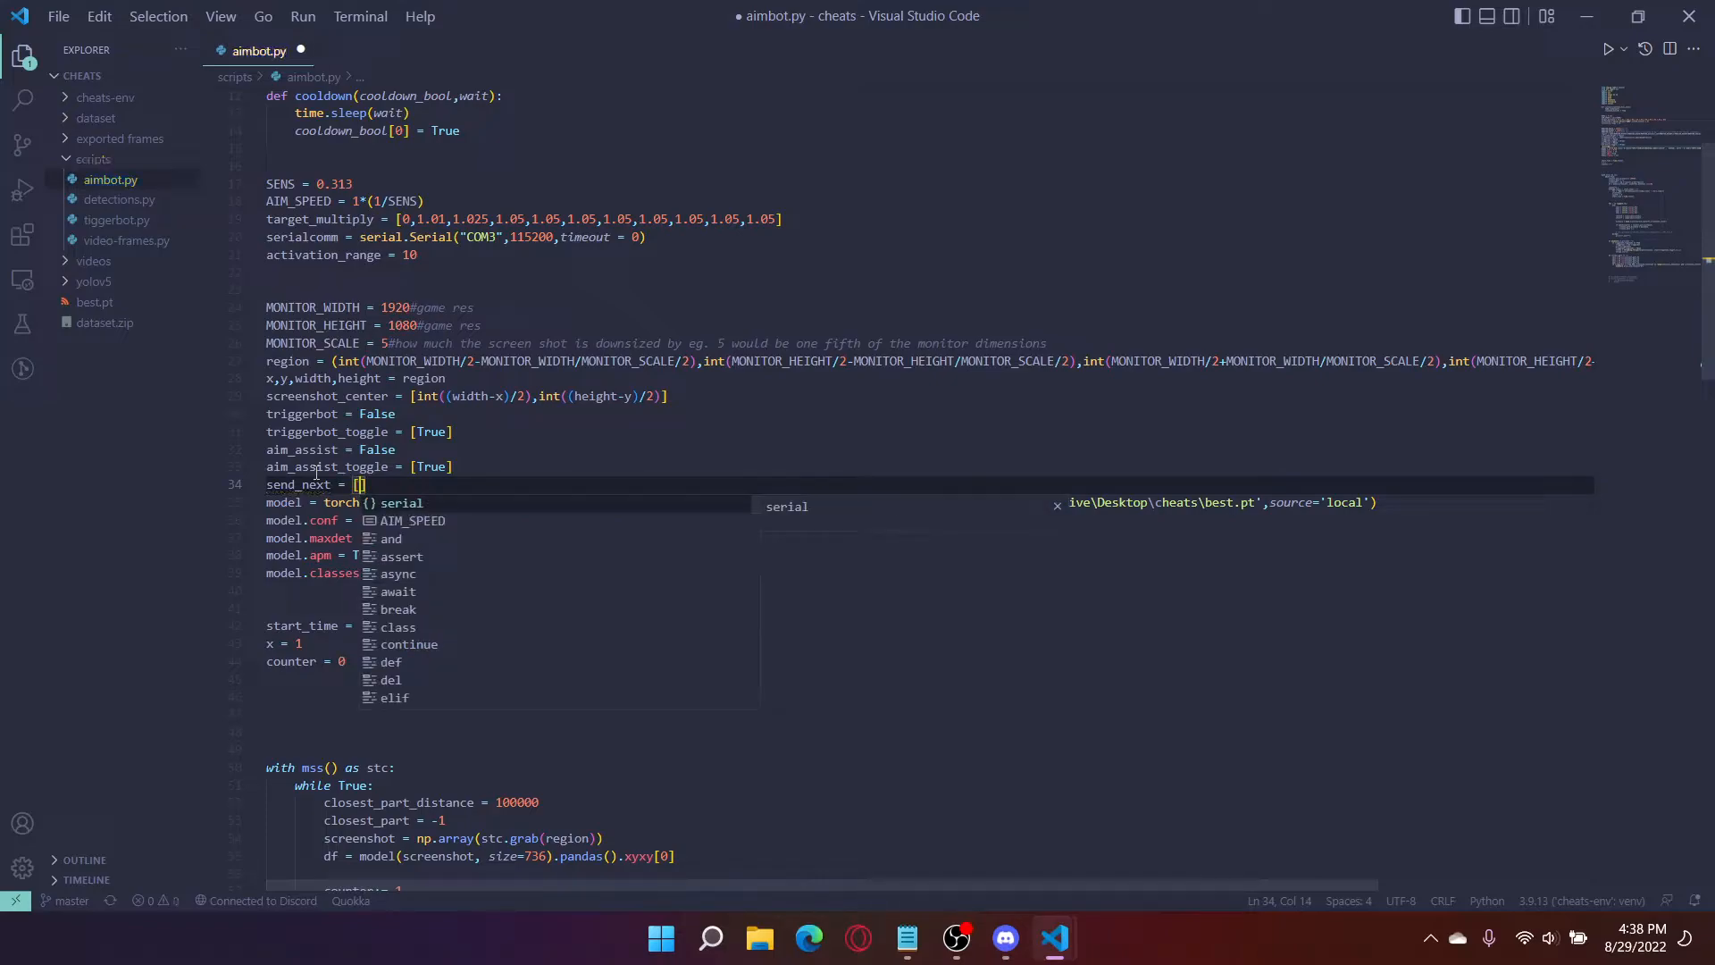
type("True")
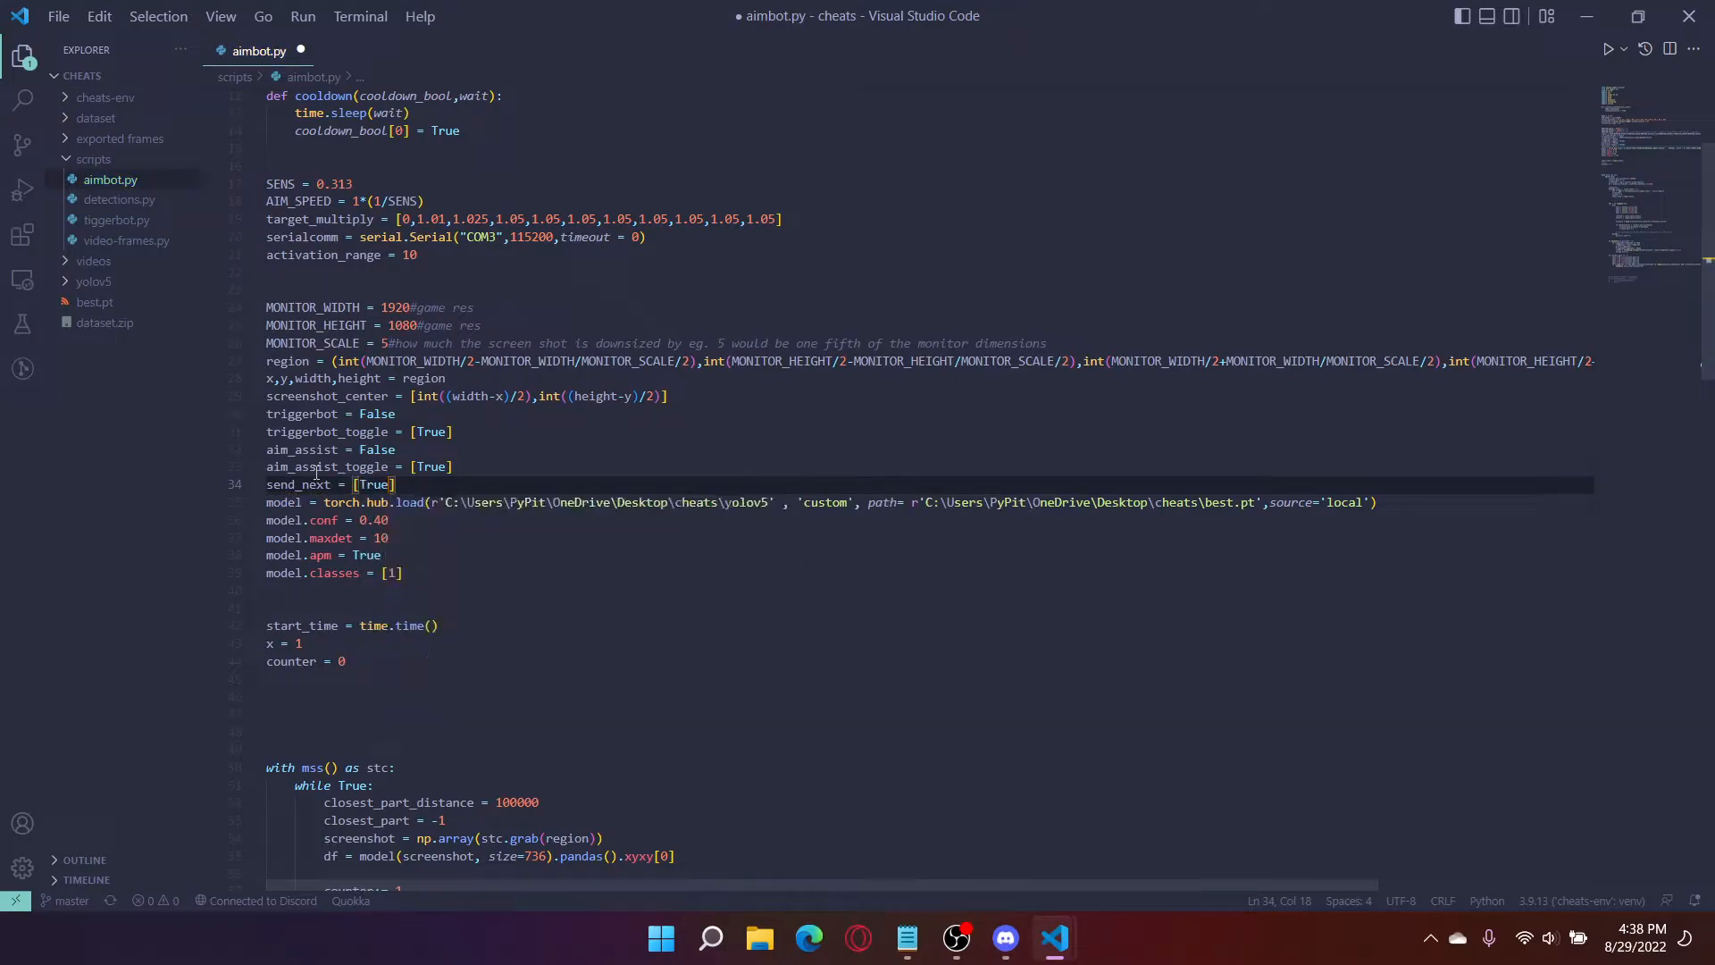
double_click(295, 483)
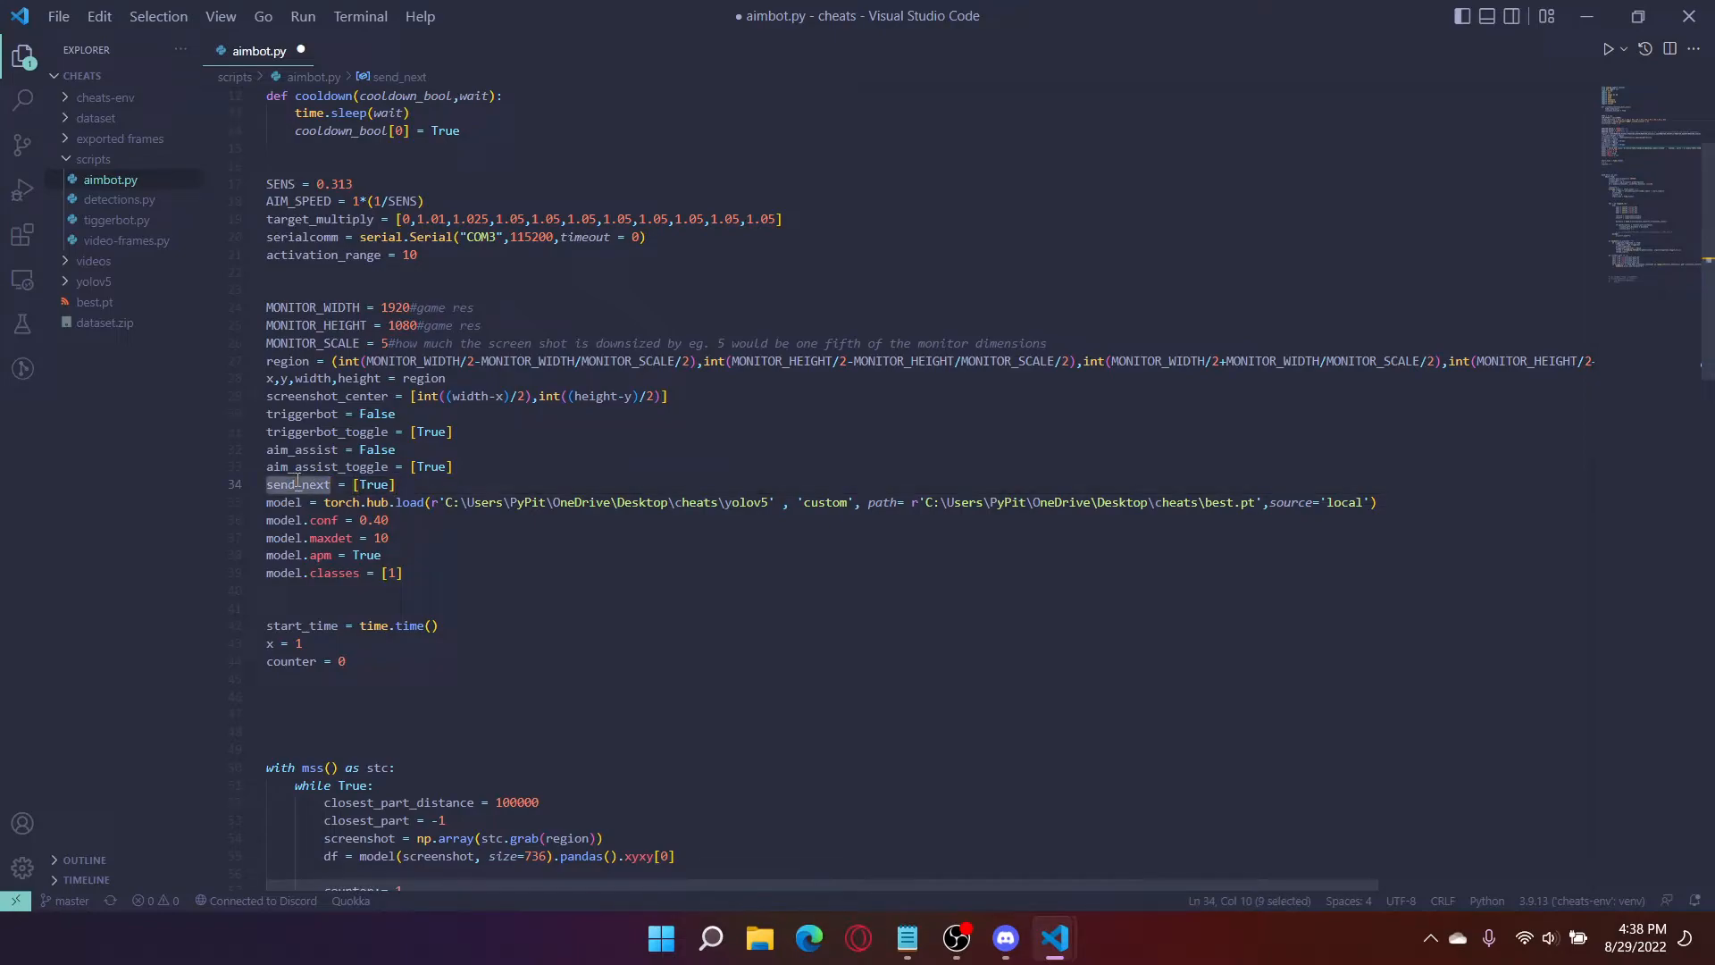
mouse_move(320, 466)
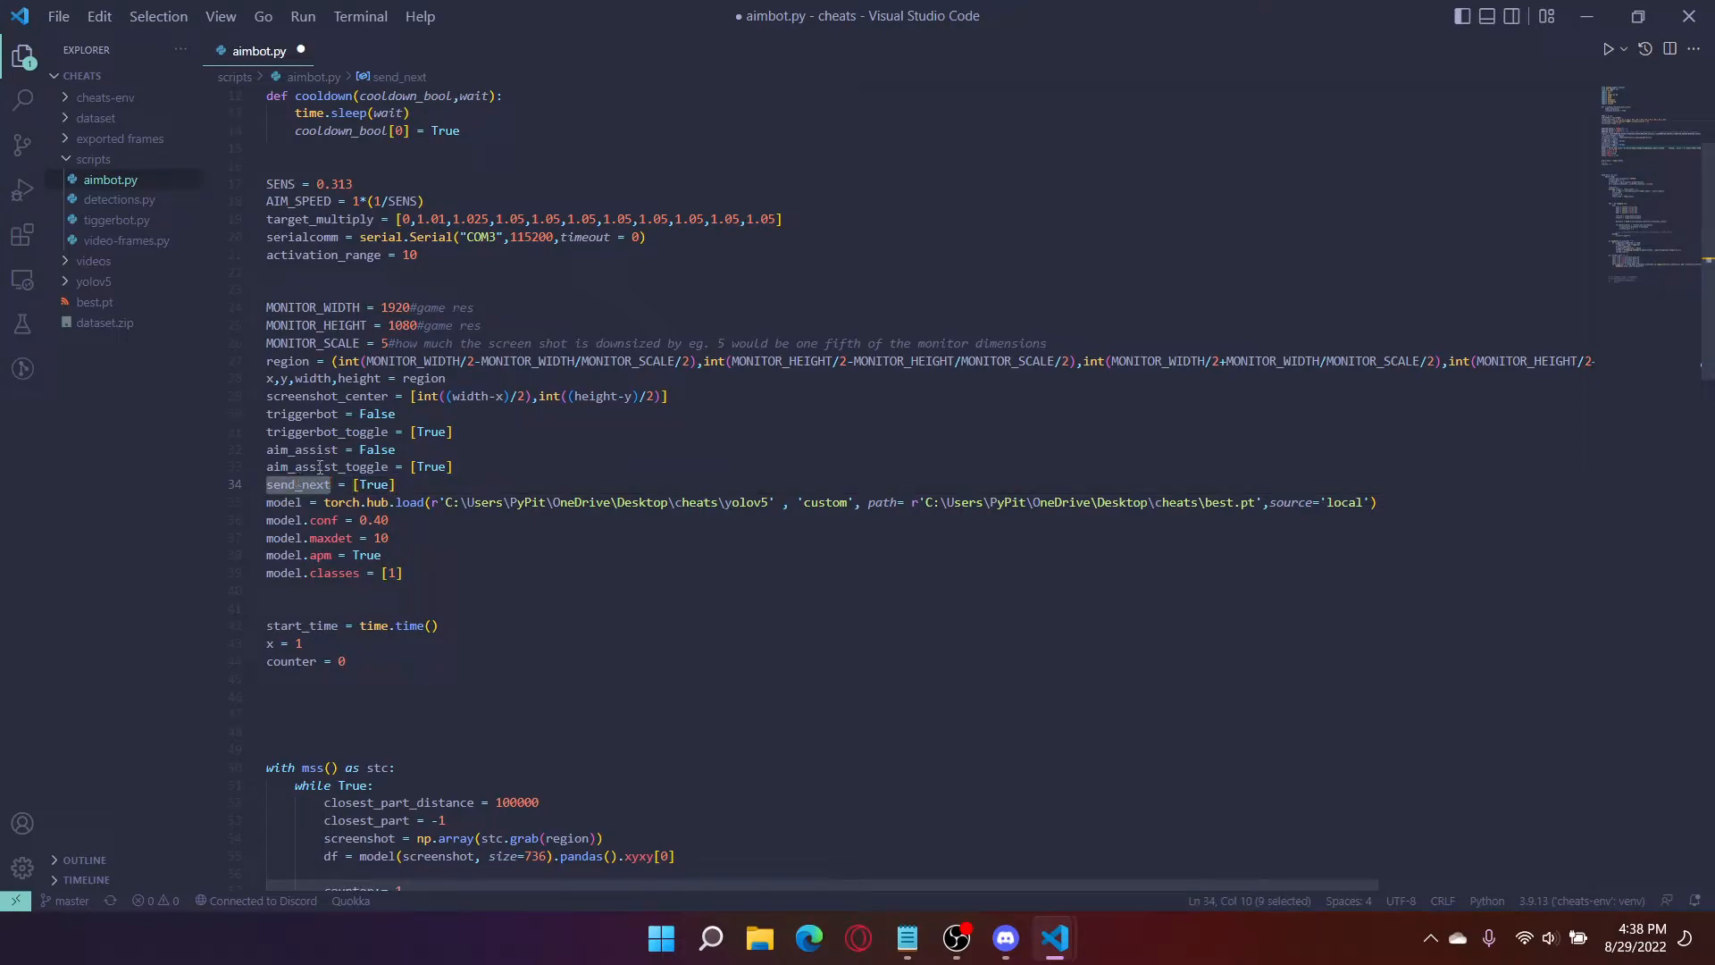
mouse_move(352, 467)
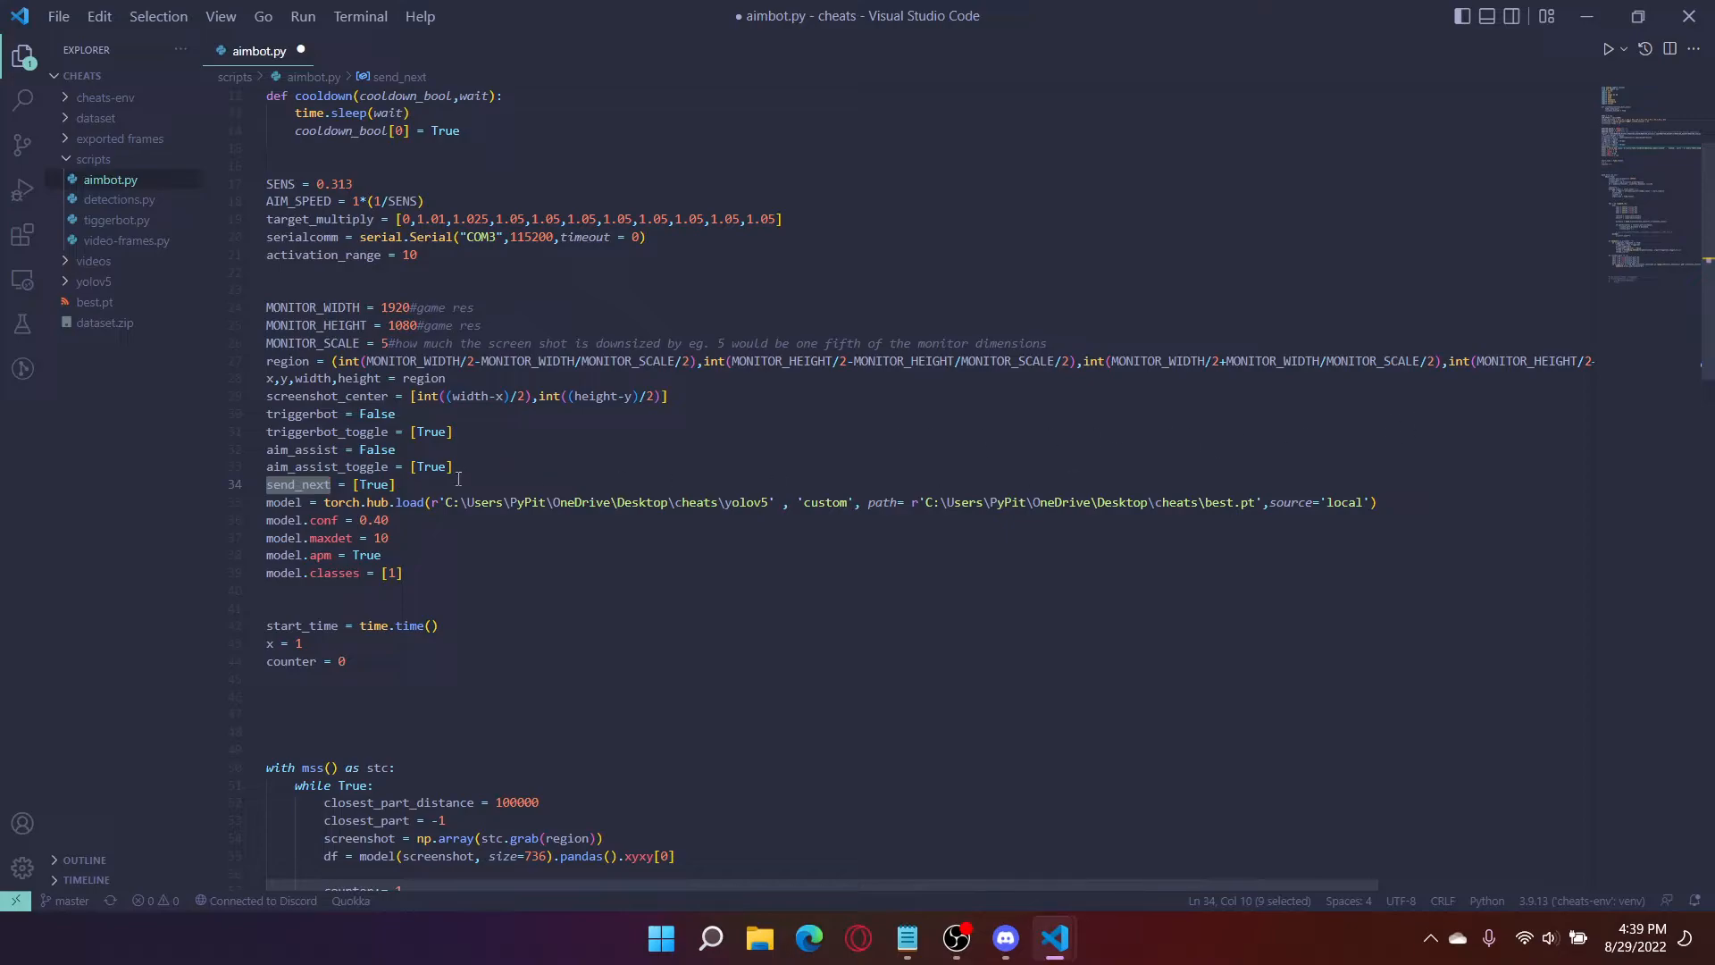
mouse_move(1275, 435)
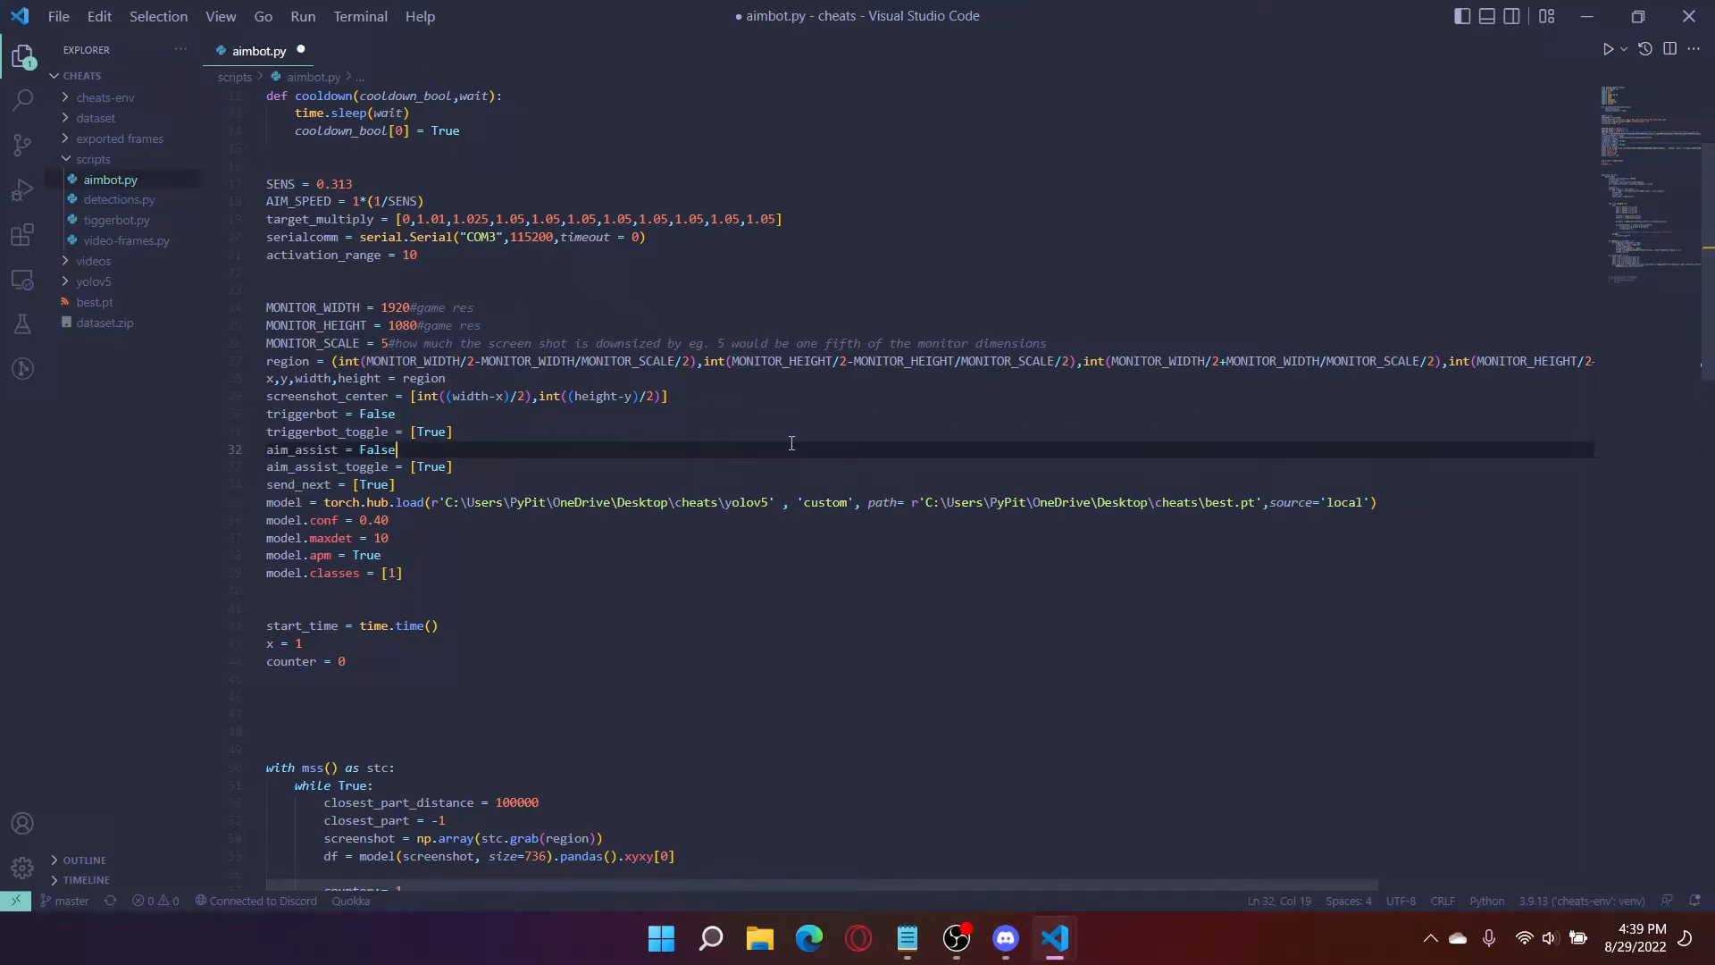
mouse_move(1153, 389)
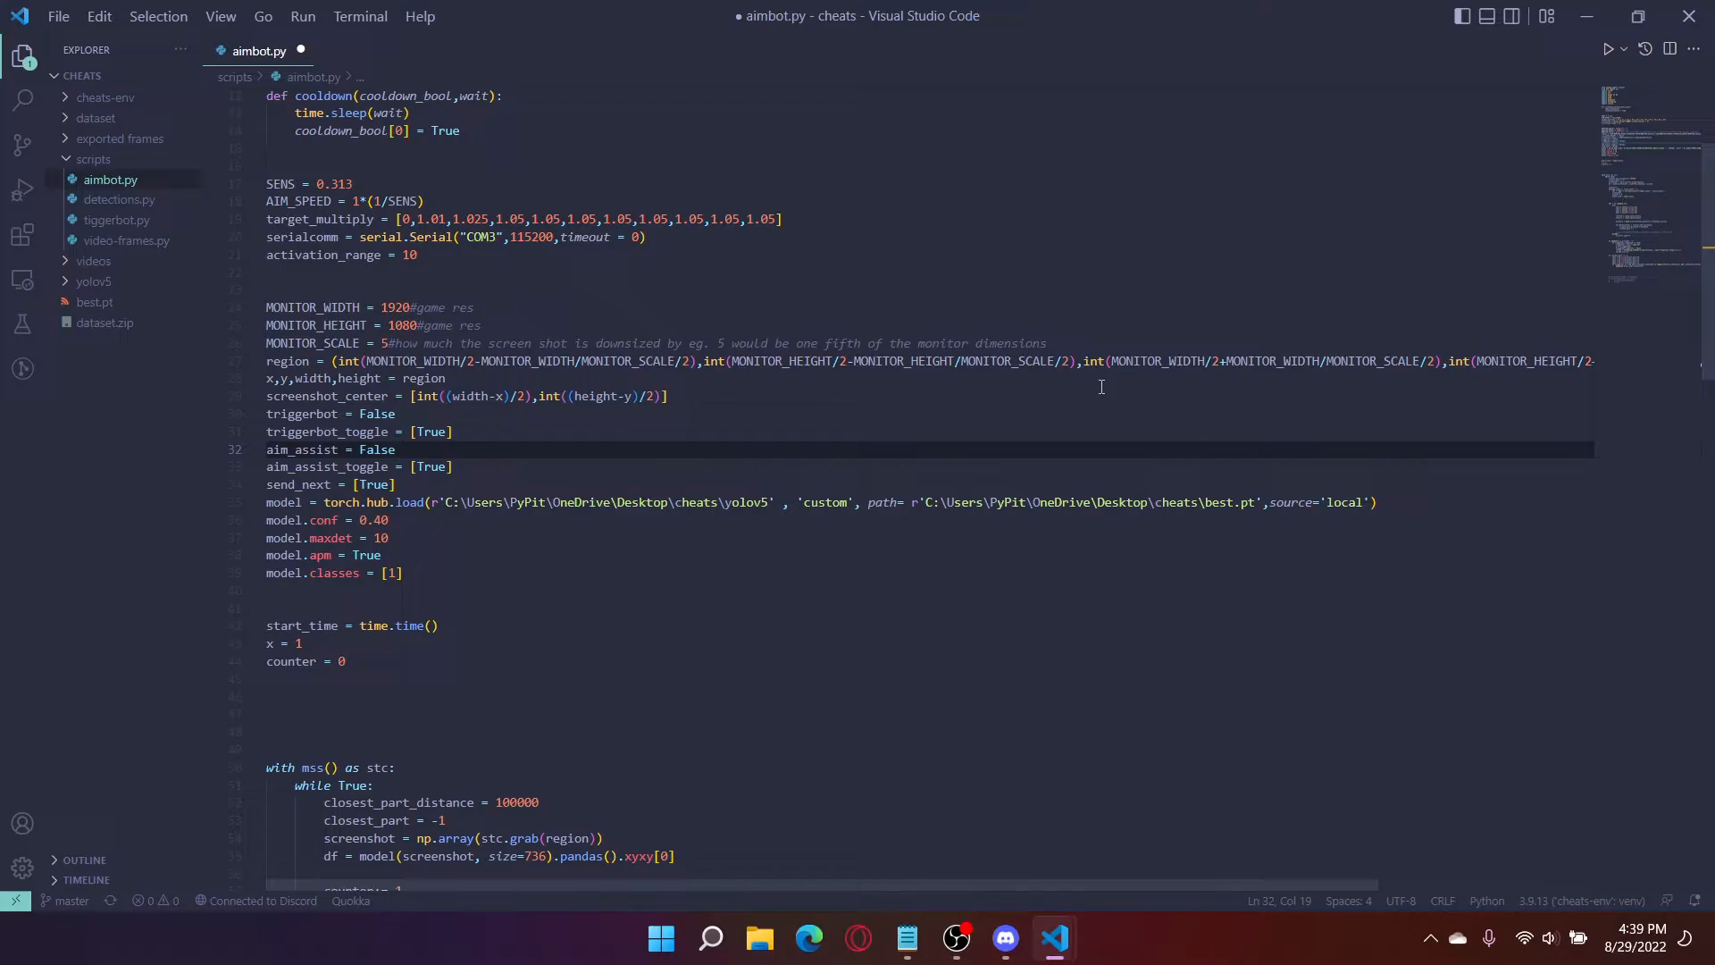
left_click(399, 448)
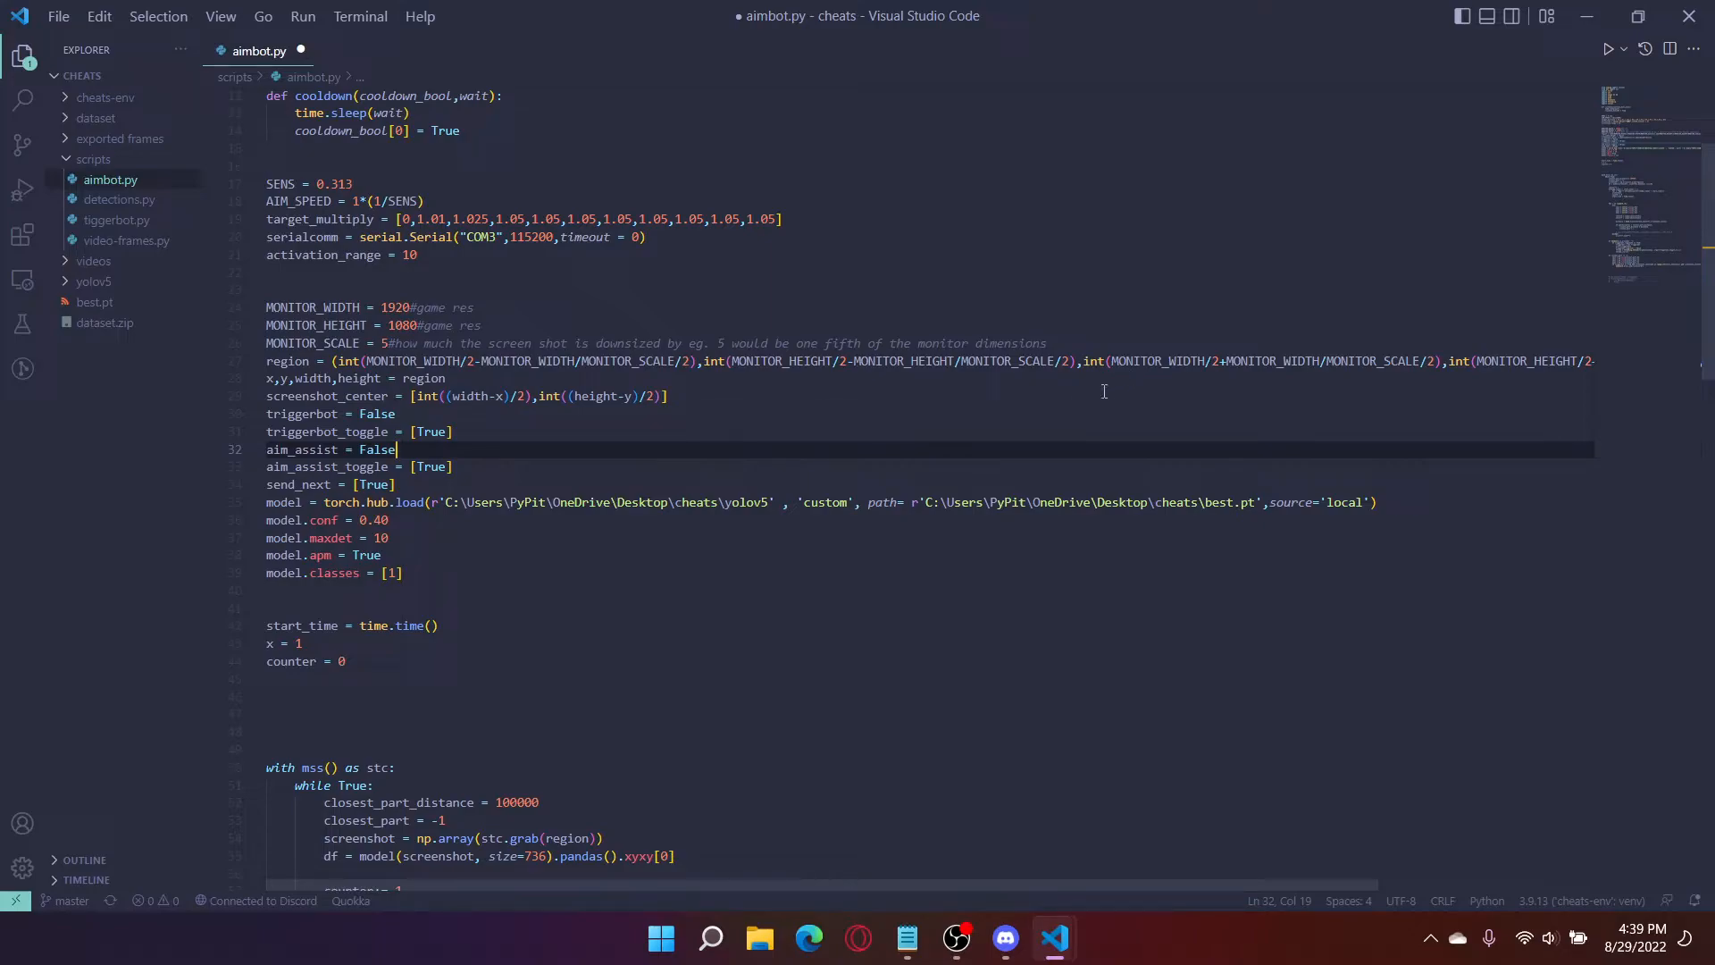
left_click(396, 484)
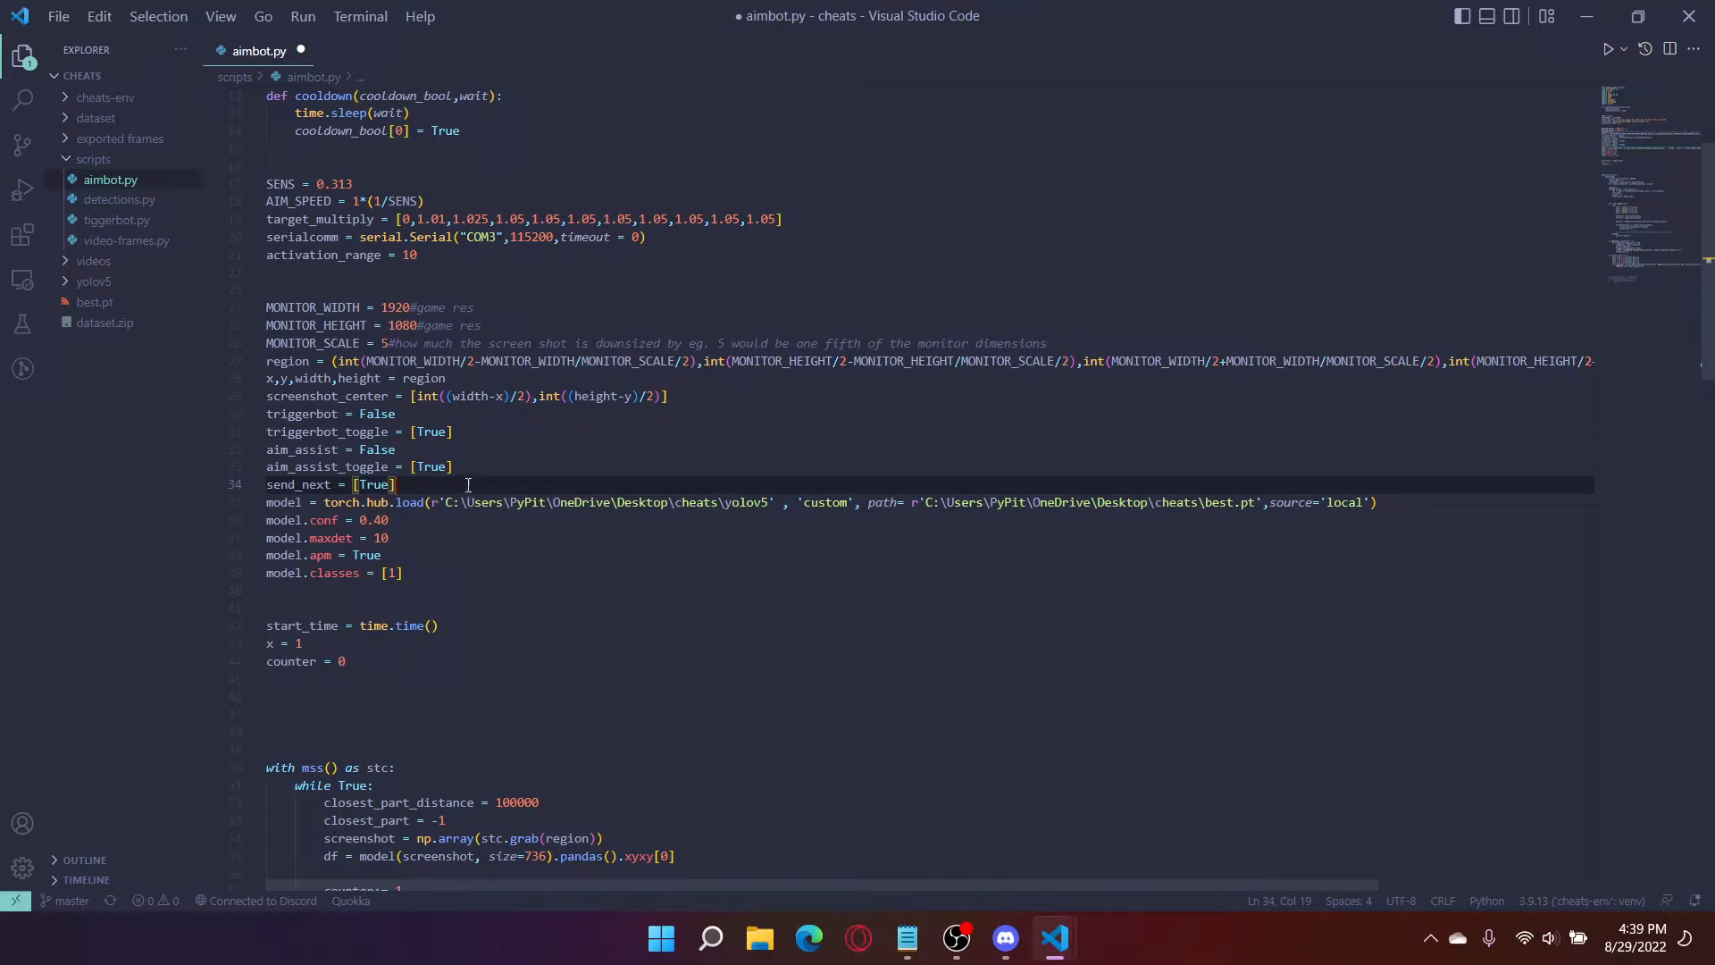
Step: Duplicate the triggerbot keyboard toggle block just below the original
scroll("down", 3)
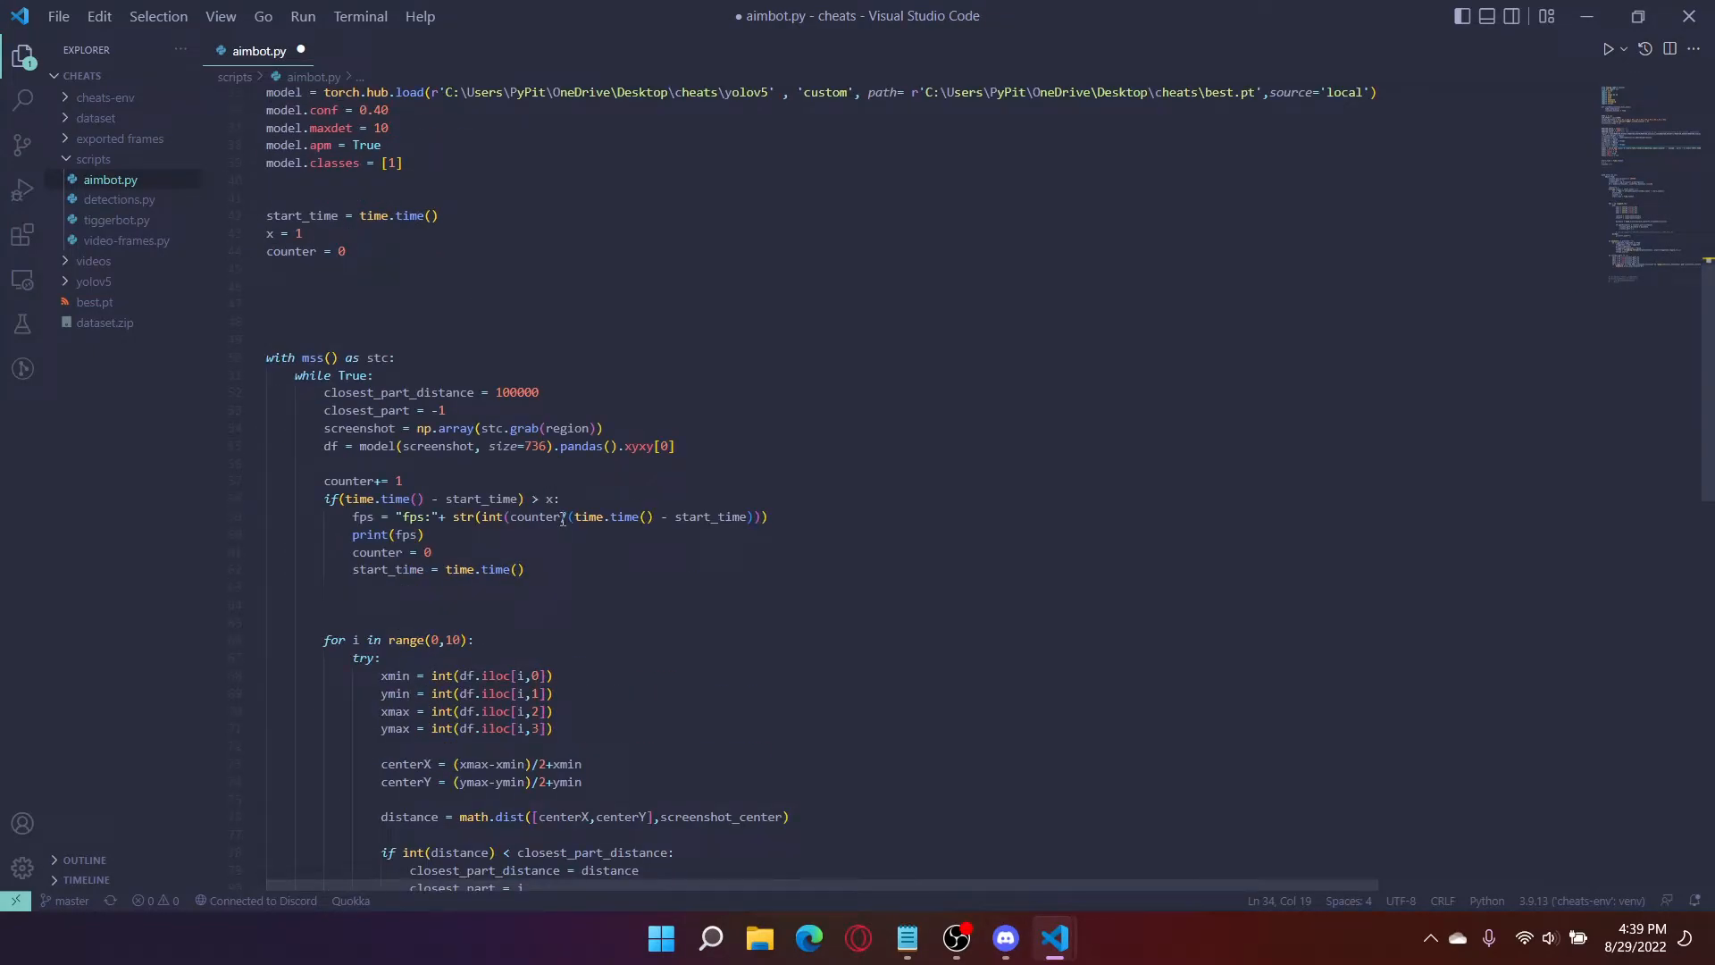
scroll("down", 3)
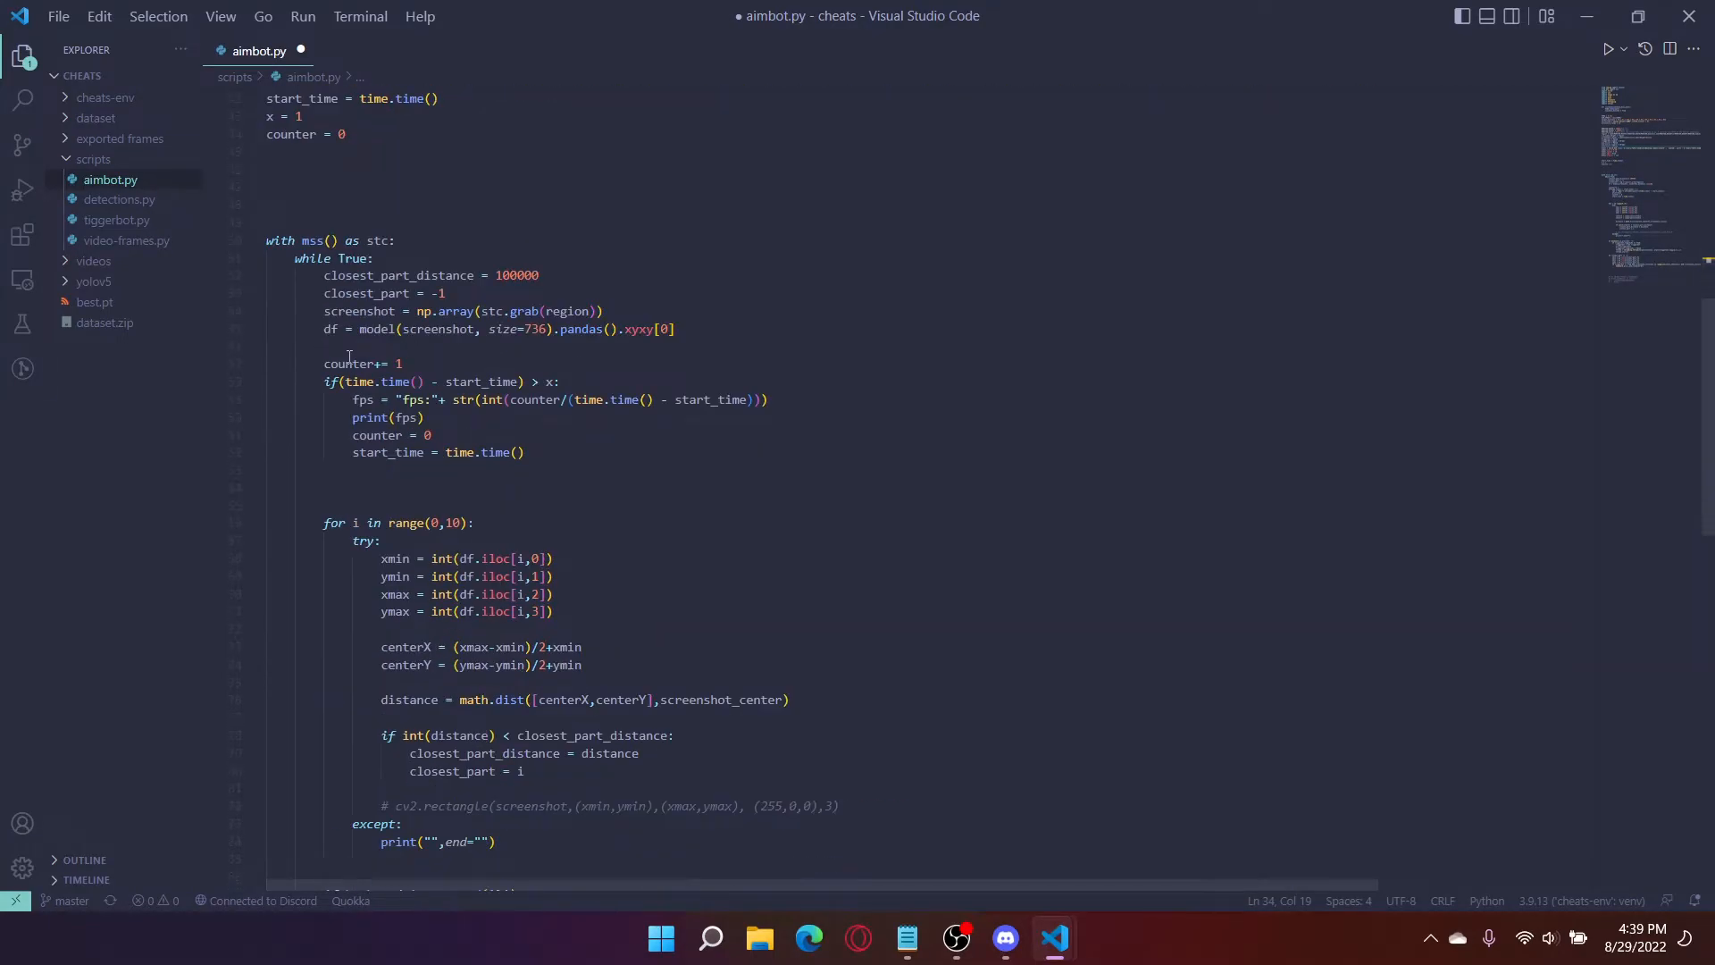
scroll("down", 3)
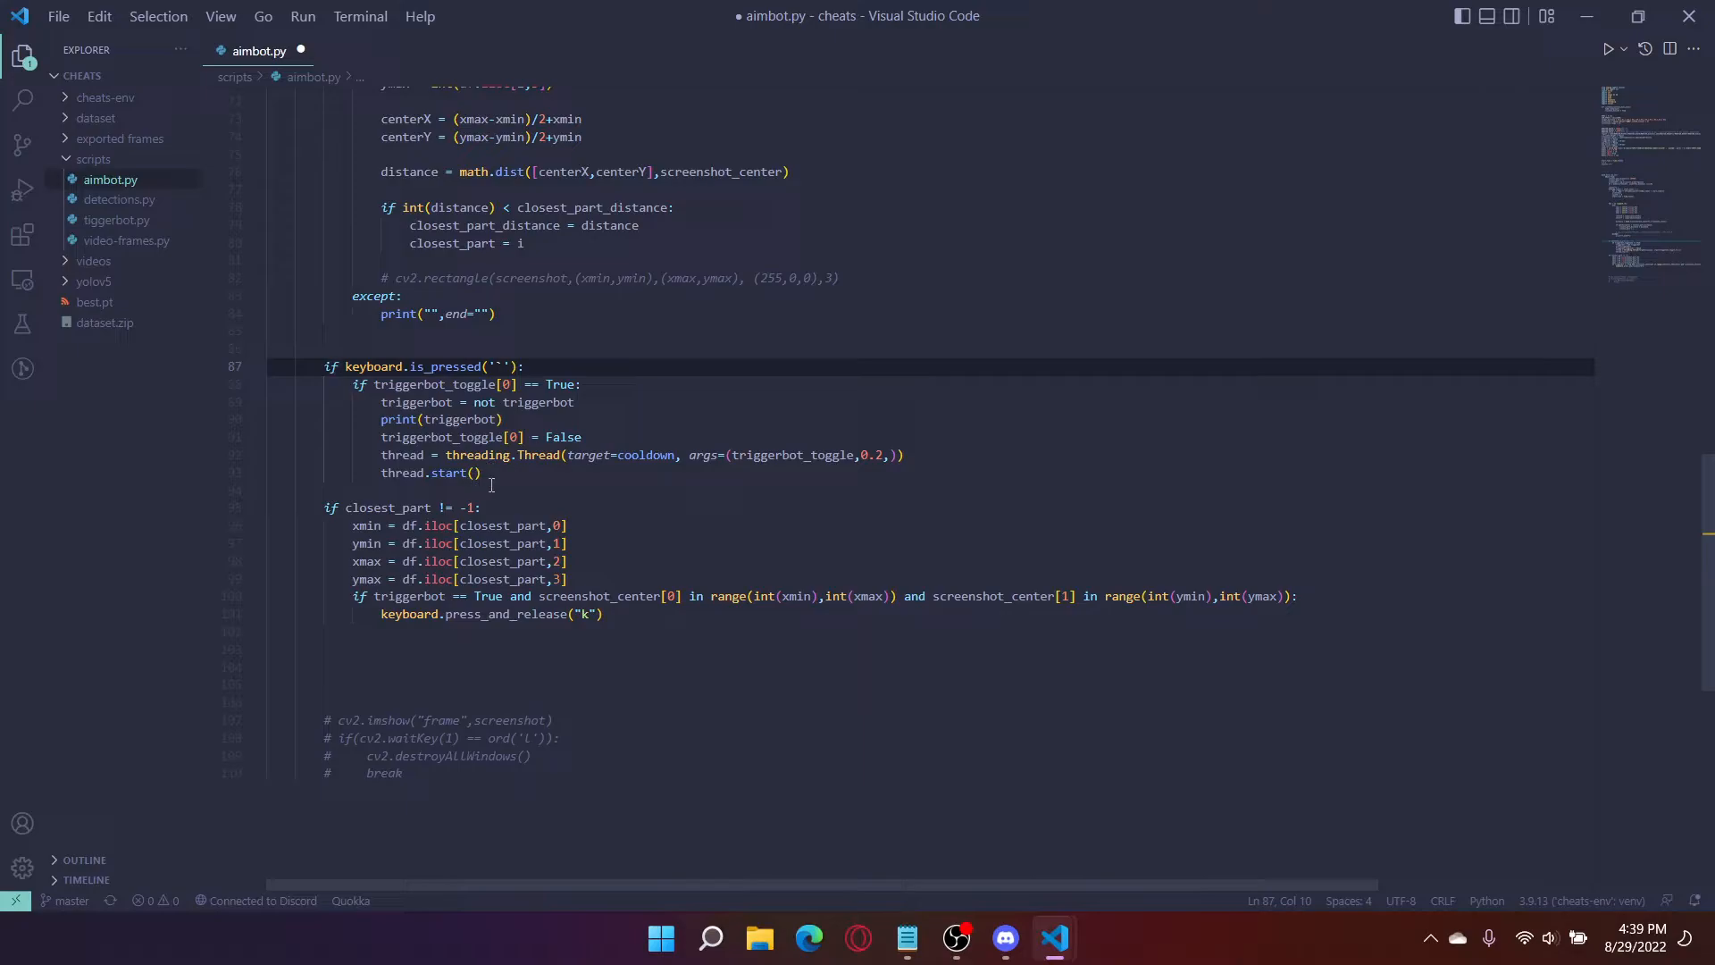
left_click_drag(322, 366, 481, 473)
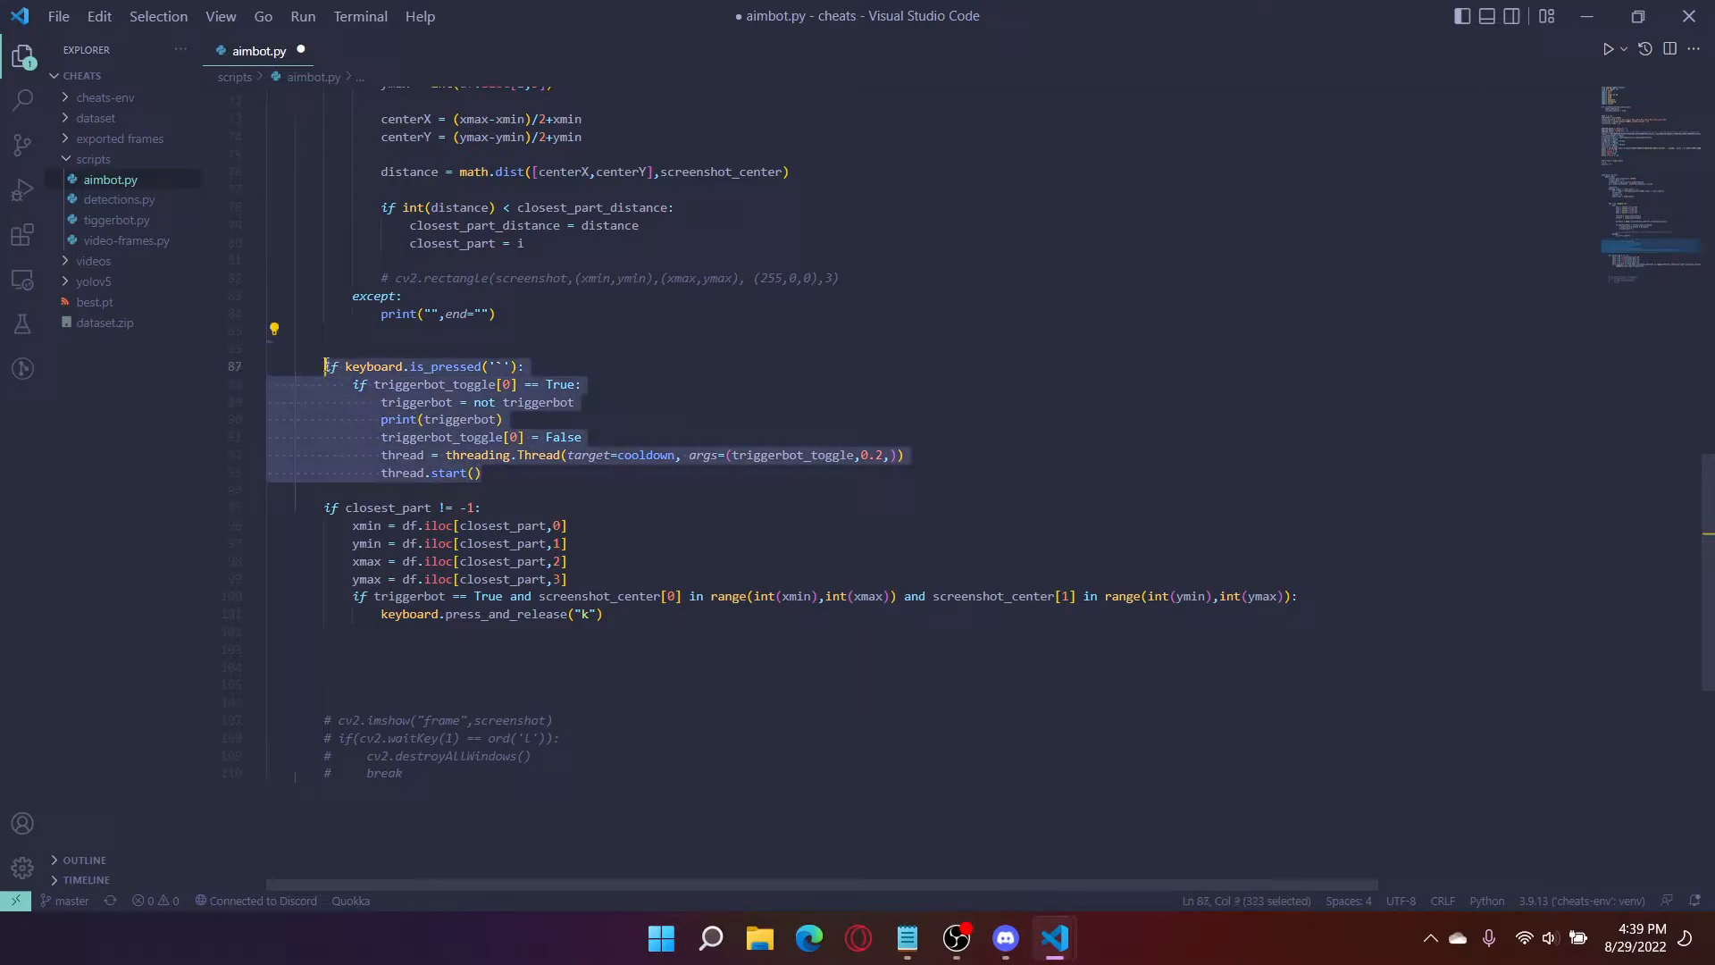
left_click(371, 490)
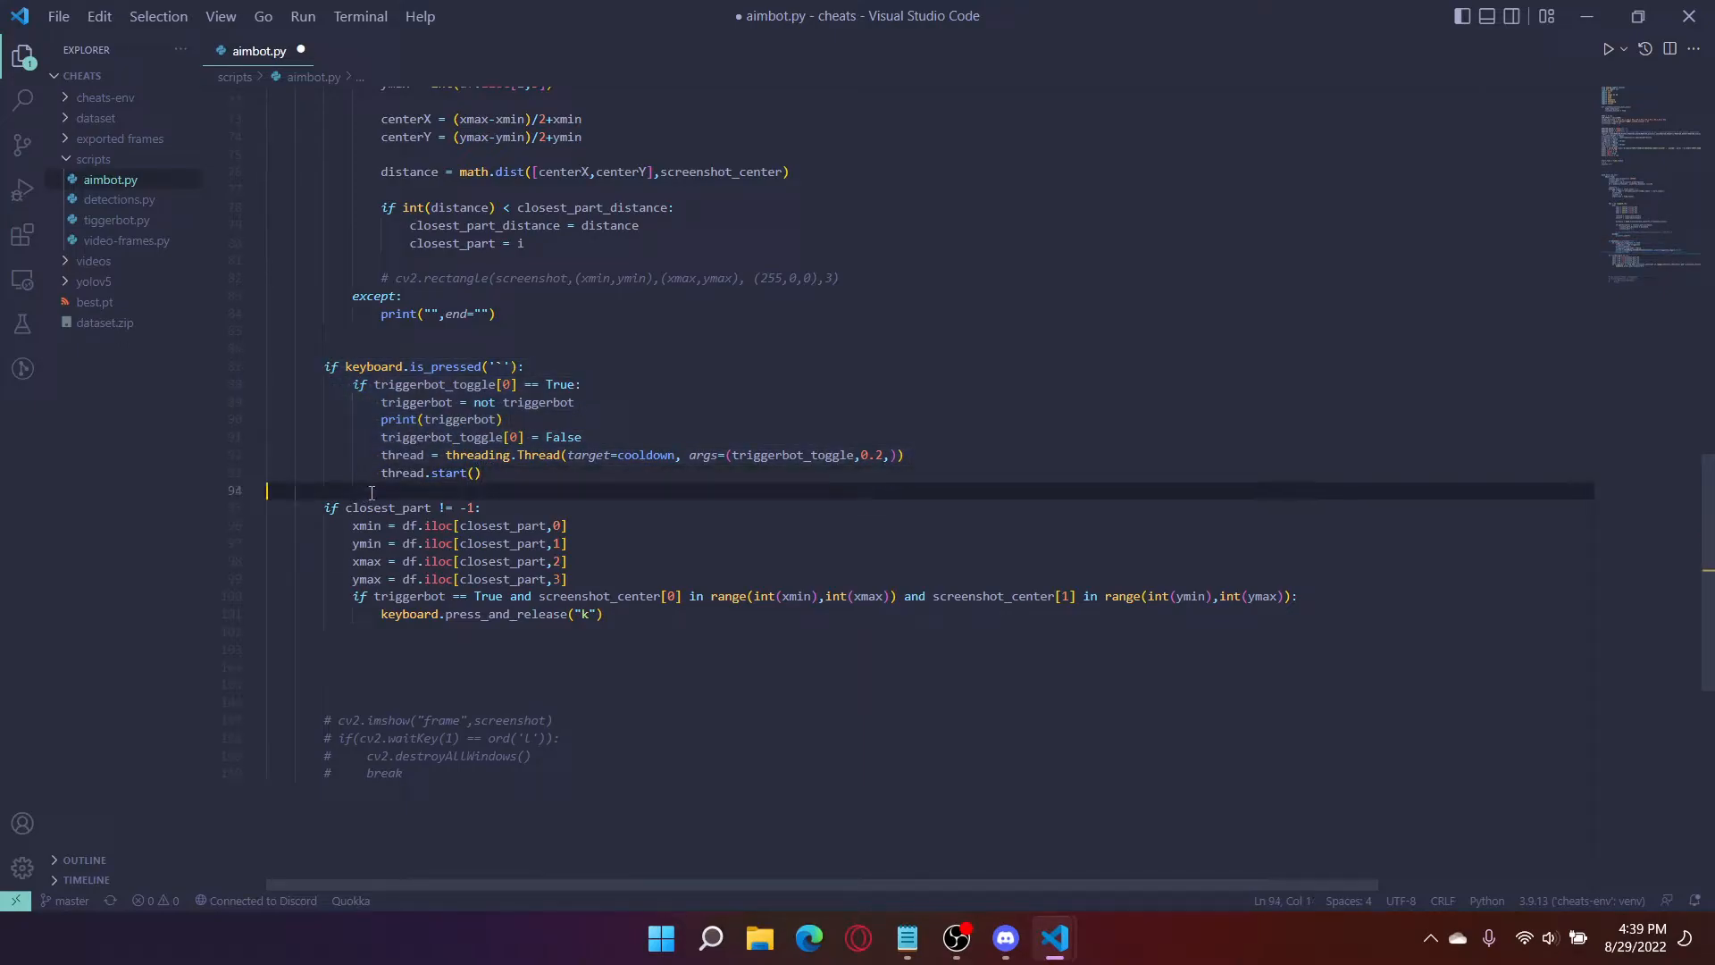
key("enter")
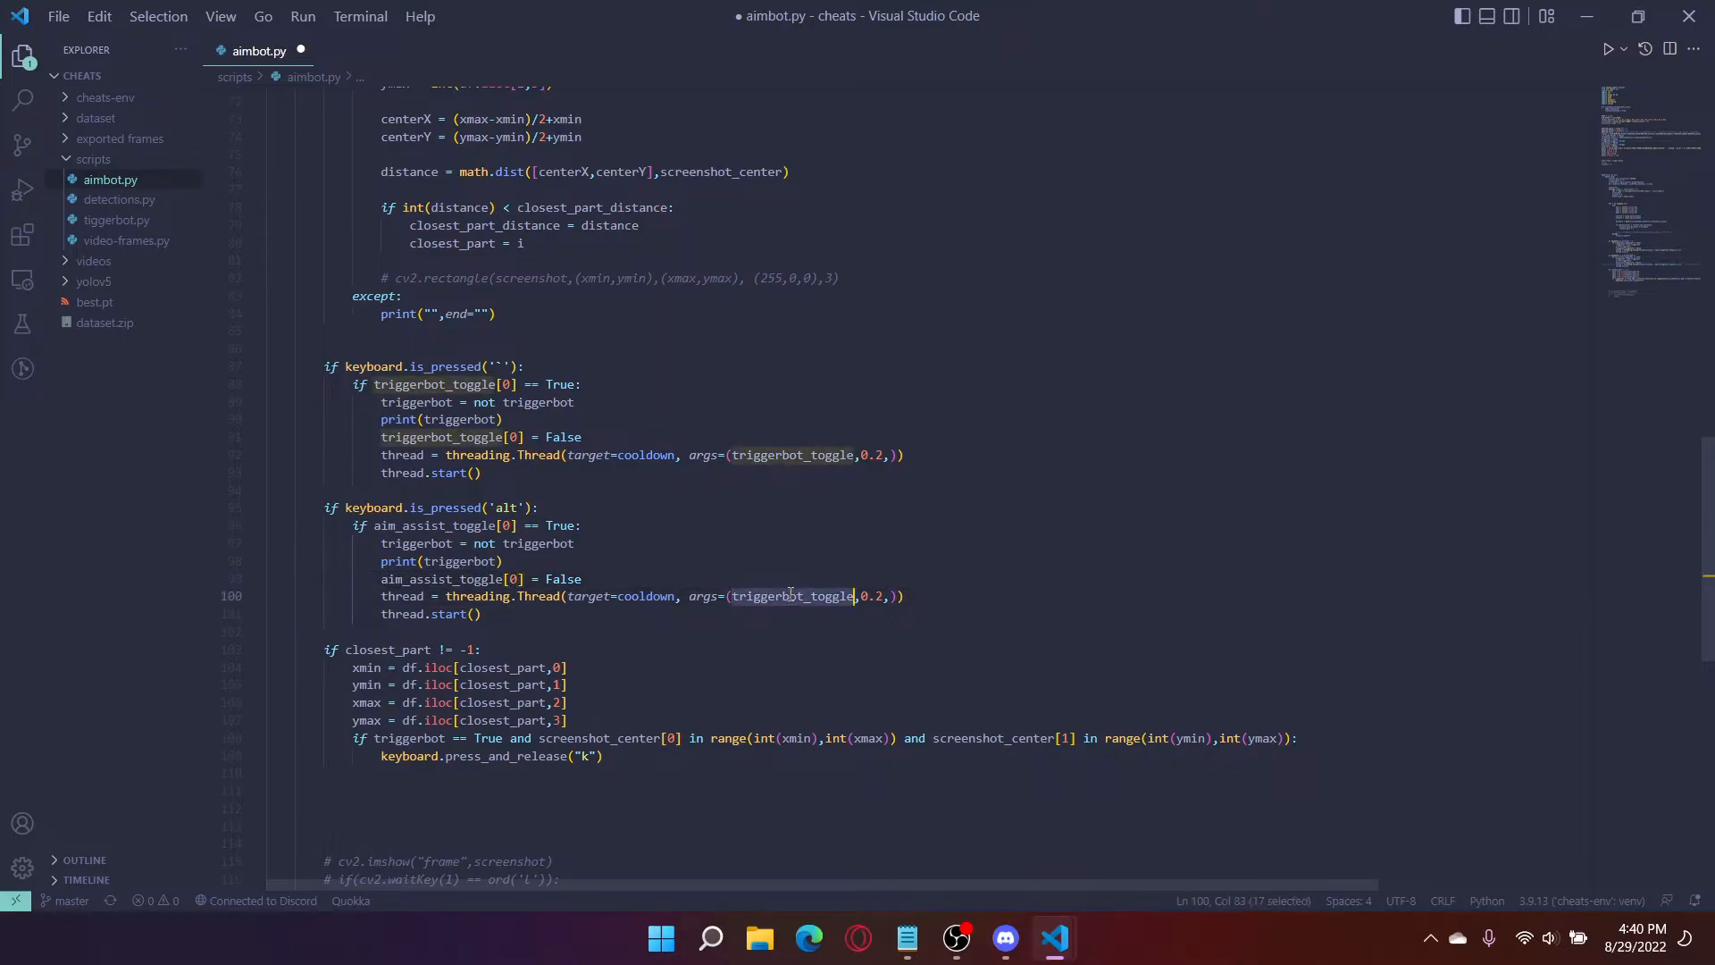
Step: Rename the copied block's variables to aim_assist and aim_assist_toggle
type("aim_assist_toggle")
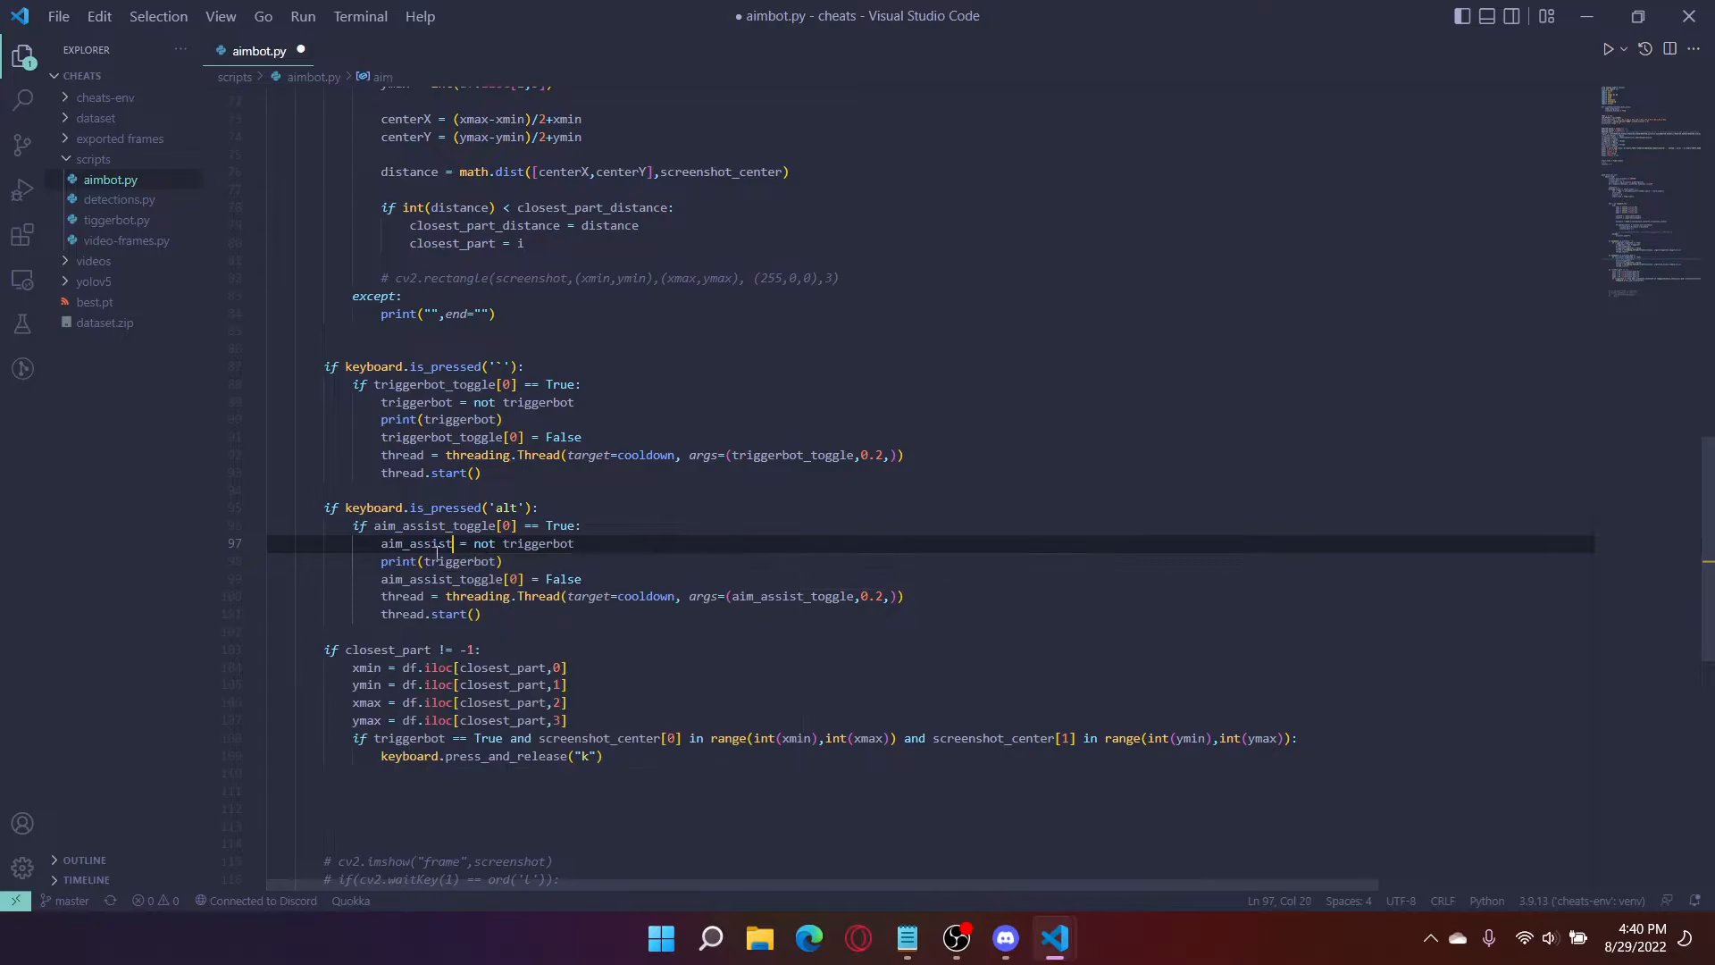
double_click(418, 544)
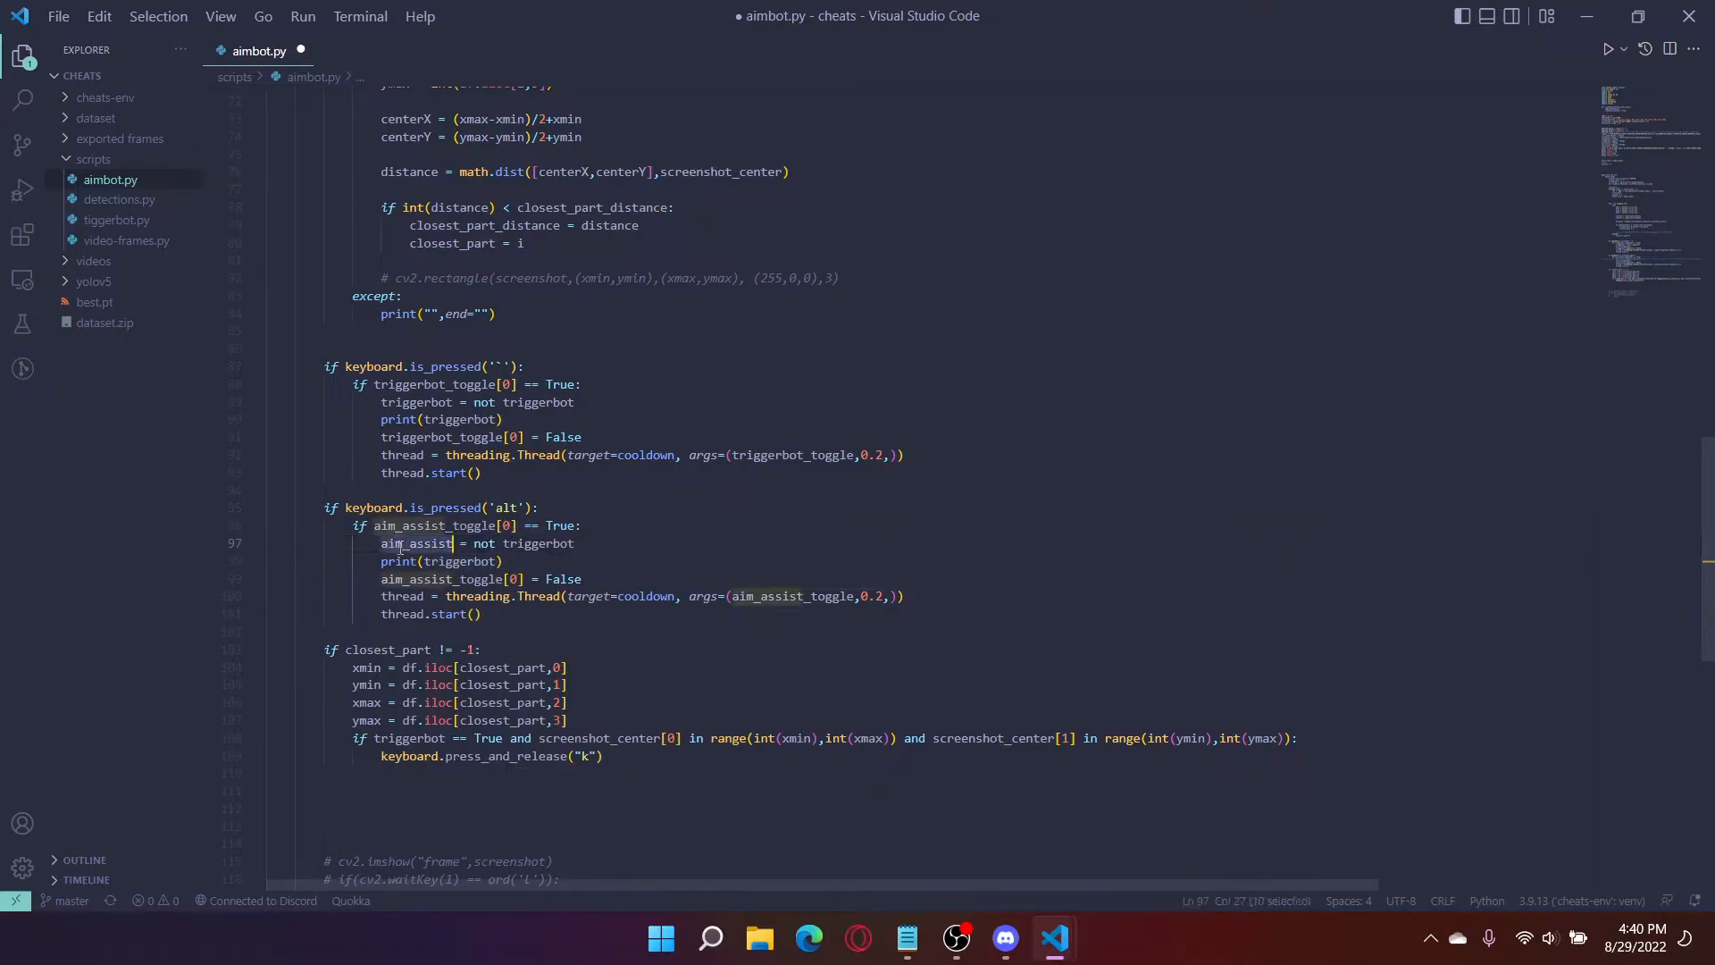
type("aim_assist")
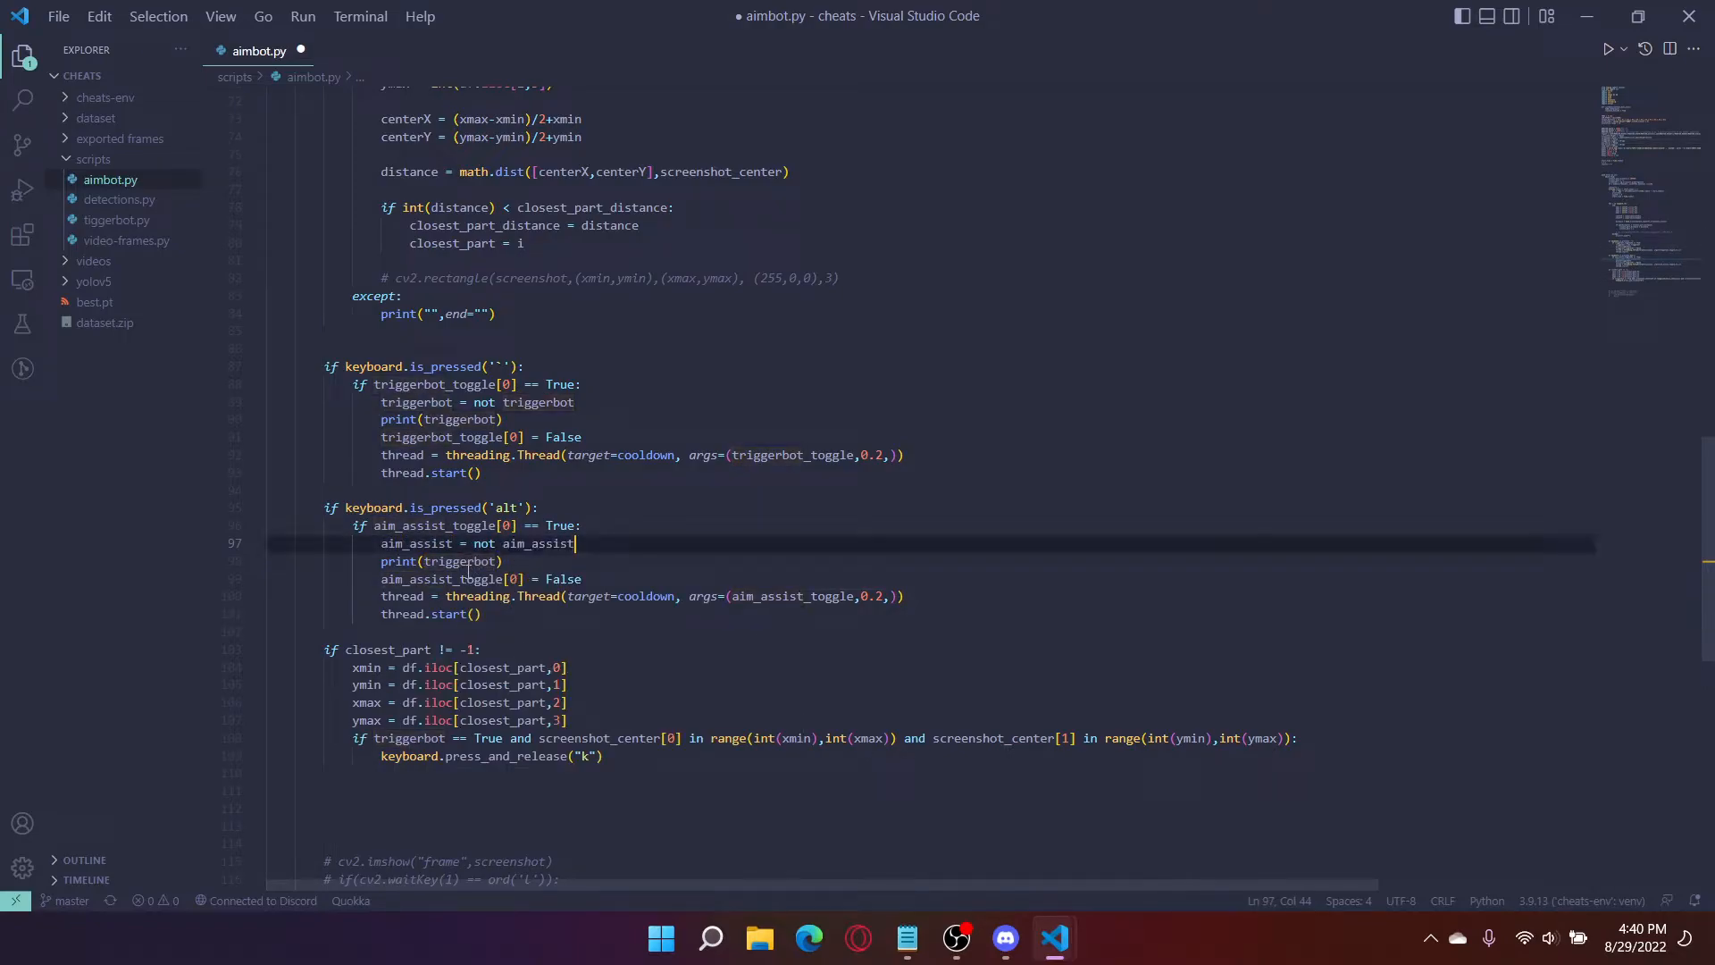
type("aim_assist")
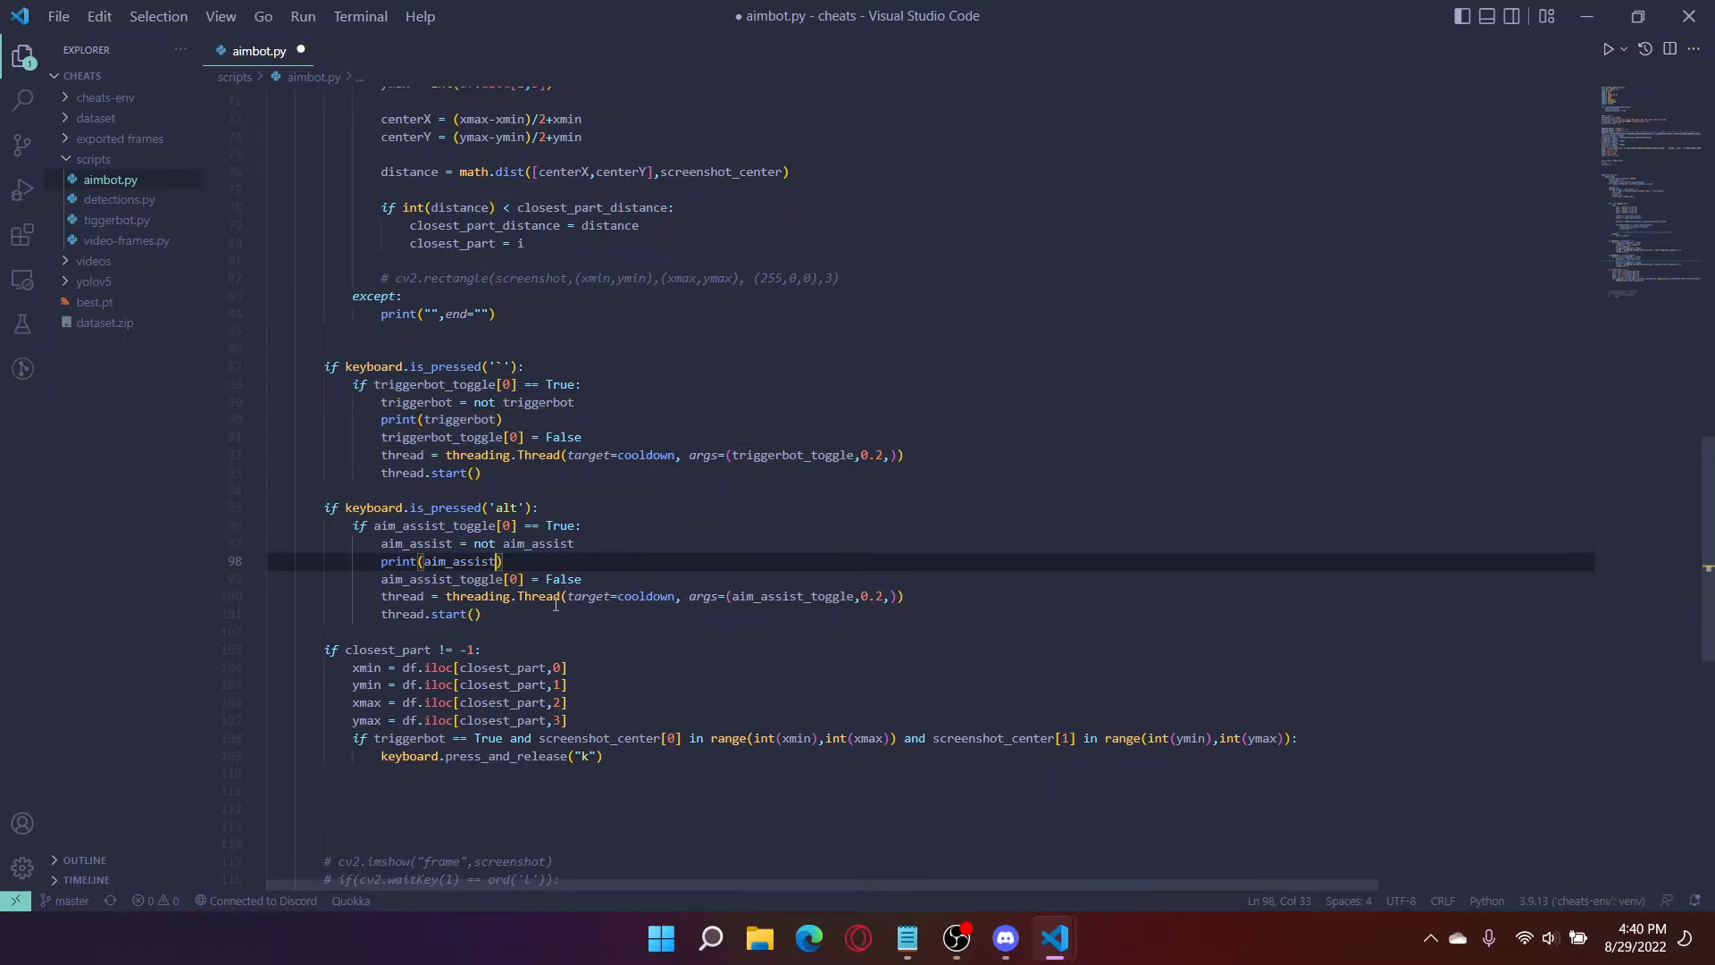
left_click(498, 507)
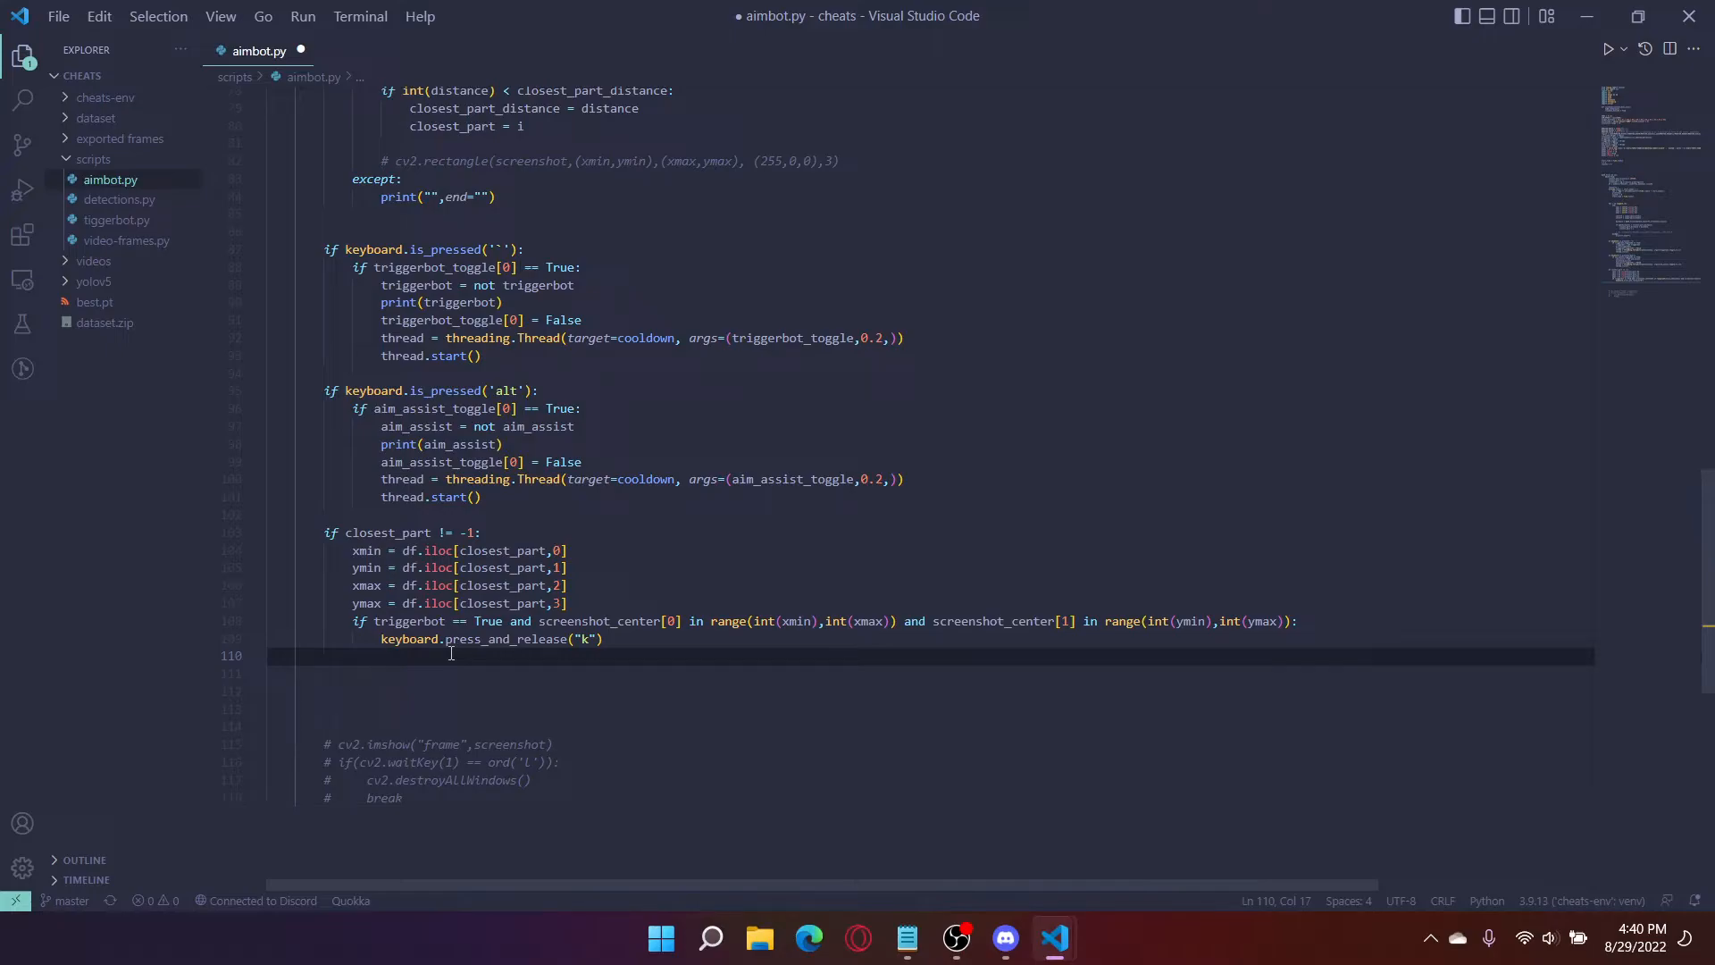
Step: Type 'if aim_assist == True and' below the keyboard.press_and_release("k") line
type("if")
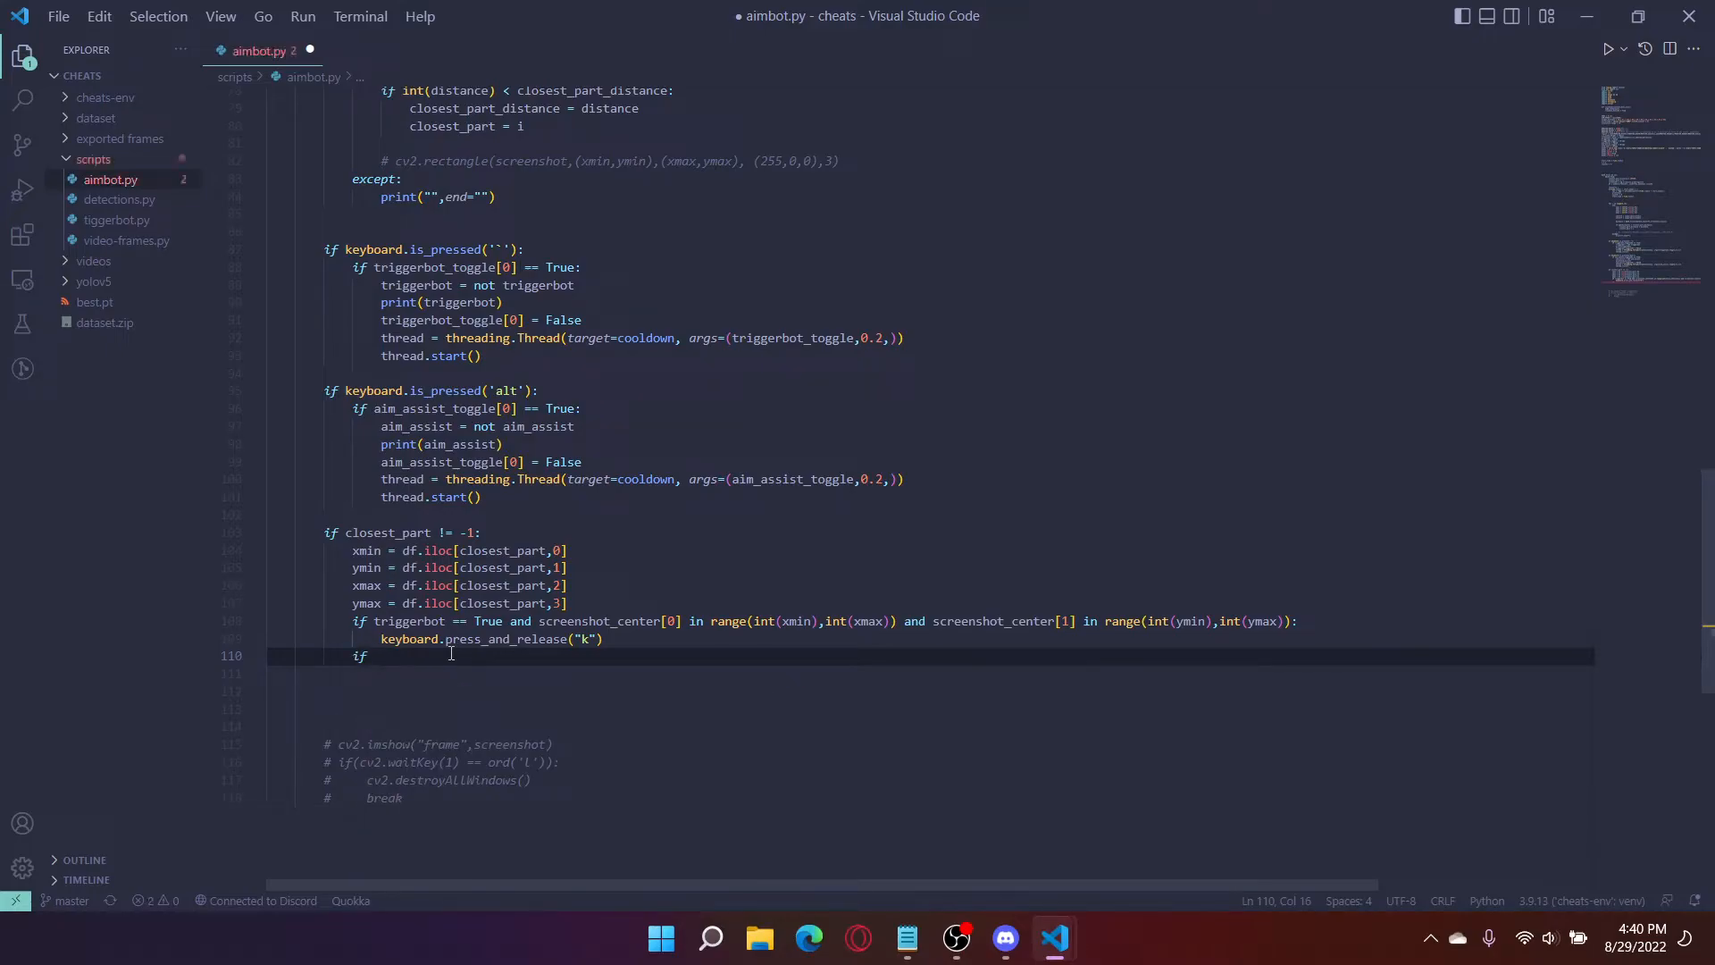
type("aim")
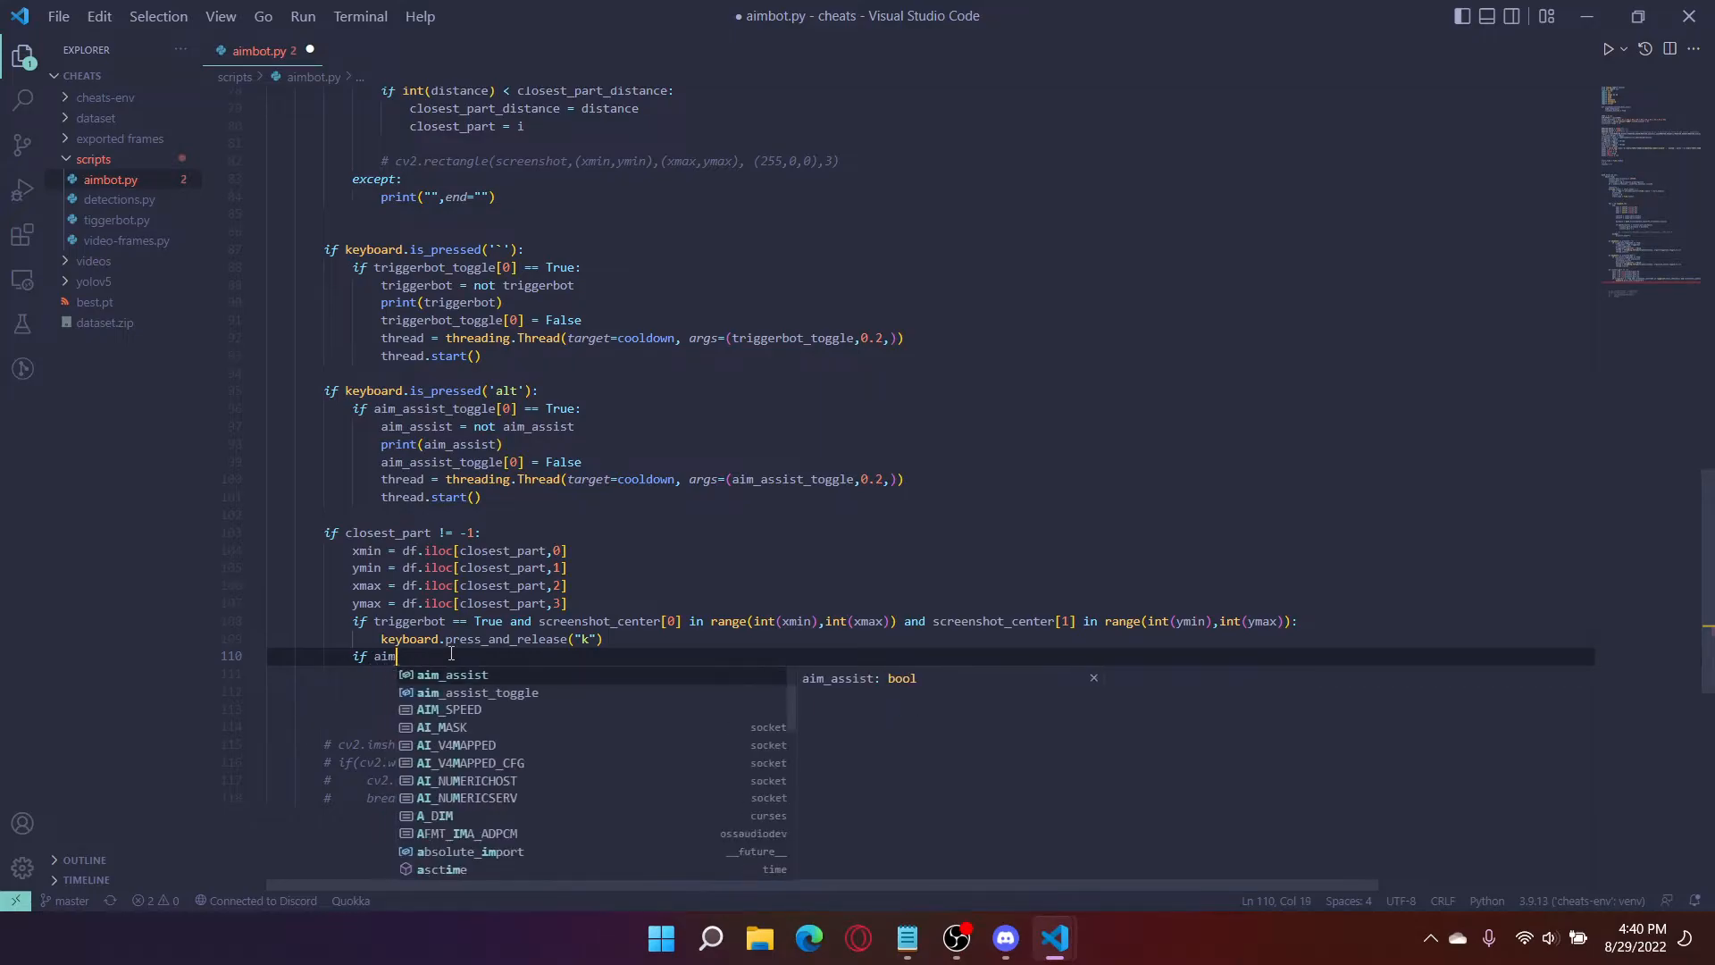
type("_assist == T")
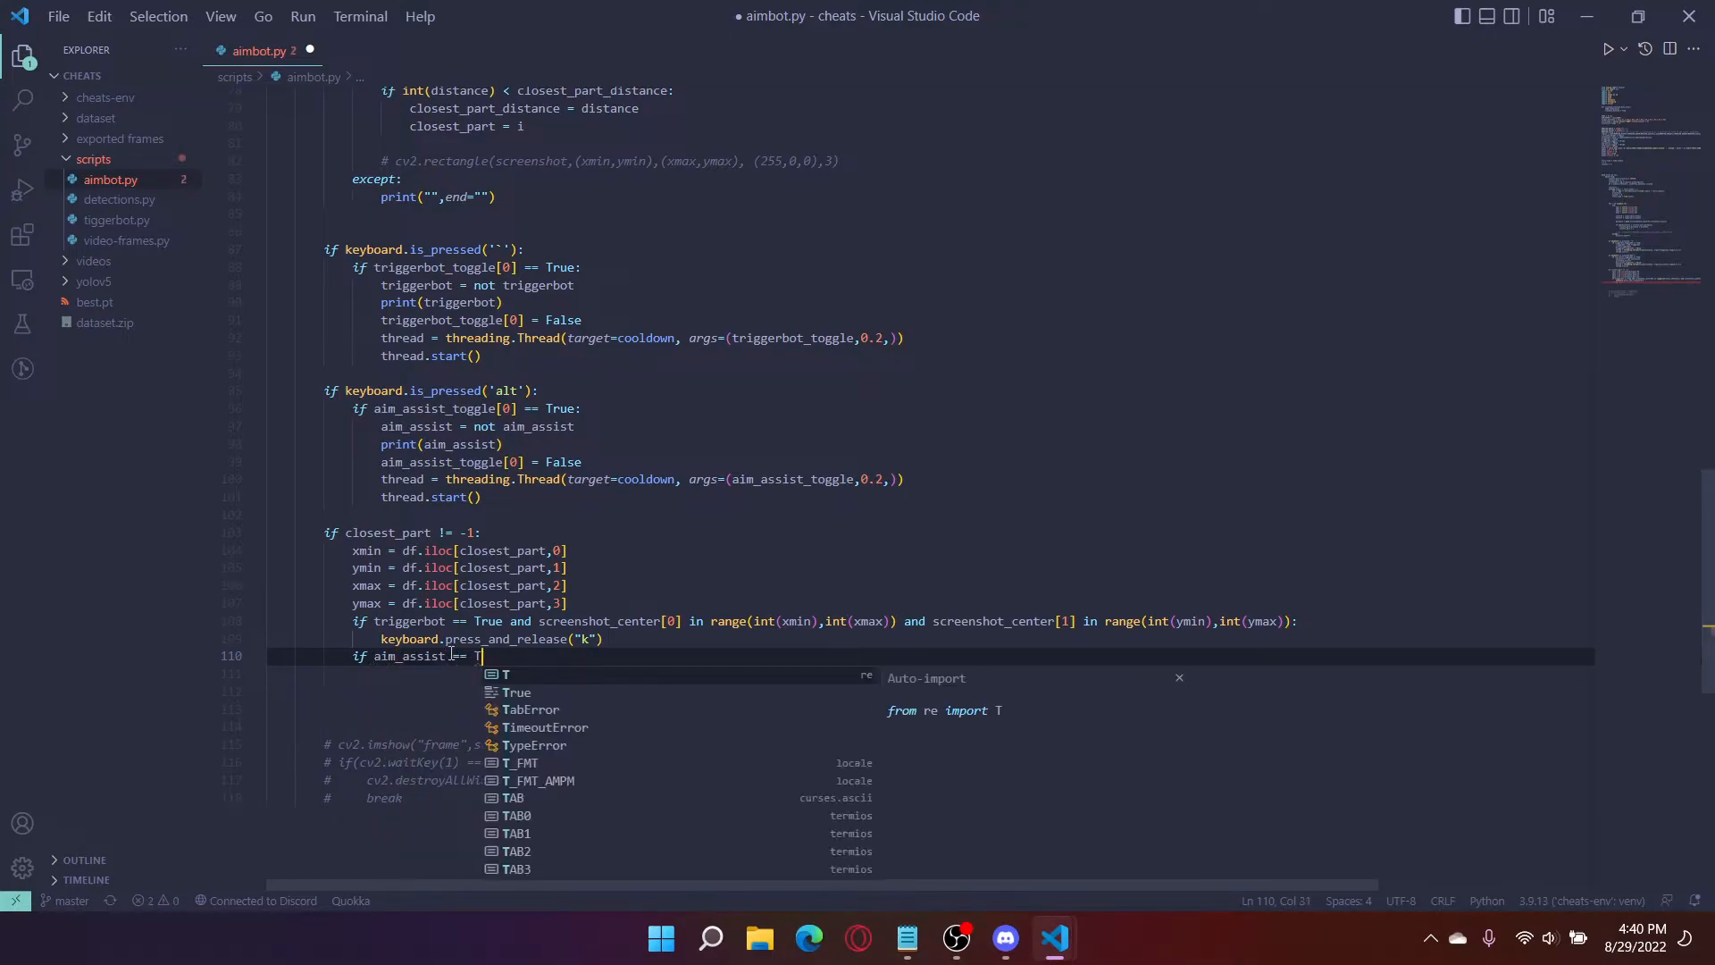
type("rue and")
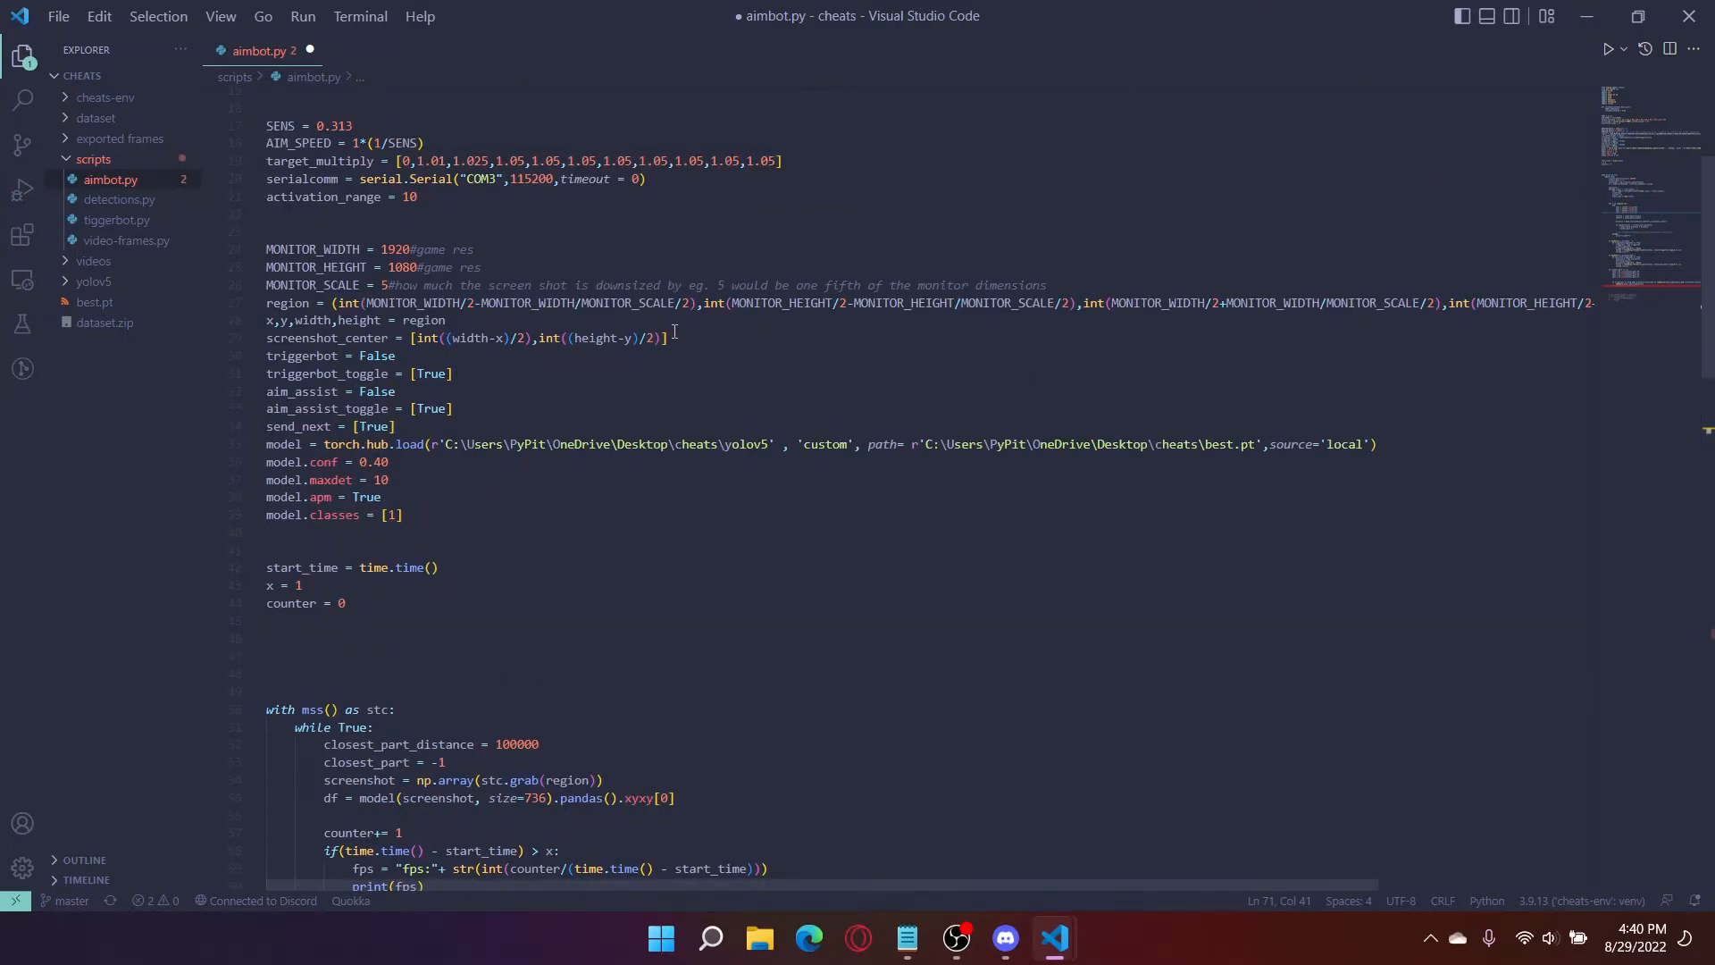
Step: Rewrite line 109 as head_center_list = [(xmax-xmin)/2,(ymax-ymin)/2]
triple_click(465, 337)
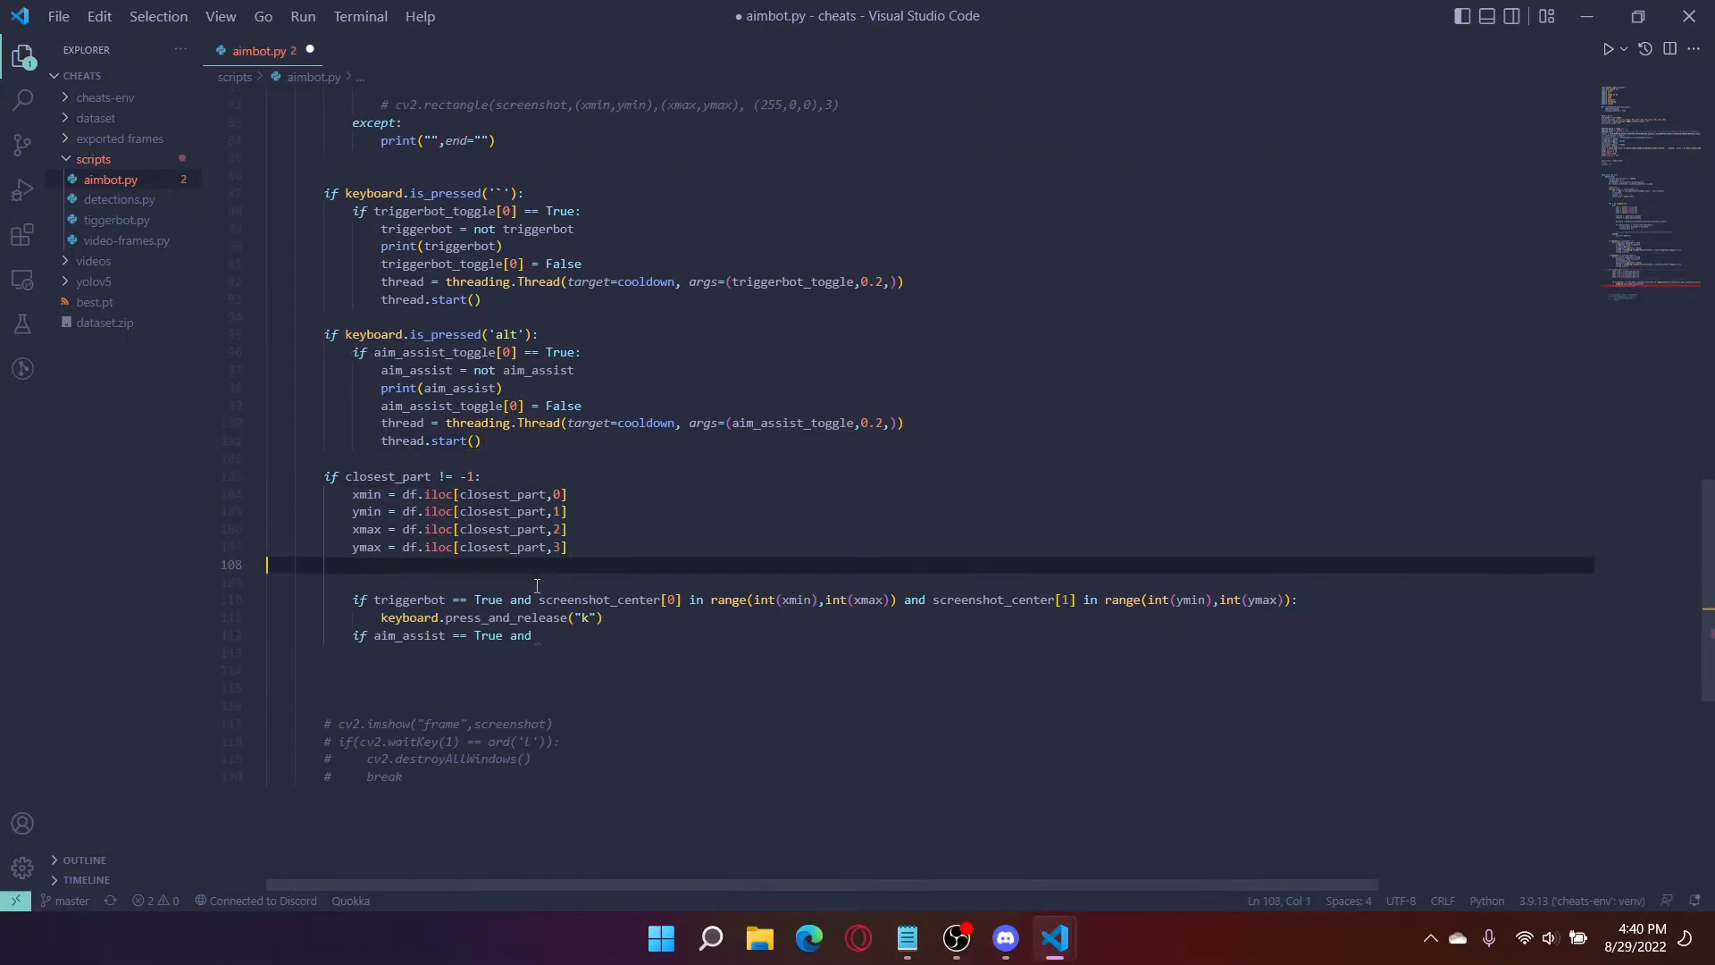
type("head_")
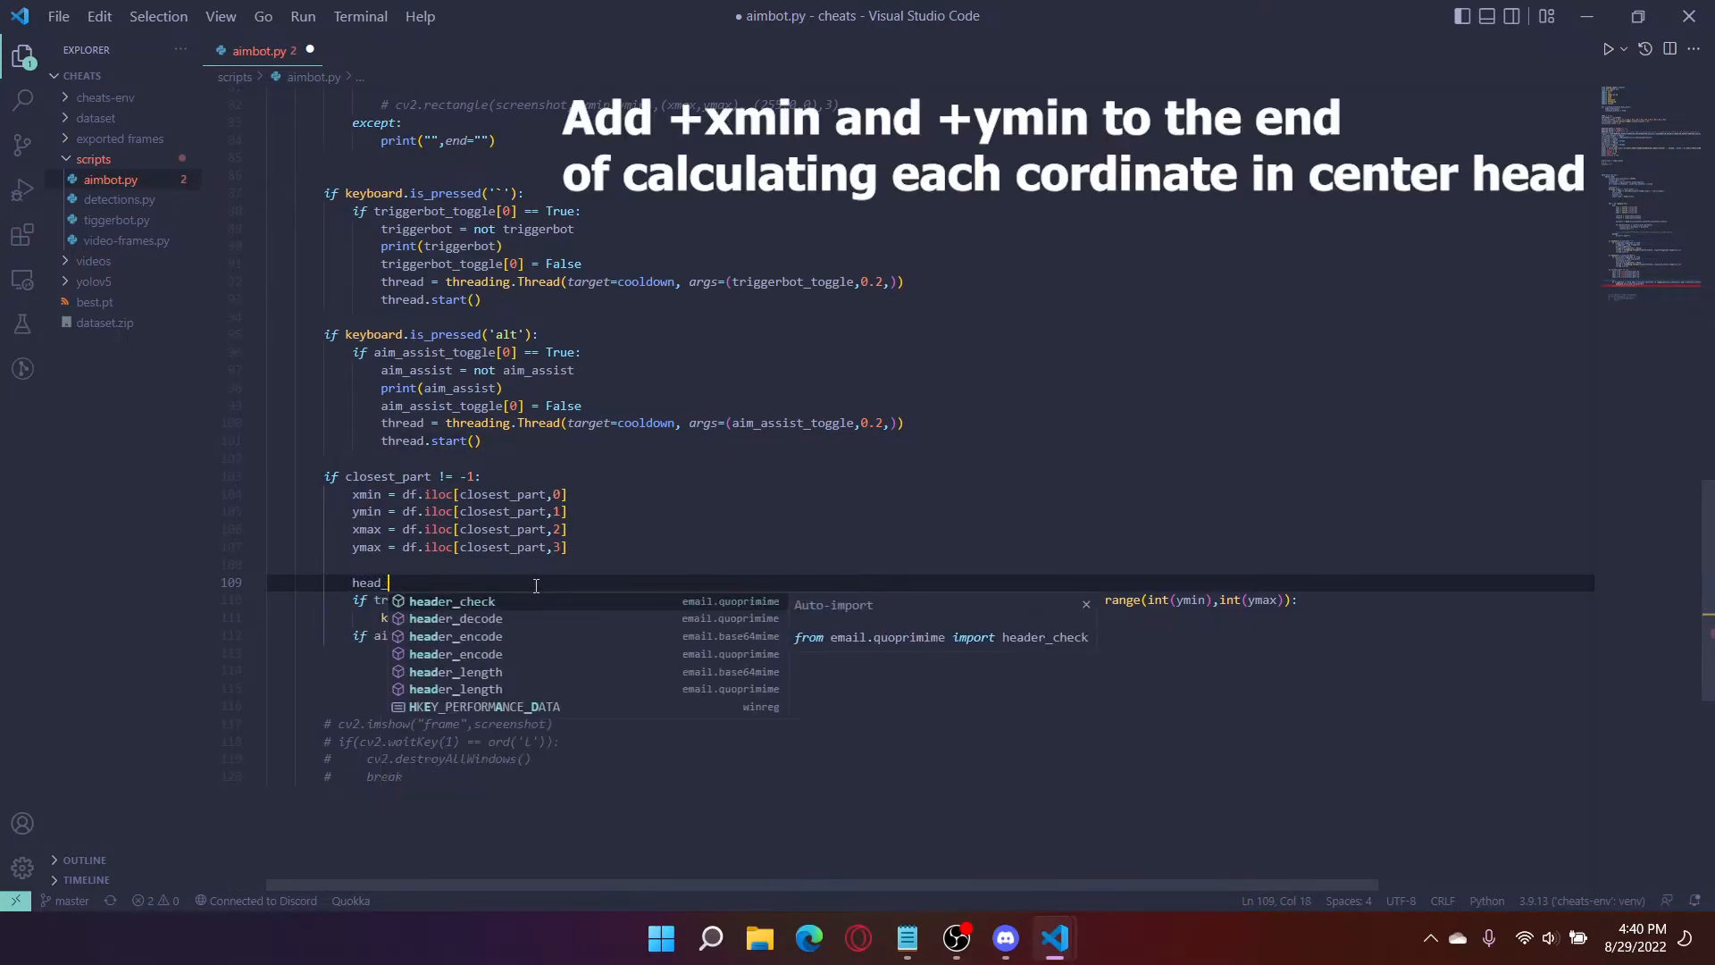
type("center_list =")
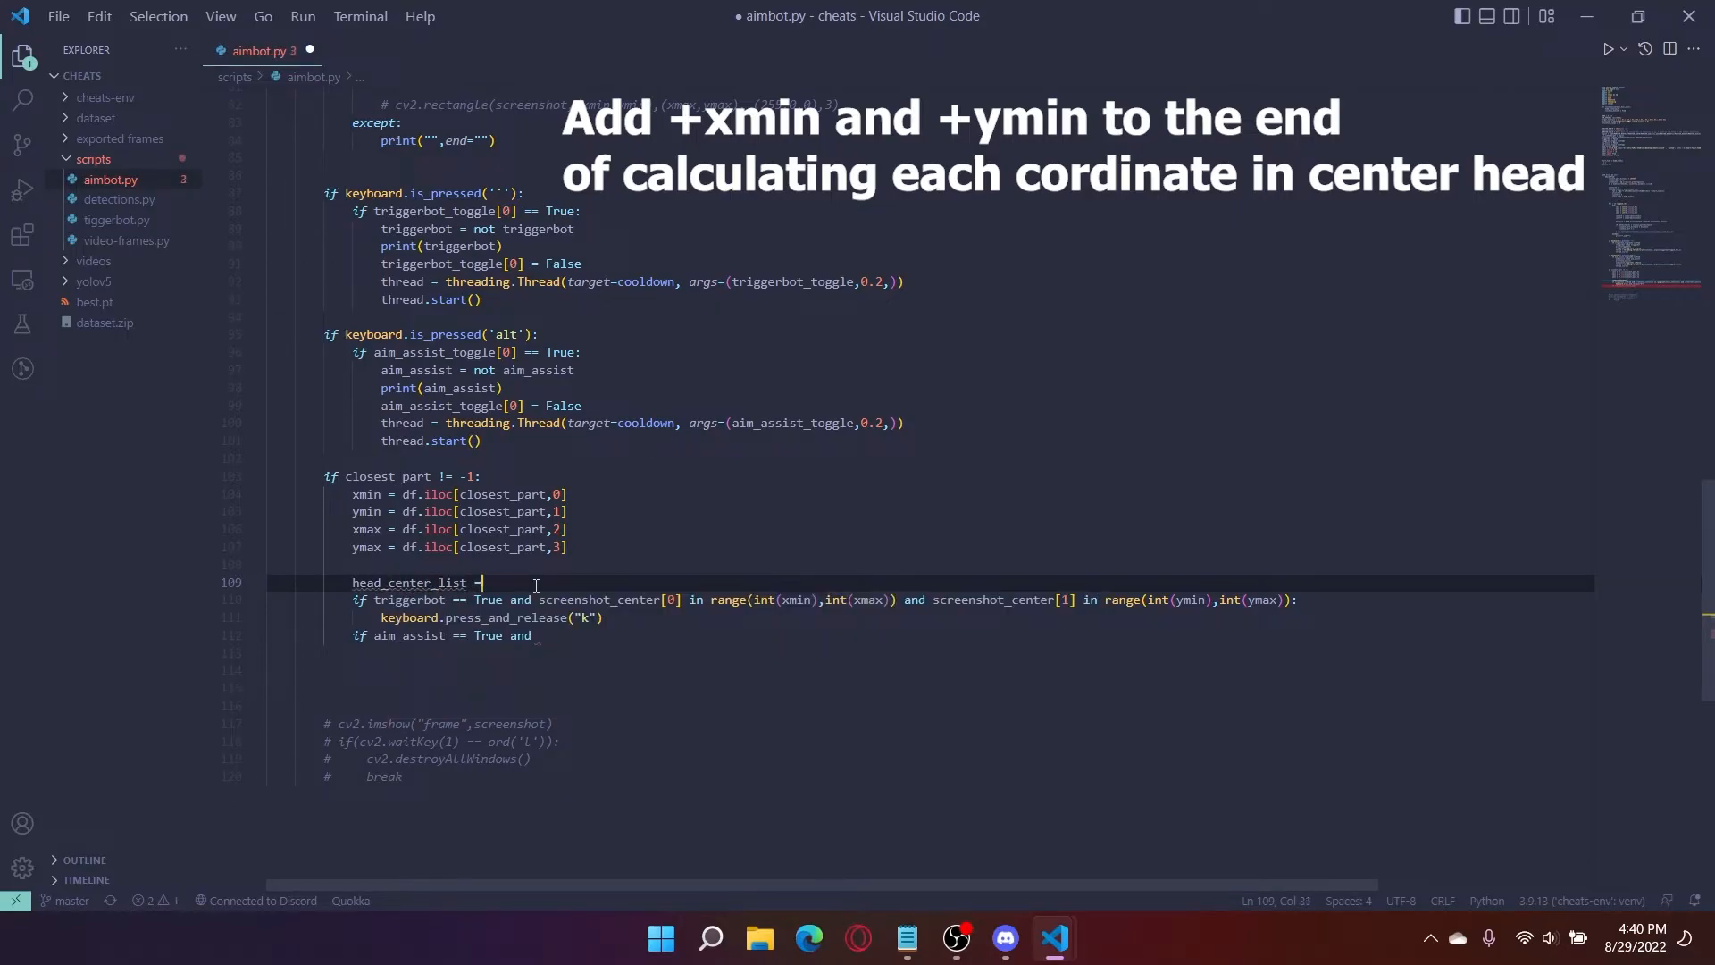
type("[int((width-x)/2),int((height-y)/2)]")
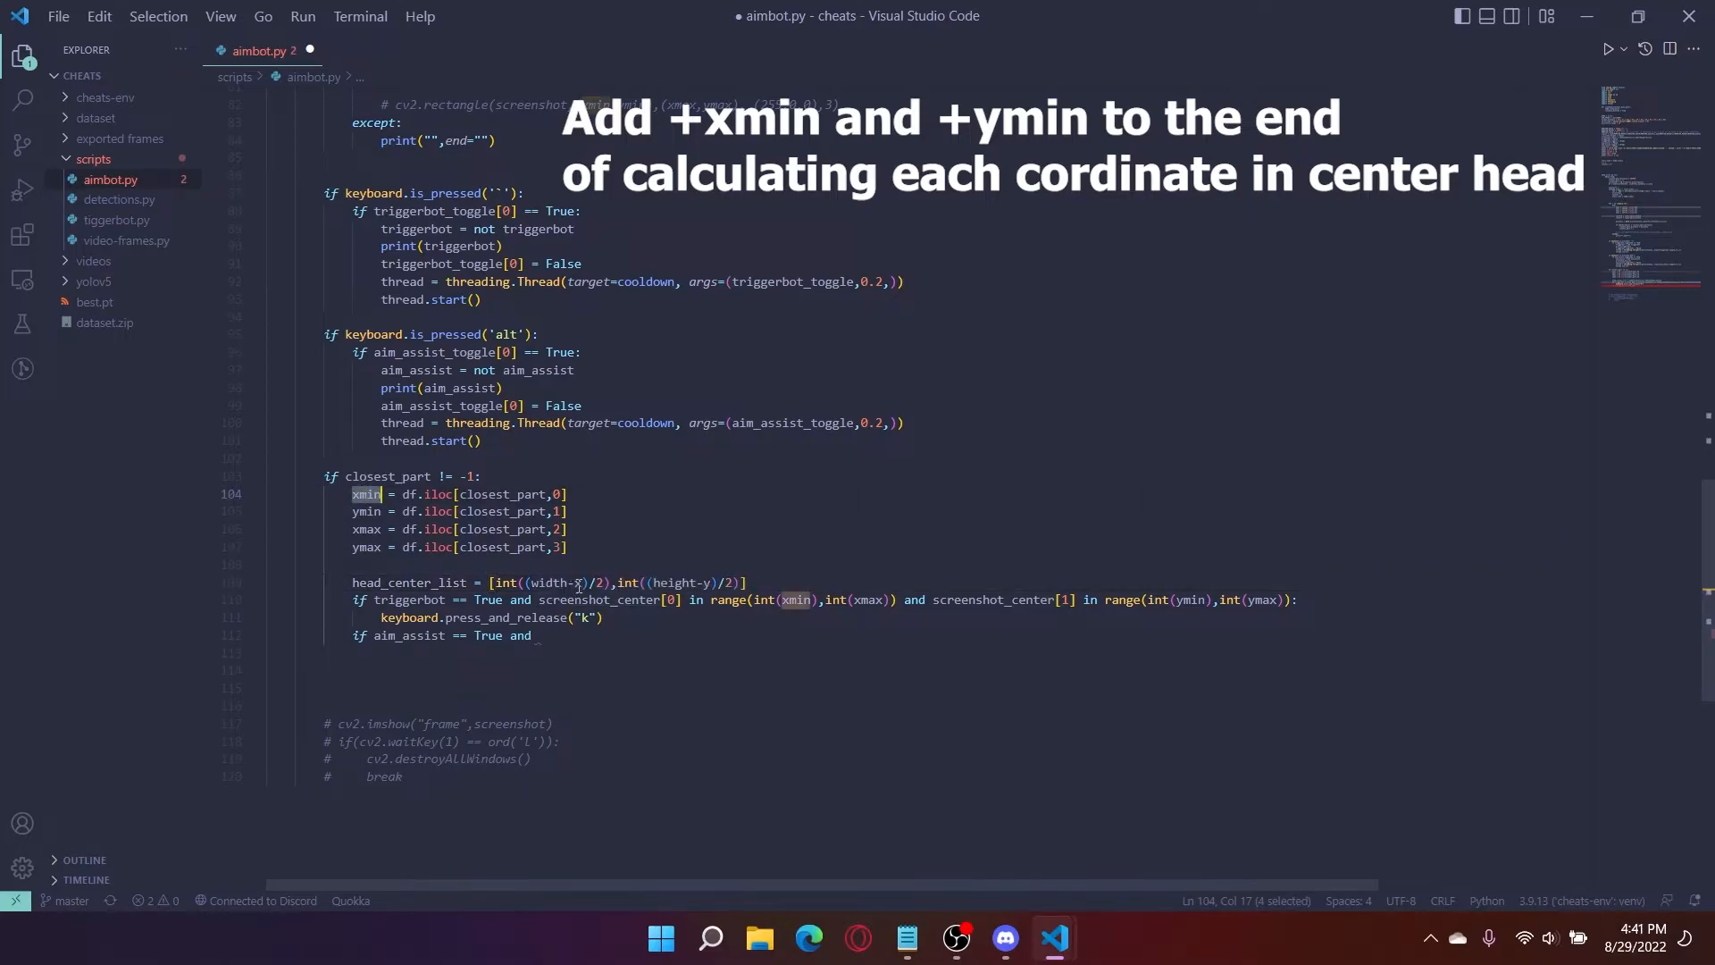
type("-xmin")
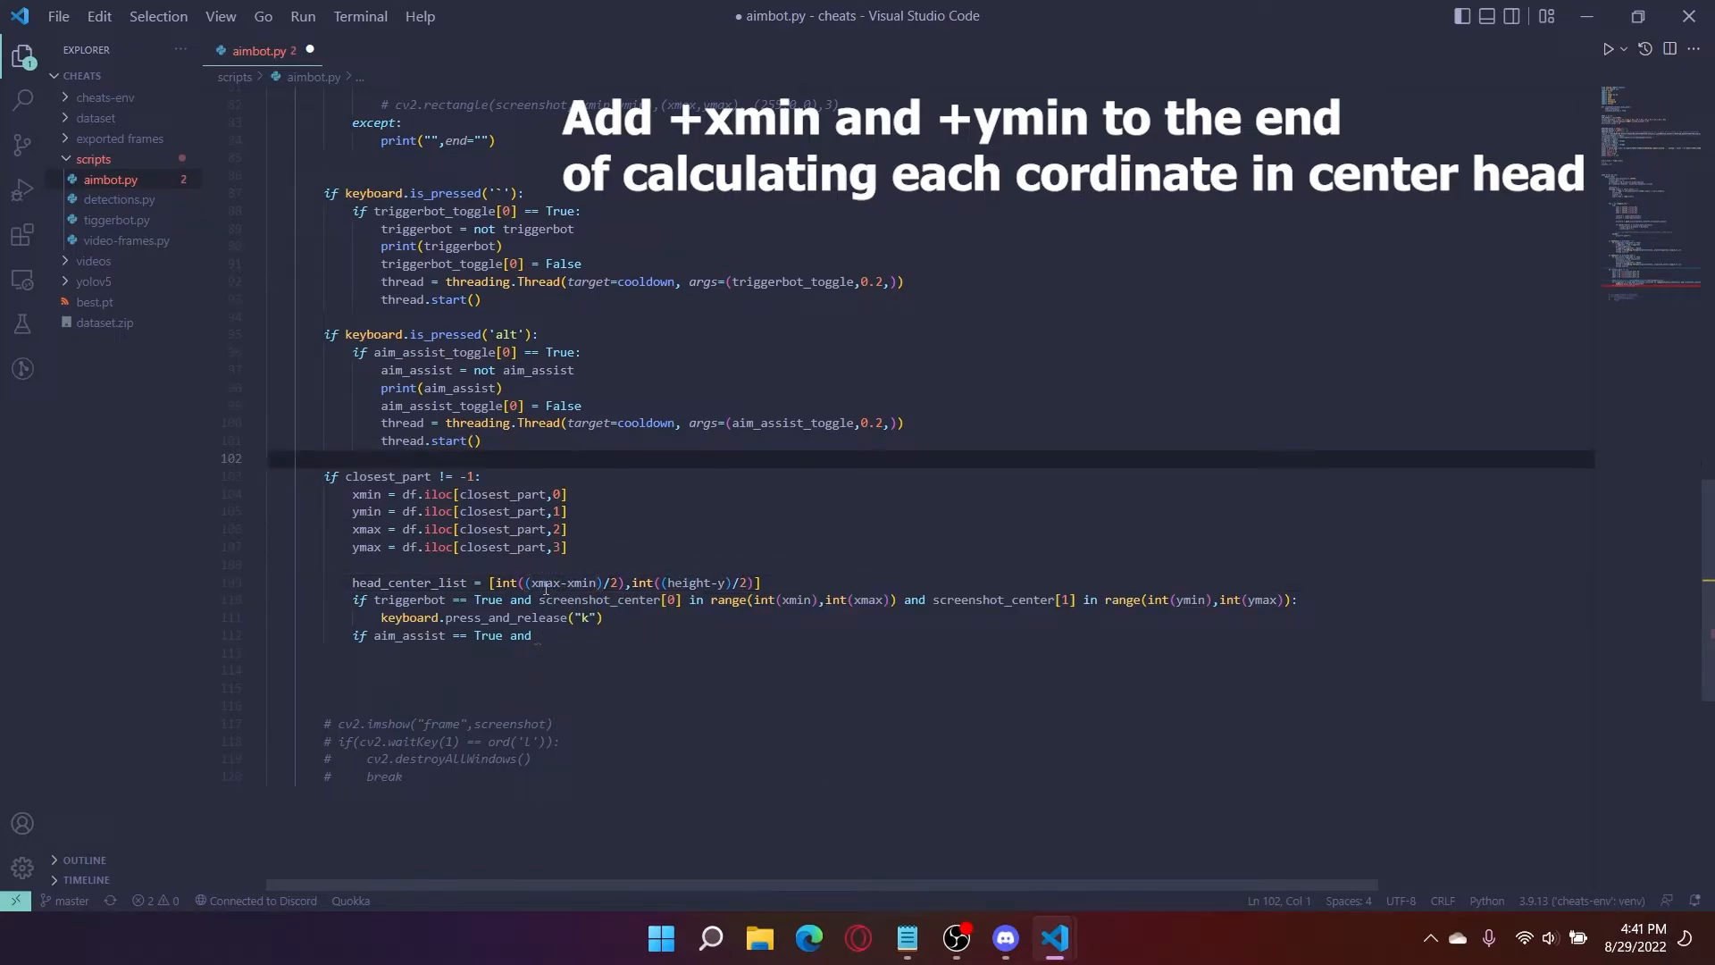
double_click(506, 582)
type("yma")
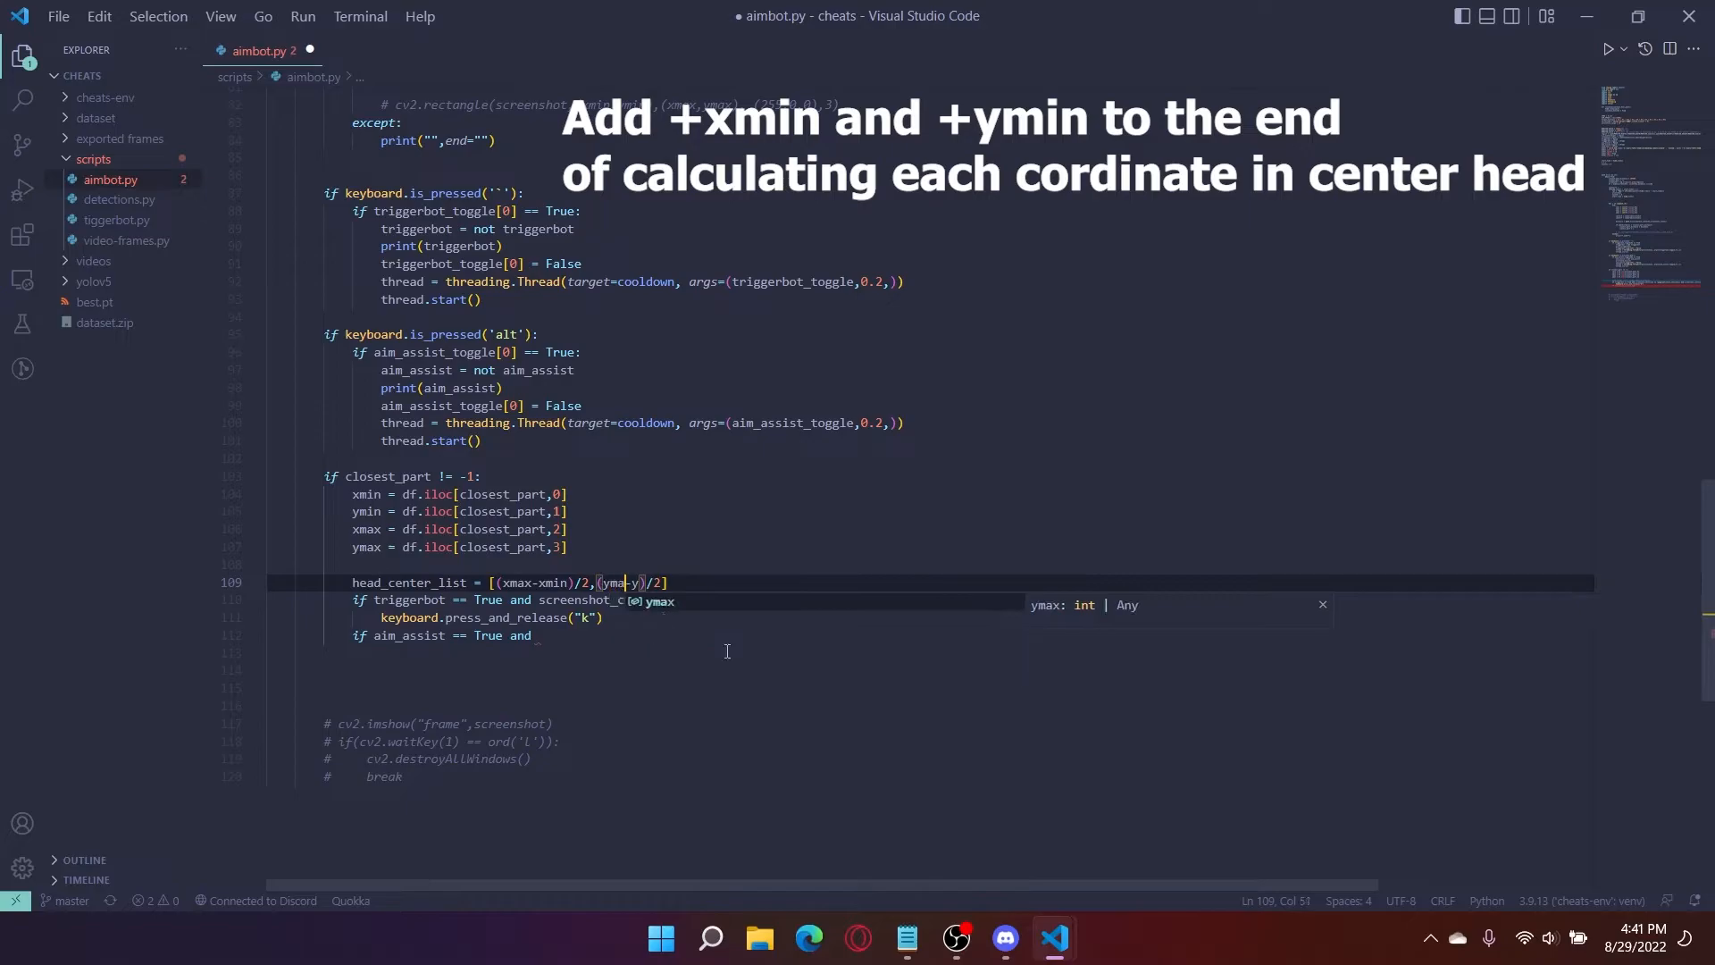
type("min")
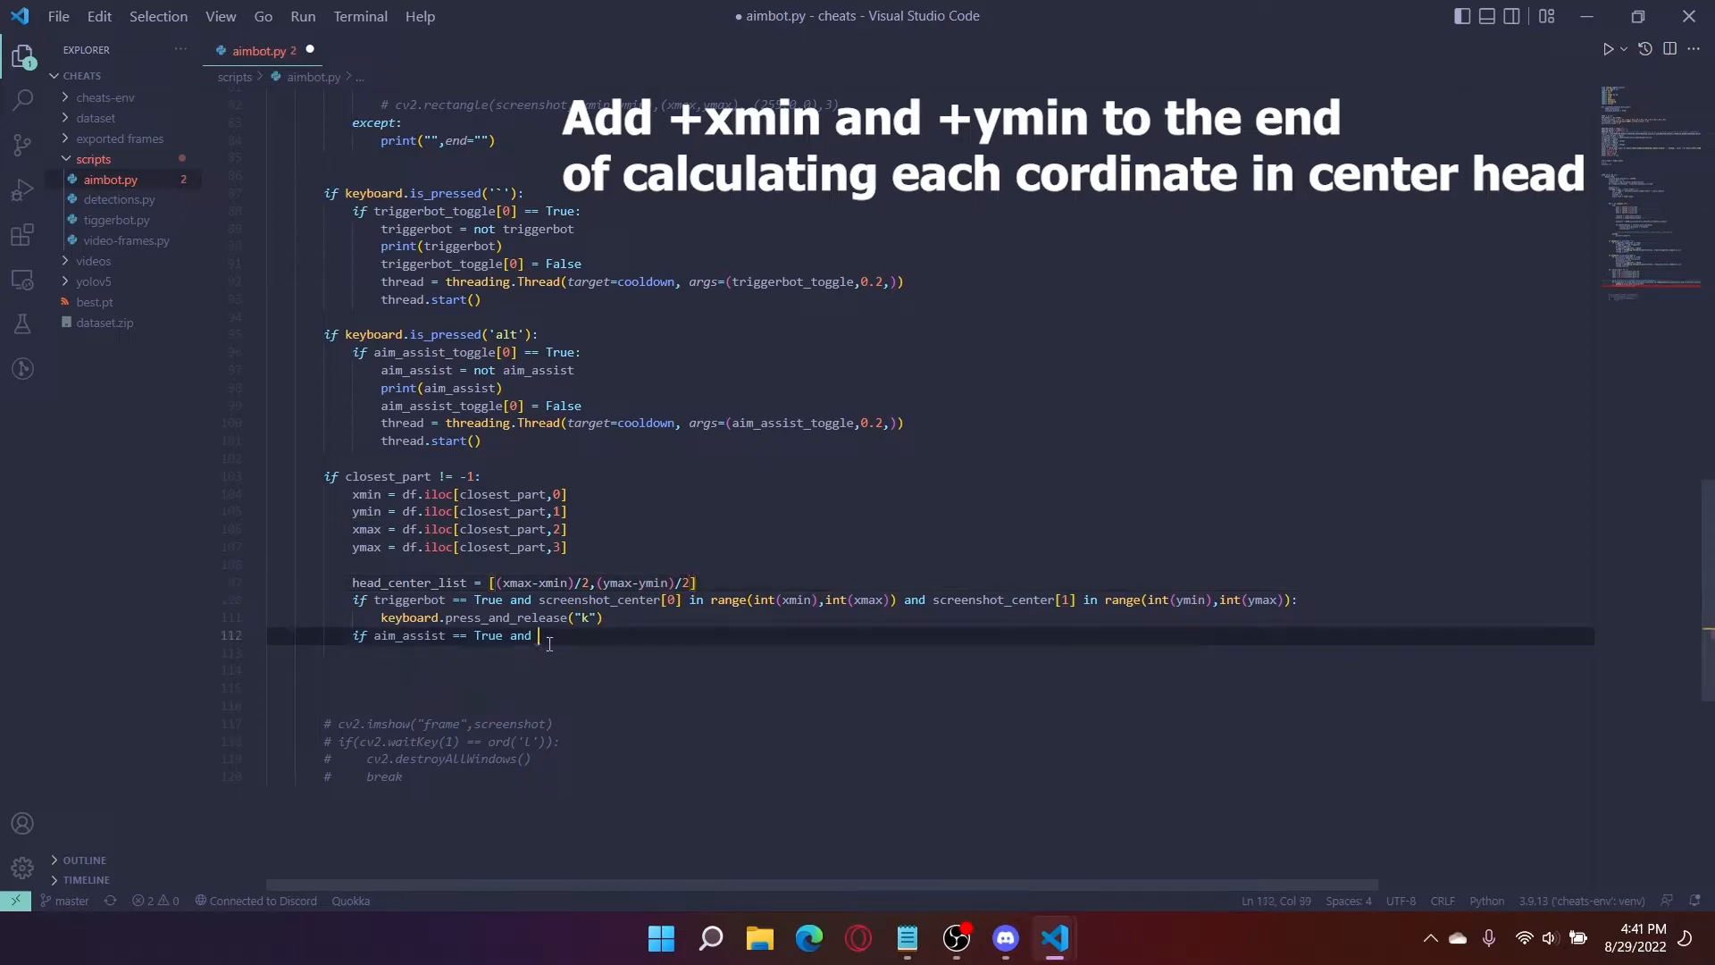
mouse_move(610, 677)
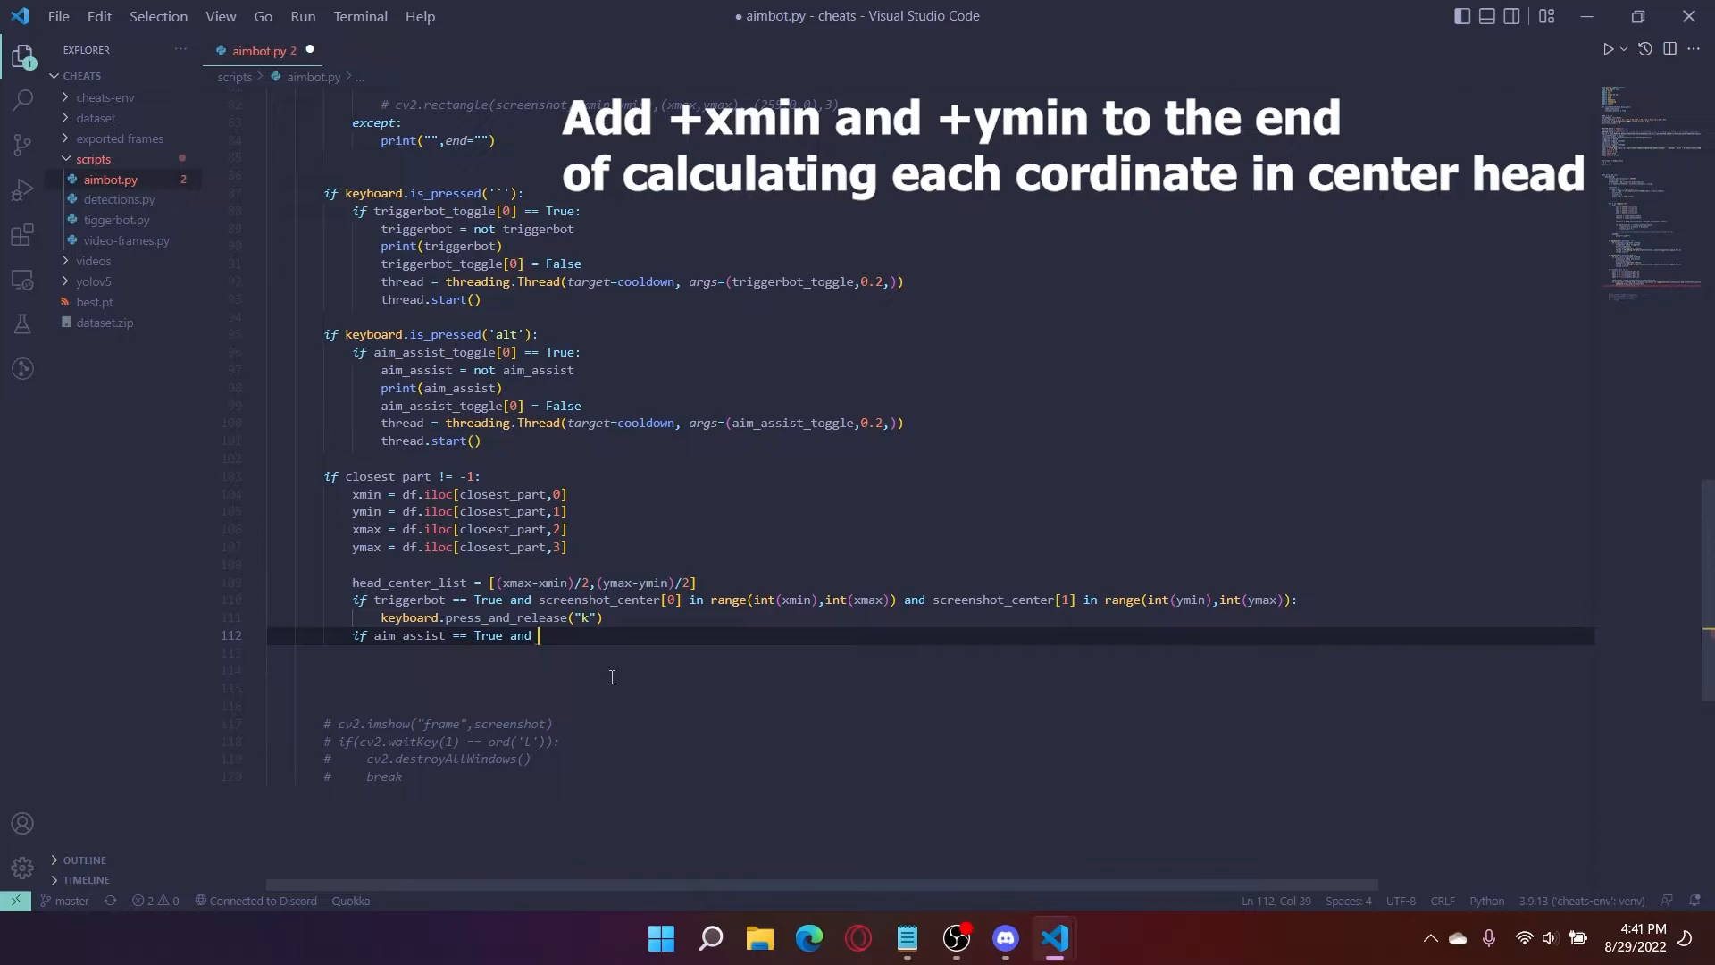
Step: Add 'closest_part_distance < activation_range and' to the aim_assist condition
type("clos")
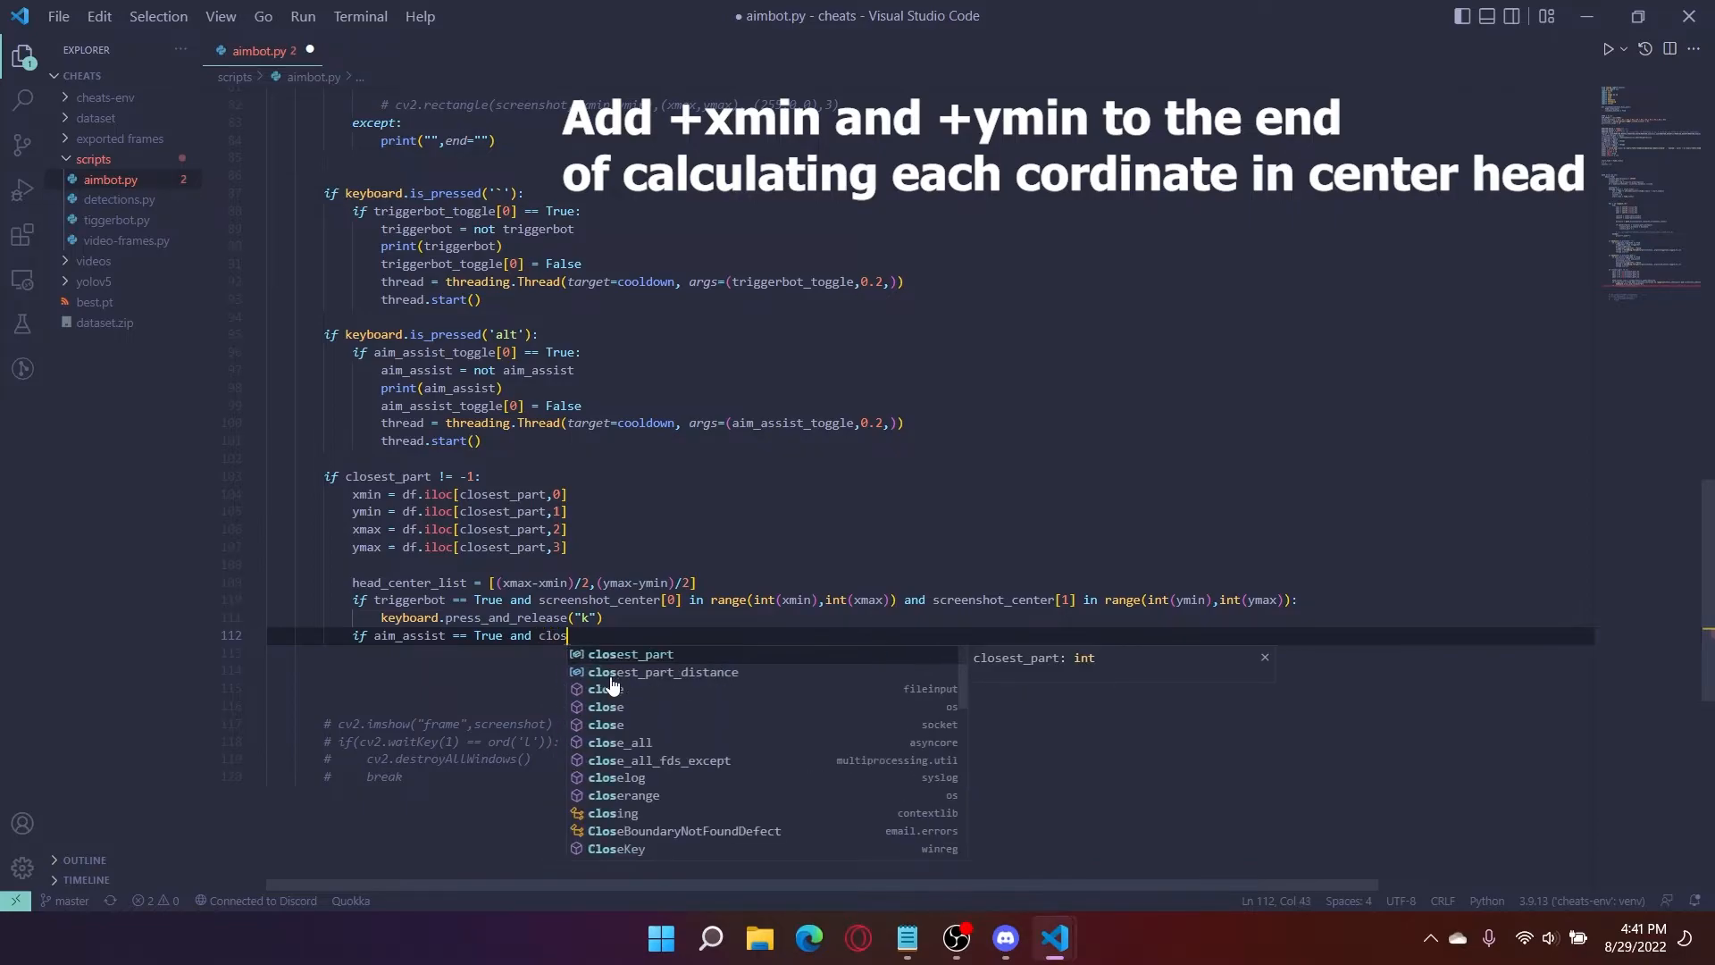
type("est_part_distance <")
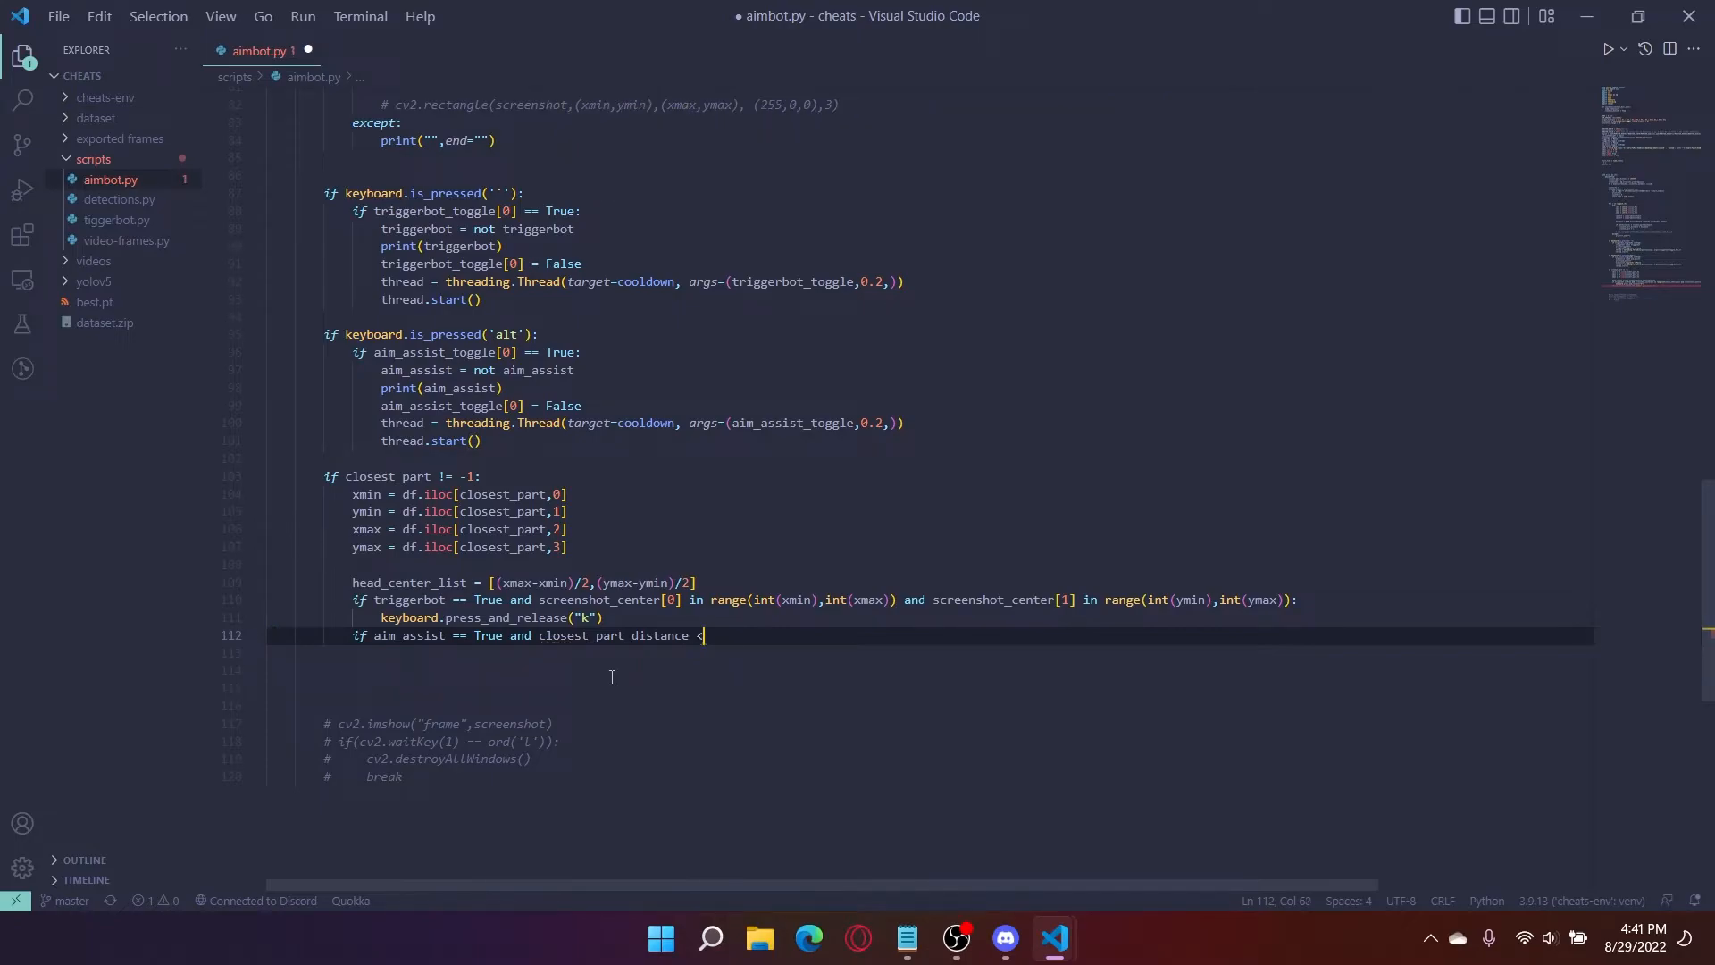
type("activation_range")
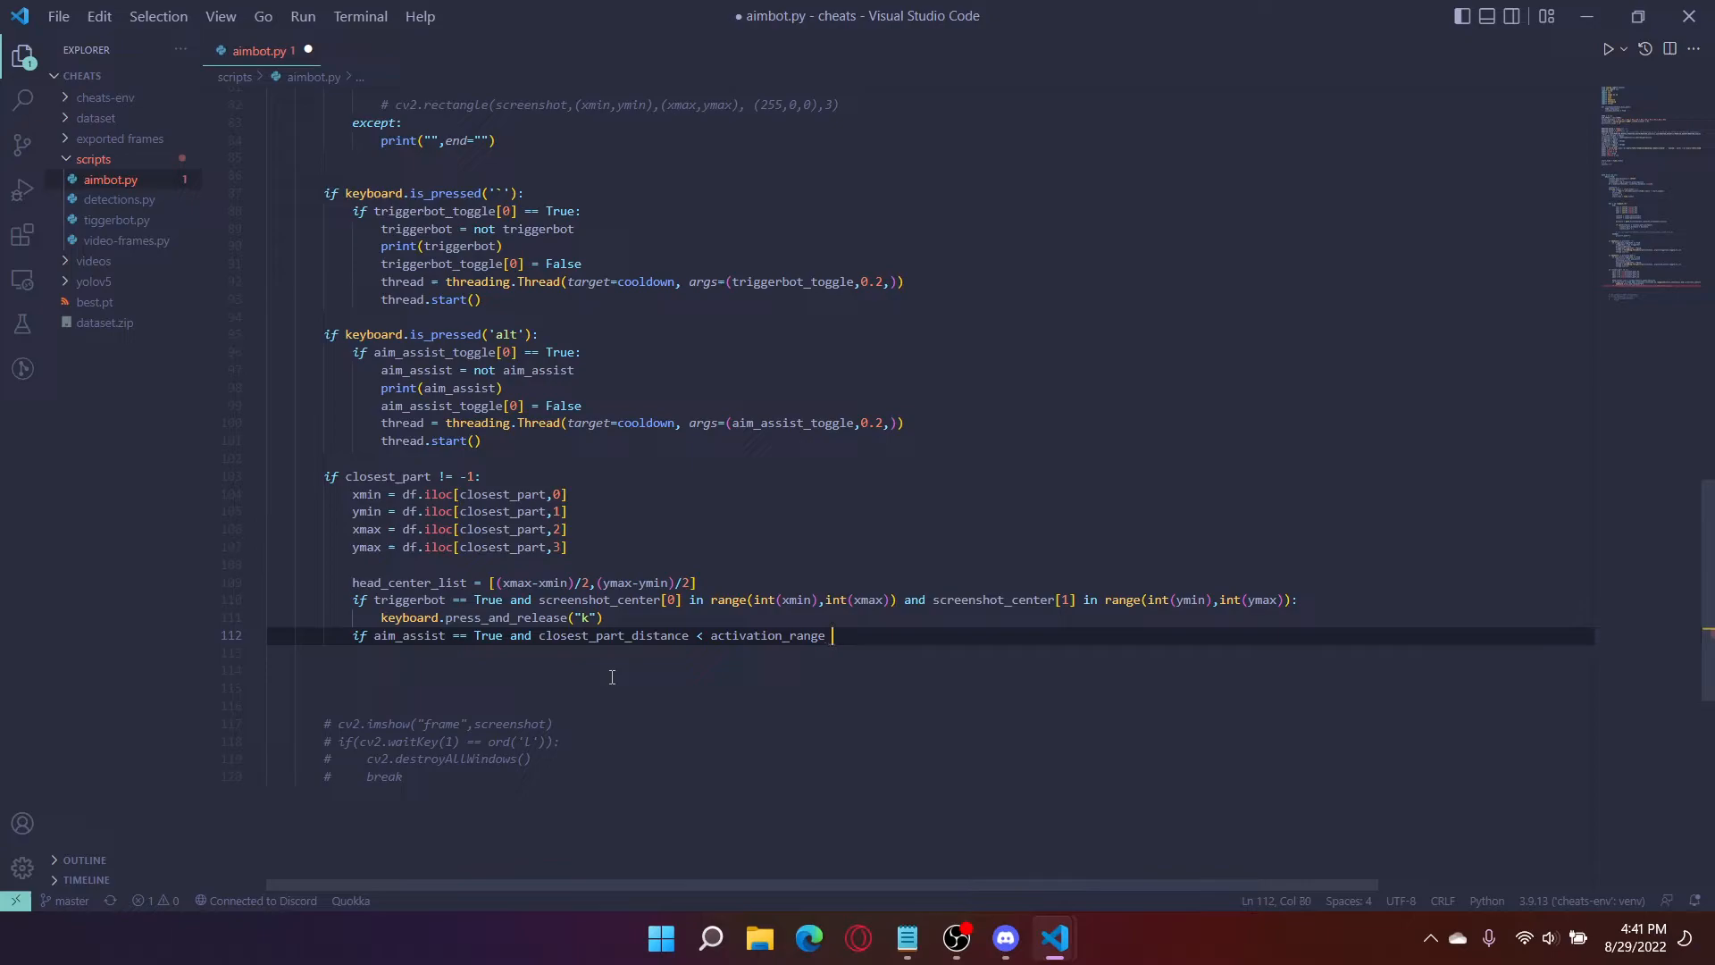
type("and")
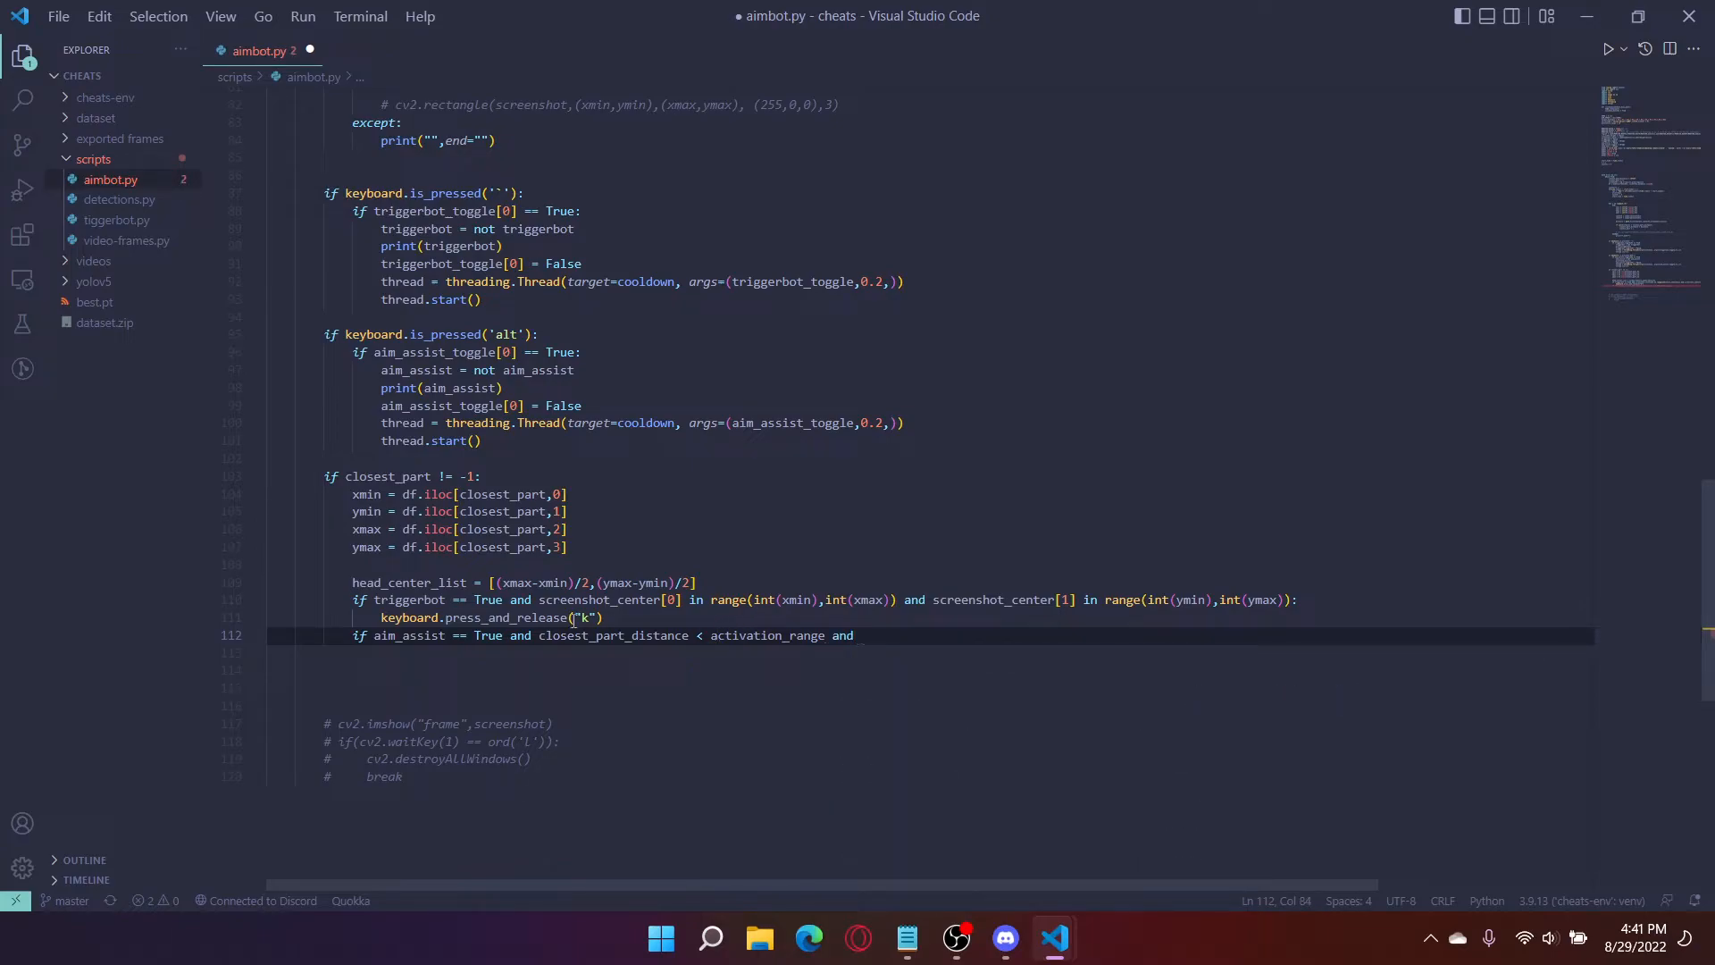
Step: Finish the condition with 'send_next[0] == True:'
left_click_drag(539, 635, 825, 636)
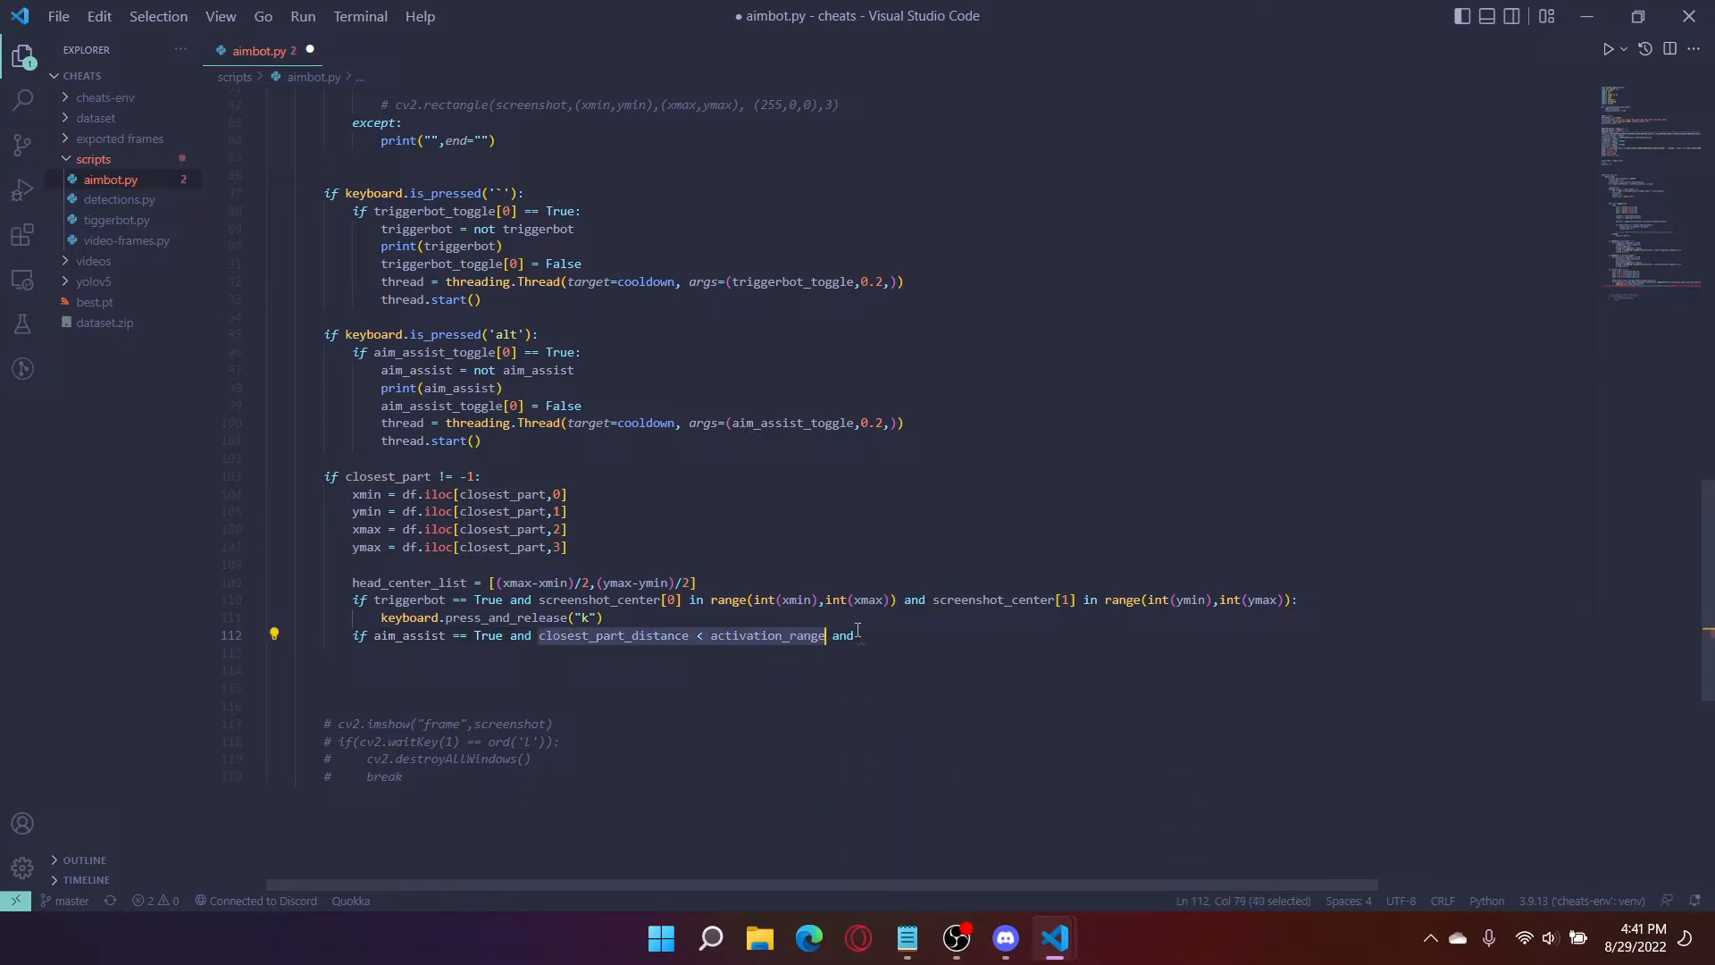
left_click(861, 636)
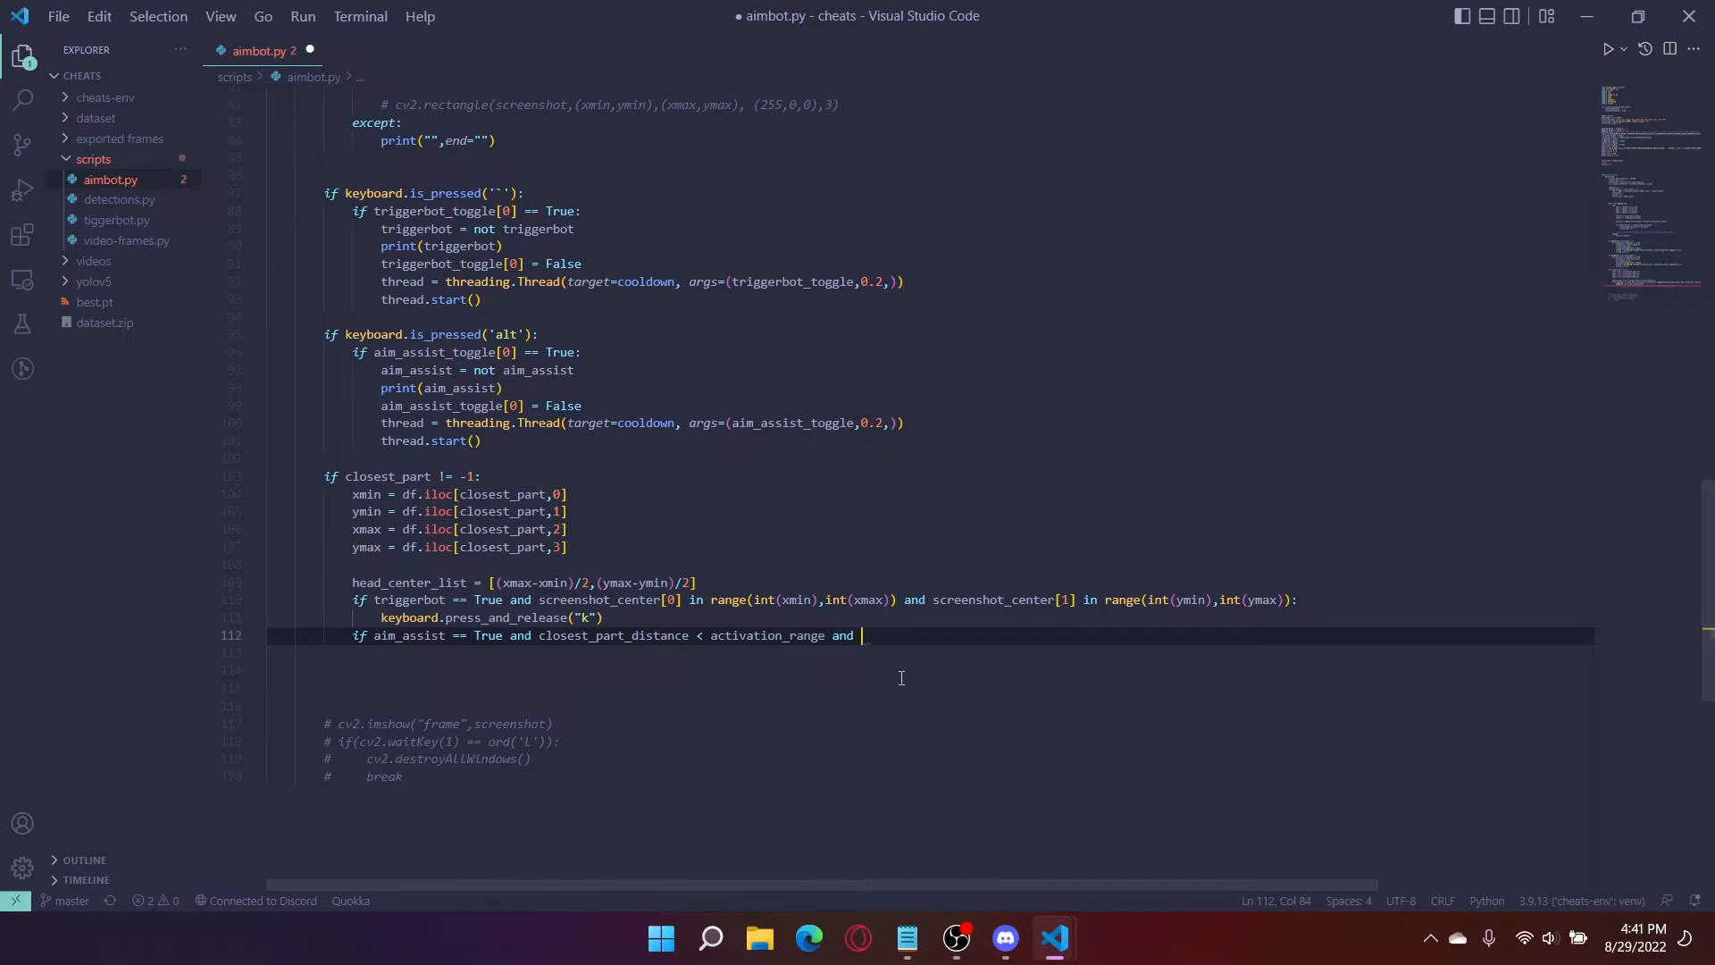
type("send[send_next")
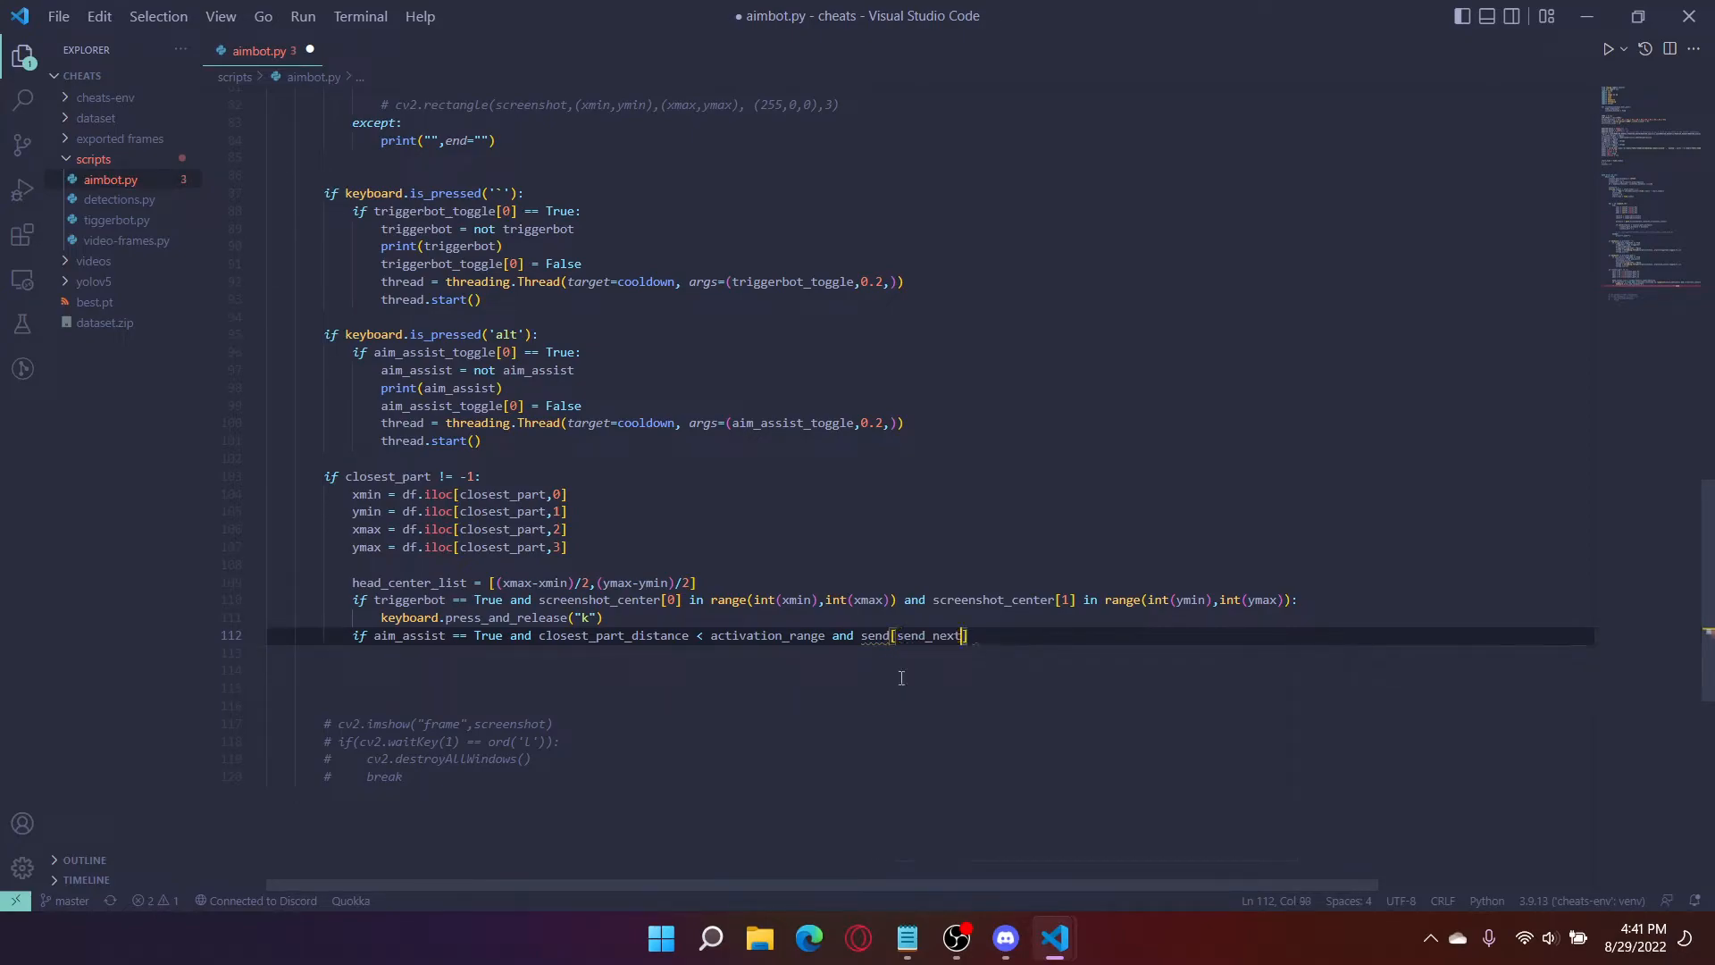
key("BackSpace")
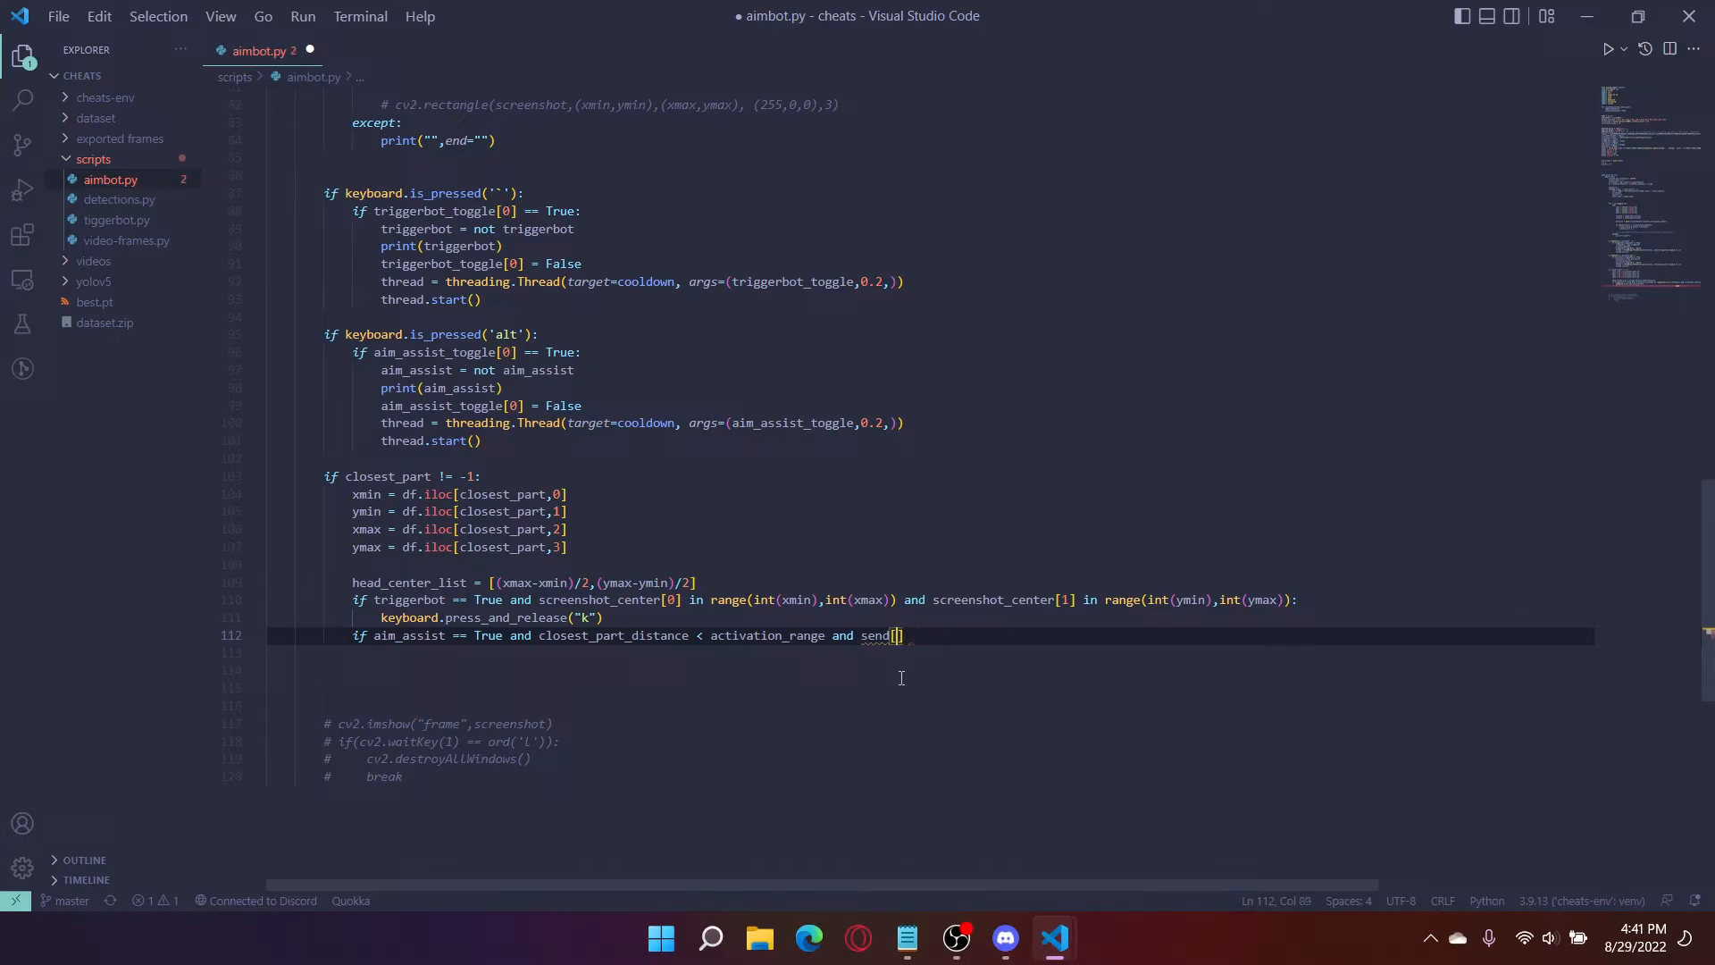
type("_next")
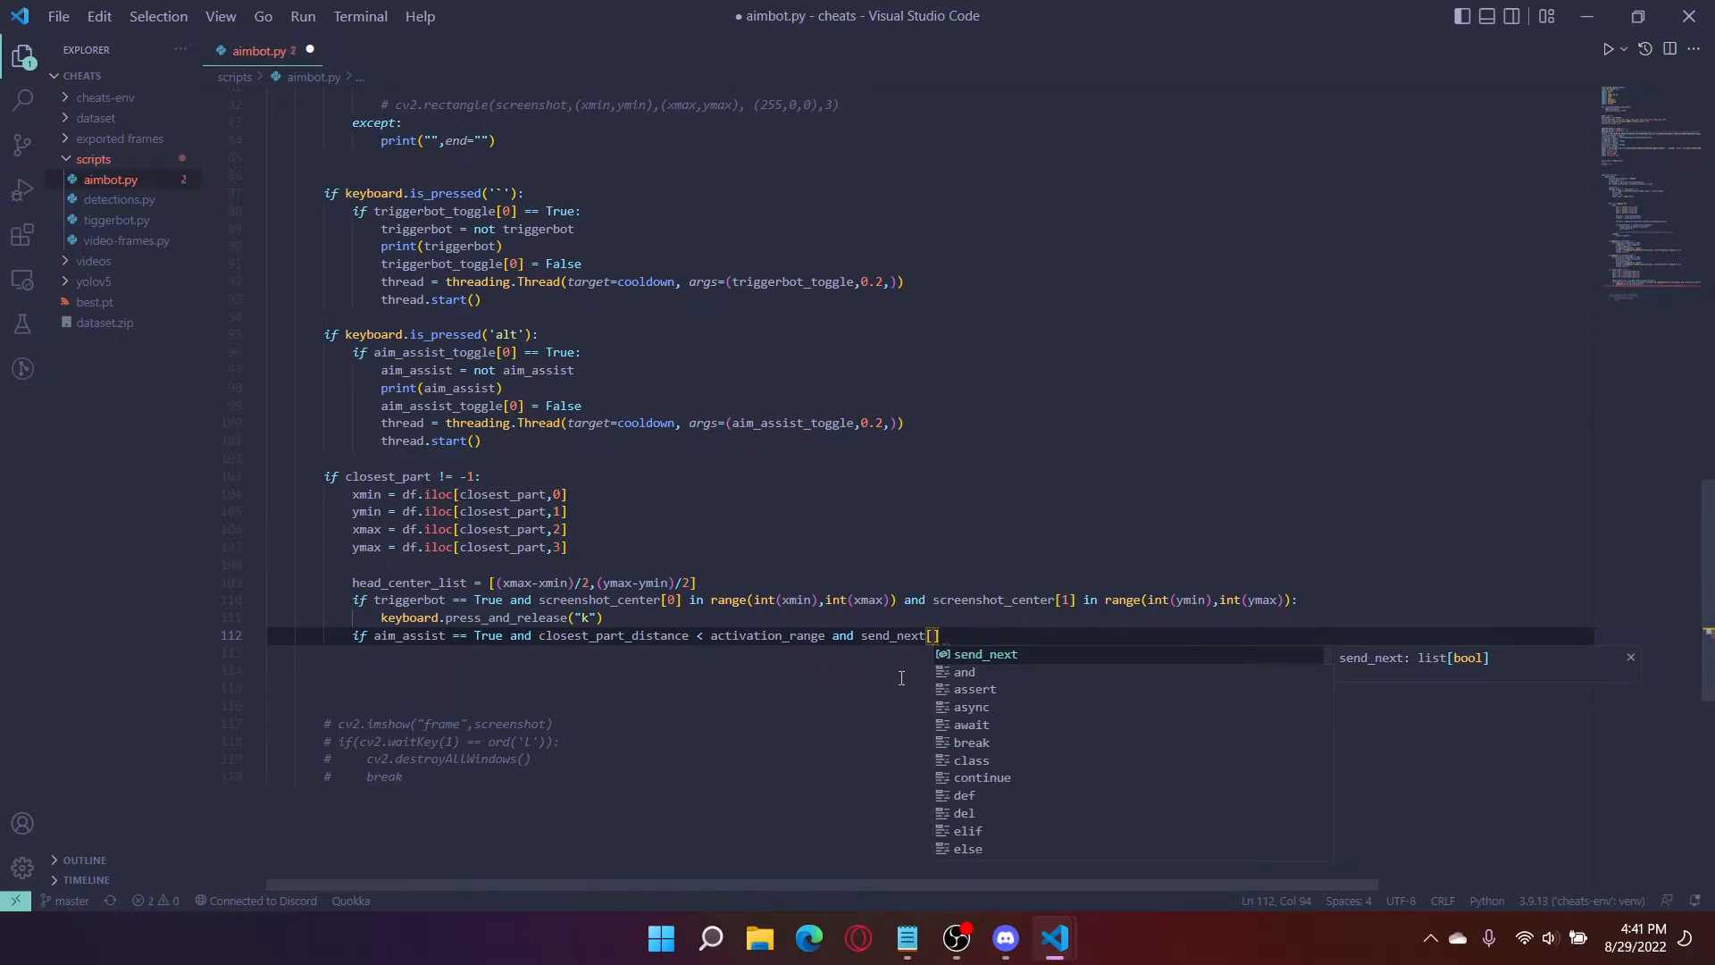
type("[0] ==")
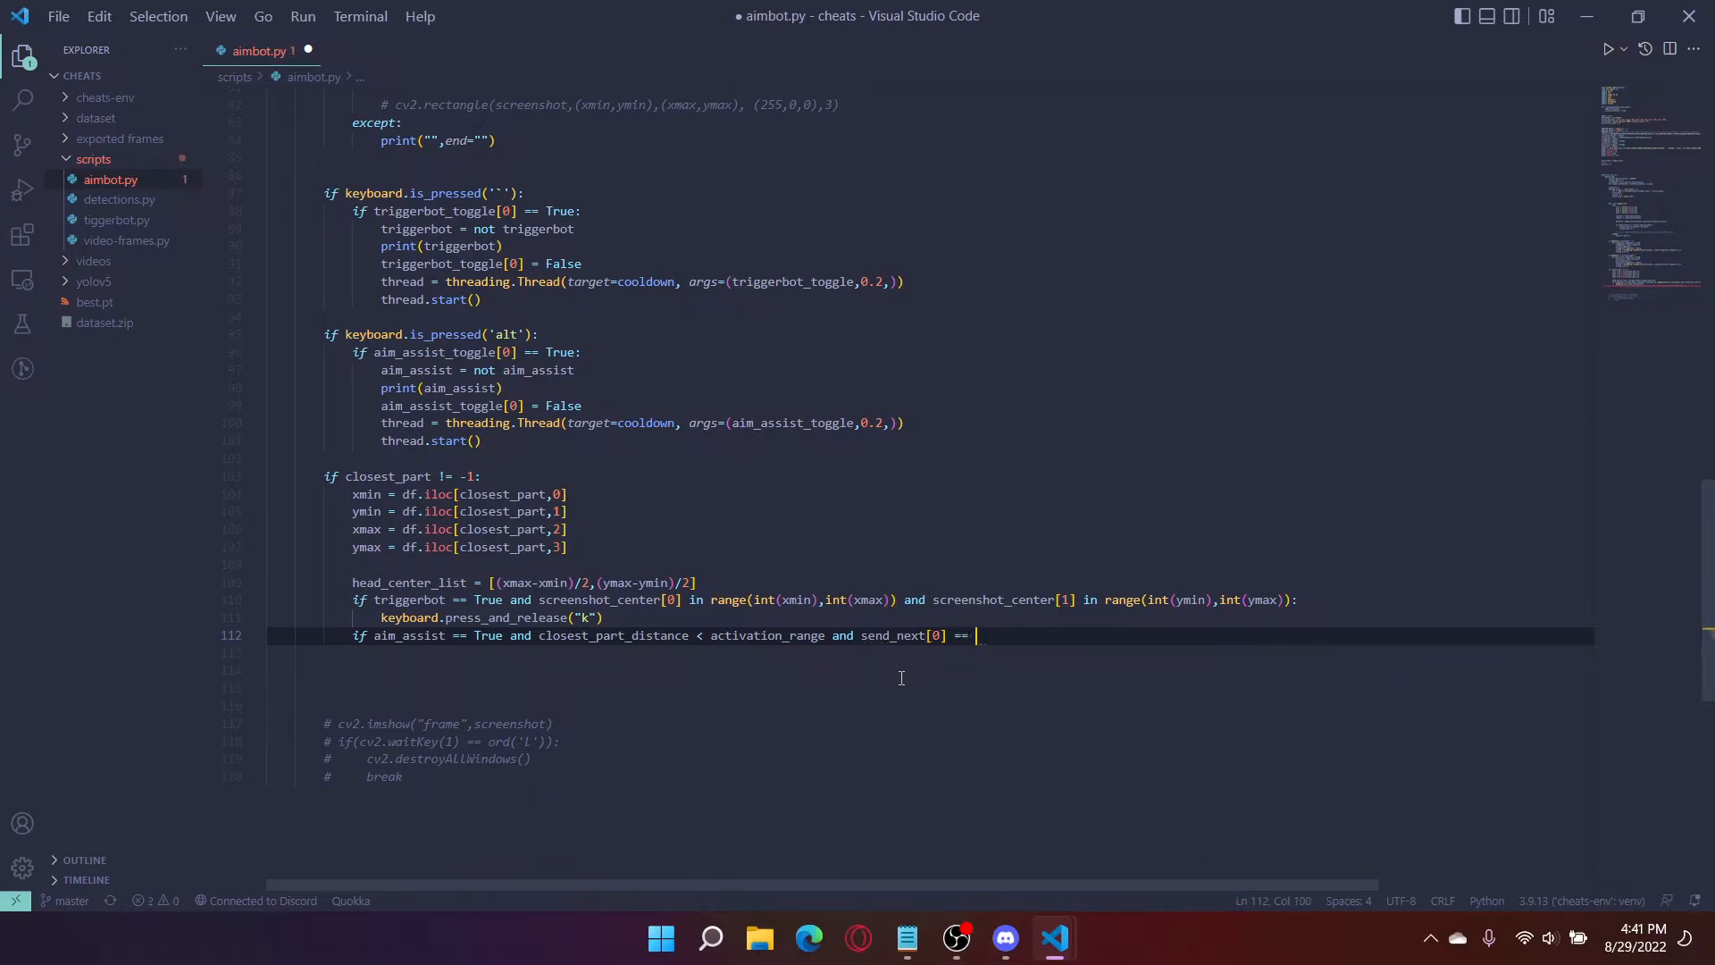
type("True:")
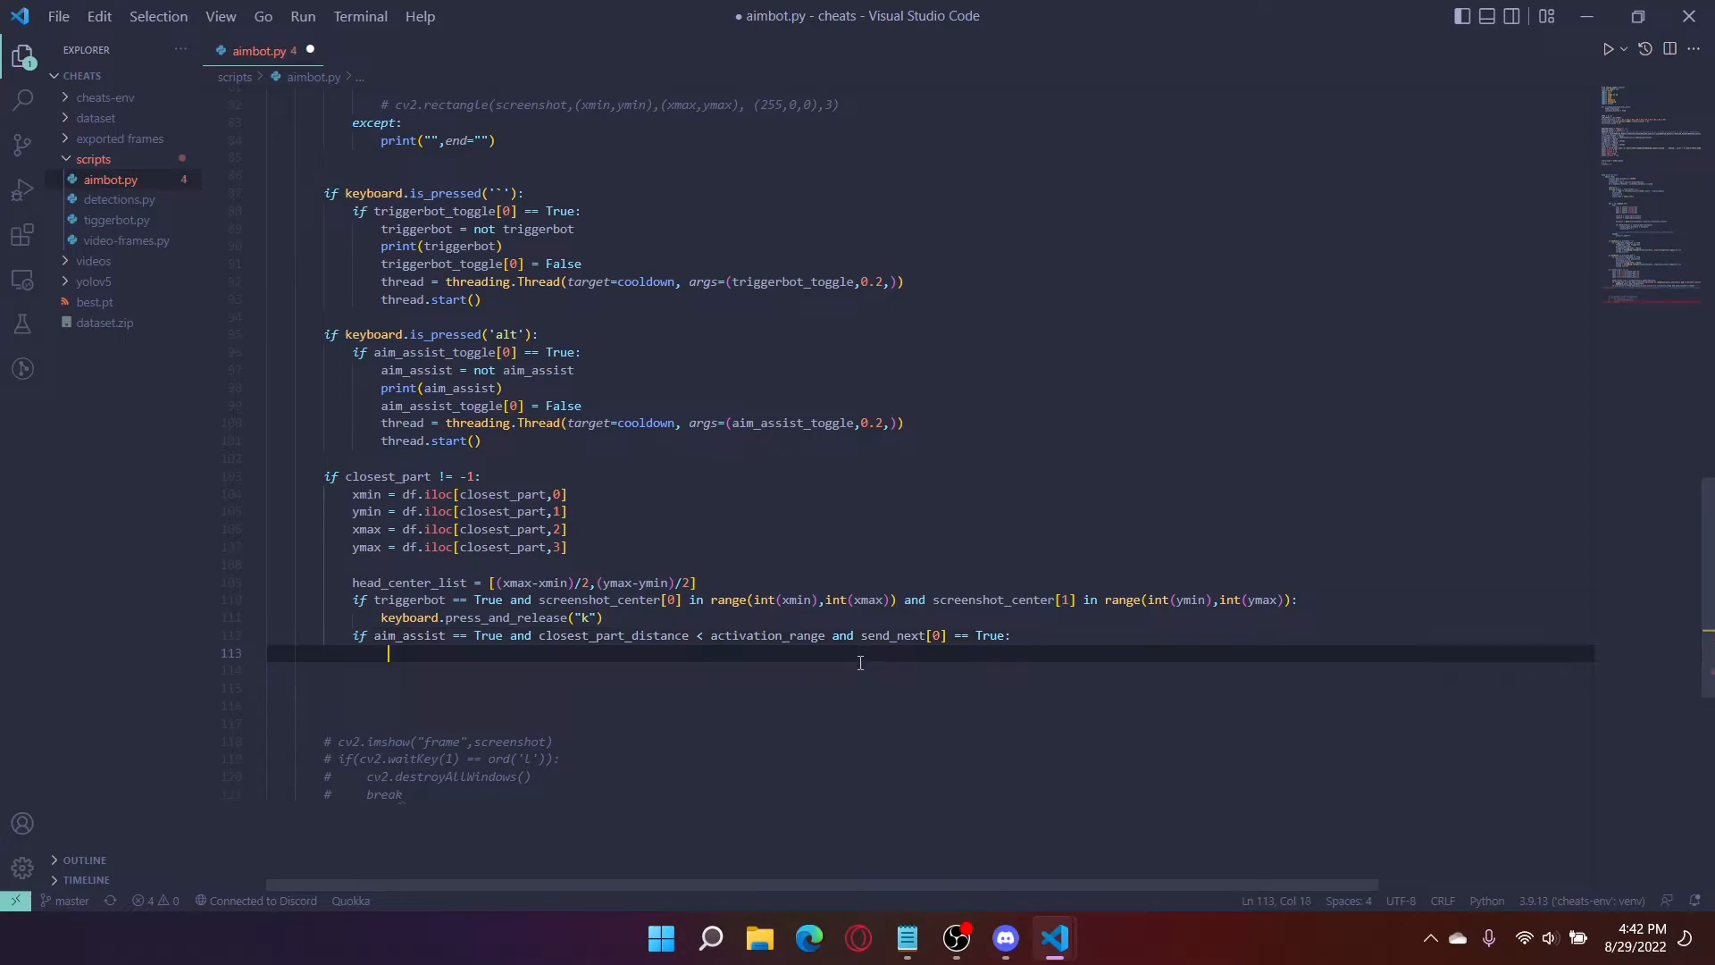
Step: Start the xdif assignment using the head_center_list[0] offset
type("xd")
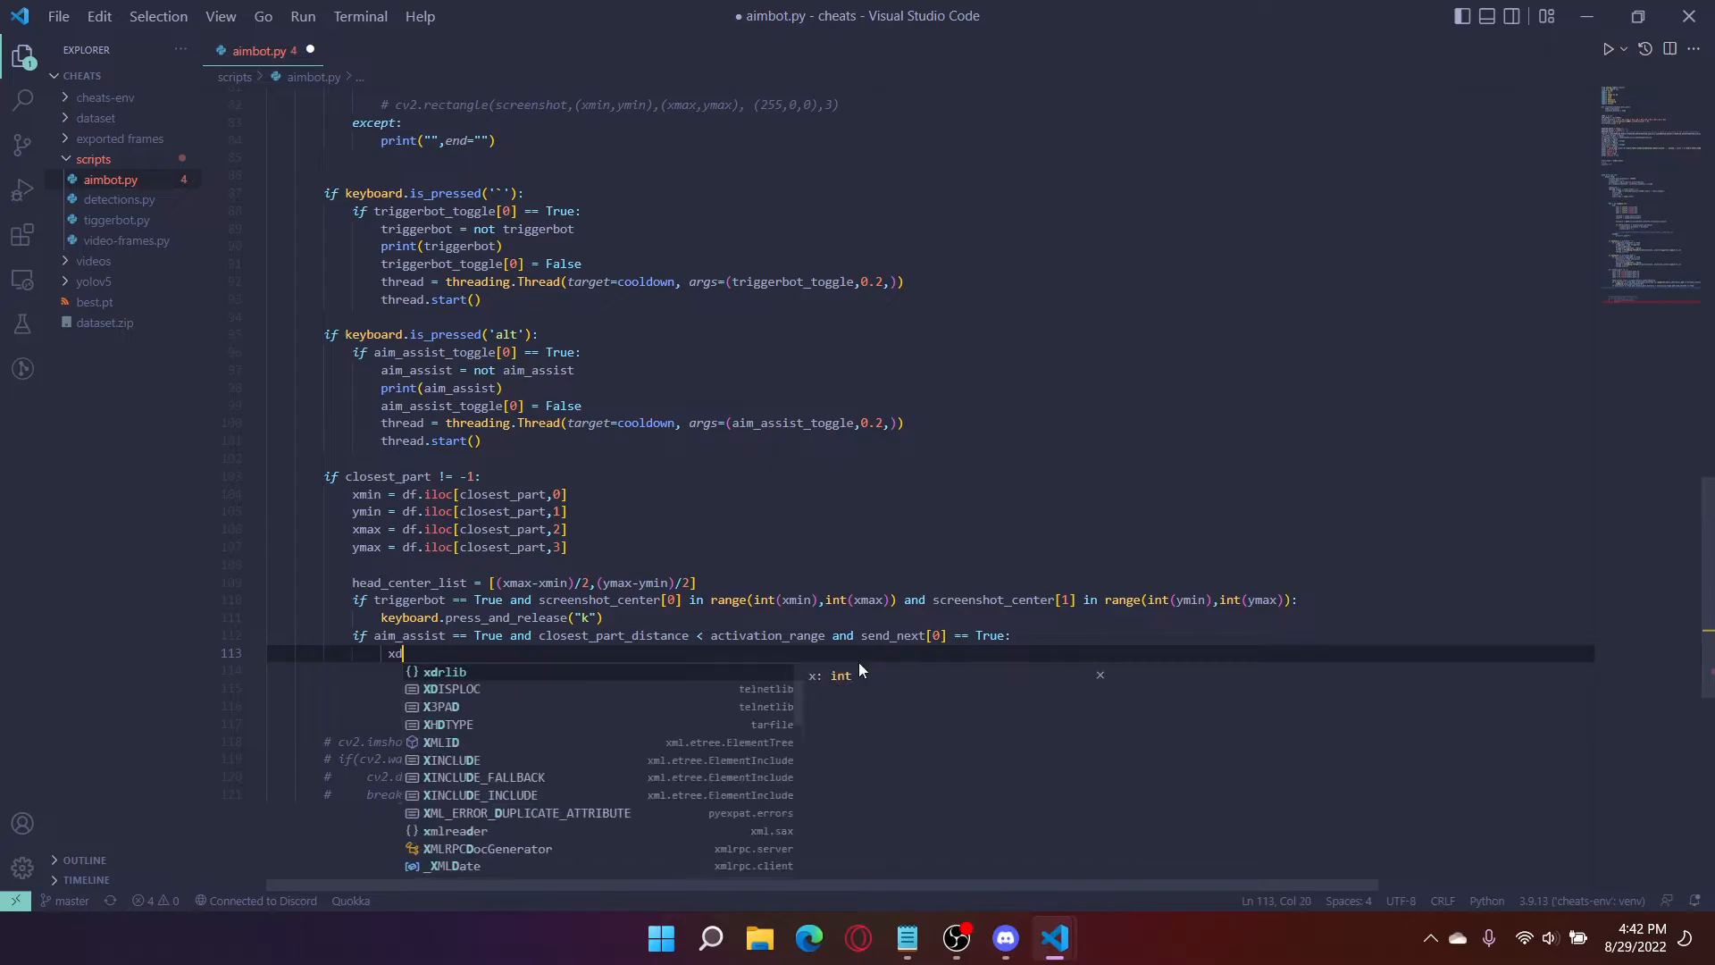
type("if")
left_click(931, 670)
type("ydif")
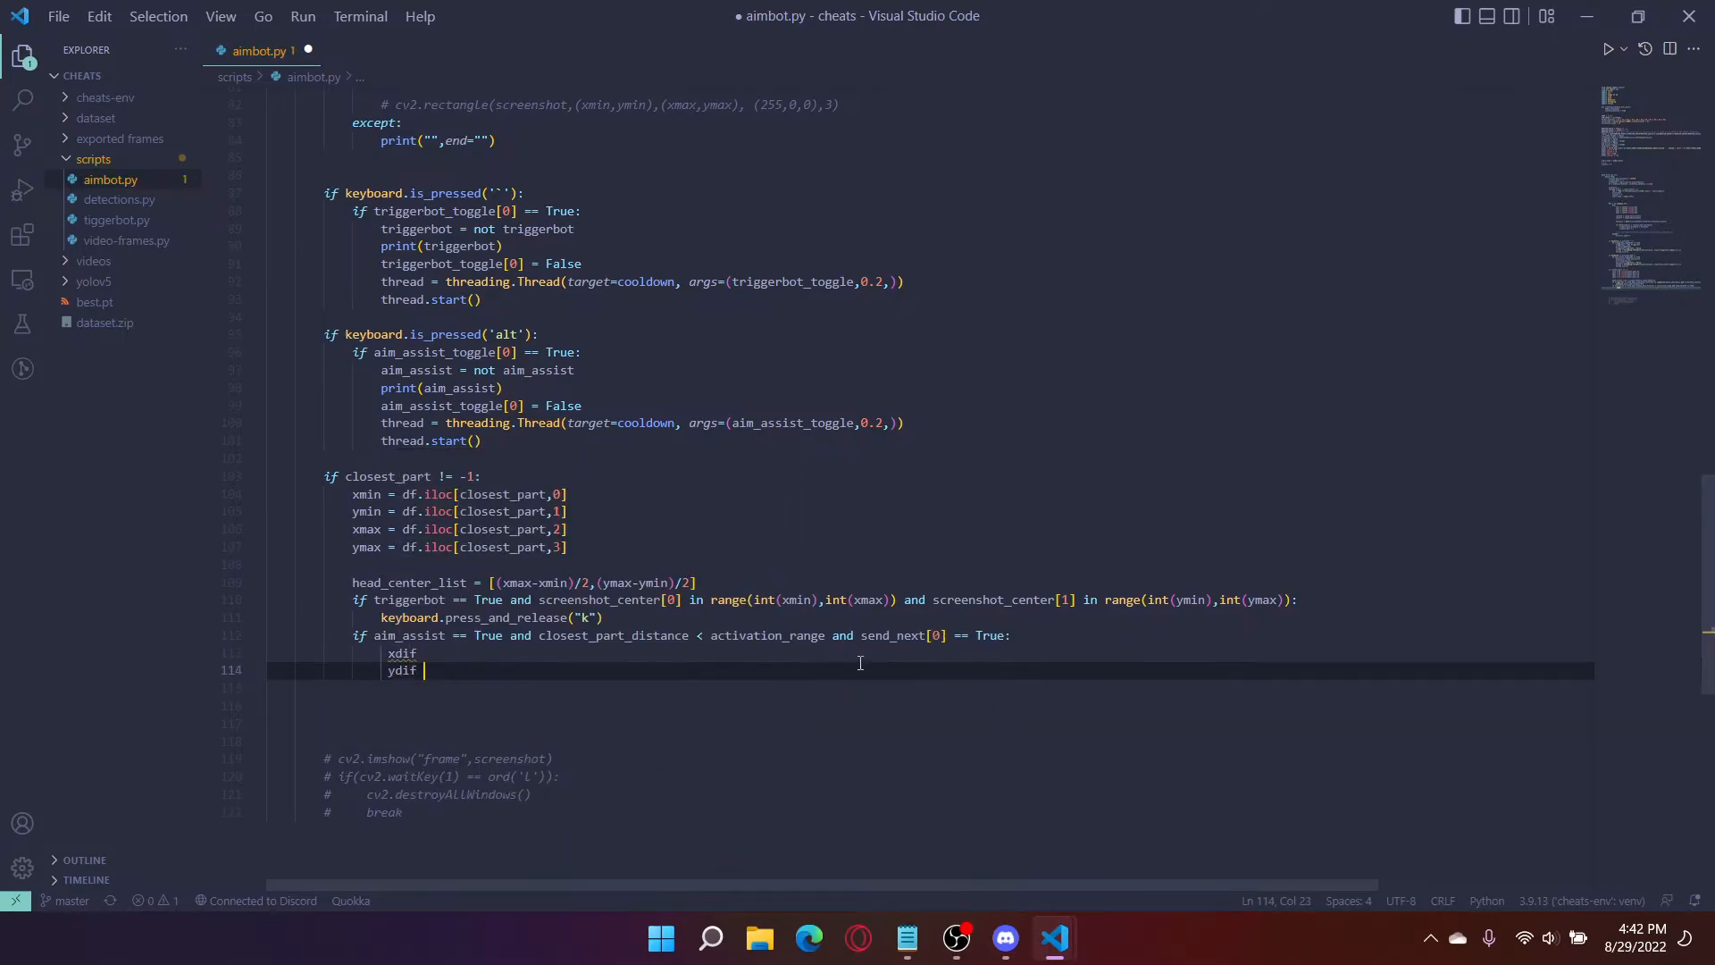
type("()")
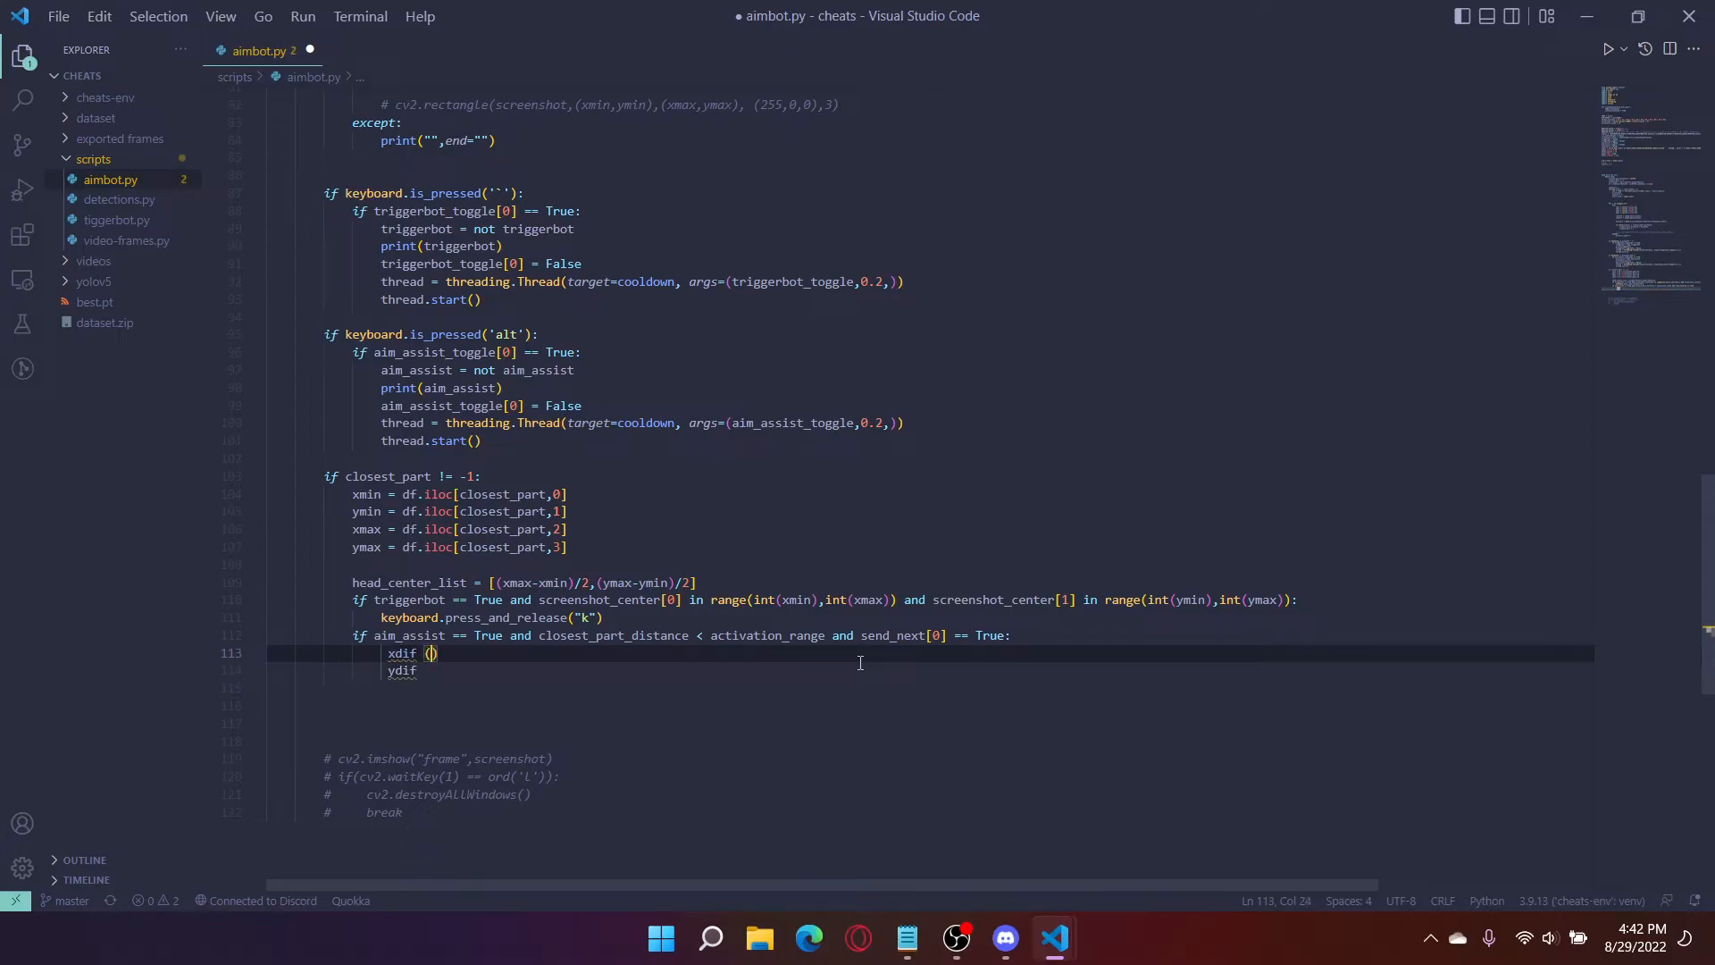
type("head-")
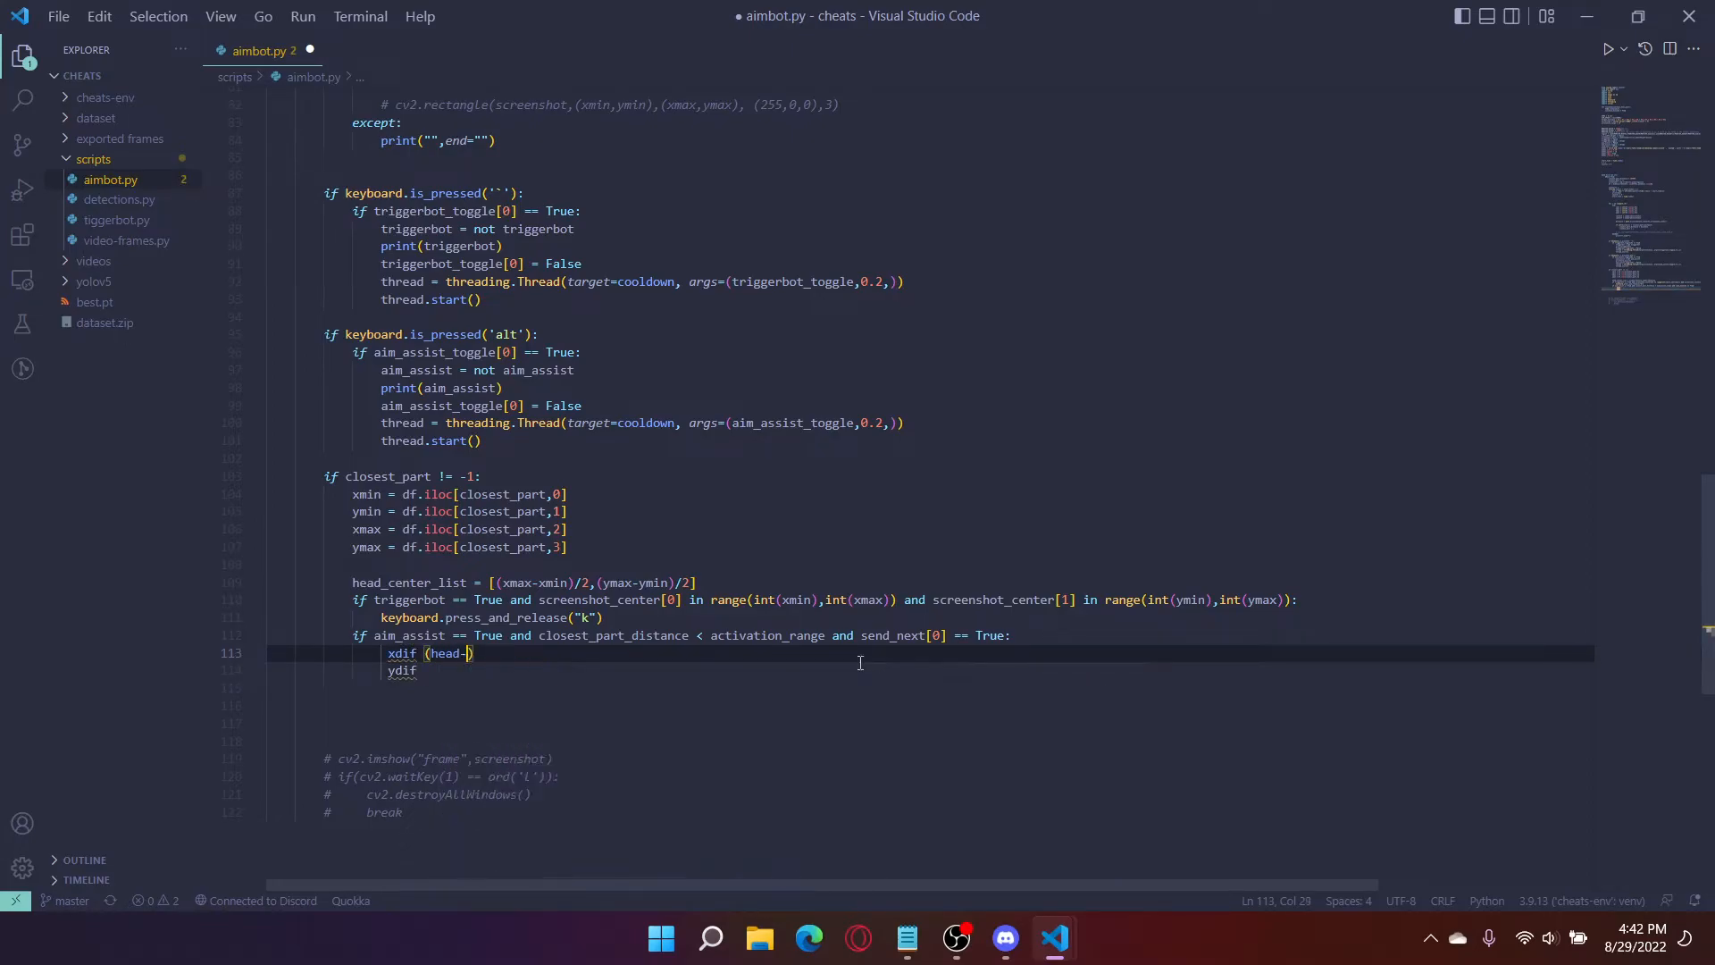
type("c")
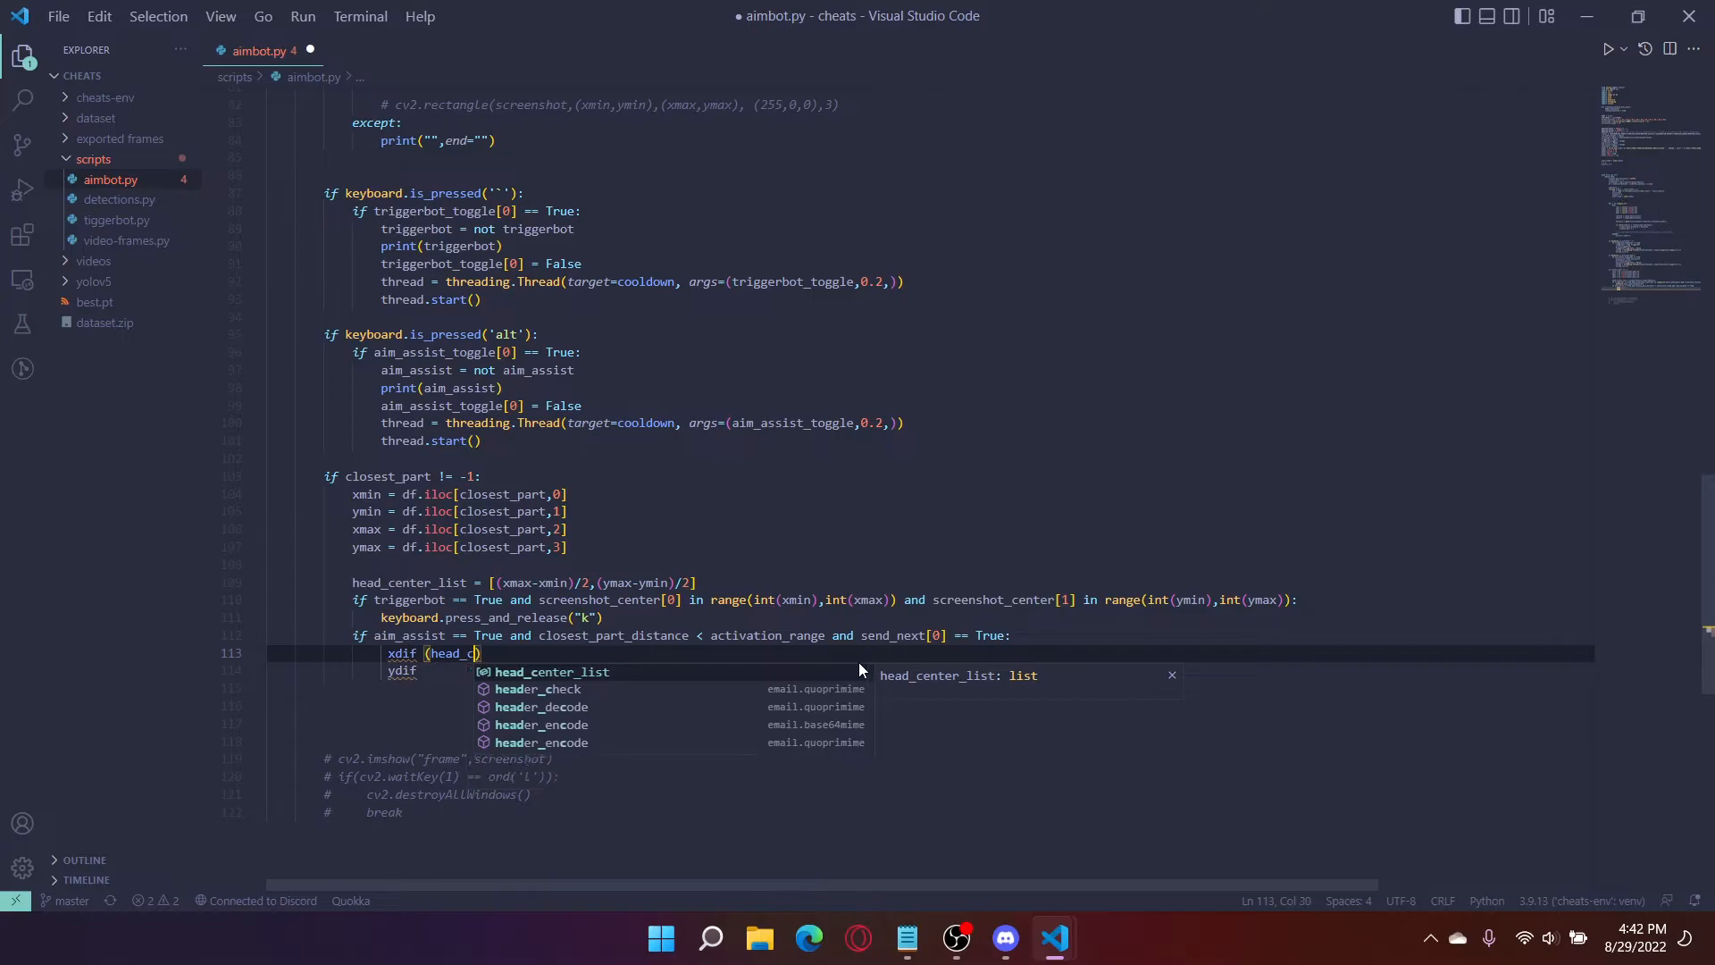
key("Tab")
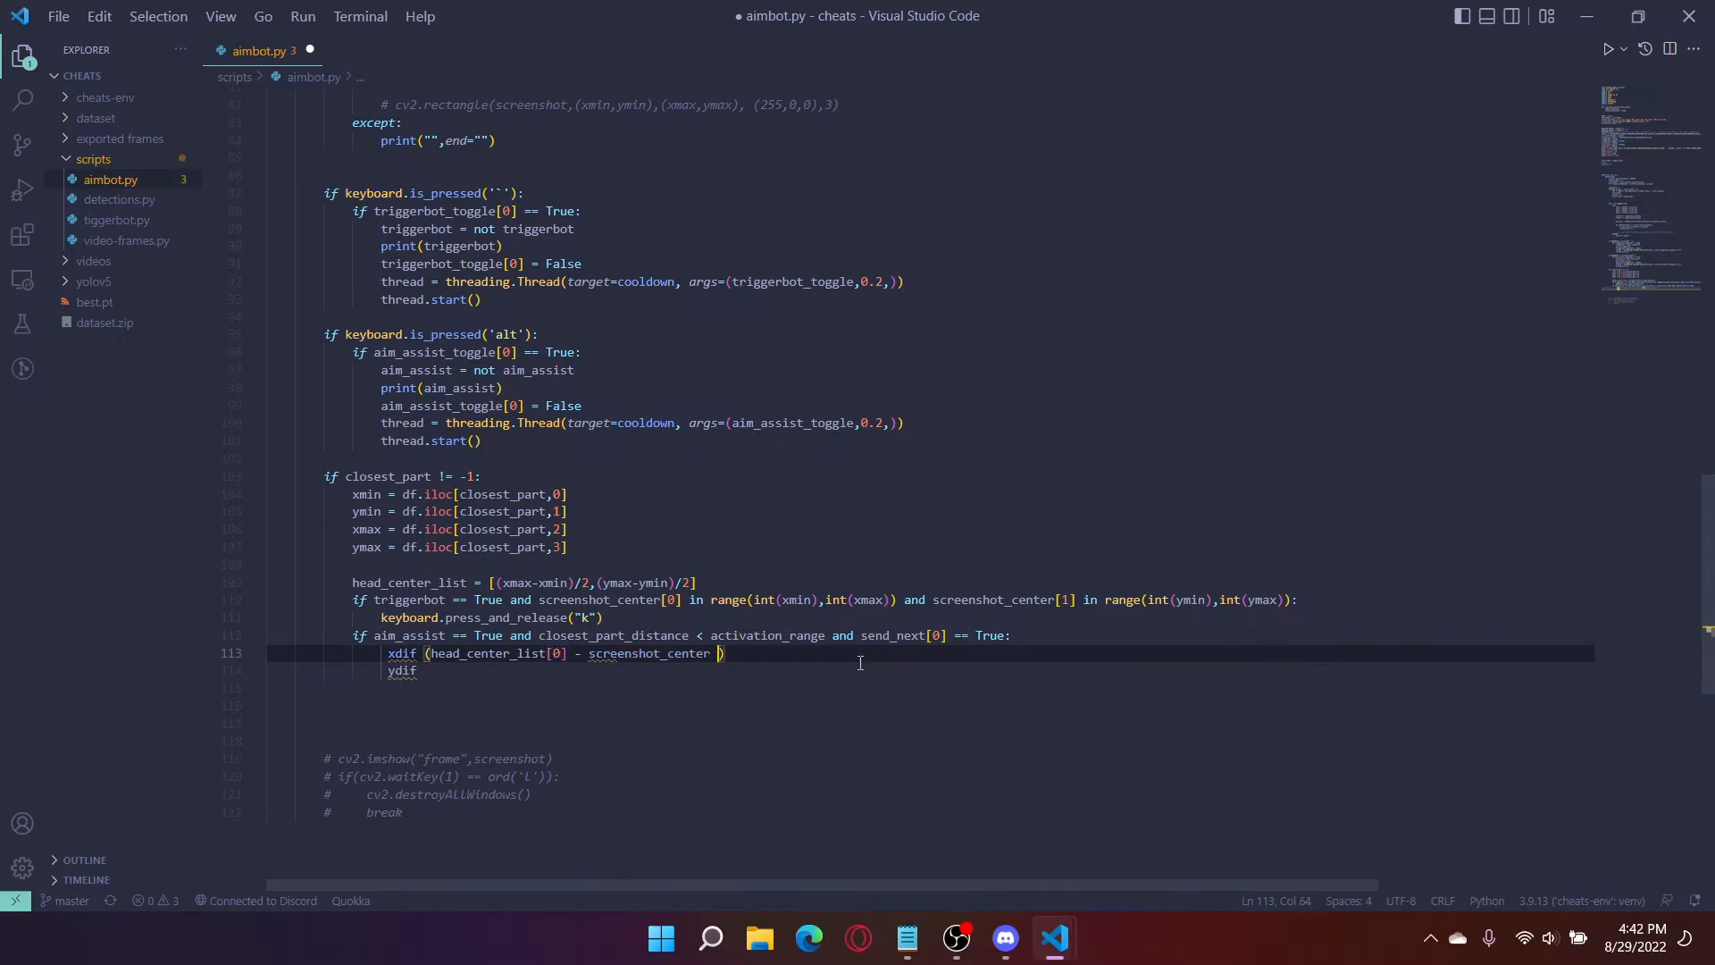
type("[0]")
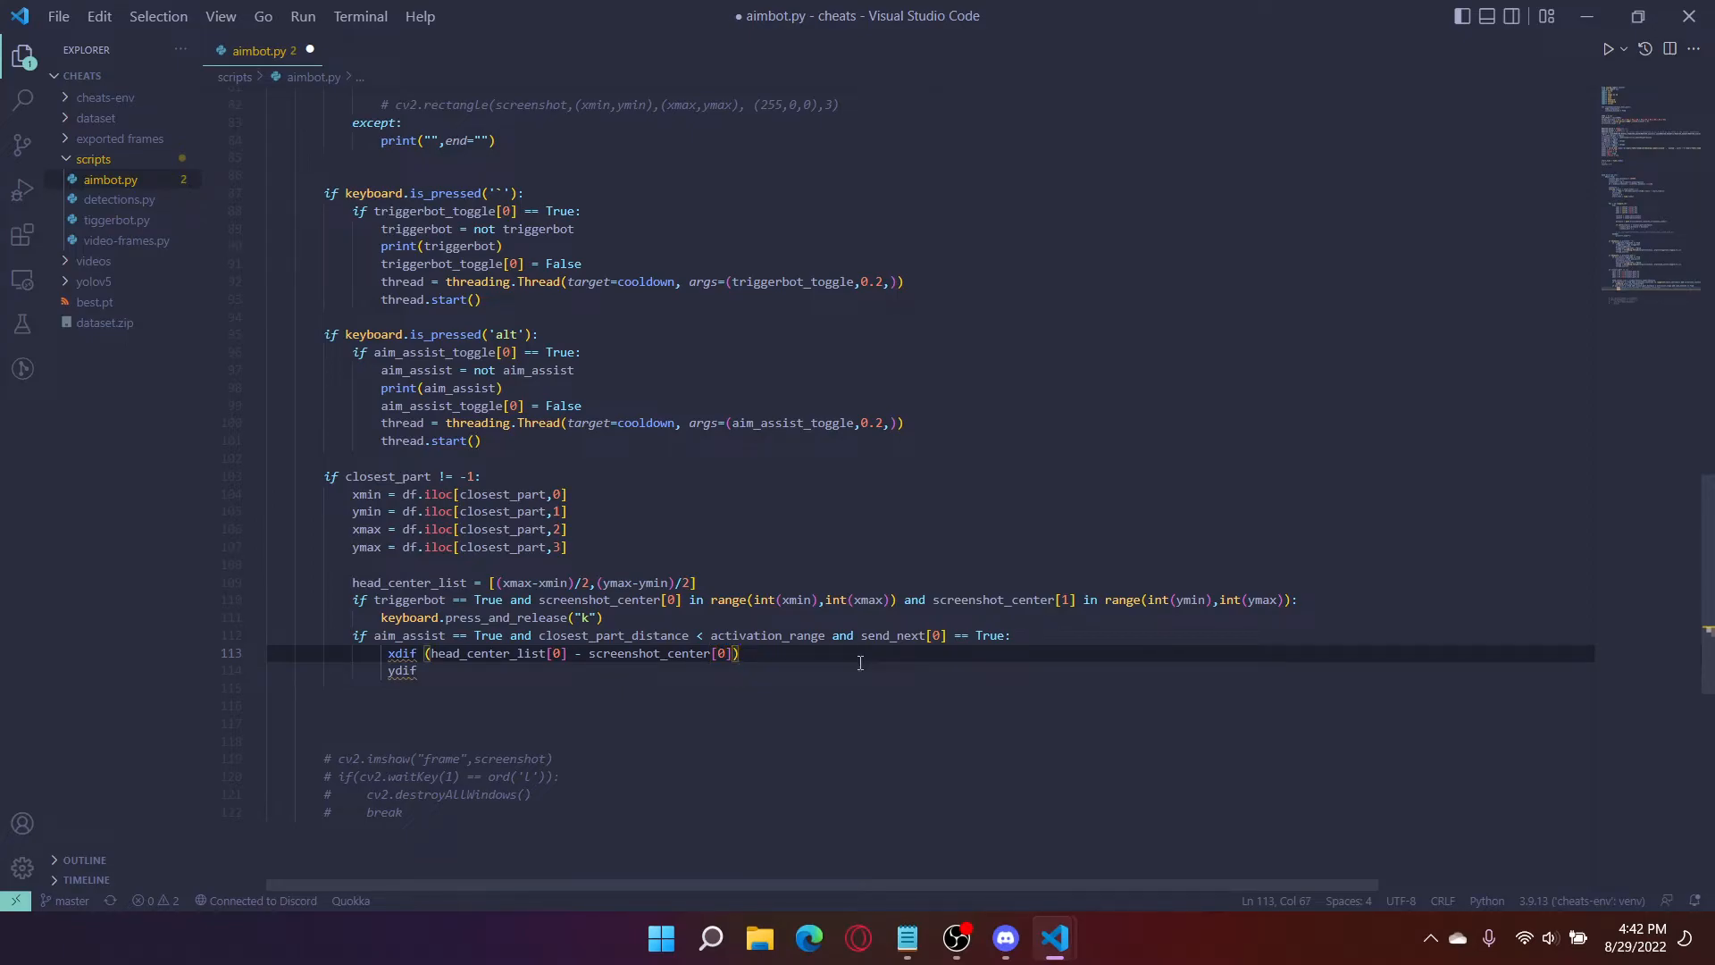
Step: Scale the offsets by AIM_SPEED*target_multiply[MONITOR_SCALE] for xdif and ydif
type("*AIM_SPEED")
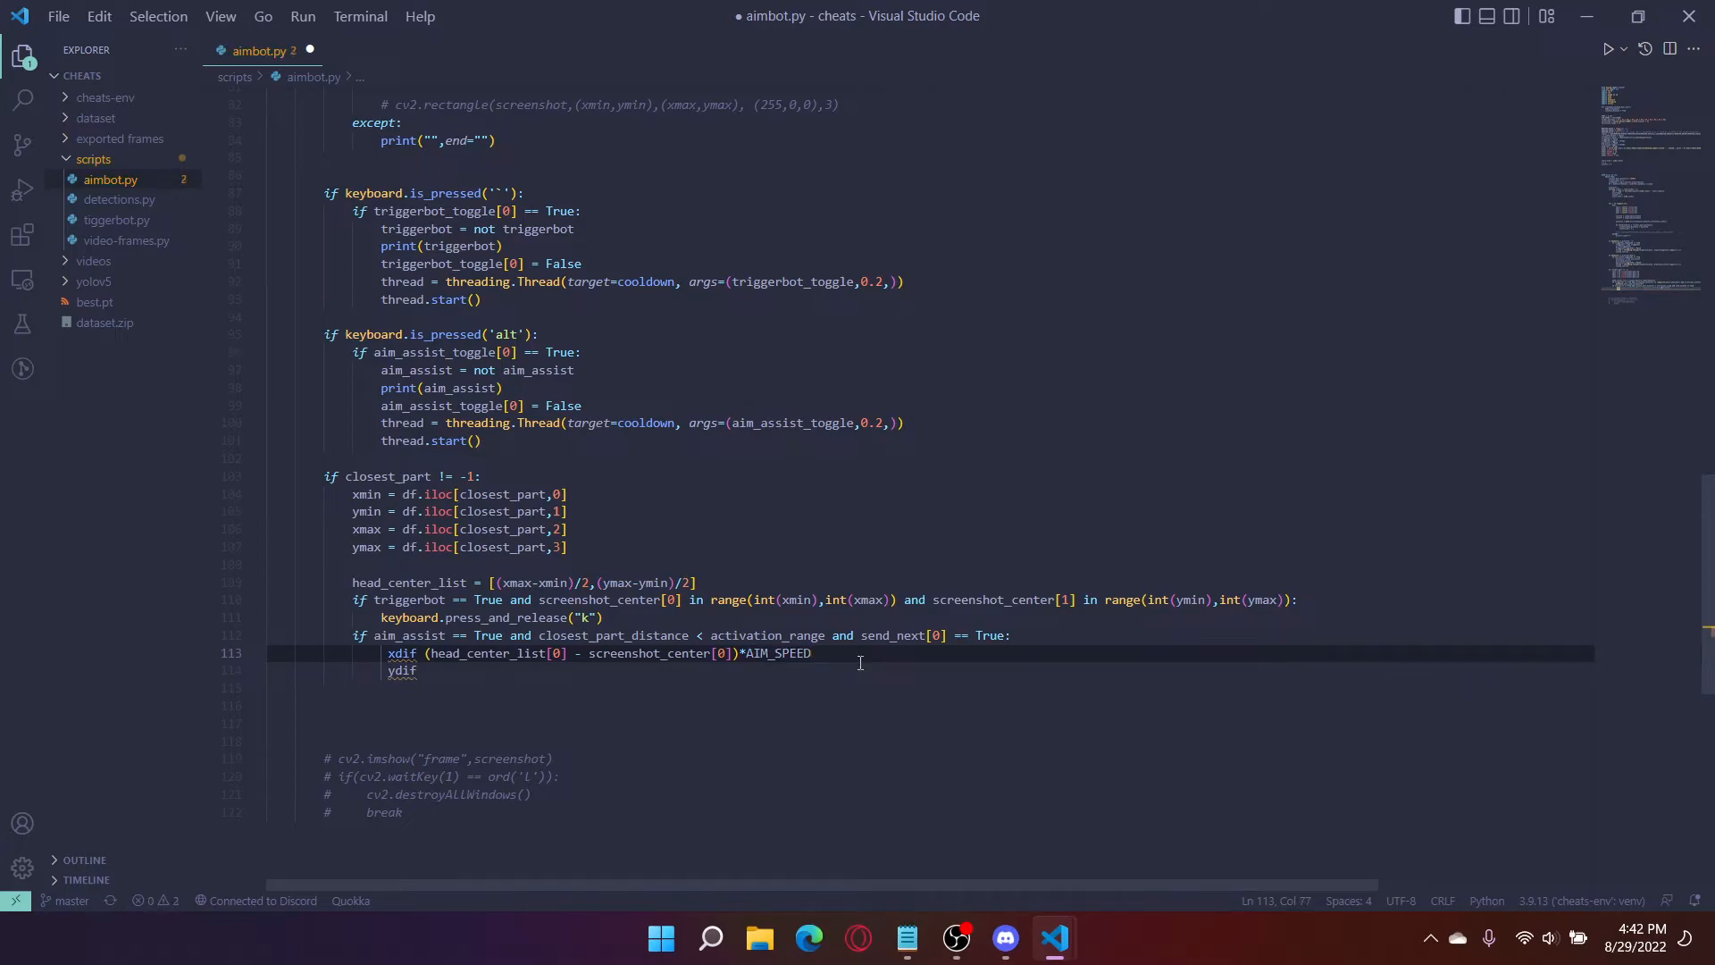
type("*")
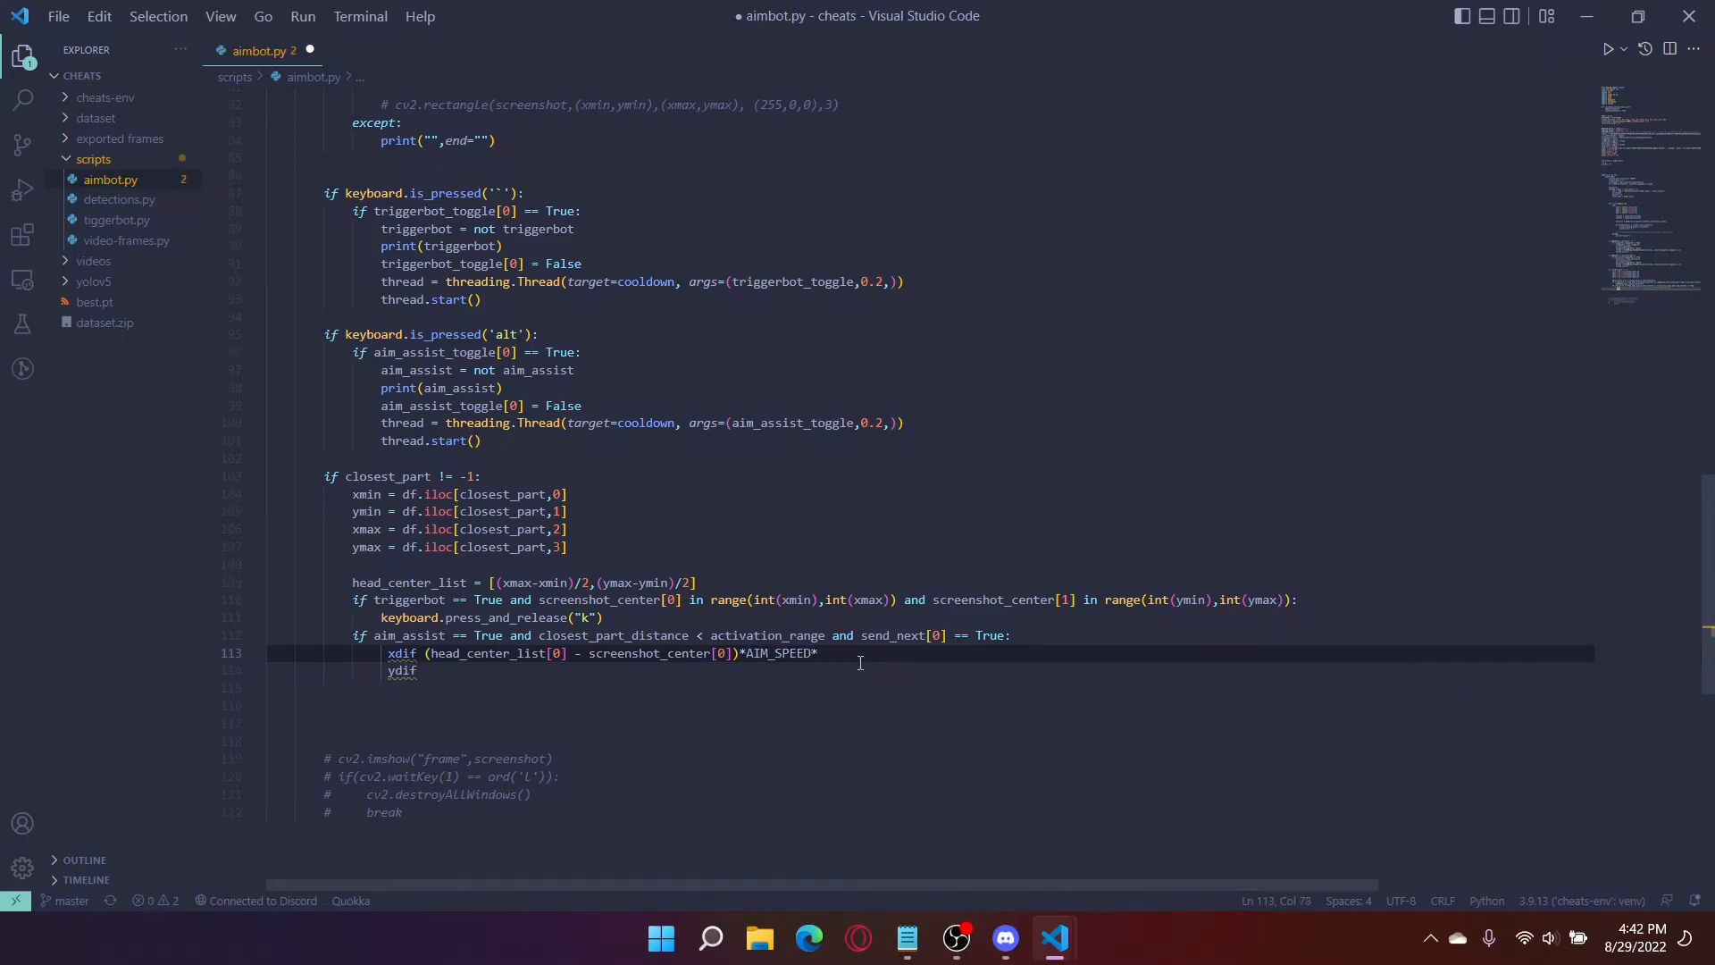
type("*target_multiply")
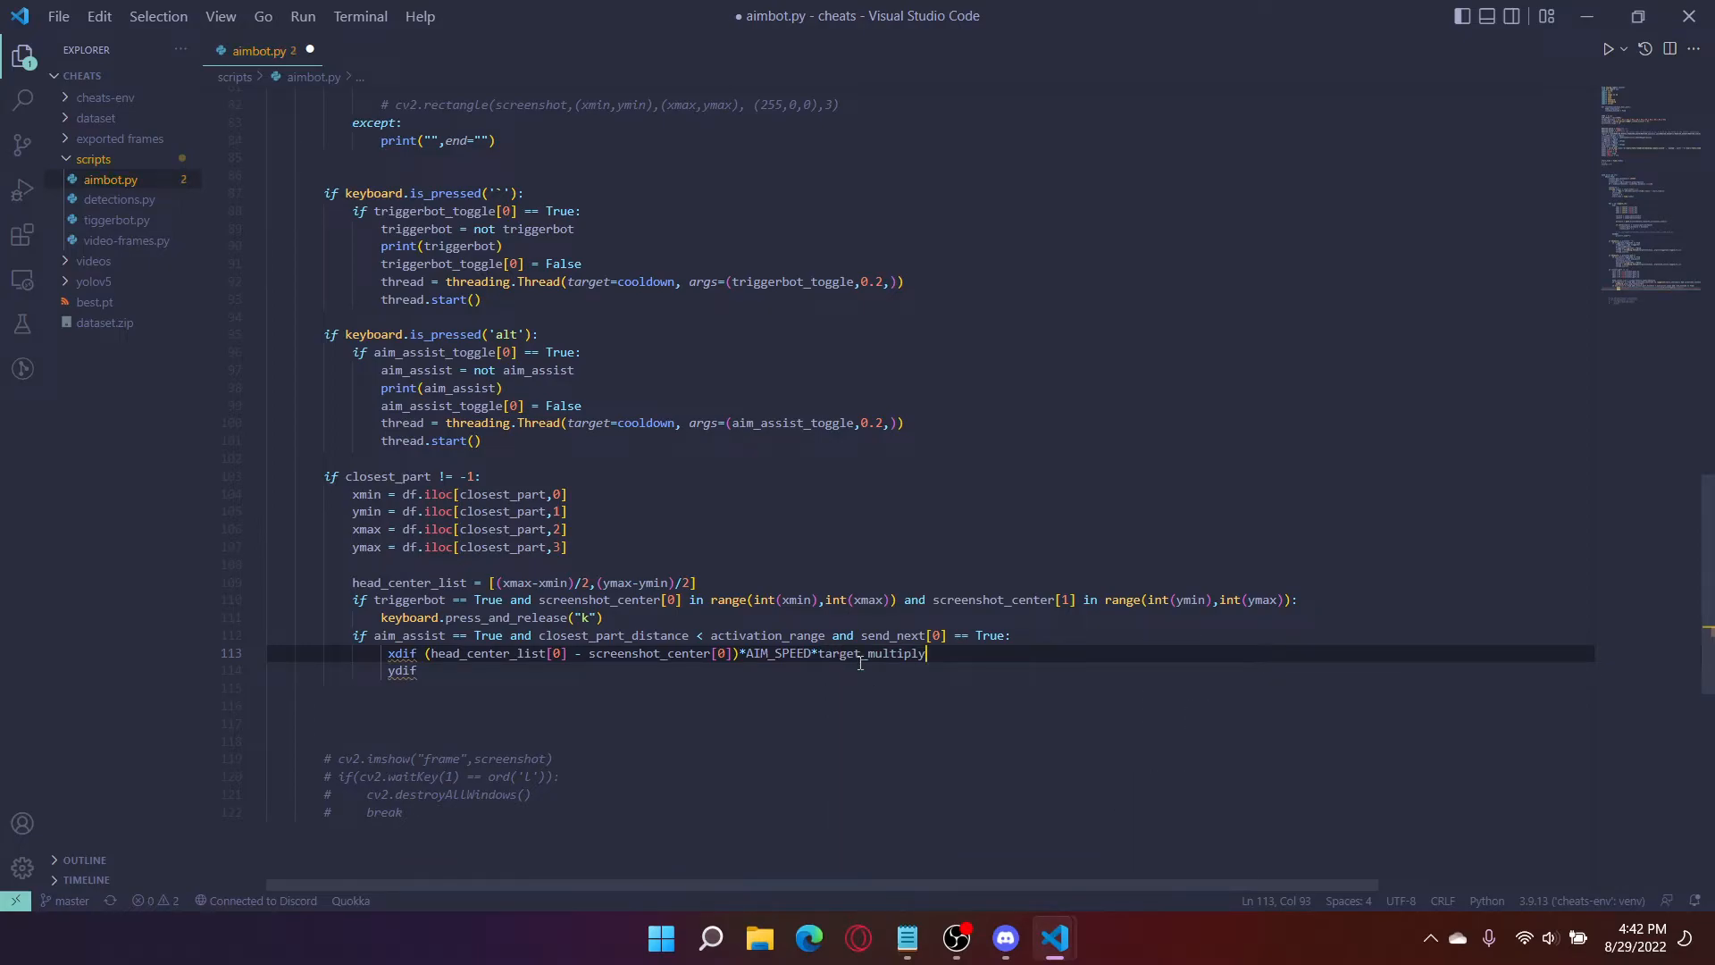
type("[")
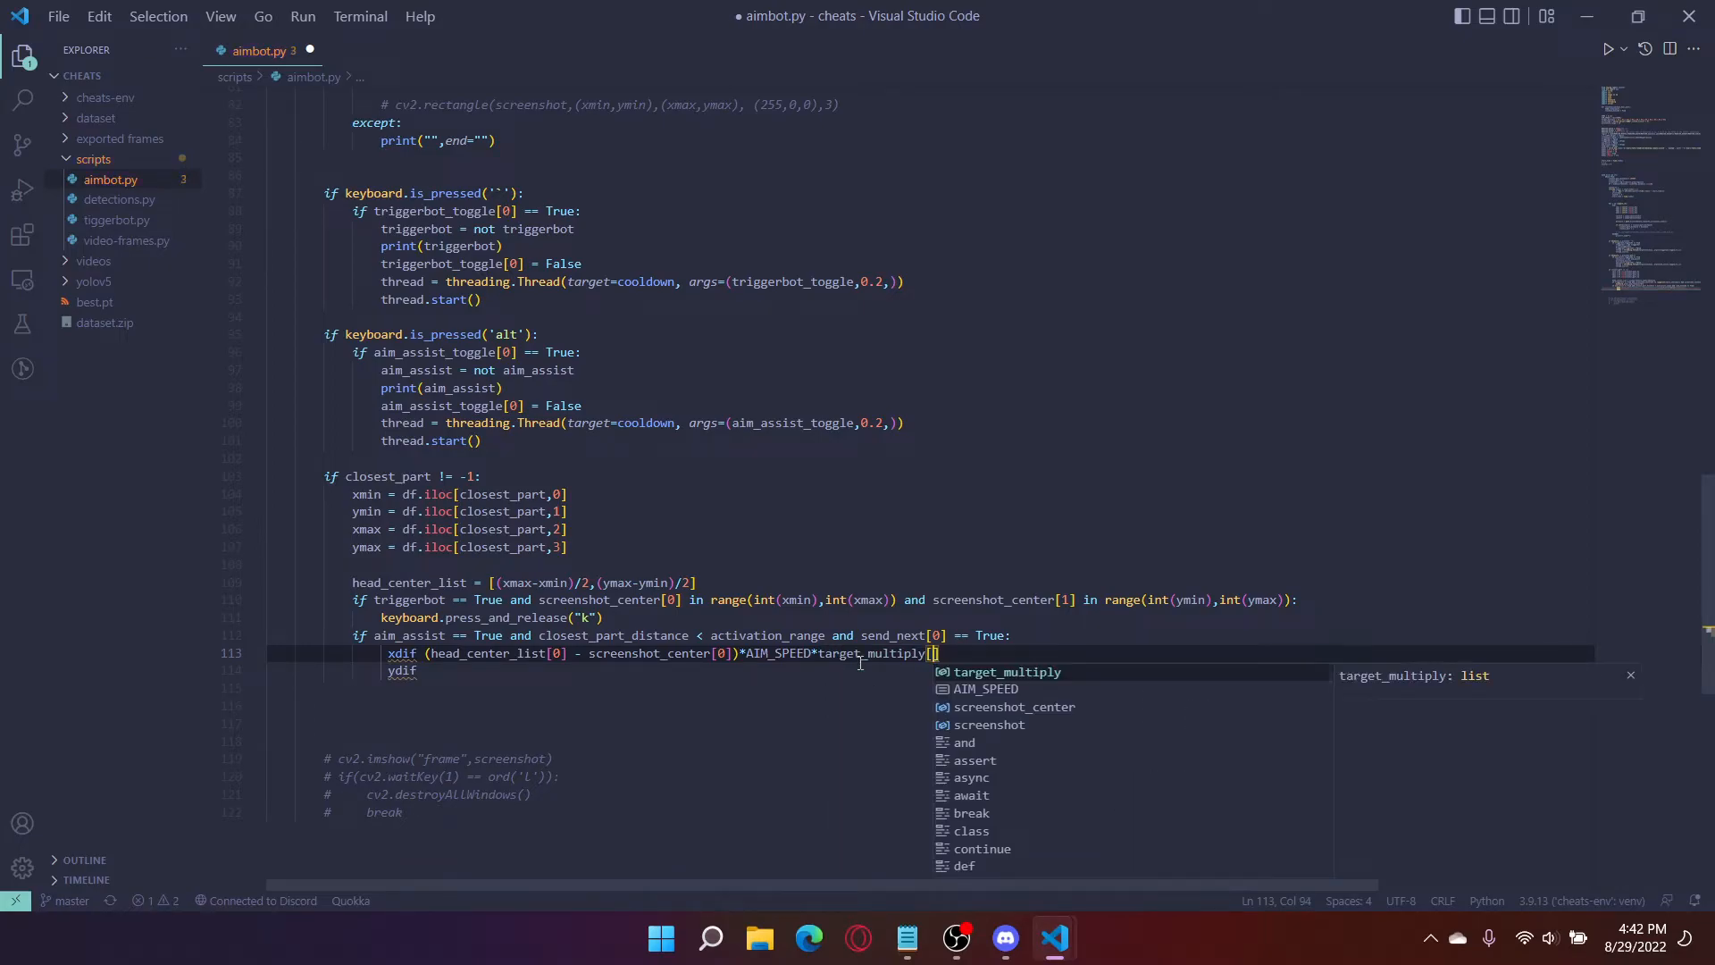
type("M")
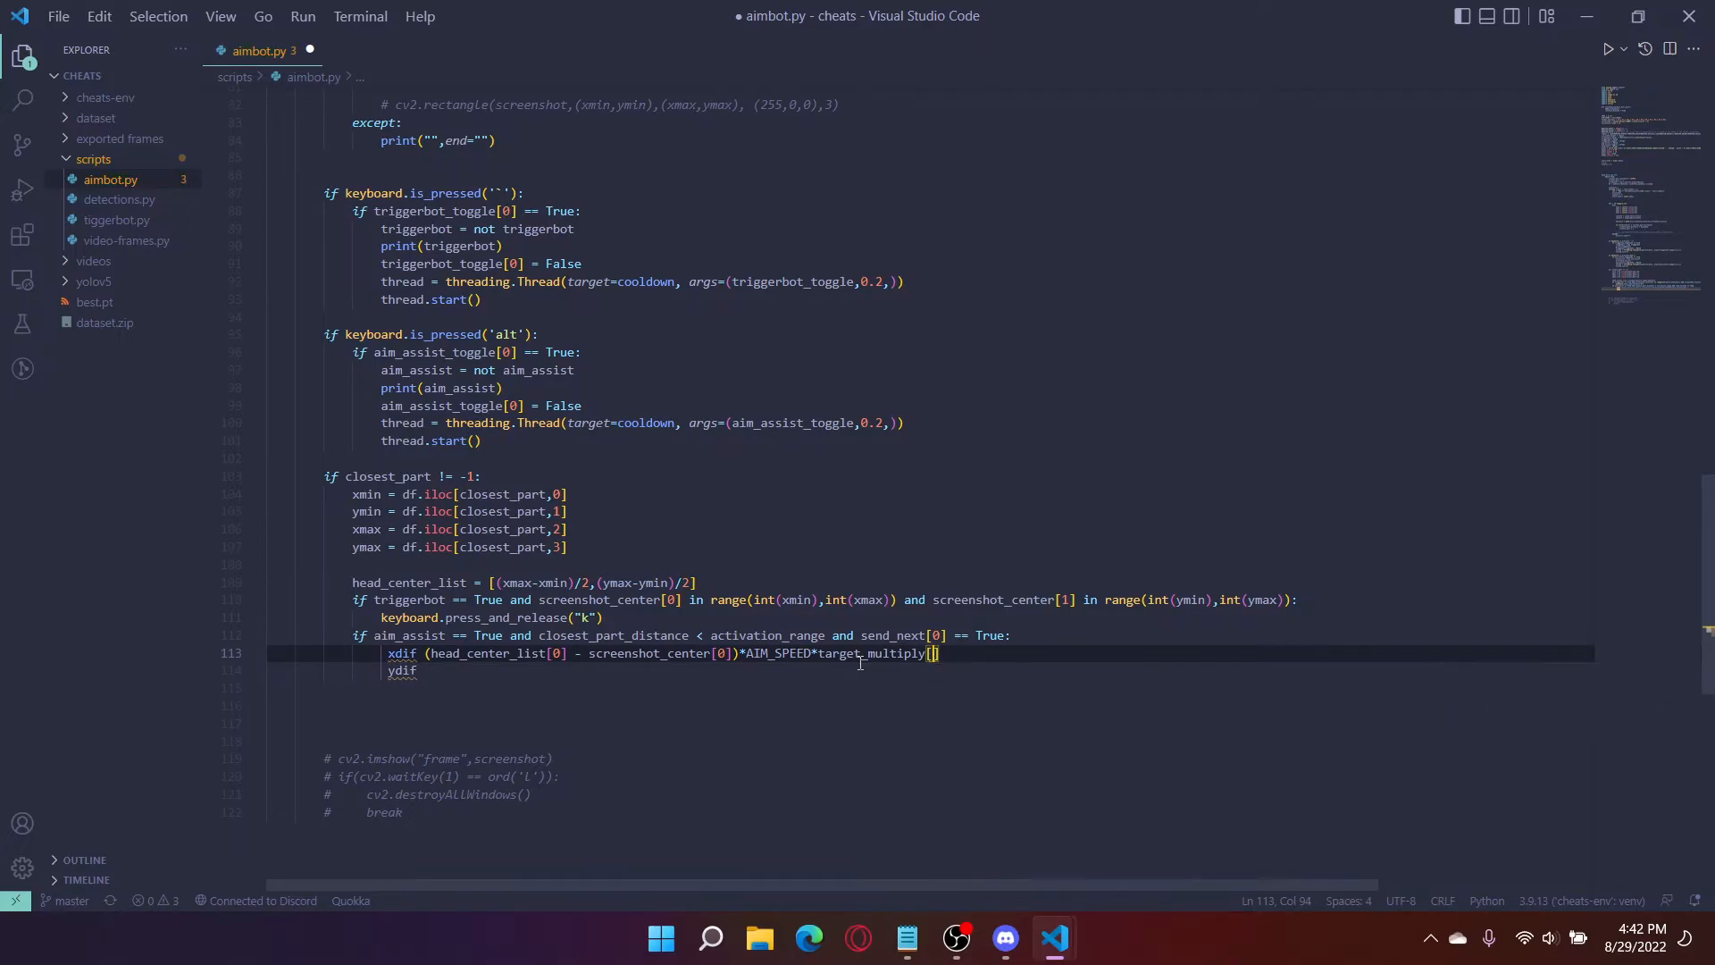
type("MONITOR_SCALE")
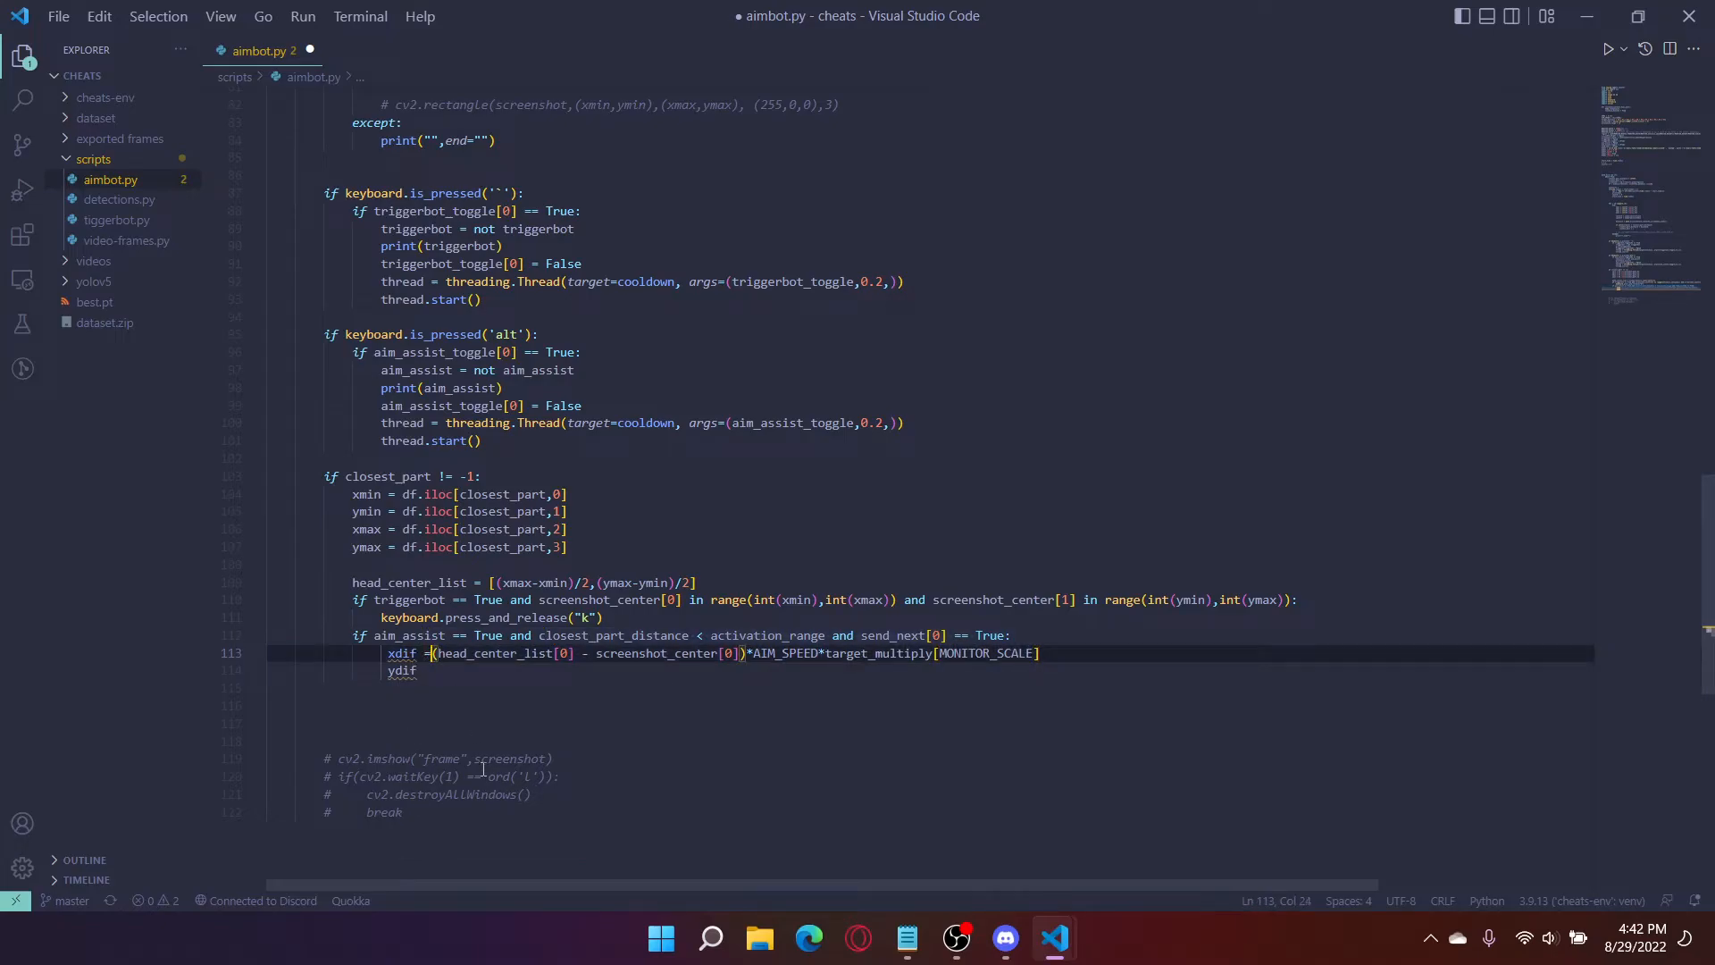
type("(head_center_list[0] - screenshot_center[0])*AIM_SPEED*target_multiply[MONITOR_SCALE]")
left_click(402, 670)
type(" = (head_center_list[1] - screenshot_center[1])*AIM_SPEED*target_multiply[MONITOR_SCALE")
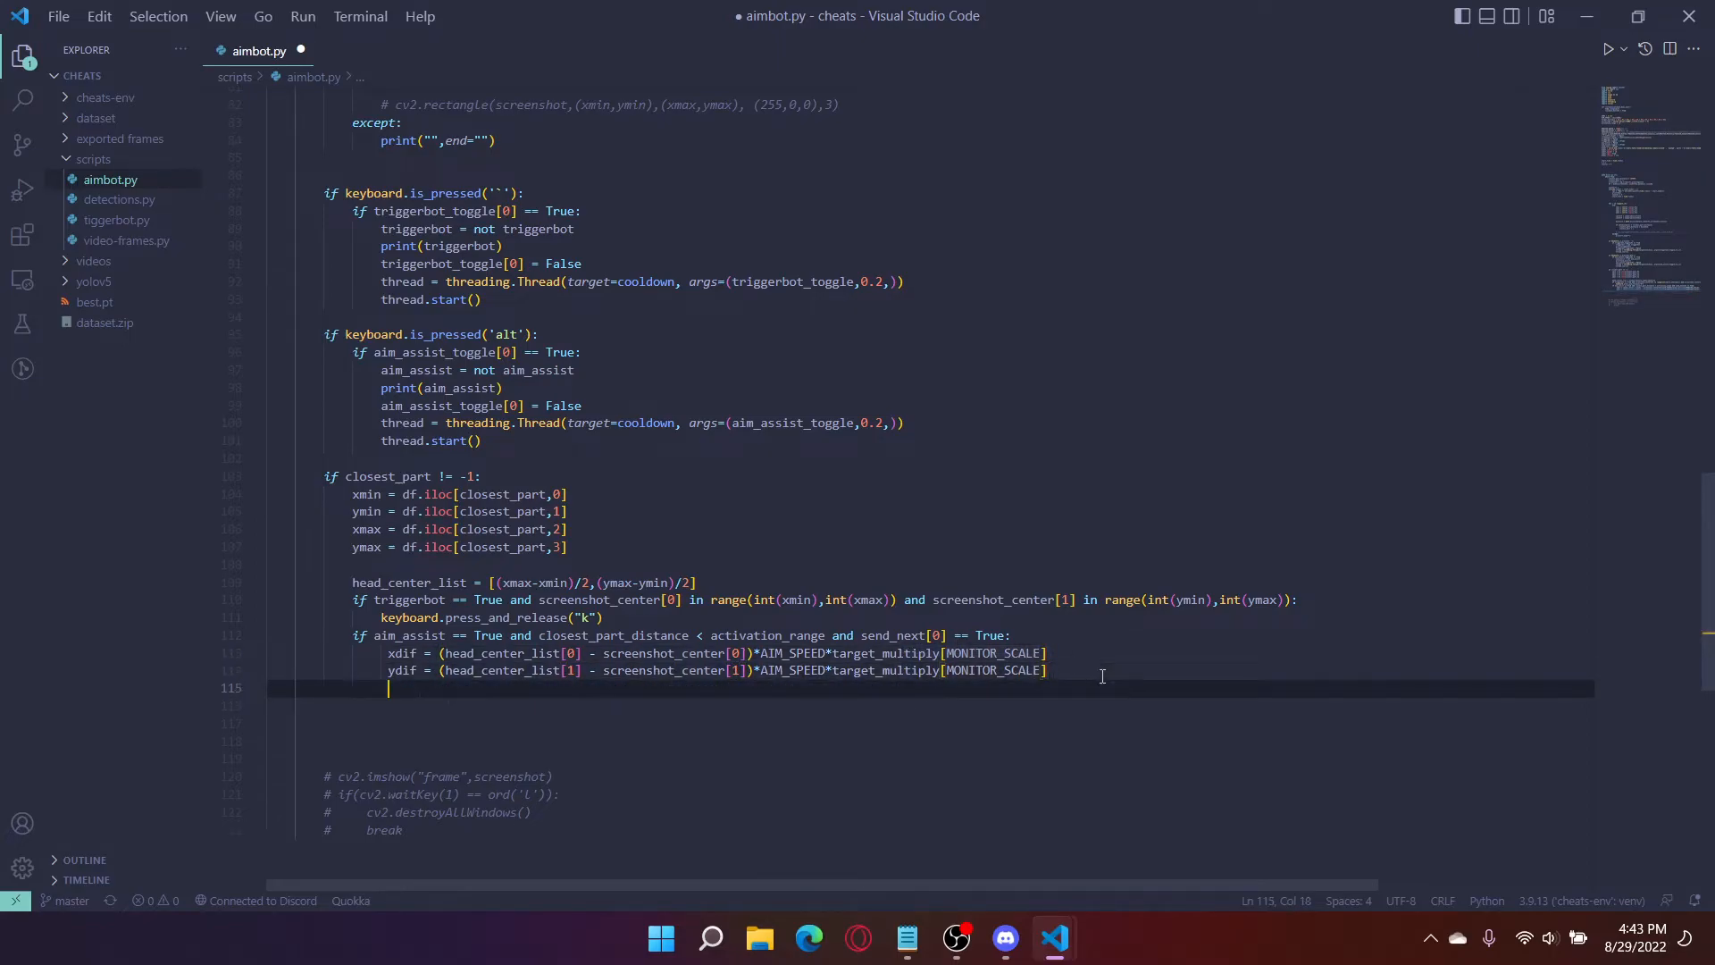
Step: Add the line data = f"{int(xdif)}:{int(ydif)}" below xdif and ydif
type("data f\"{")
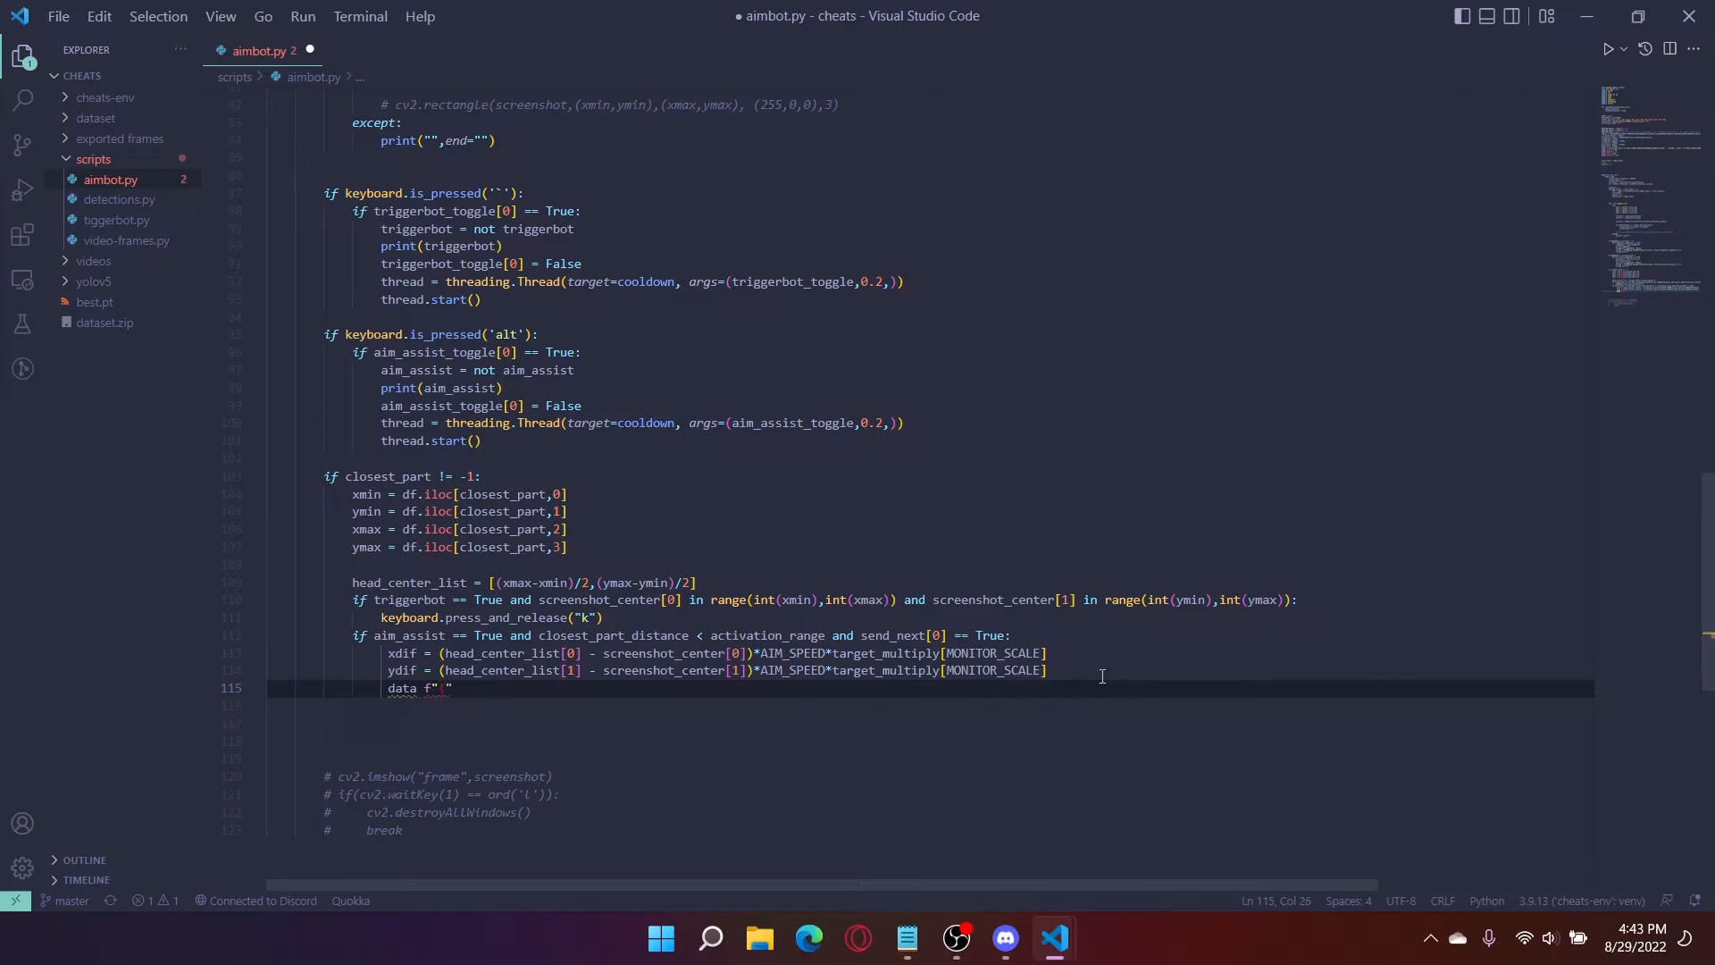
type("{}")
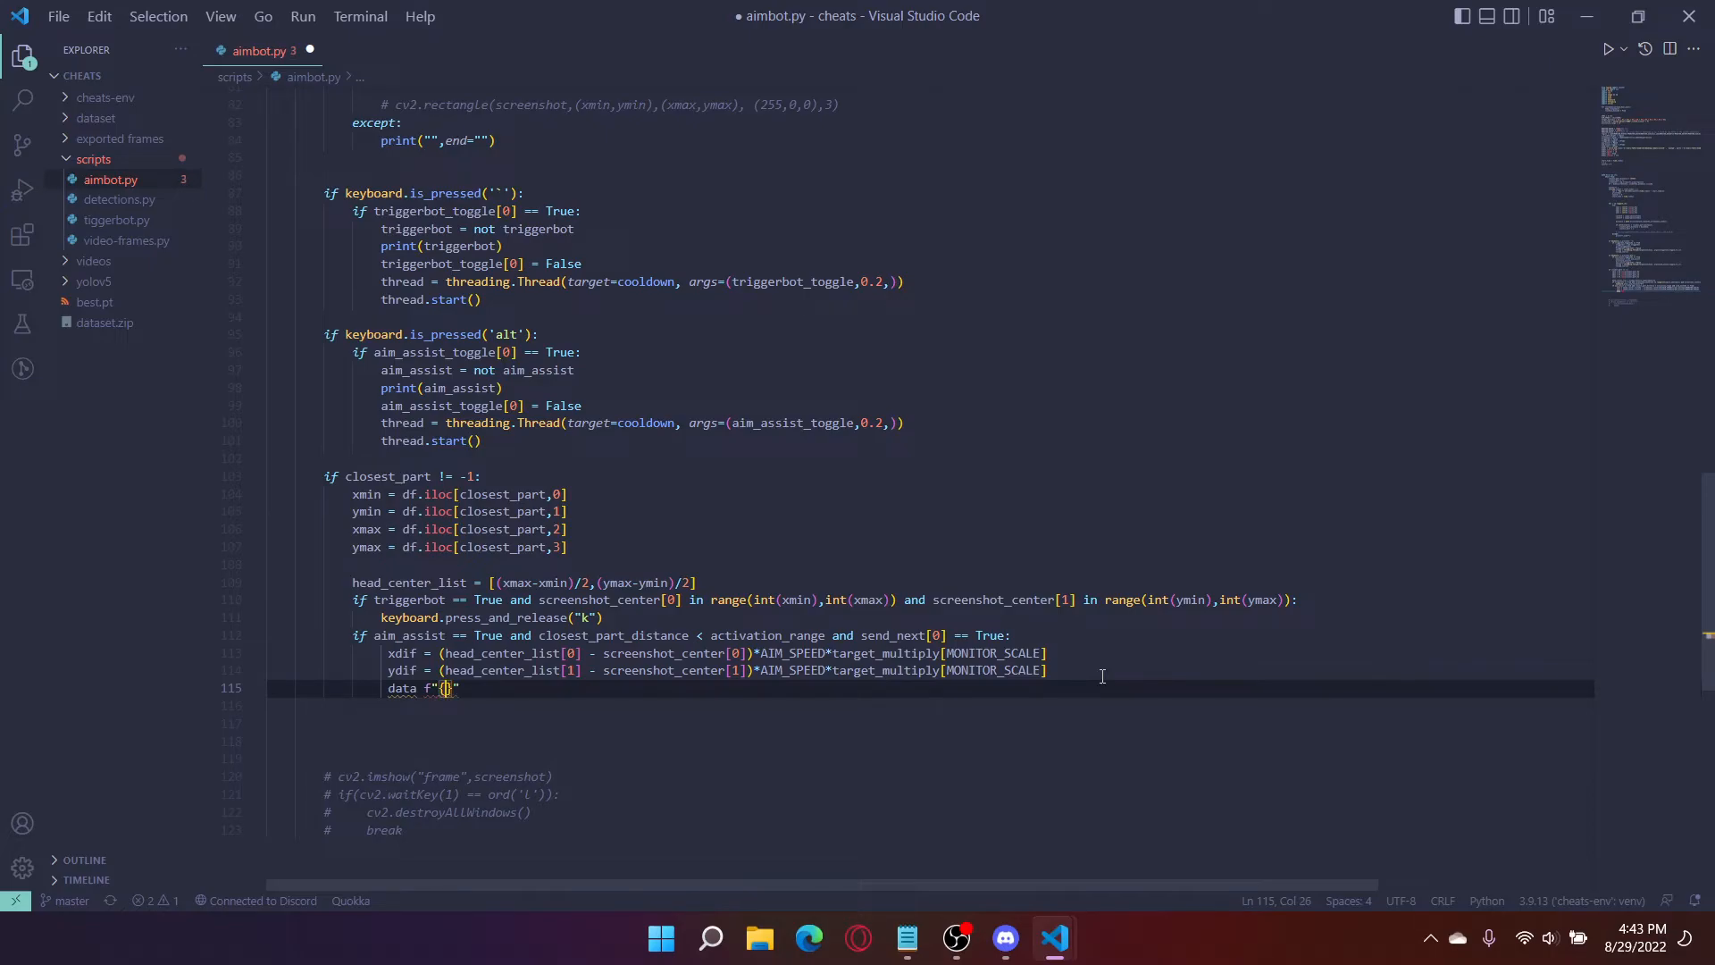
type("int")
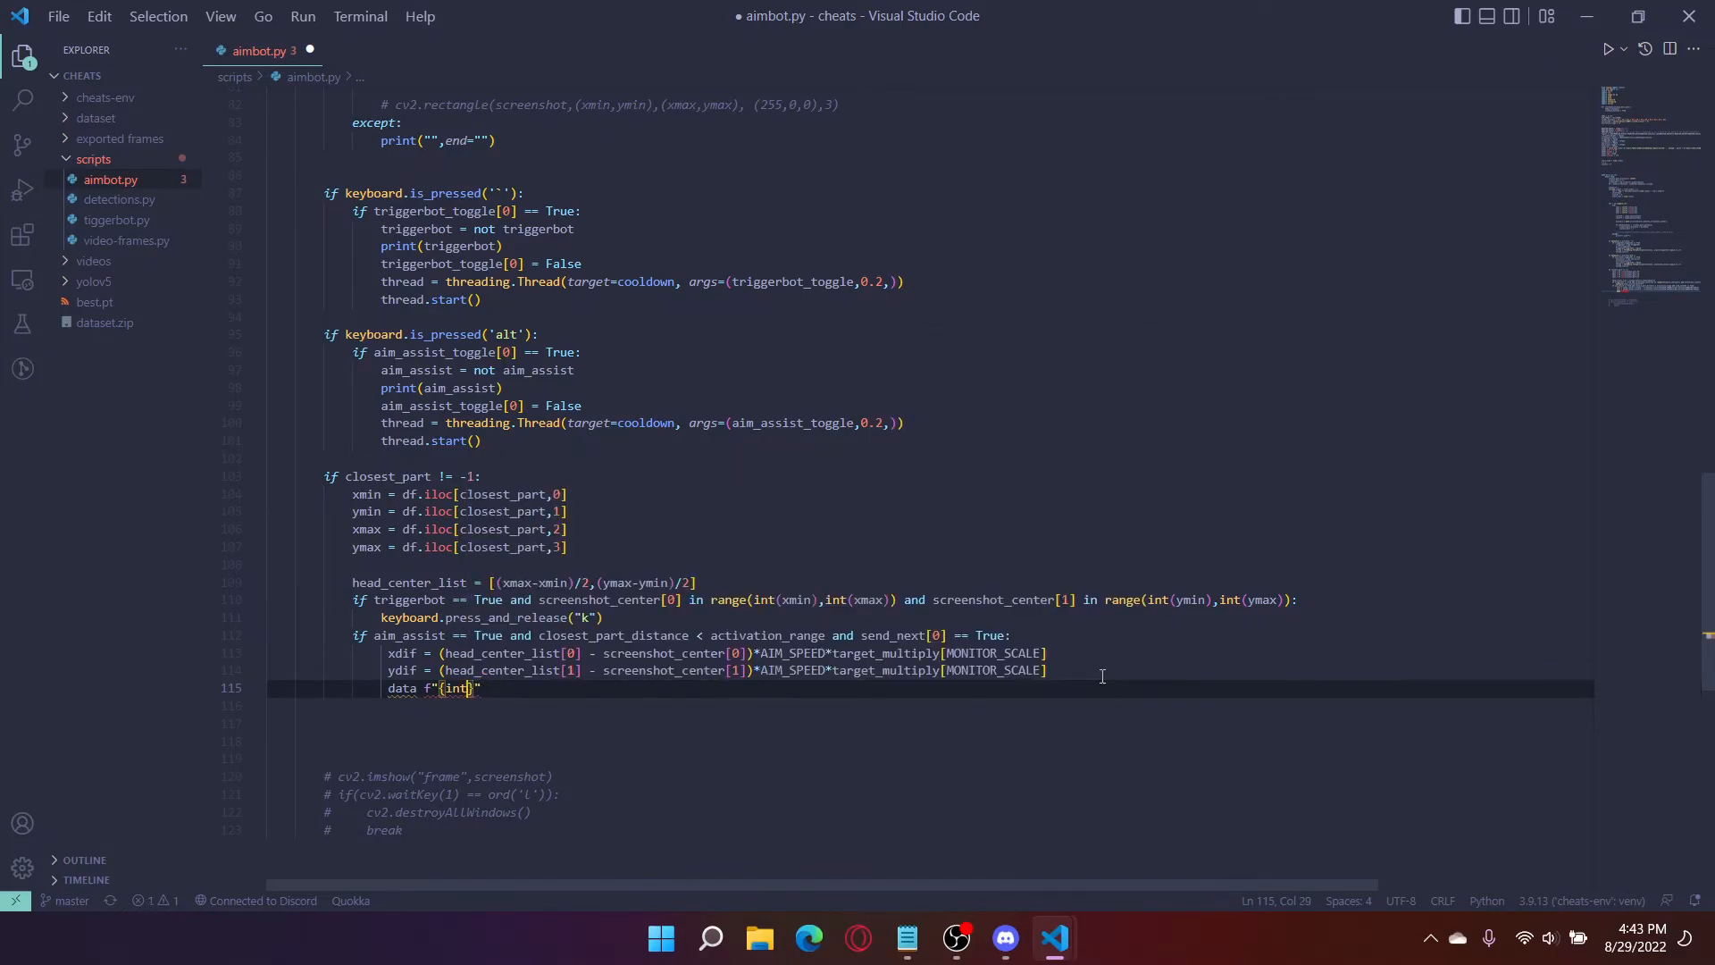
type("(xdif")
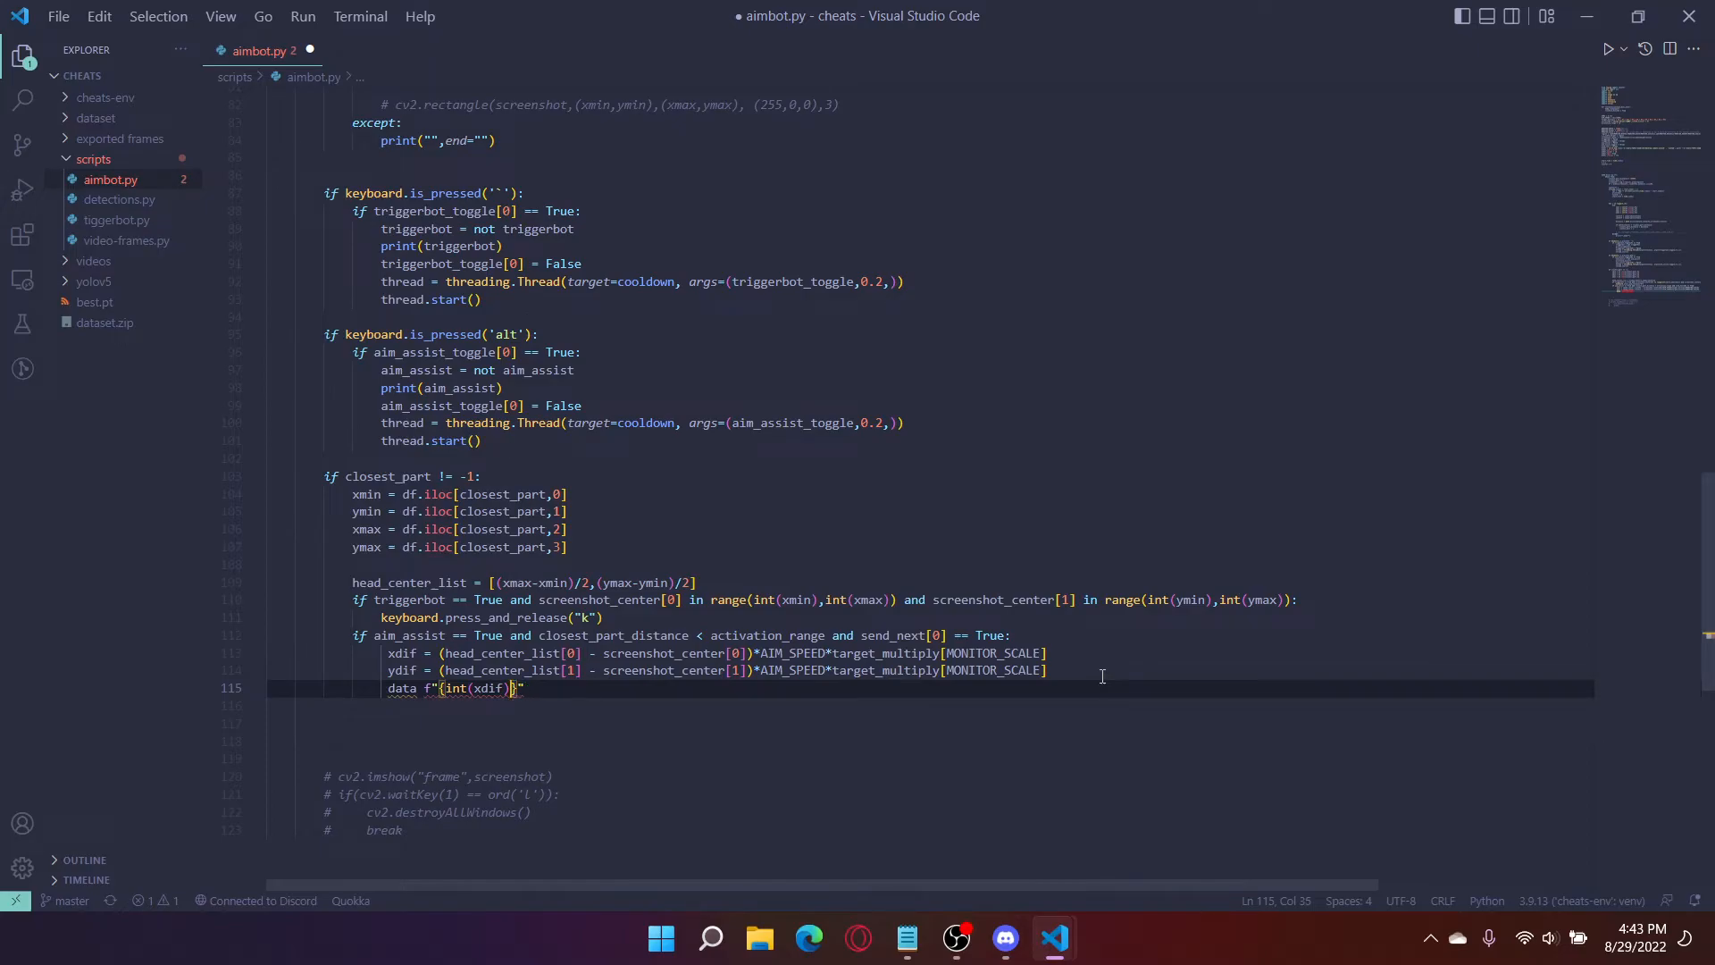
type(":}")
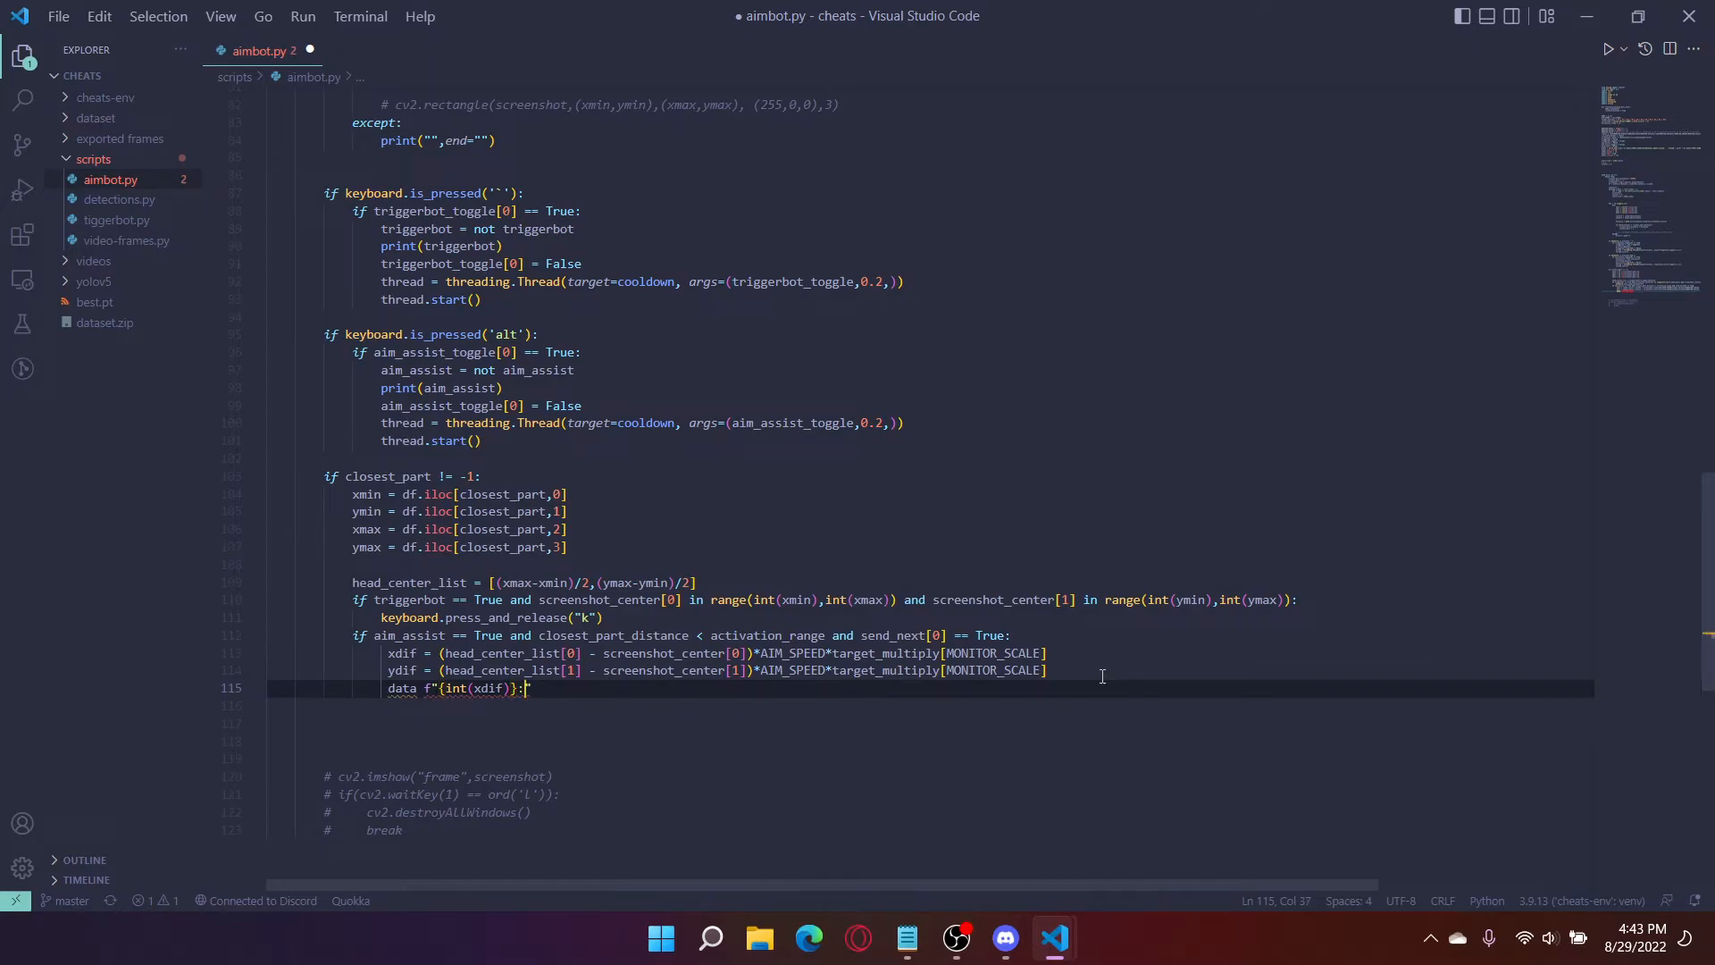
type("{}")
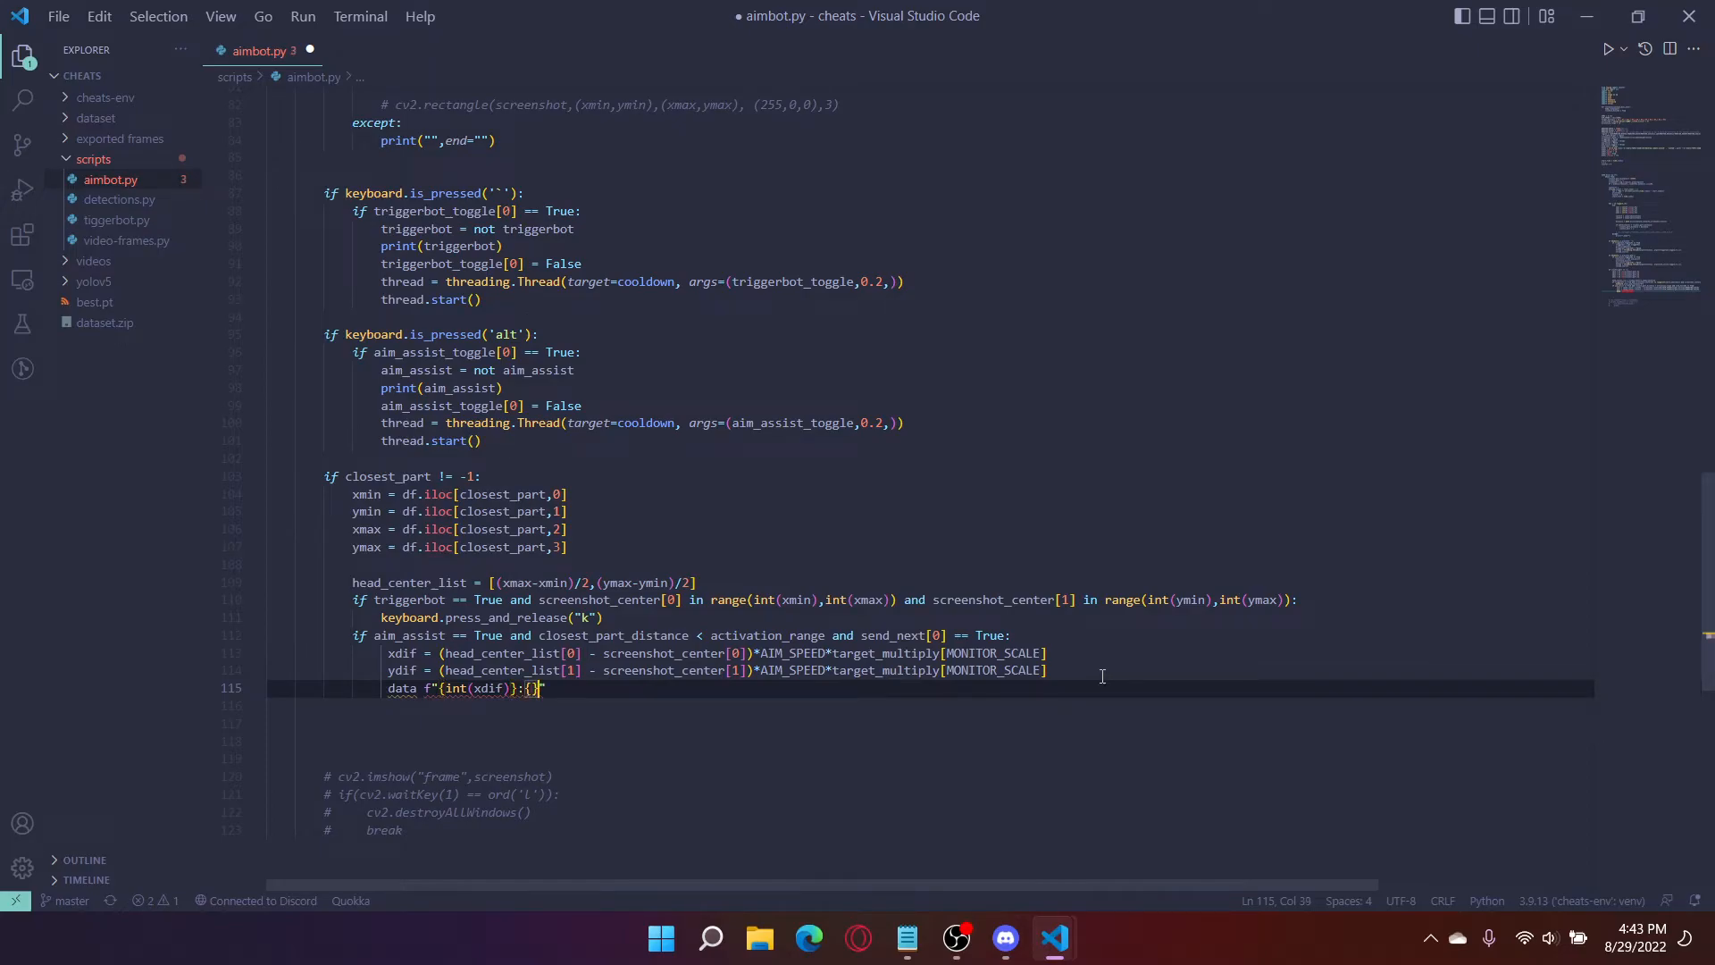
type("int(ydif")
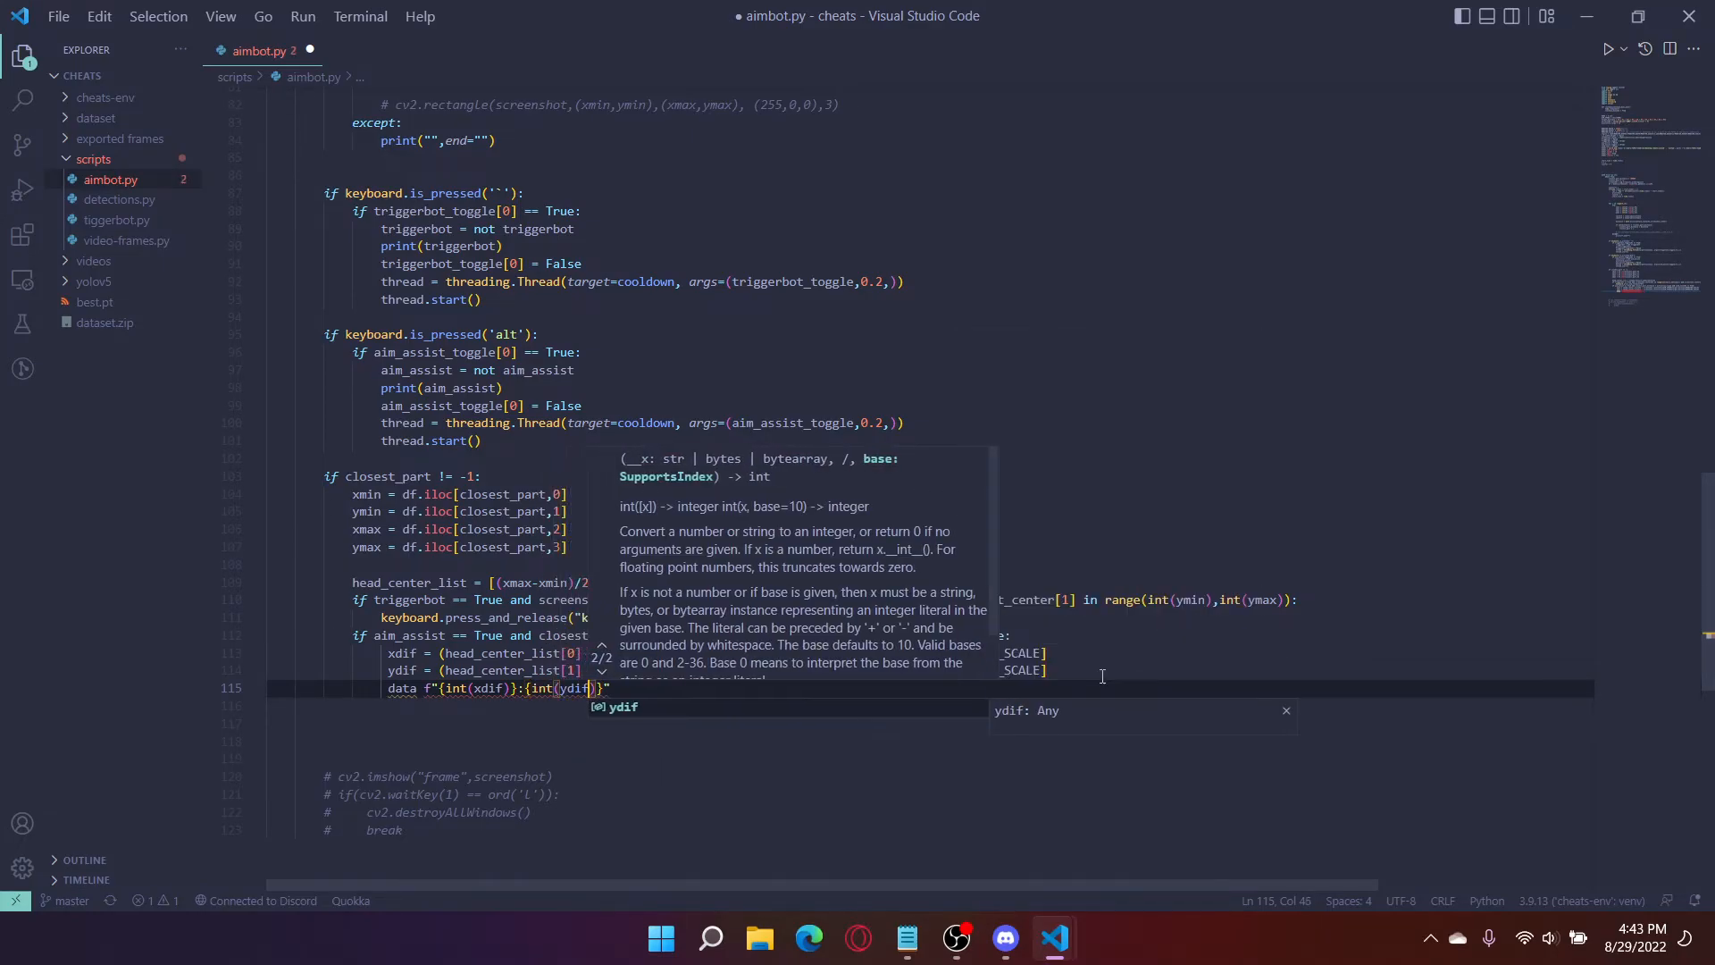
type(")")
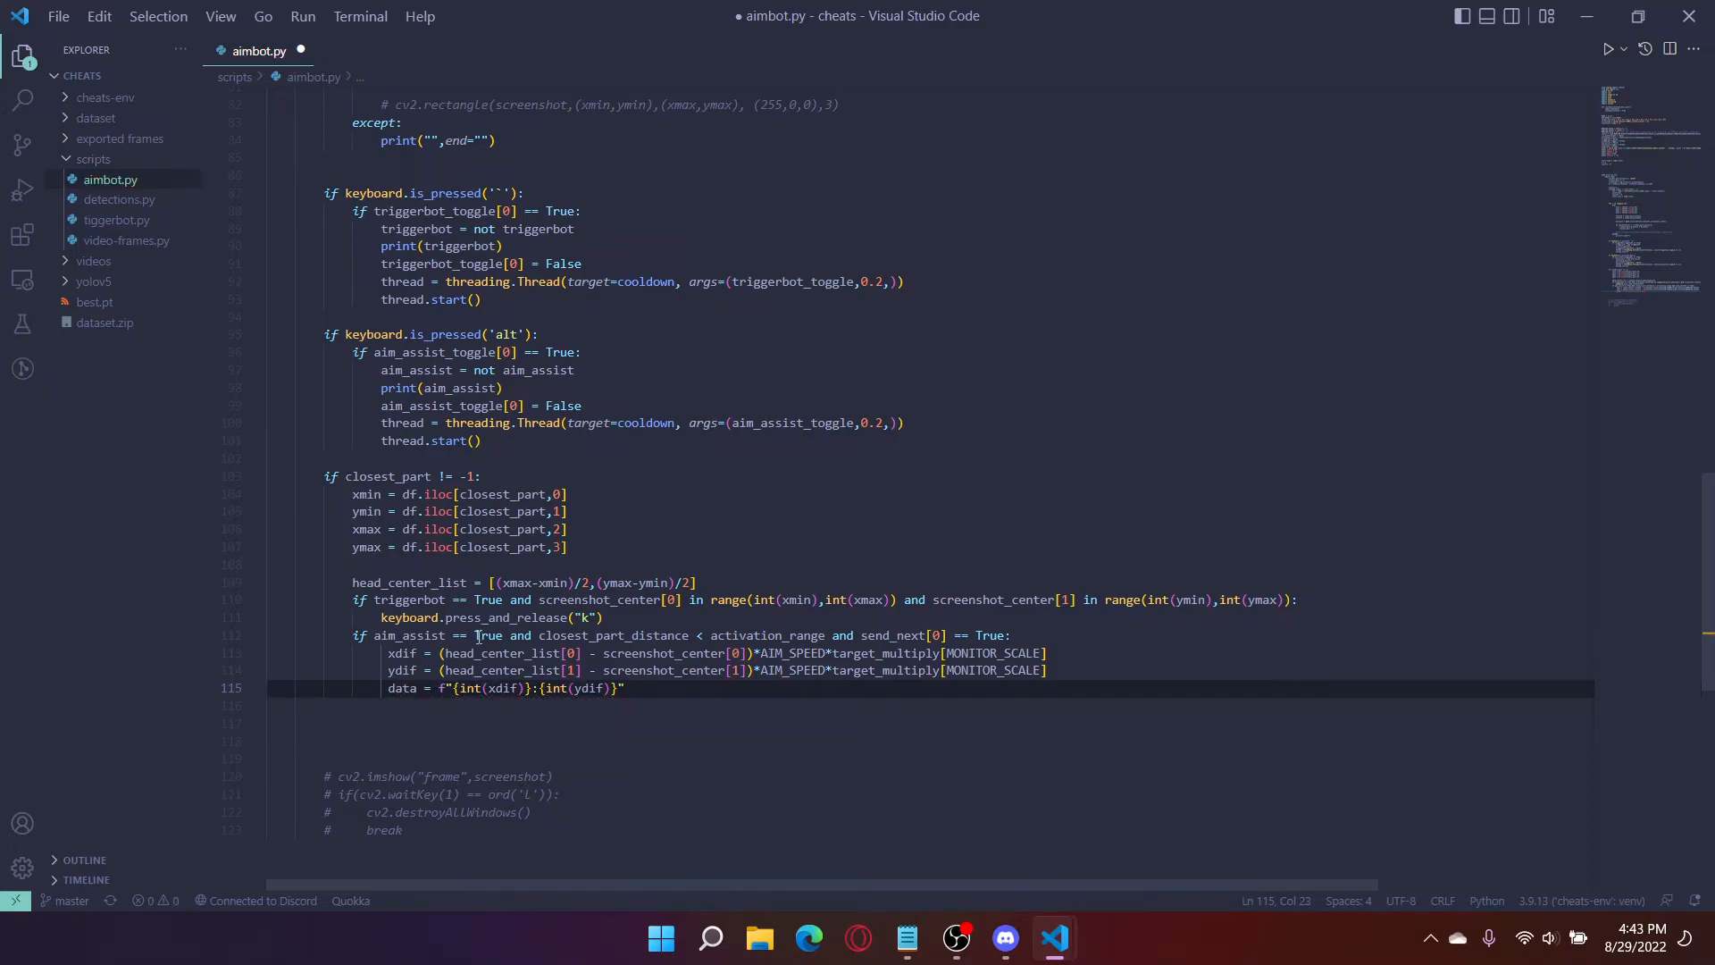
double_click(500, 688)
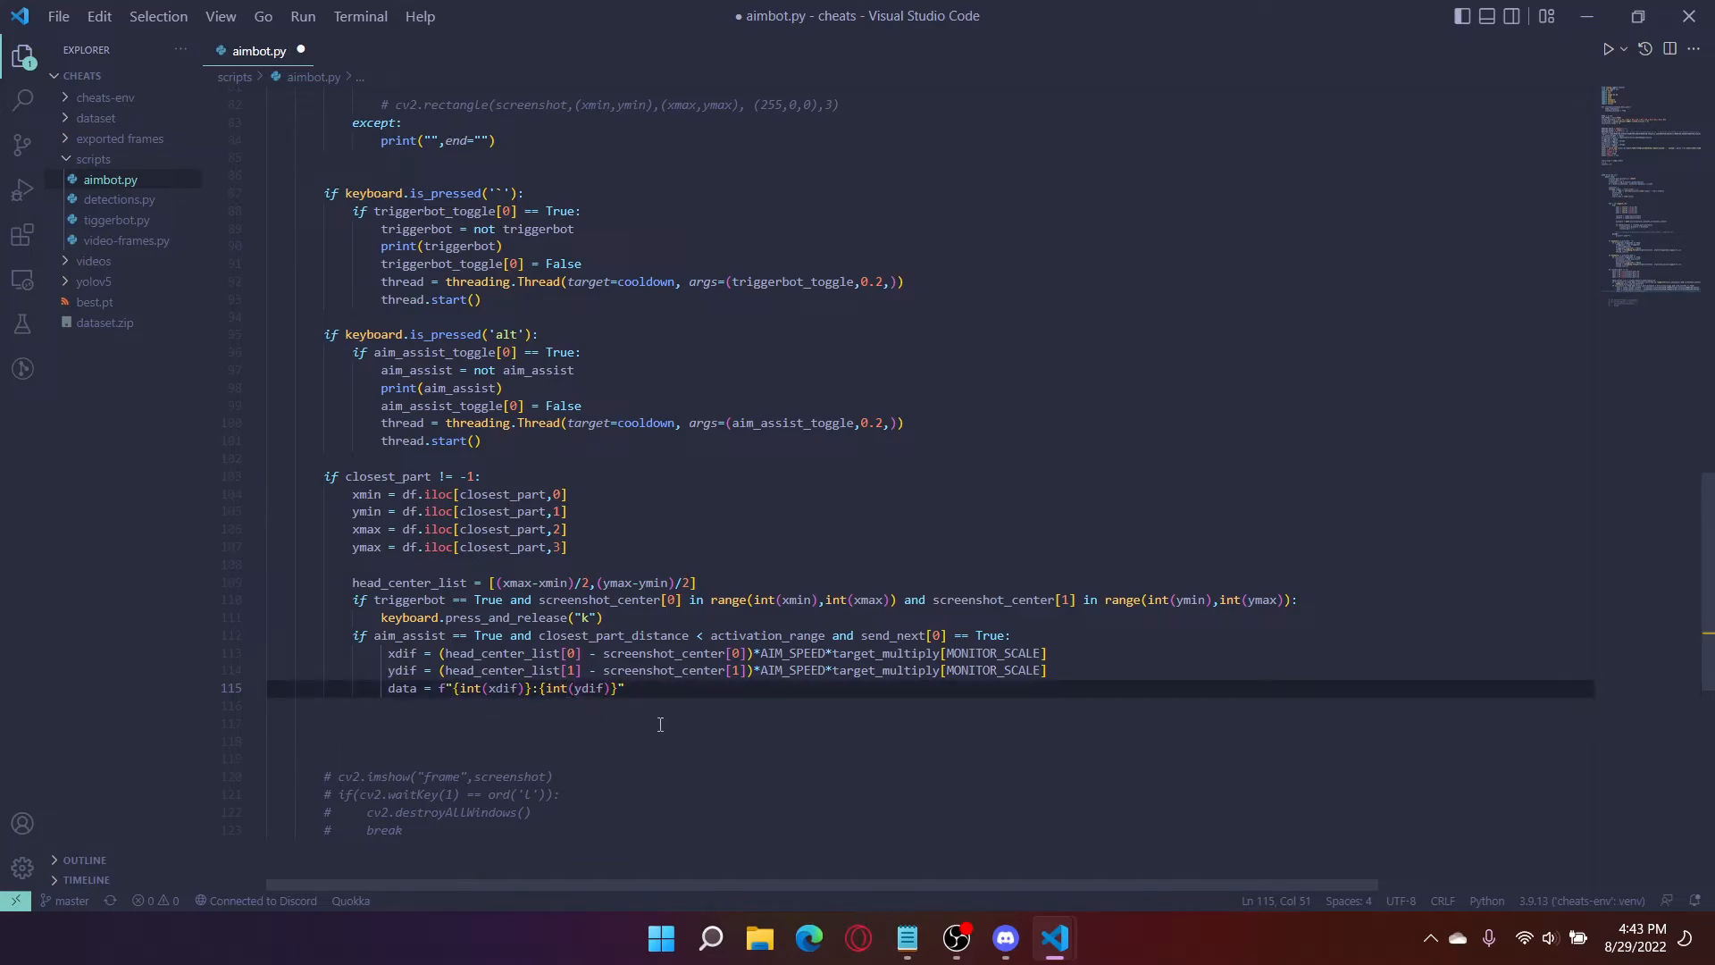
Step: Add serialcomm.write(data.encode()) below the data line
type("serial")
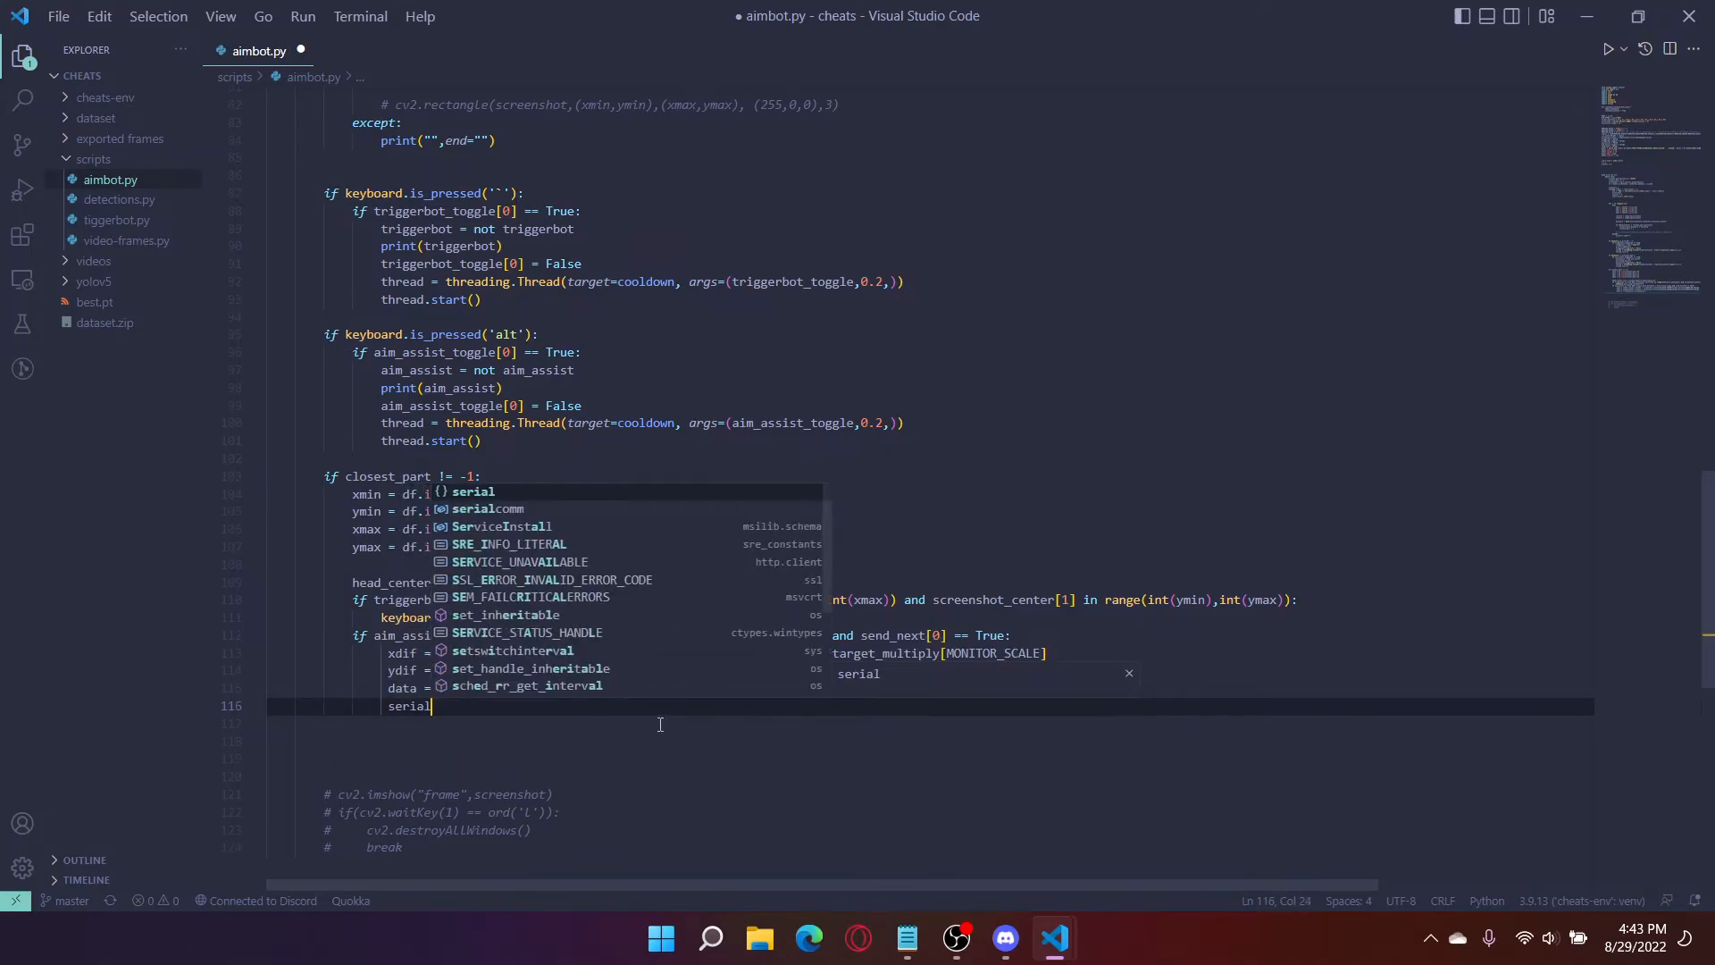
type("comm")
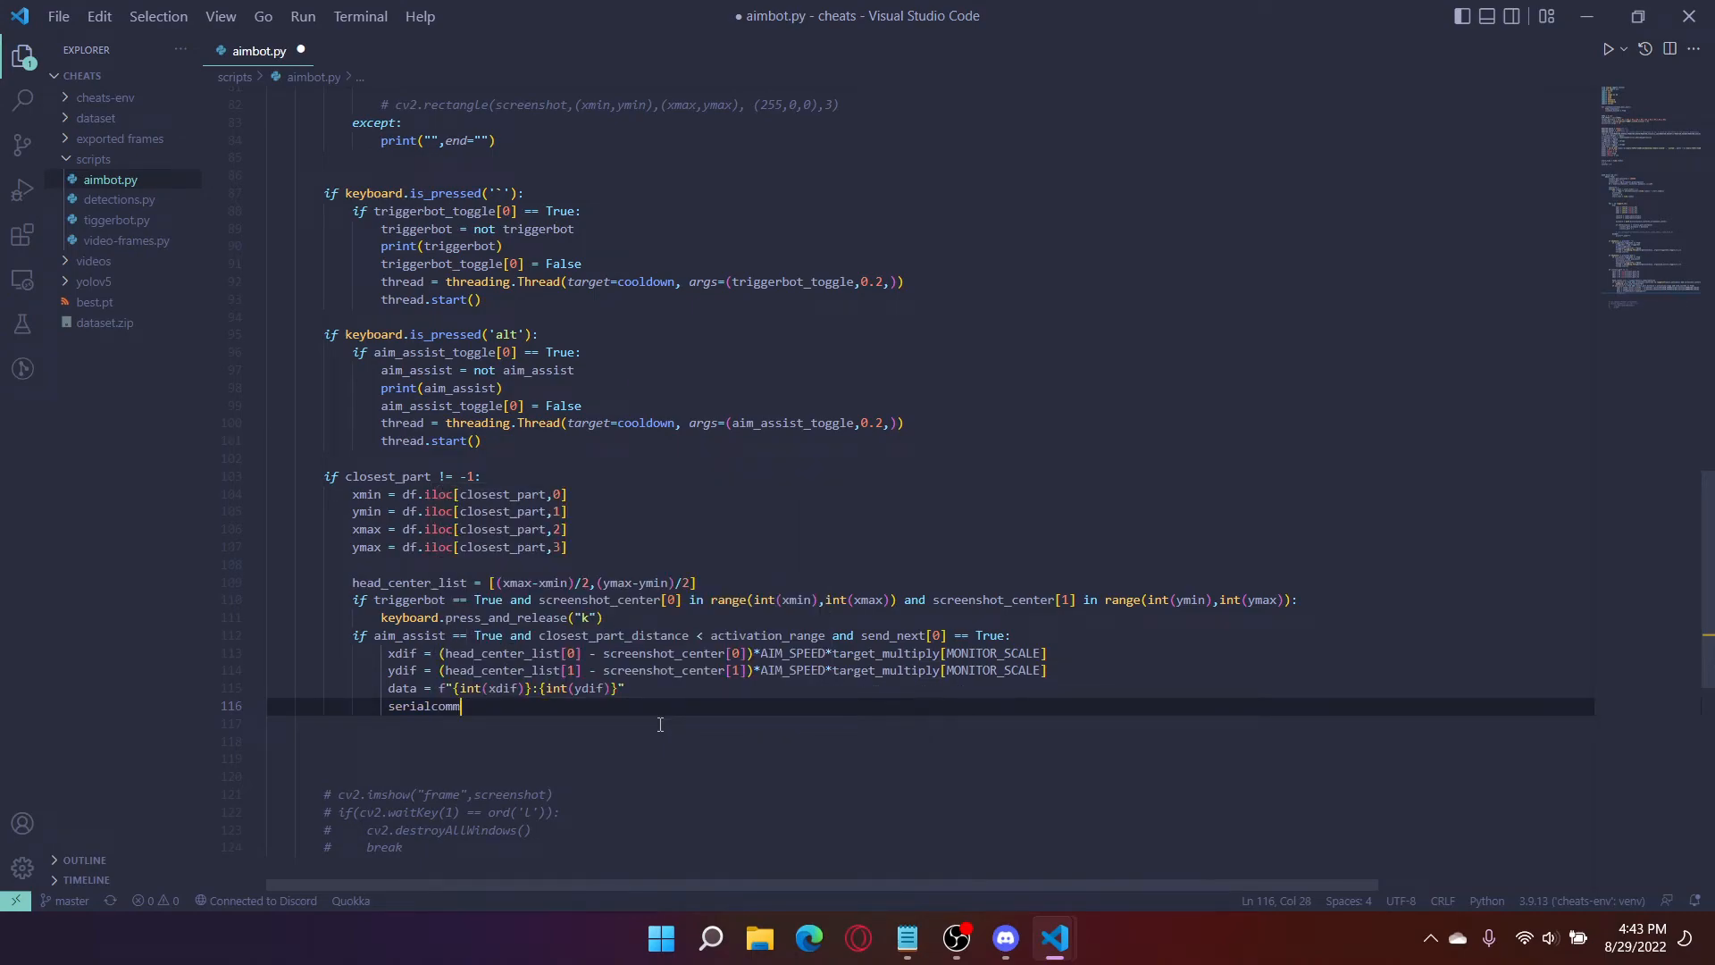
type(".write")
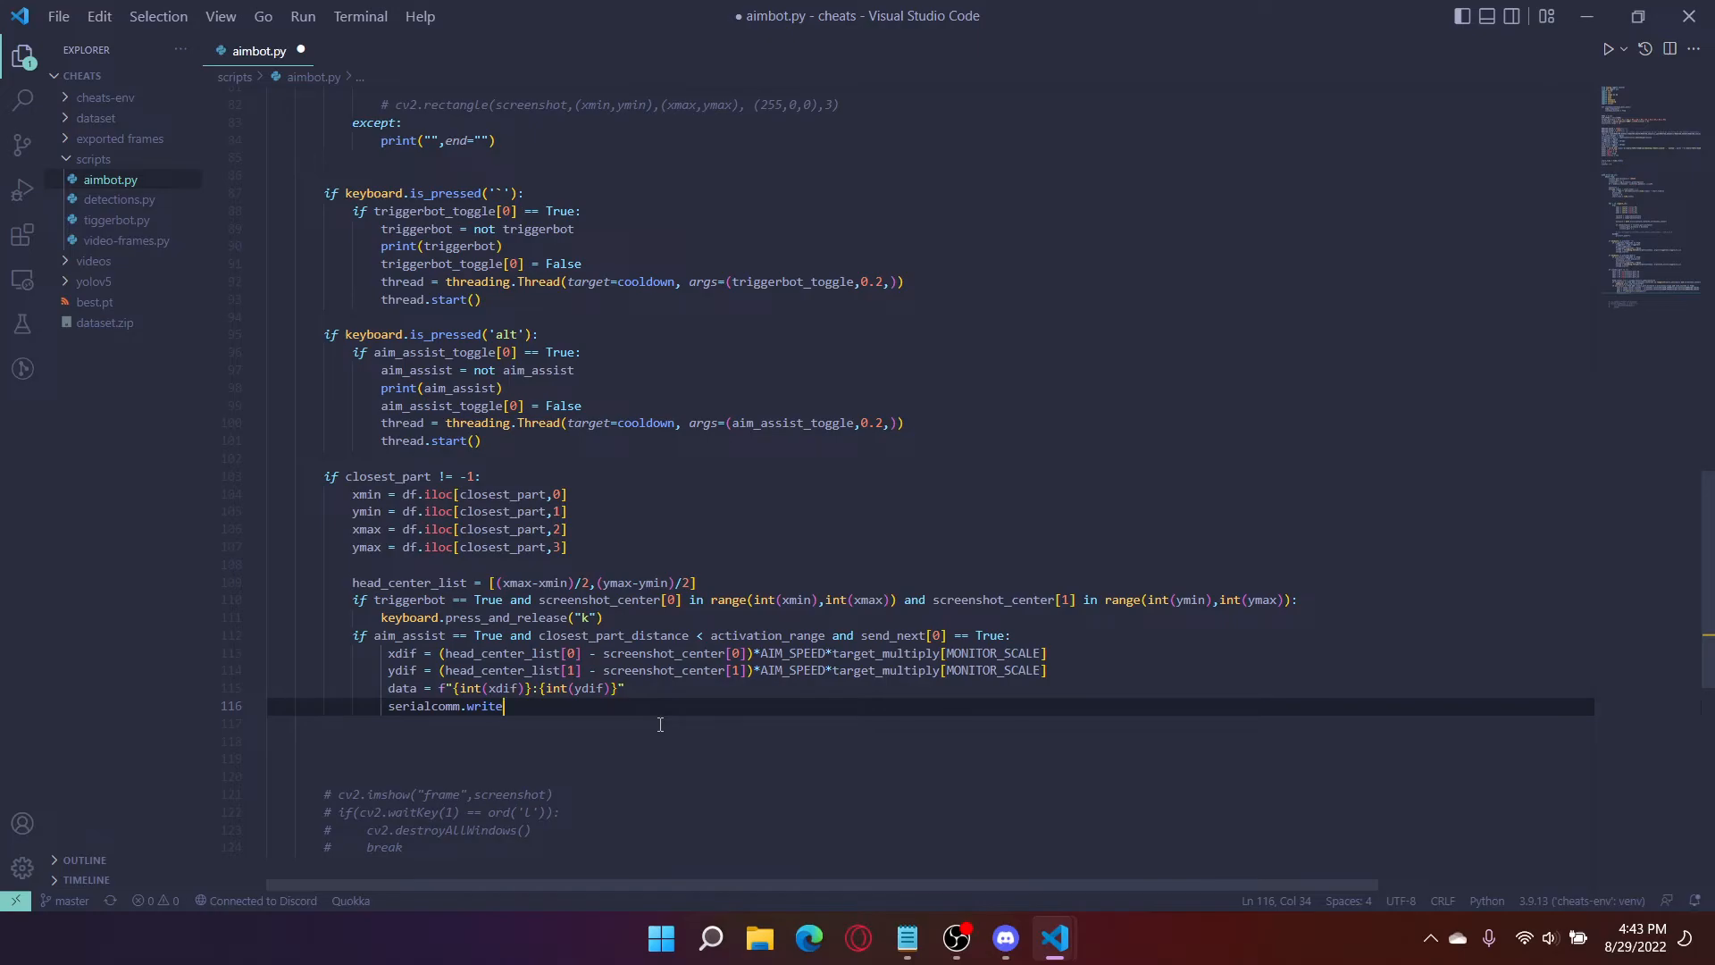
type("data)")
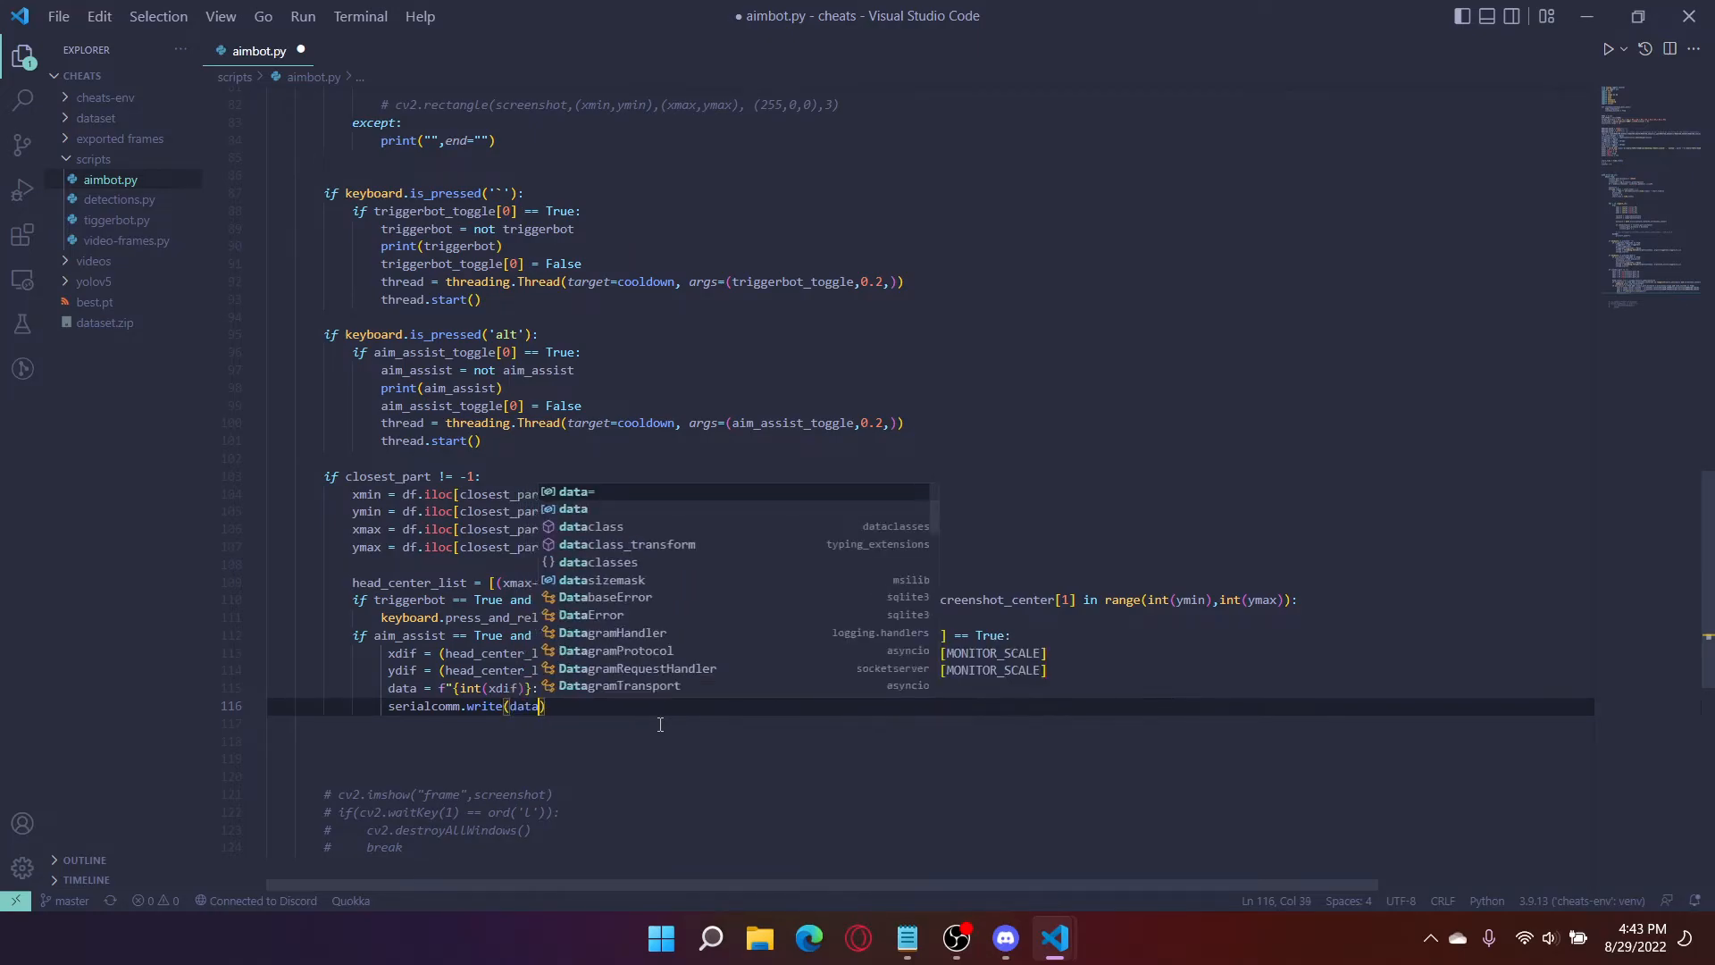
type(".en")
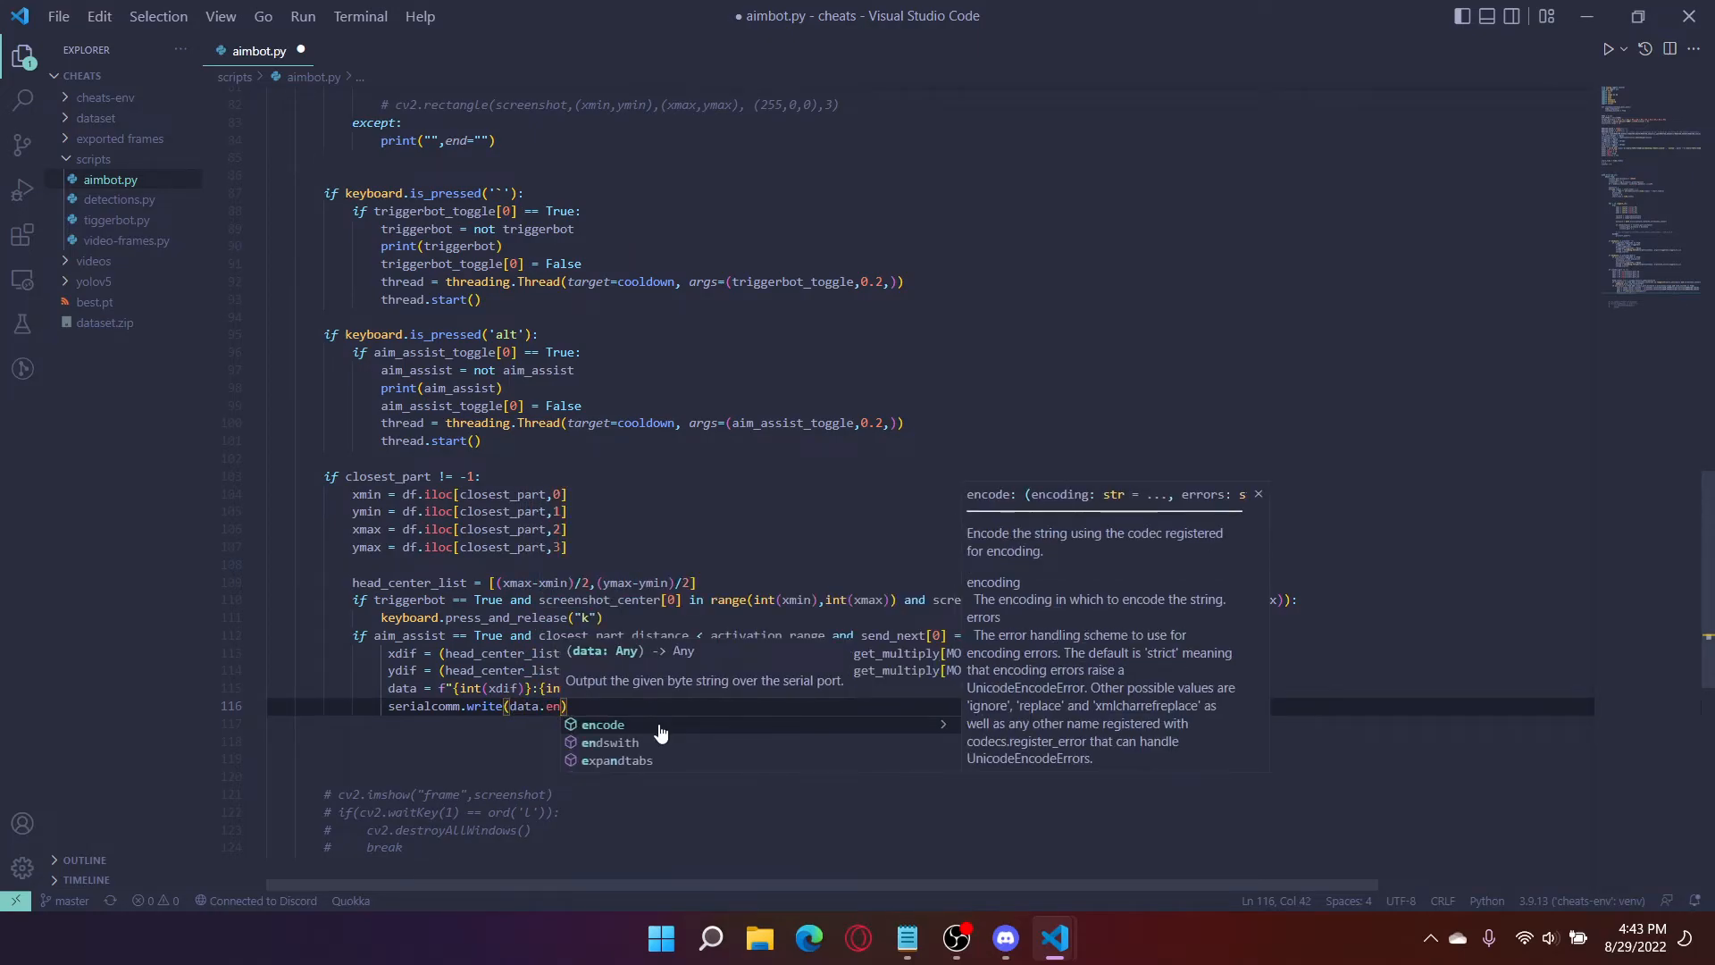
type("encode(")
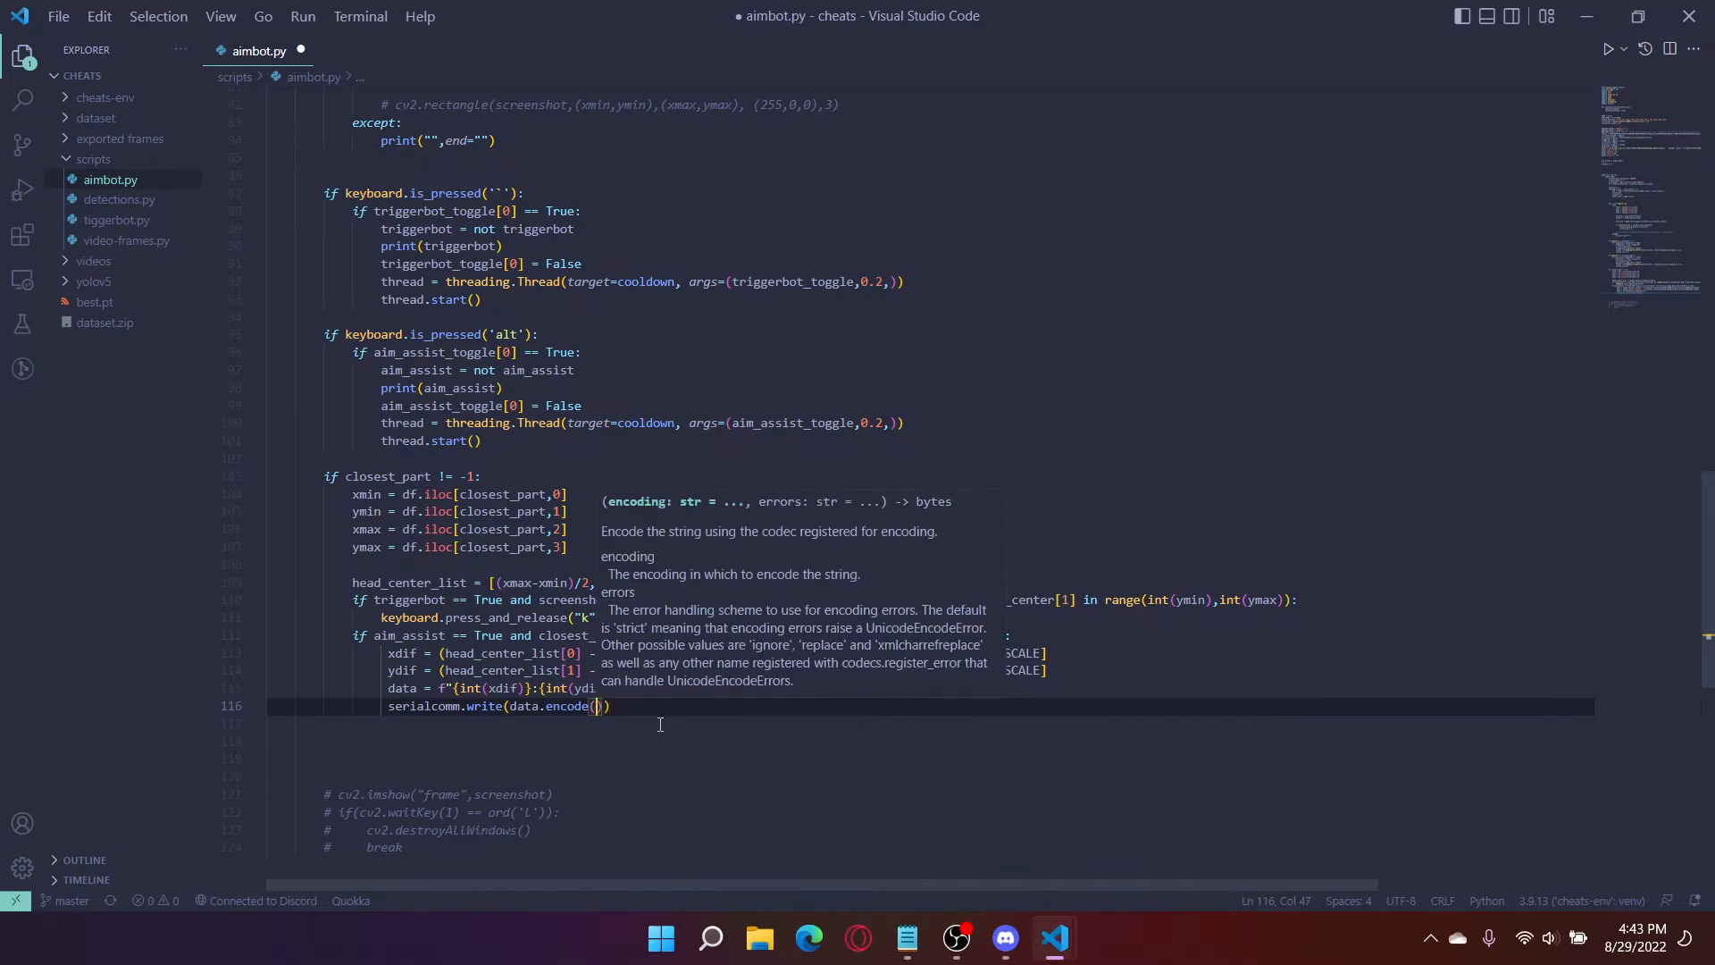
double_click(482, 705)
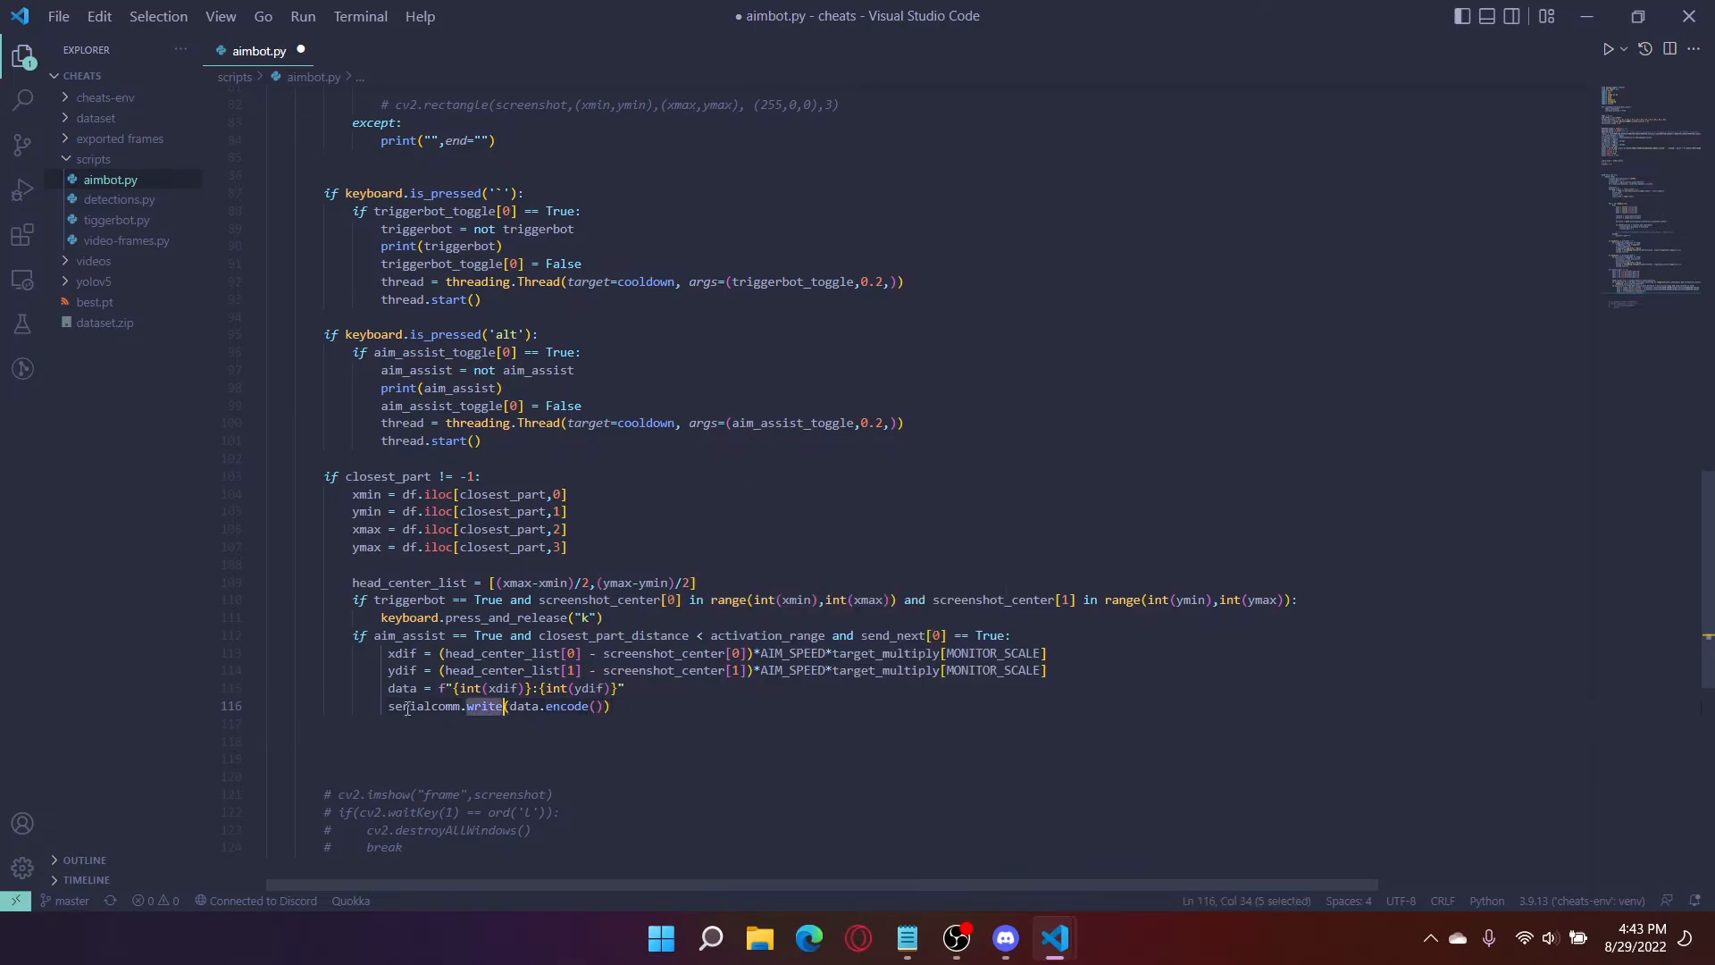
left_click(610, 706)
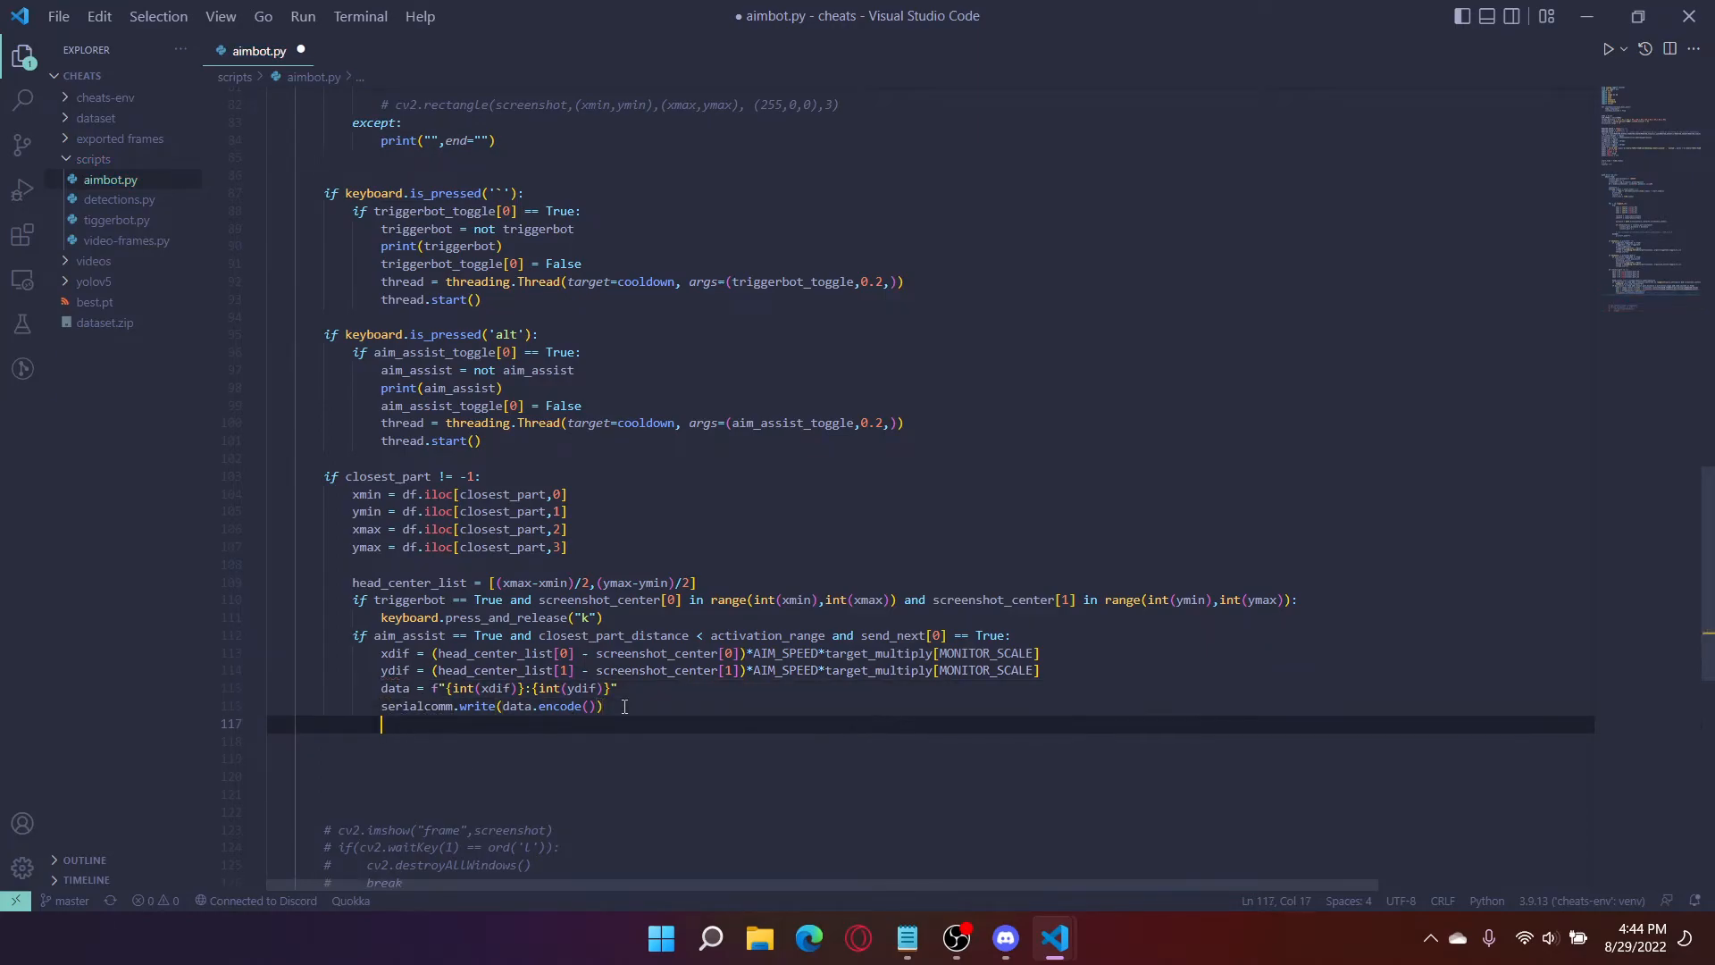
Step: Set send_next[0] = False after the serial write
type("send_next")
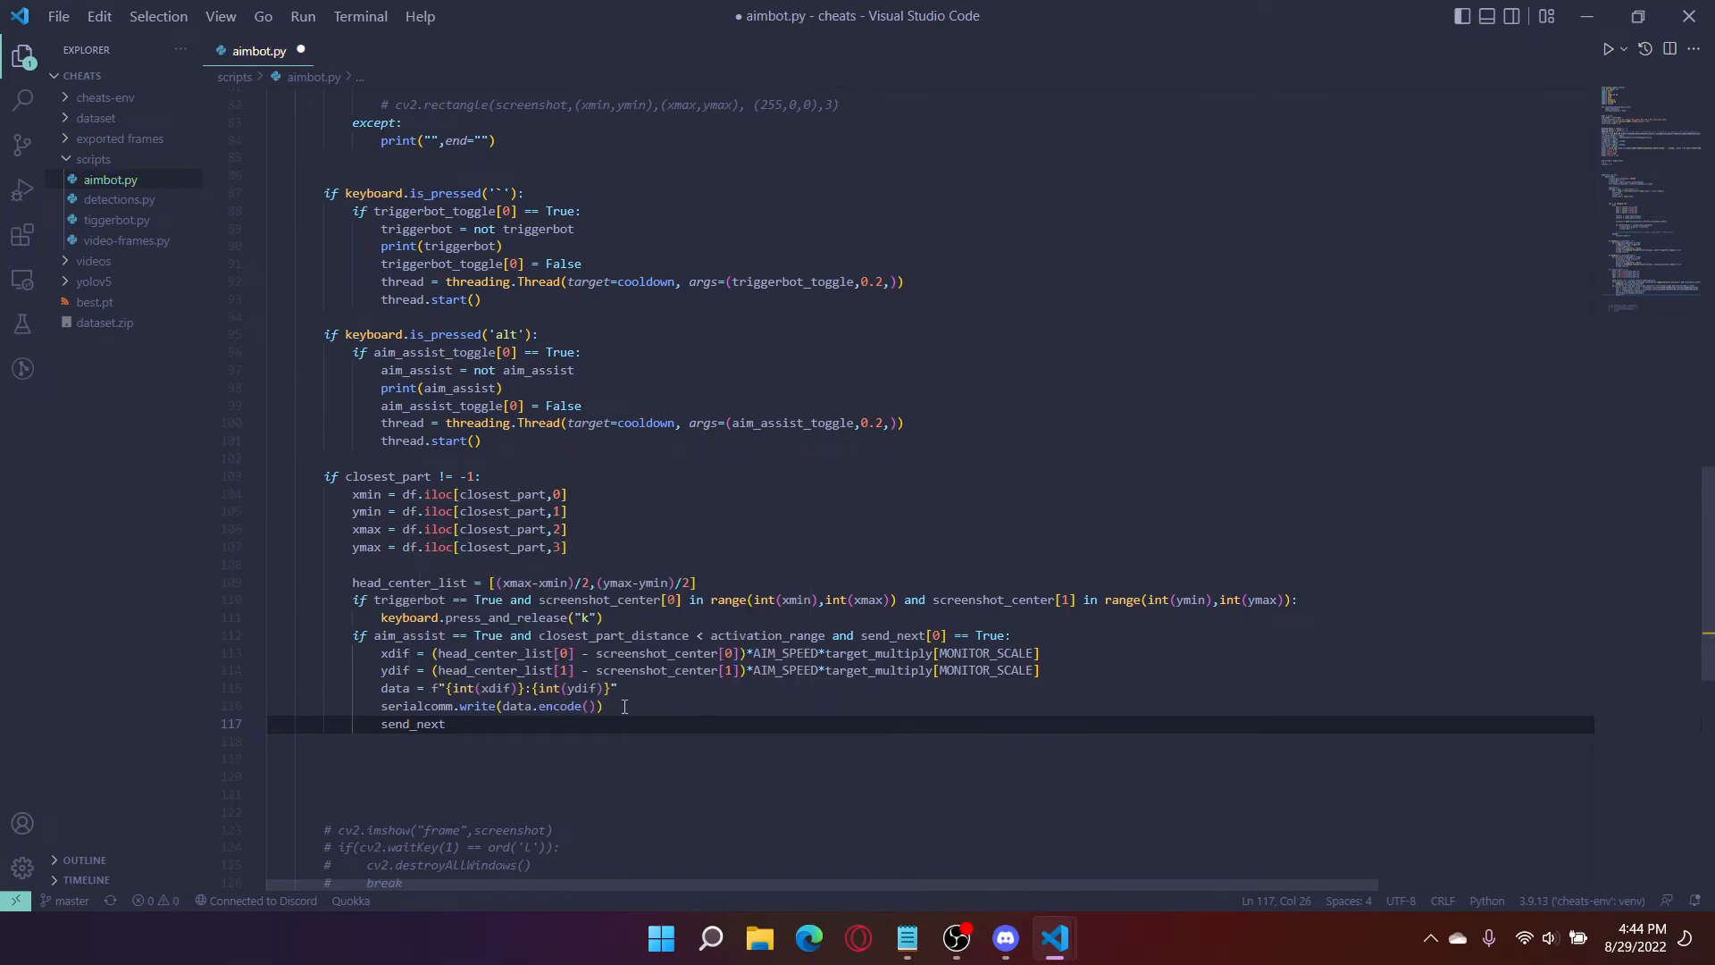
type("[0]")
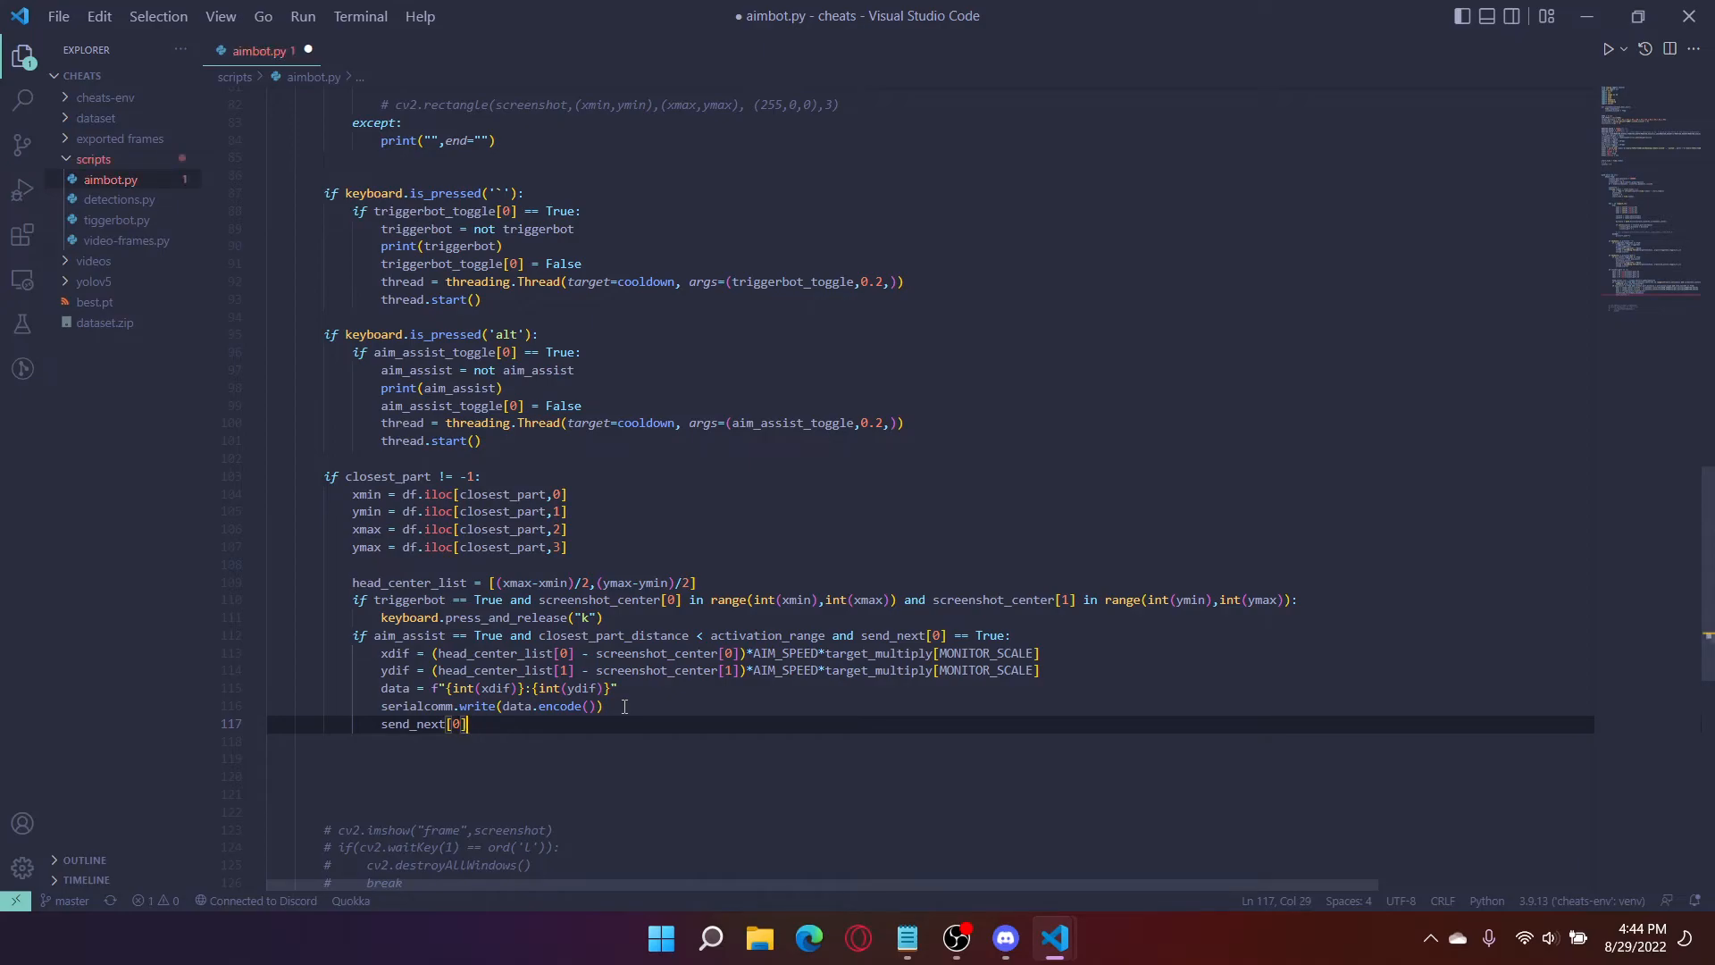
type("=false")
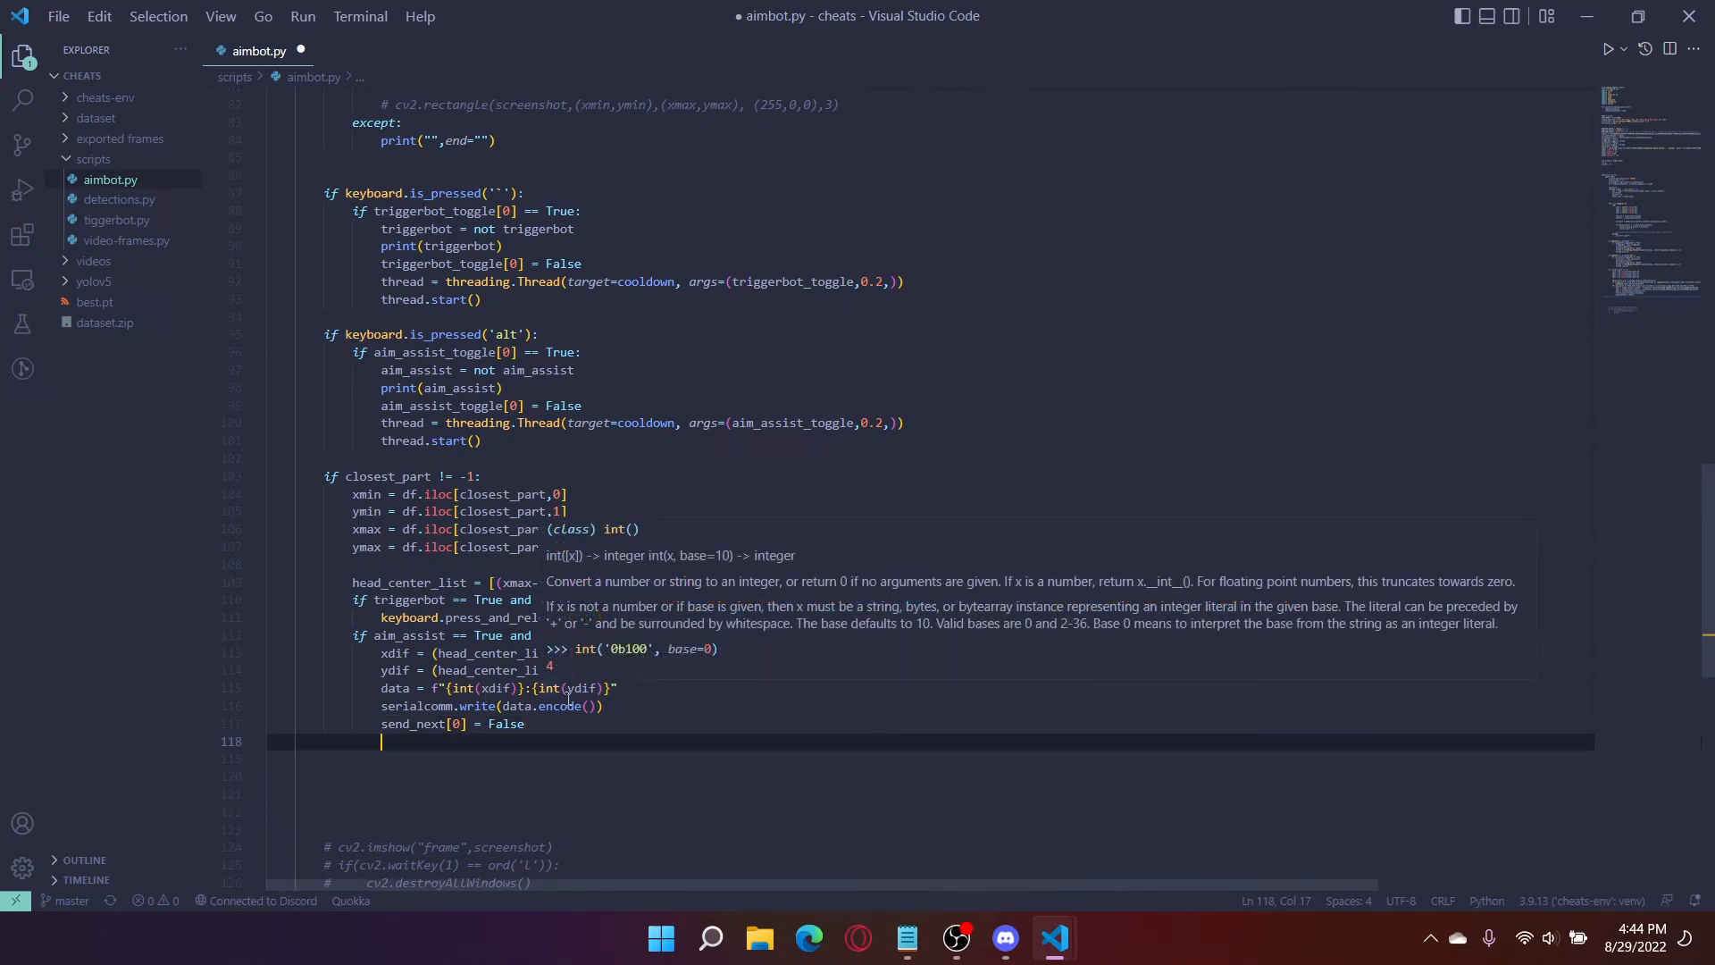
Step: Create a cooldown thread with args (send_next, 0.05) and start it
type("thr")
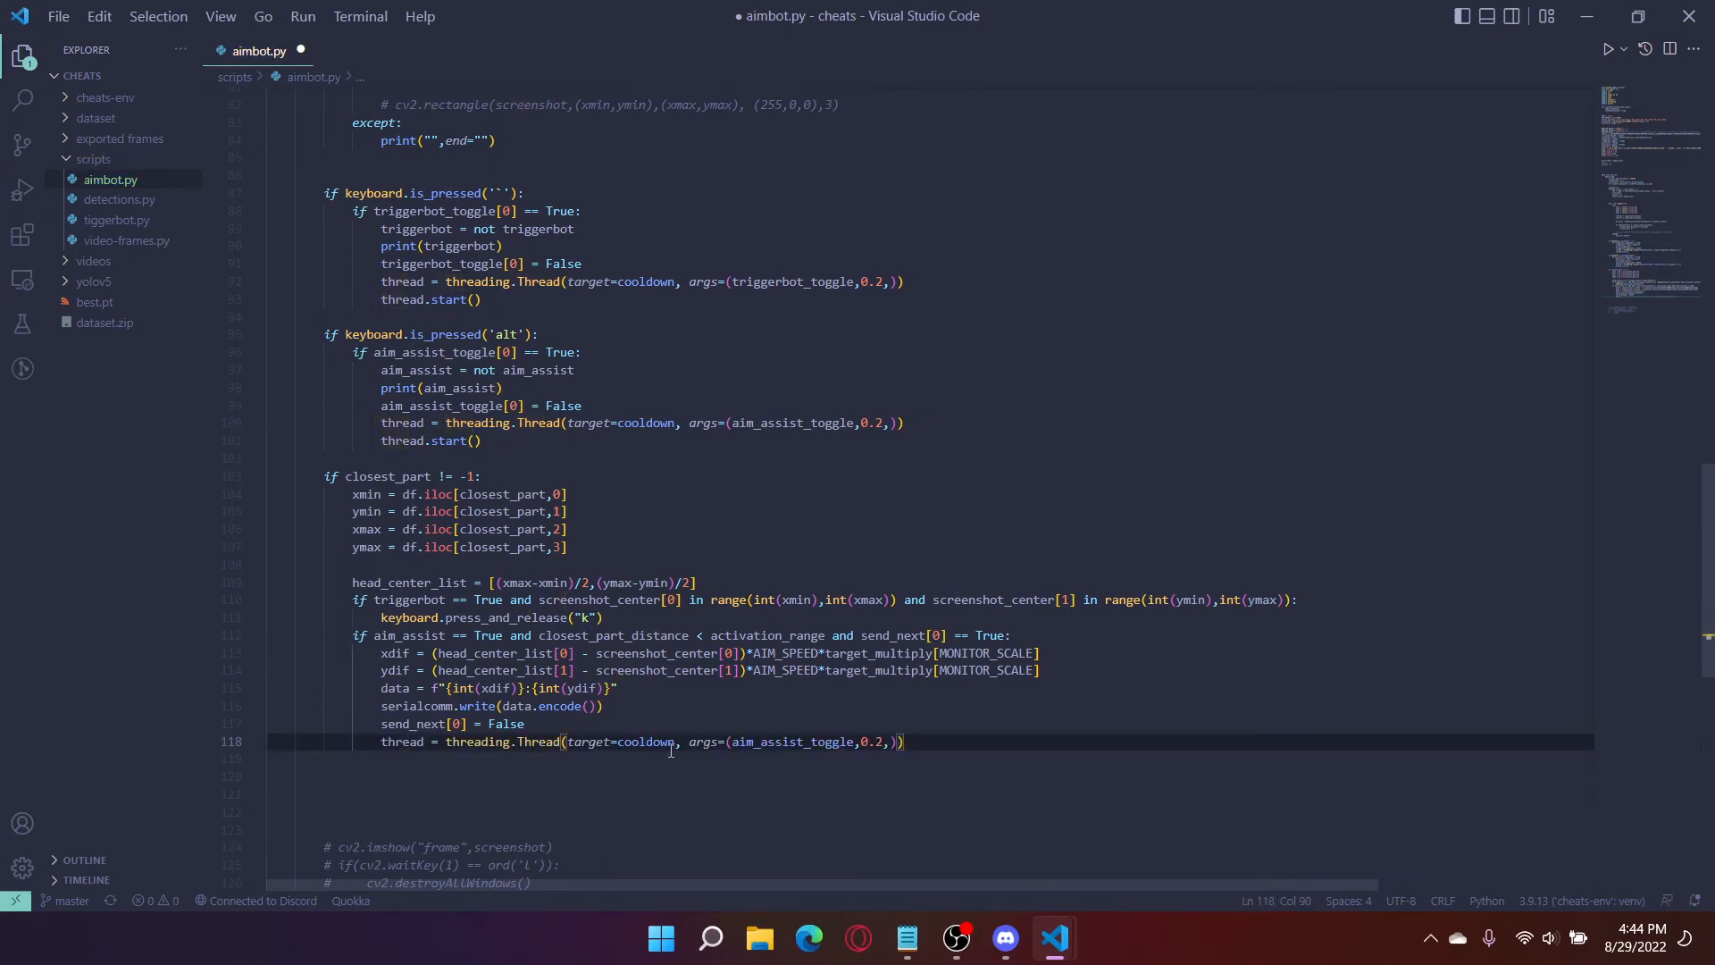
double_click(791, 742)
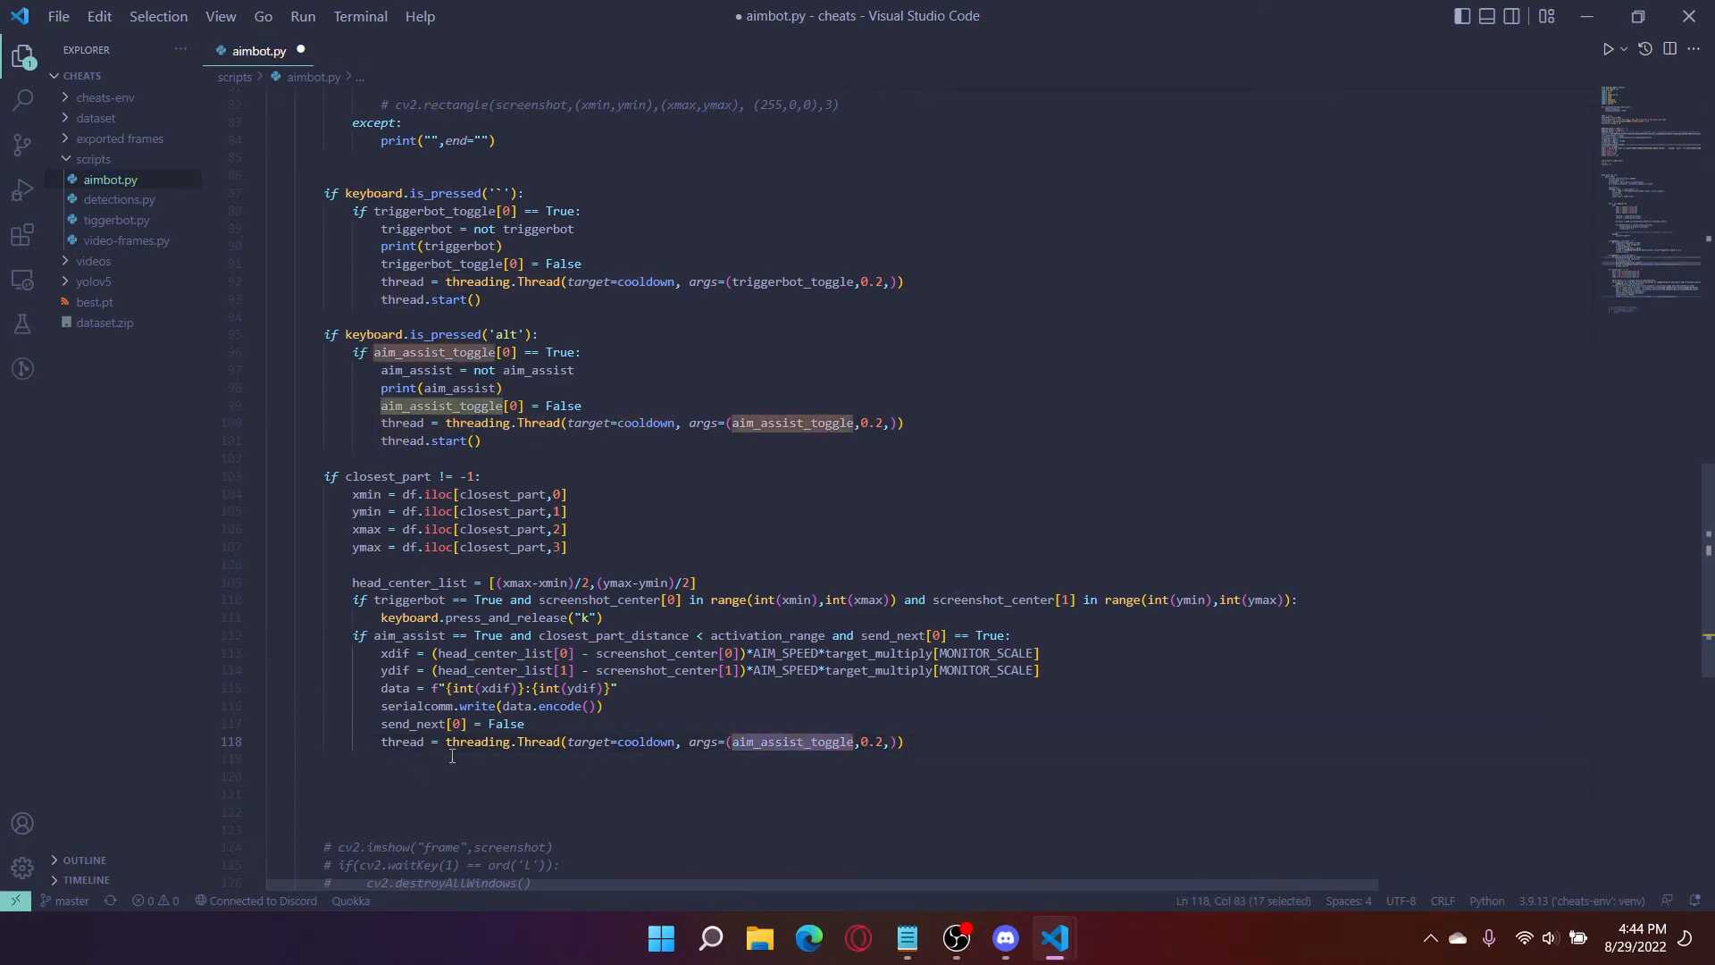
left_click(823, 741)
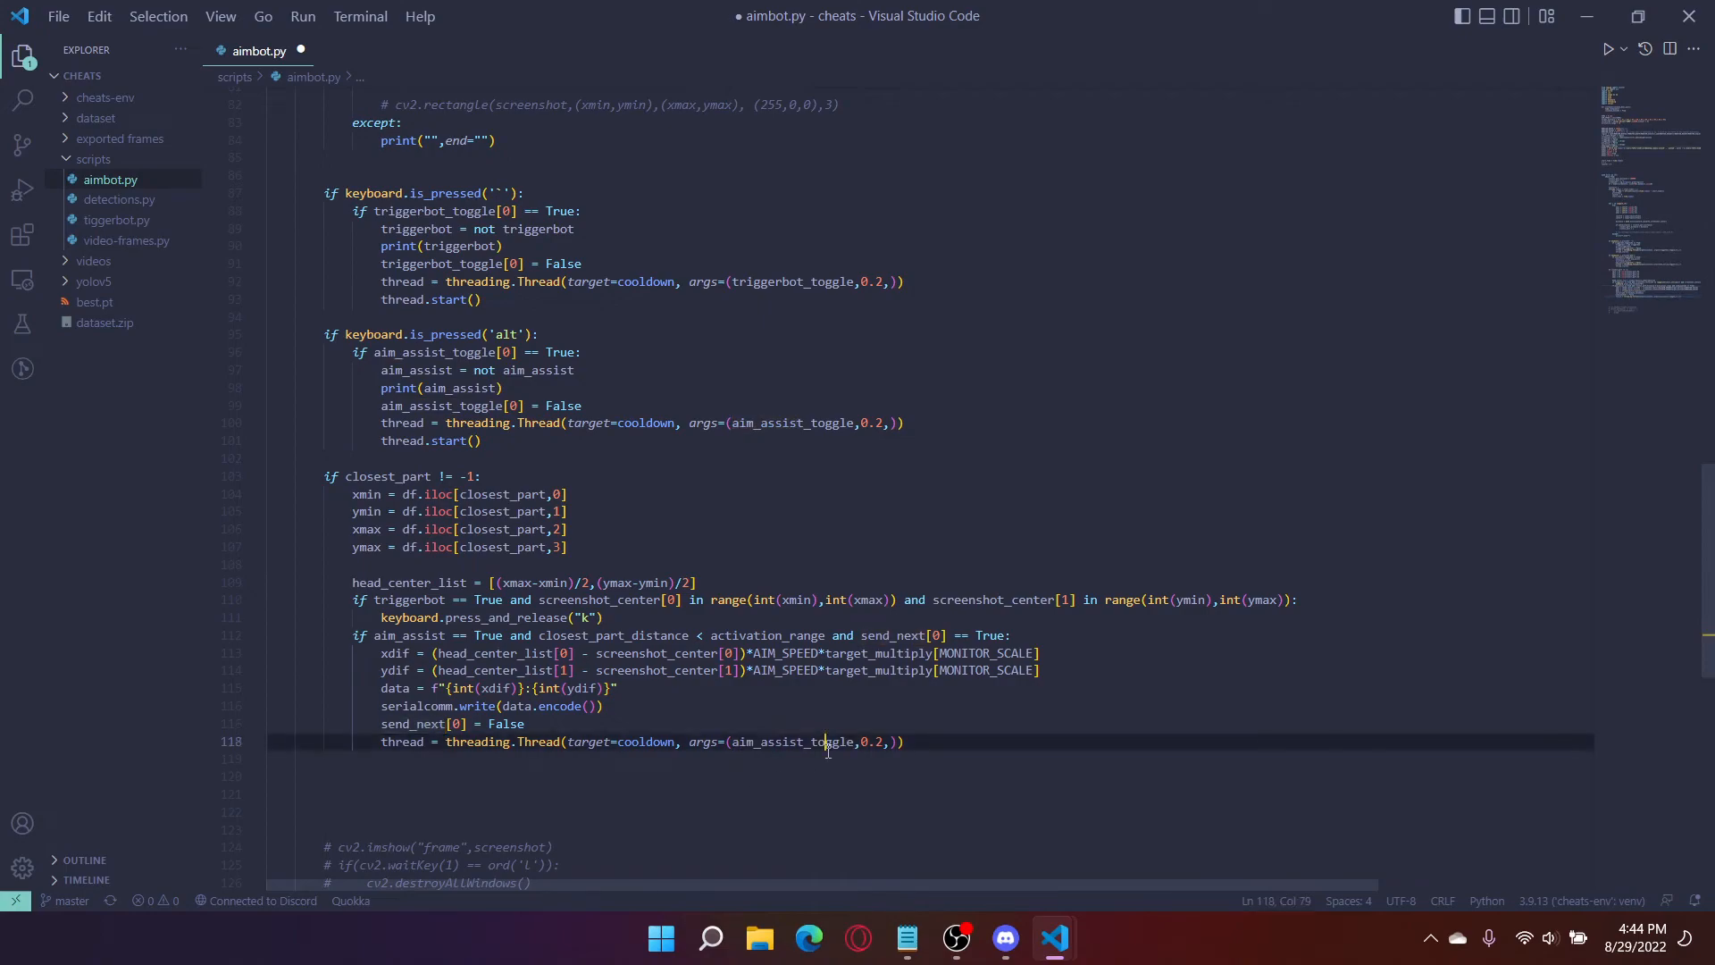
type("send_next")
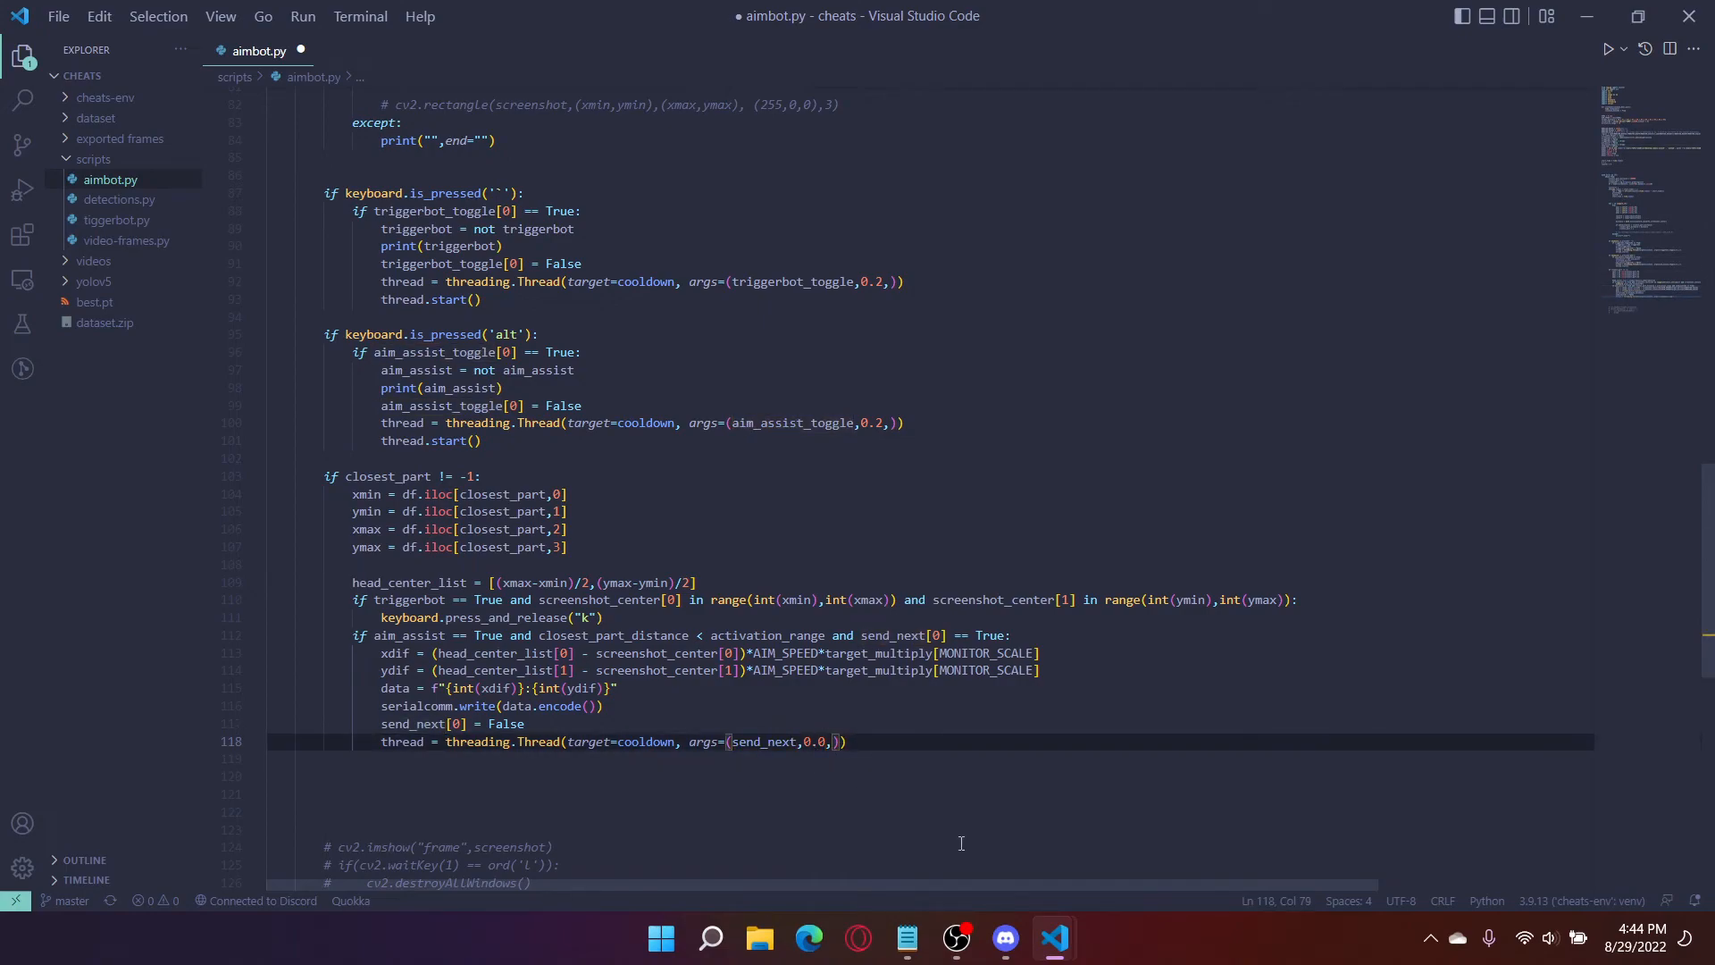
type("5")
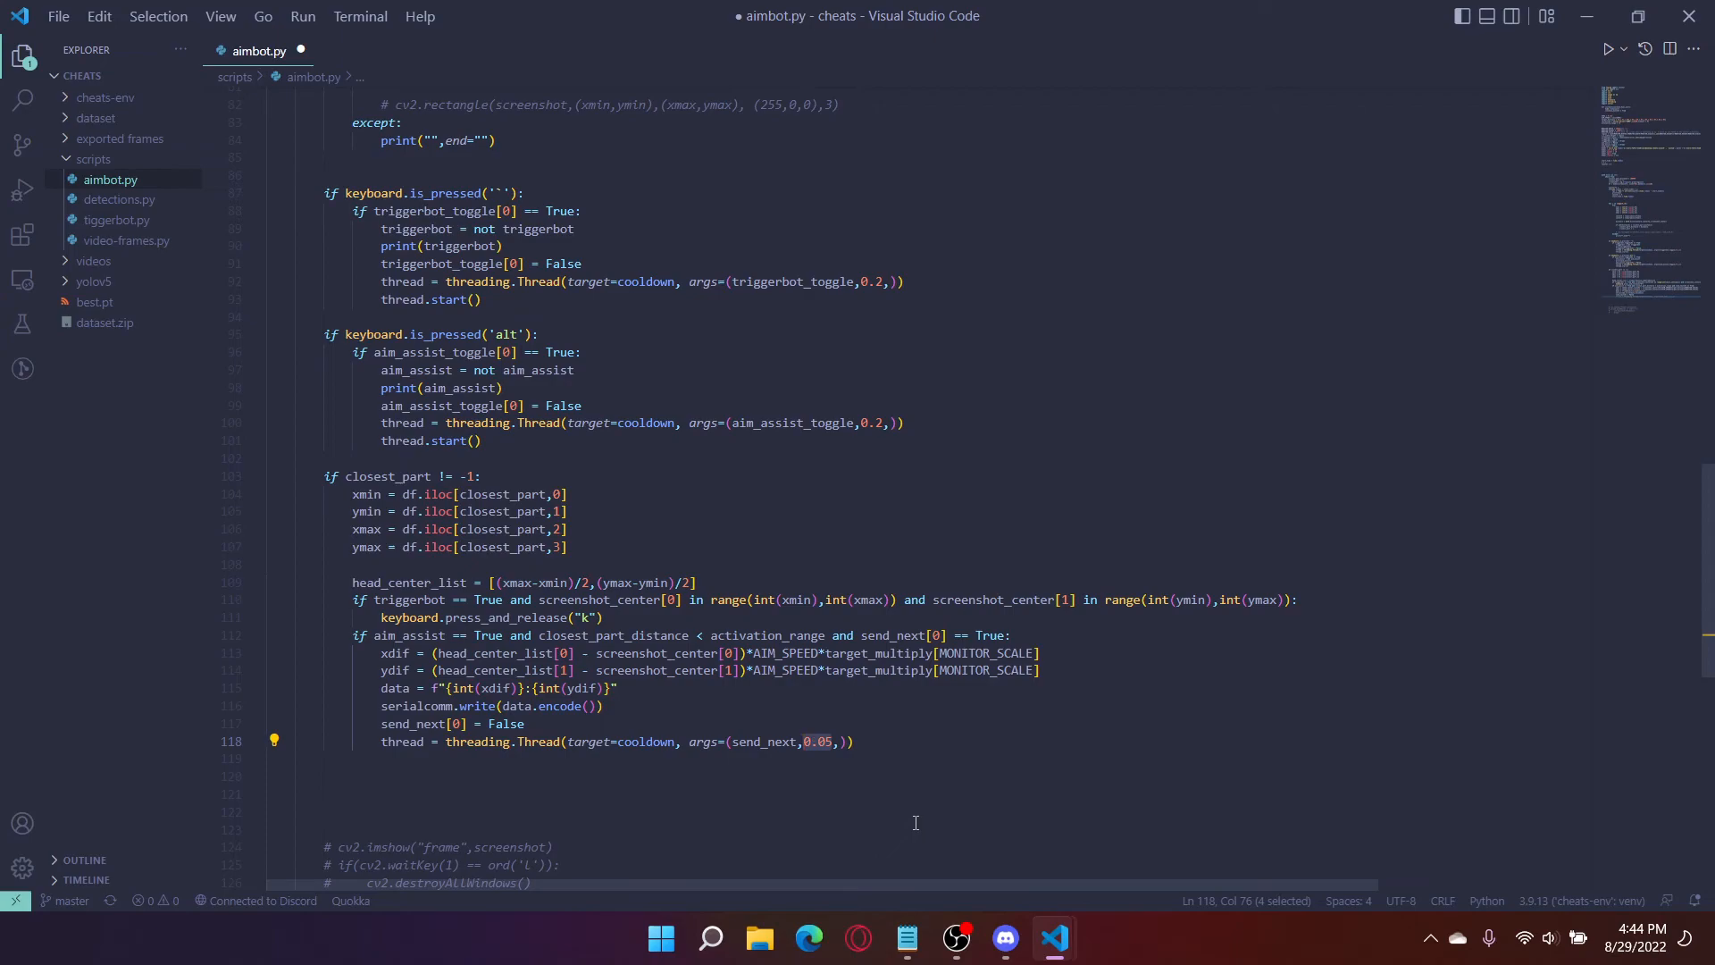
mouse_move(861, 766)
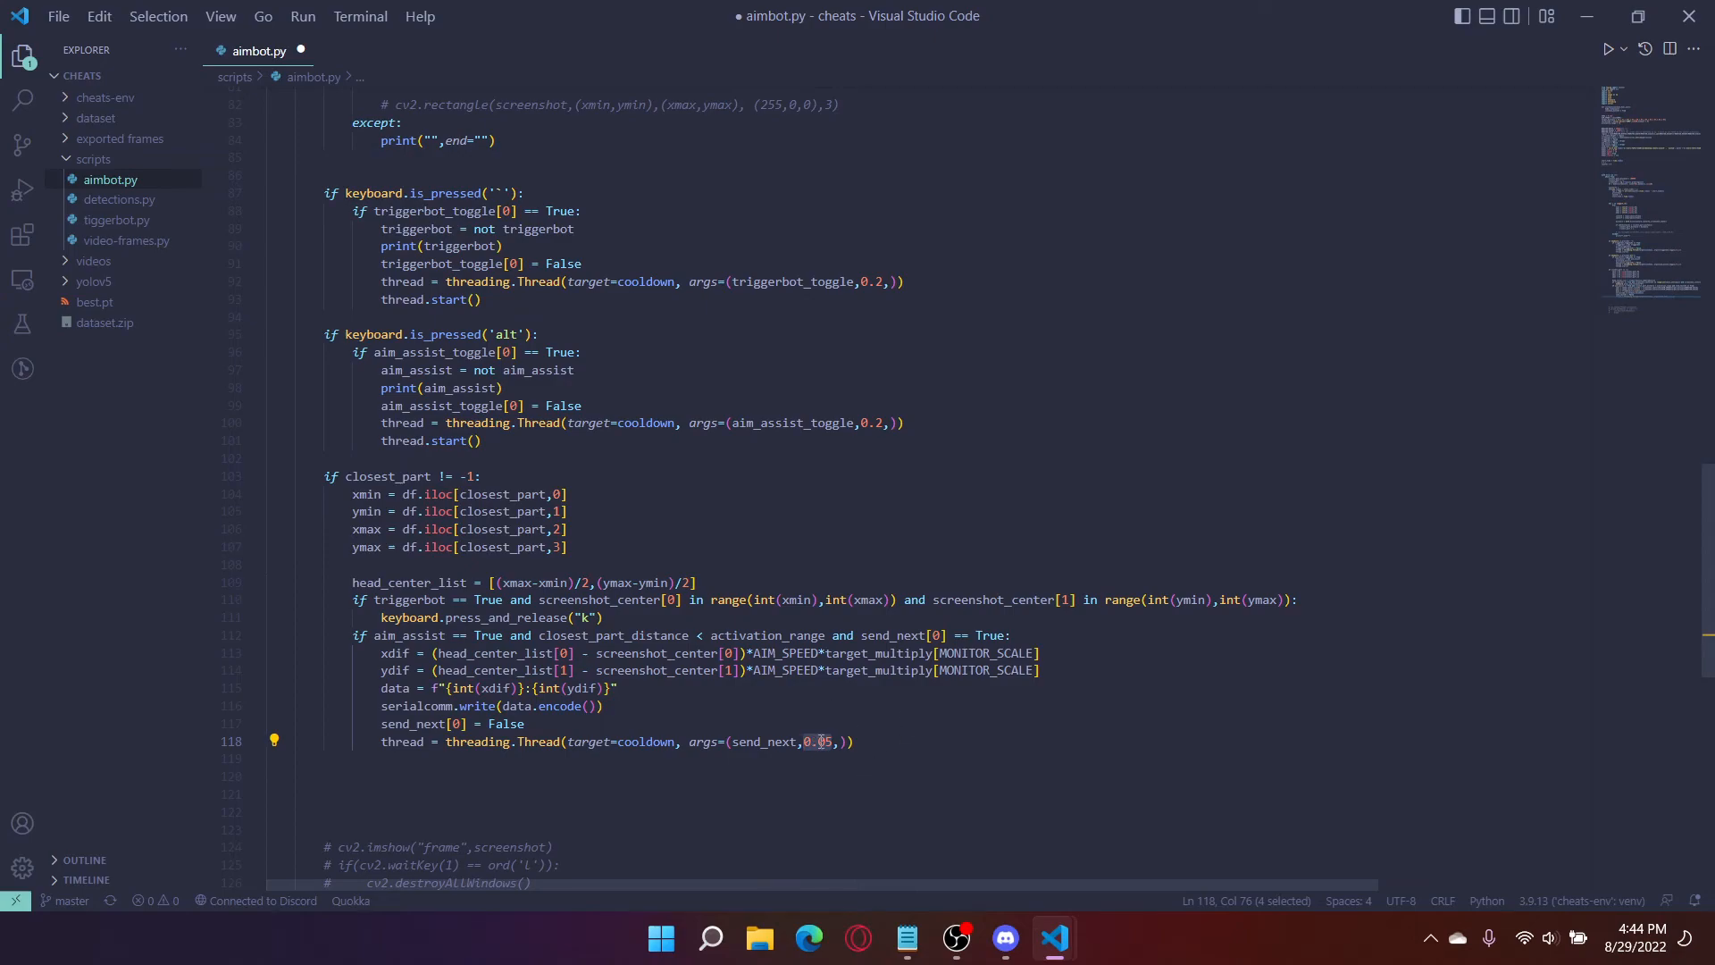
left_click(831, 741)
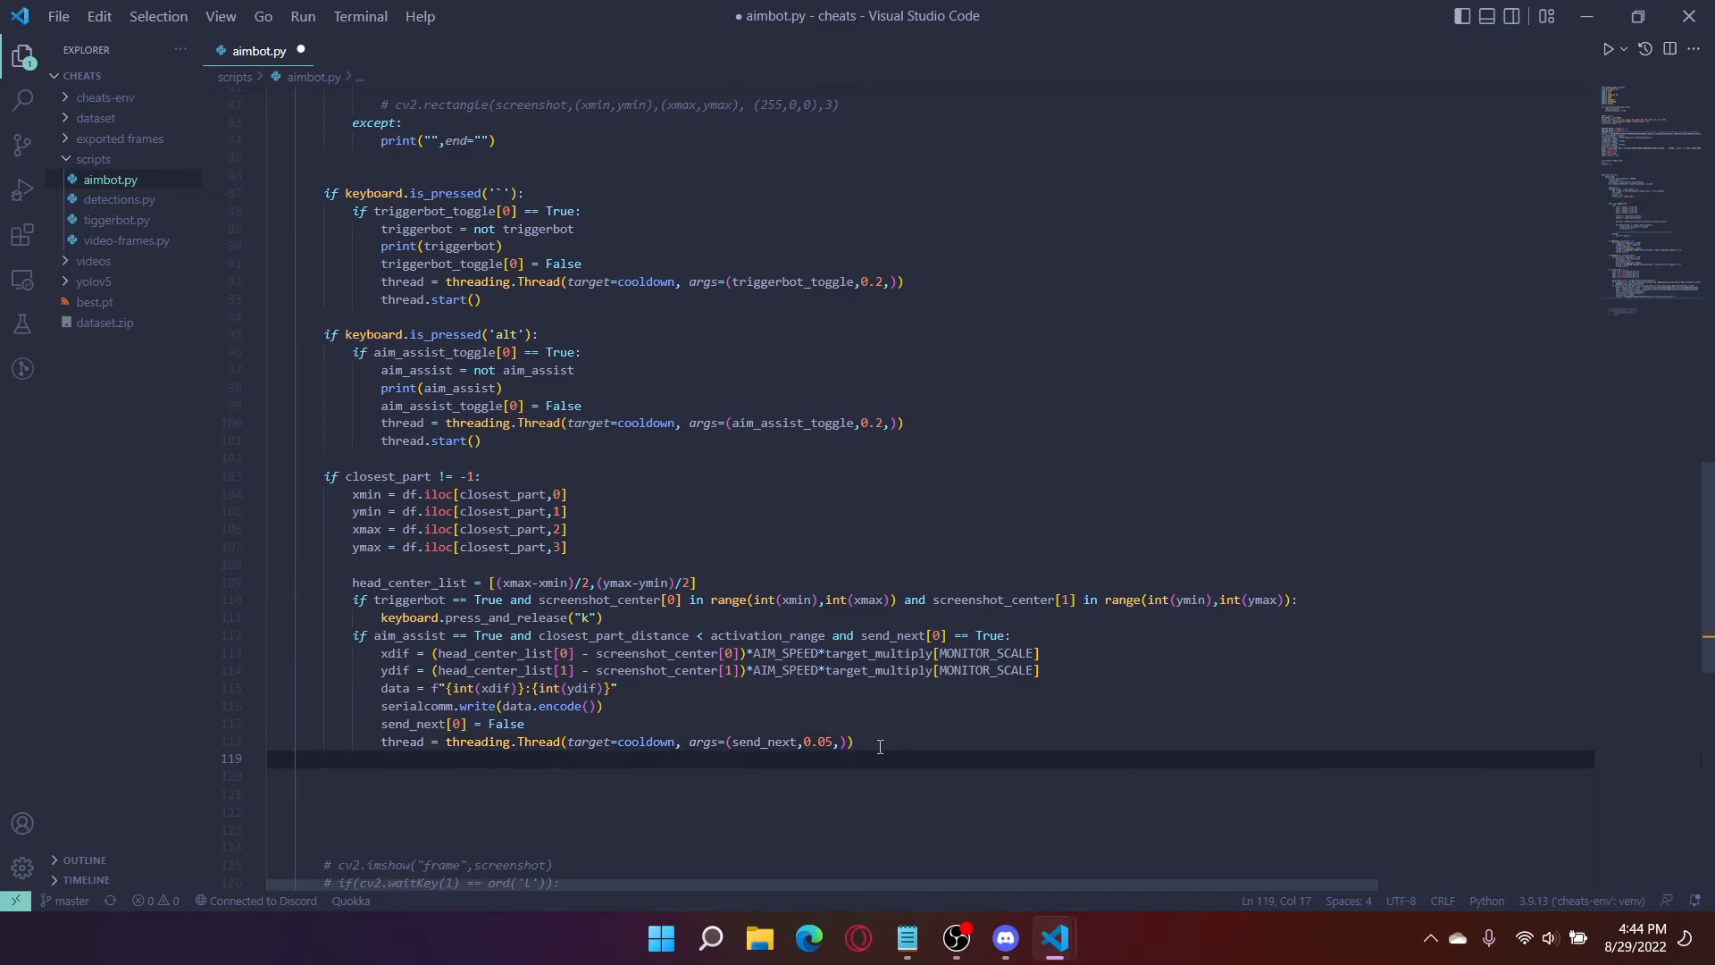
type("thread")
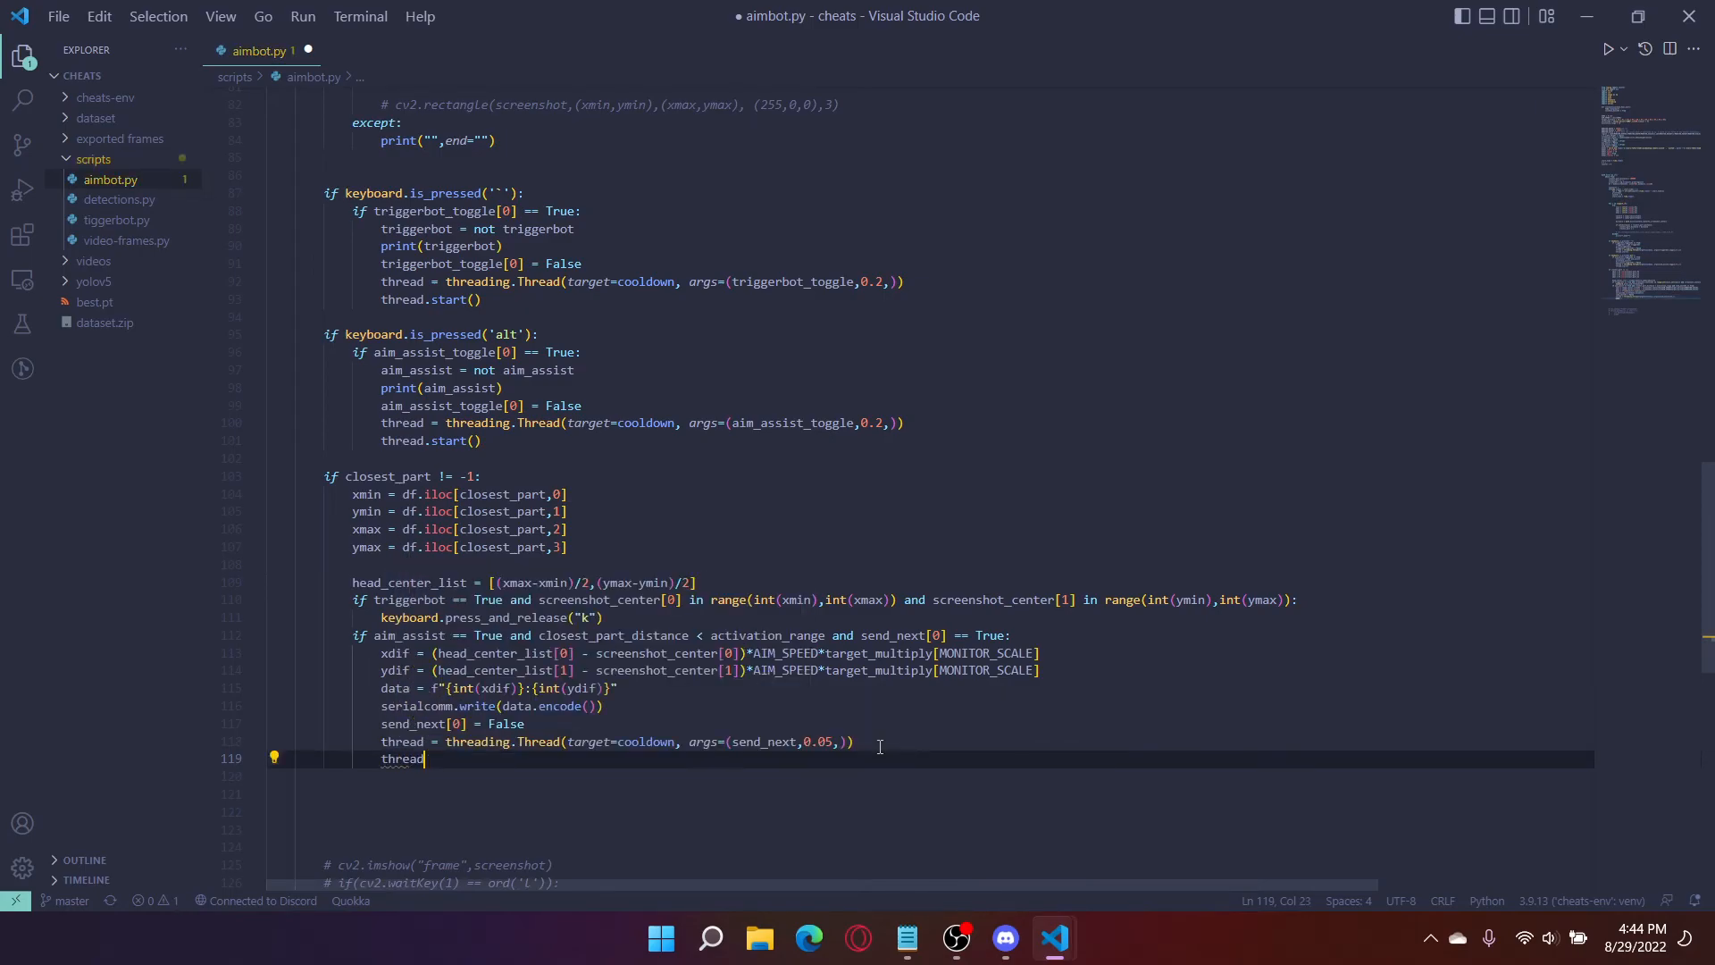
type("st")
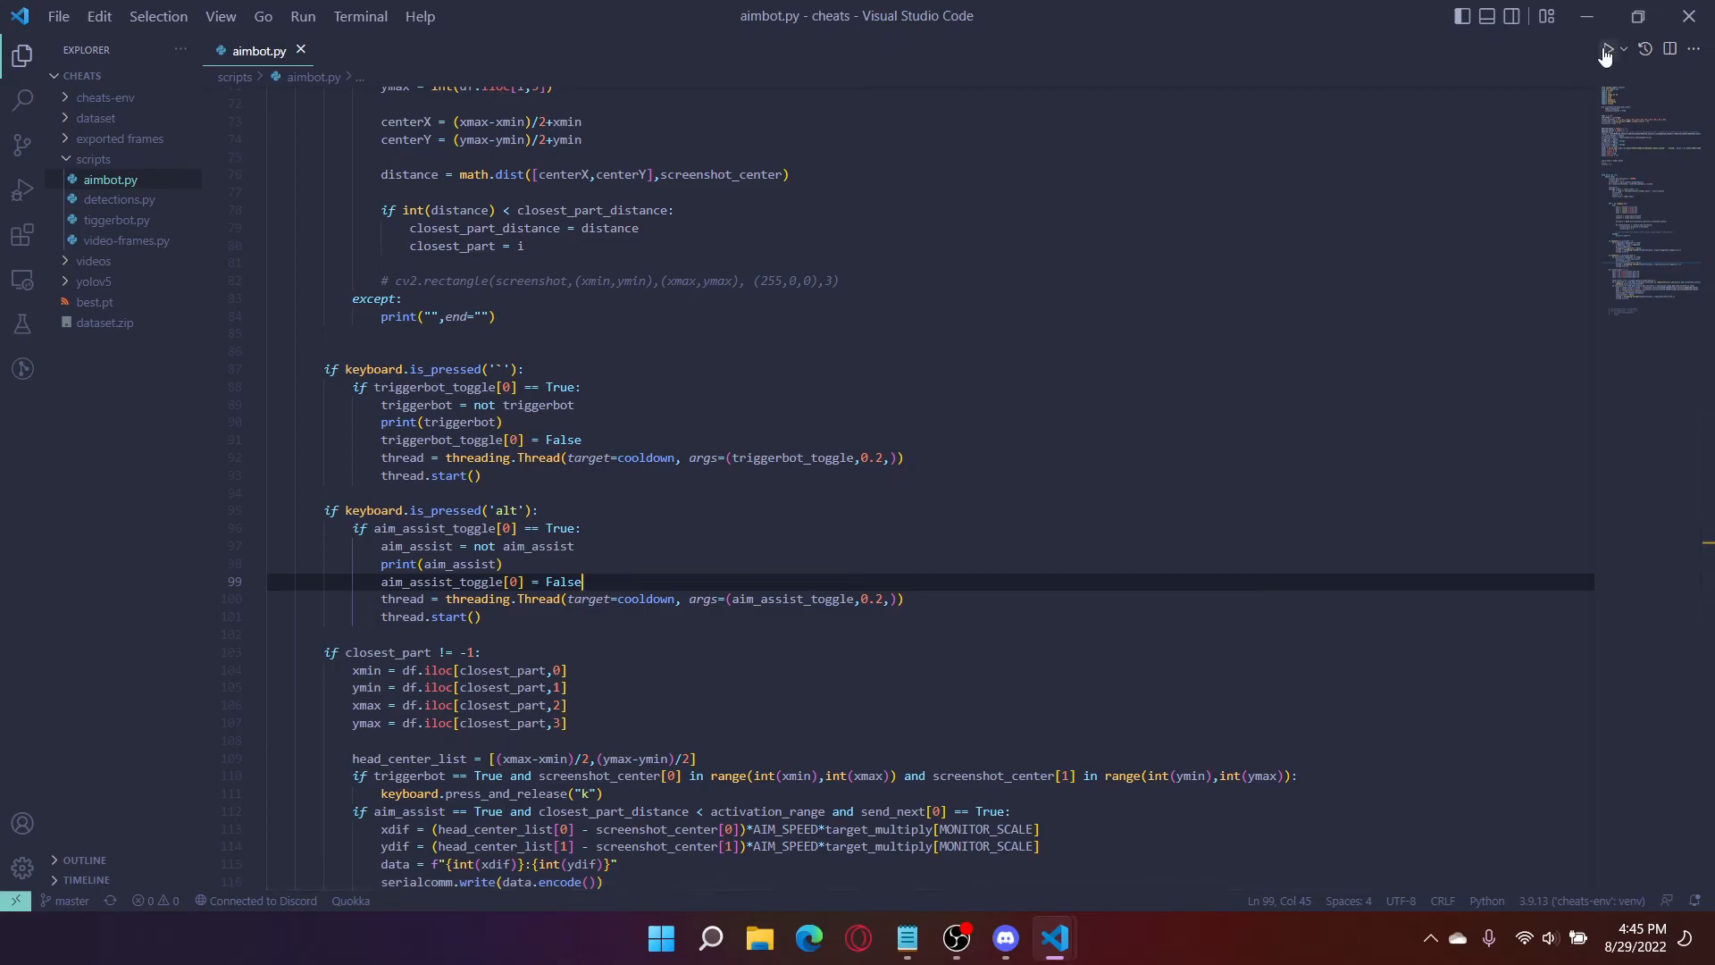
Step: Run aimbot.py with the Run Python File button and watch the terminal output
left_click(1607, 49)
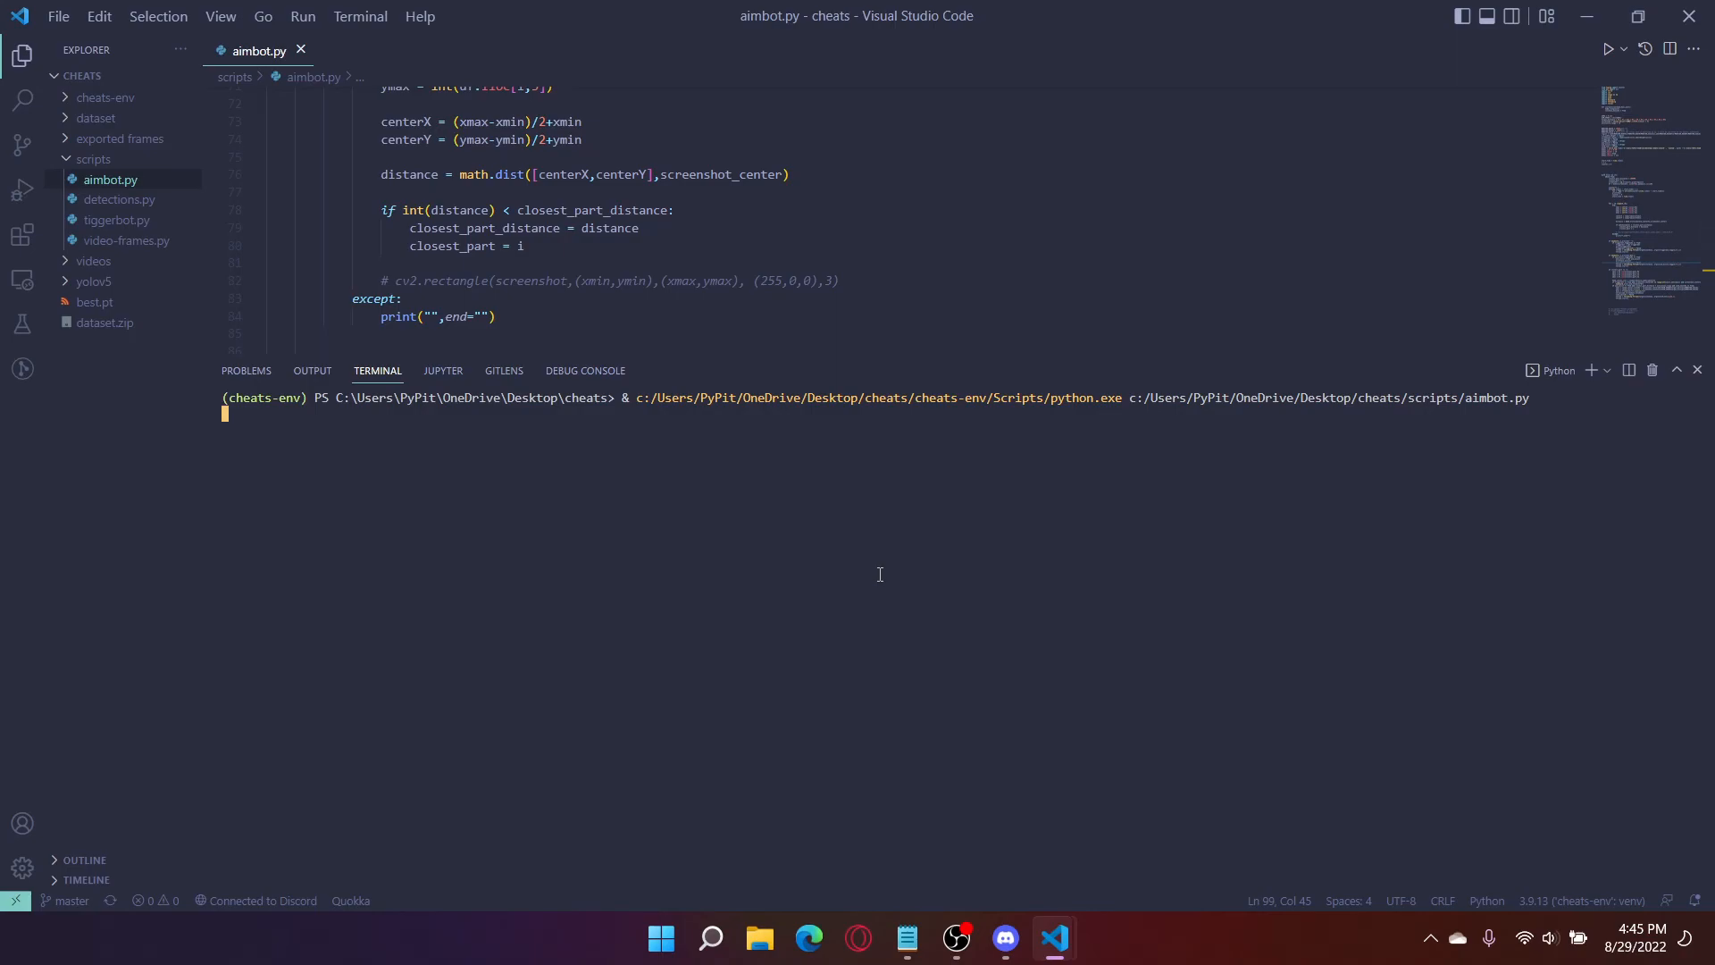
mouse_move(984, 413)
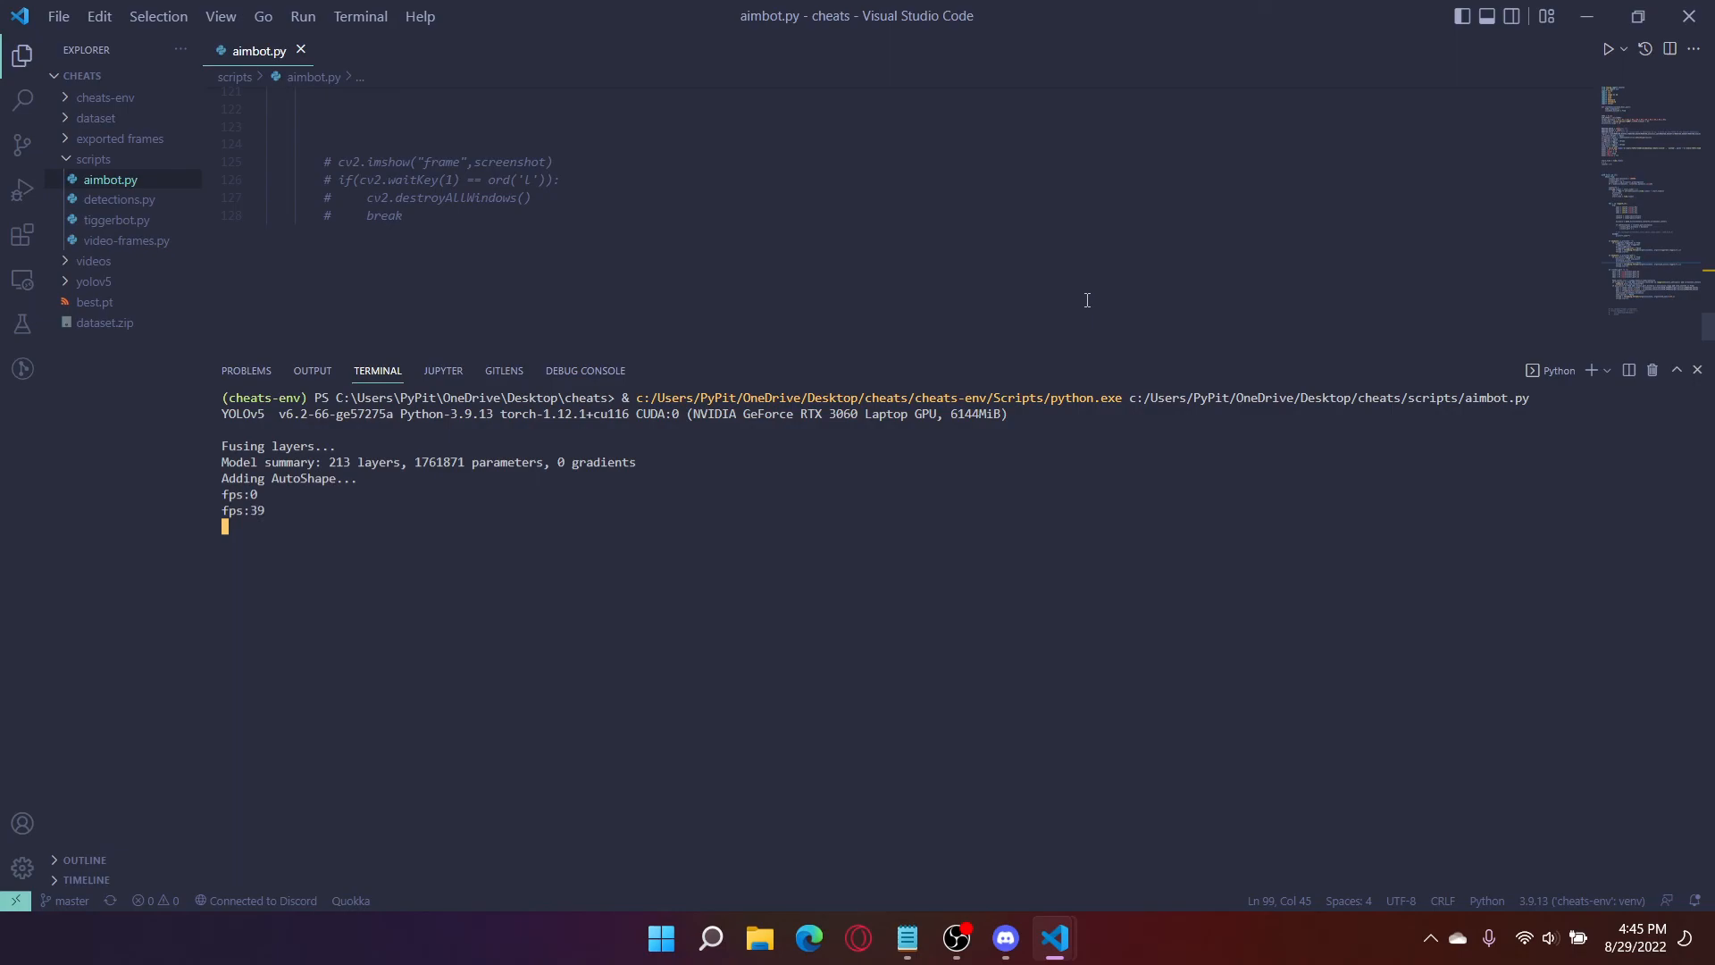
mouse_move(965, 269)
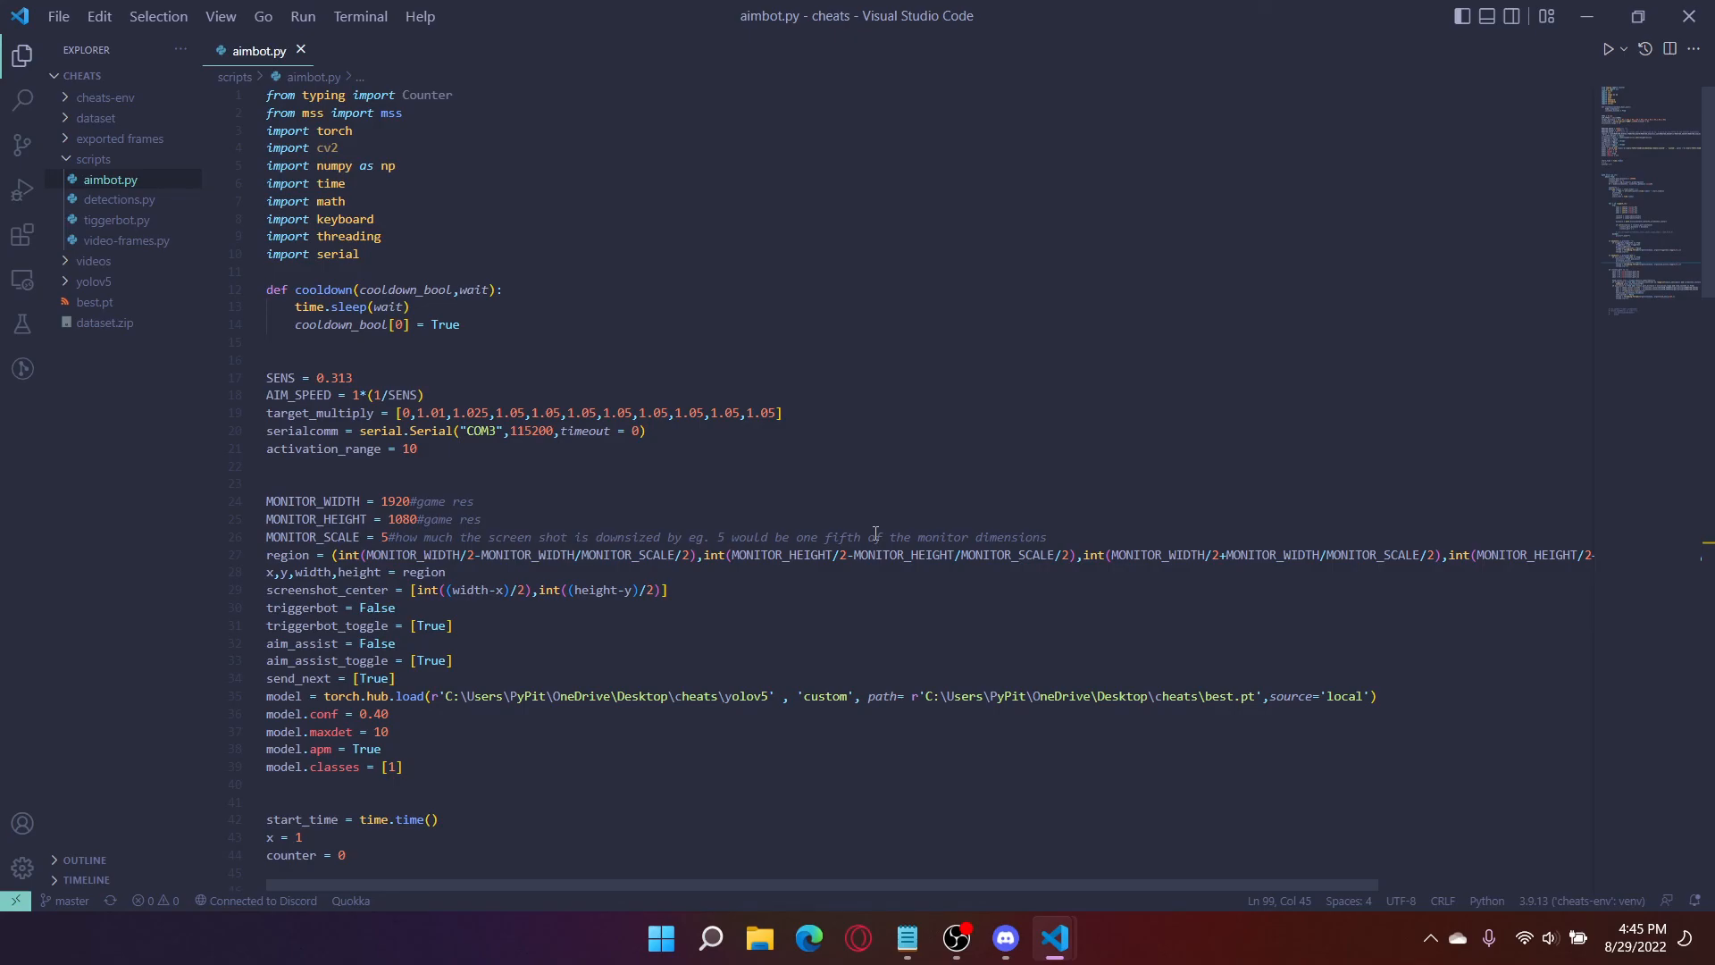
scroll("down", 3)
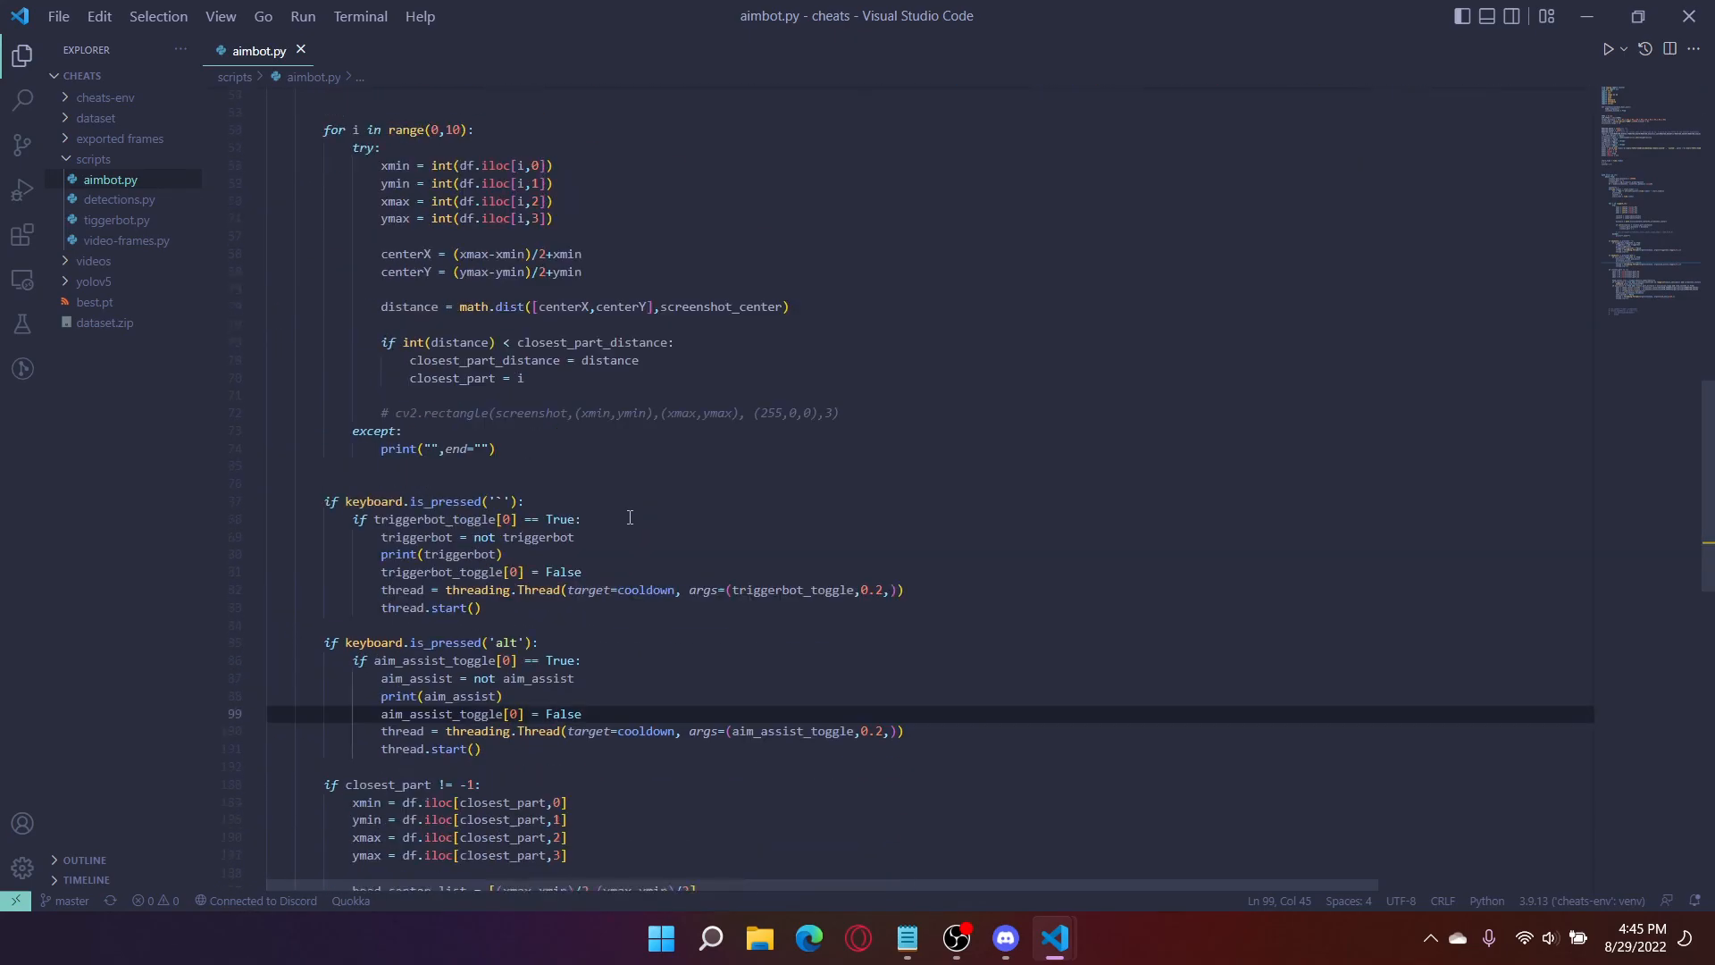
scroll("down", 3)
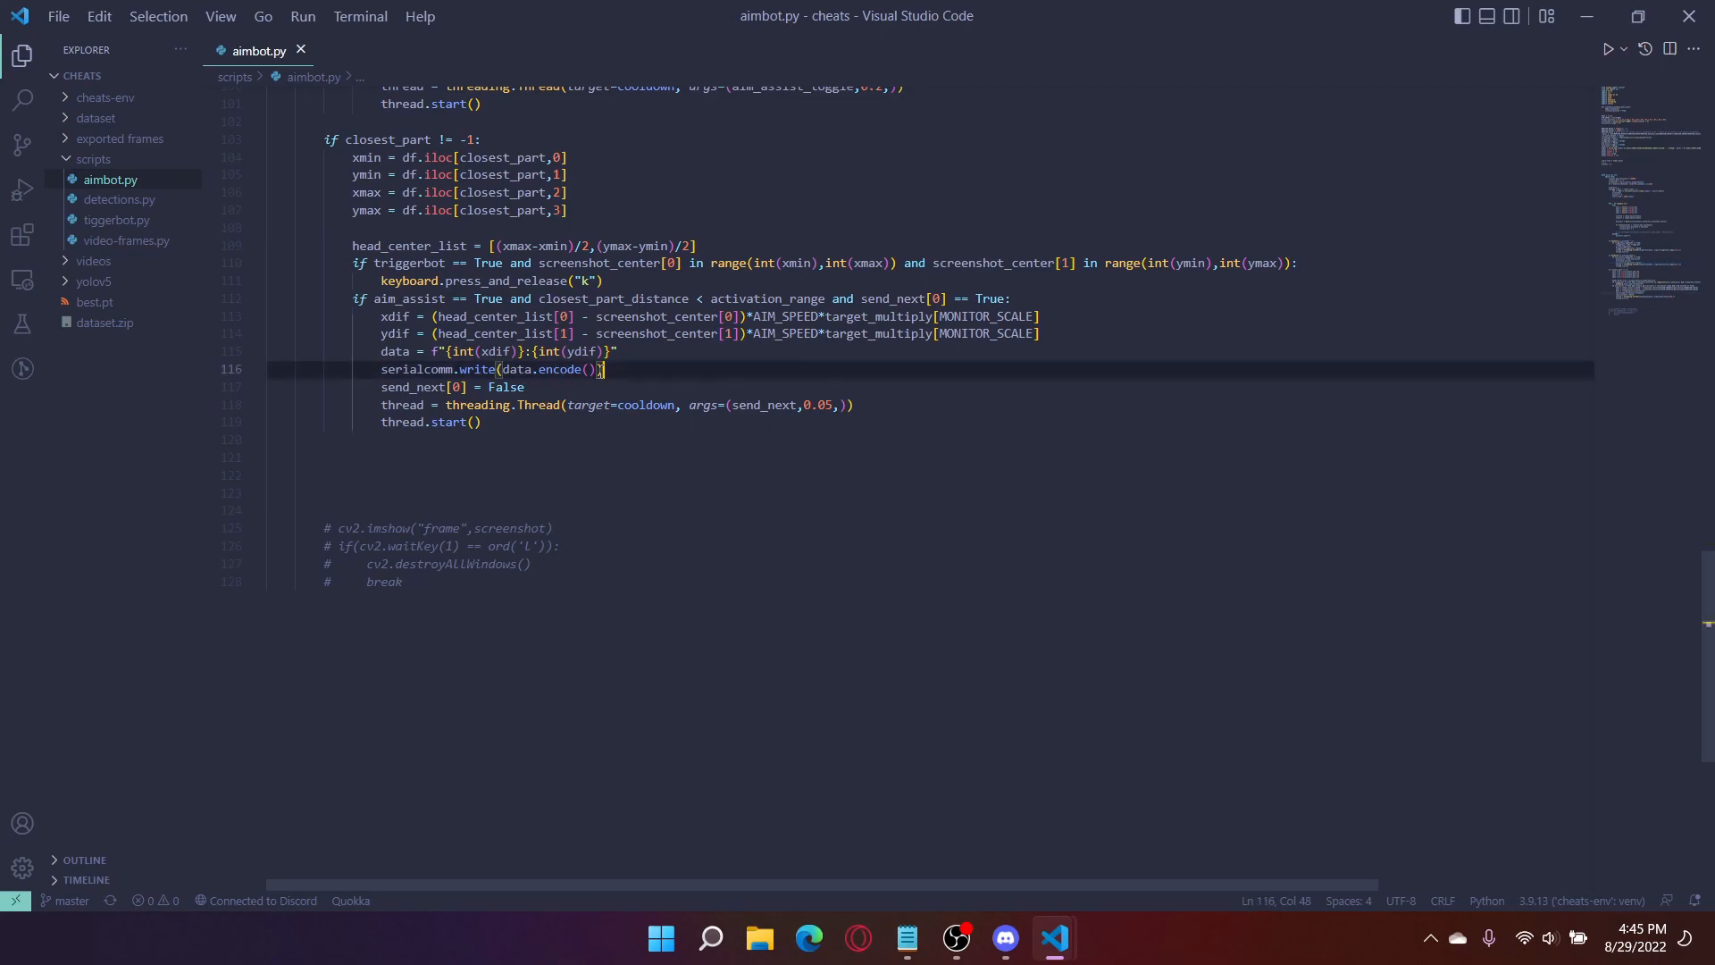